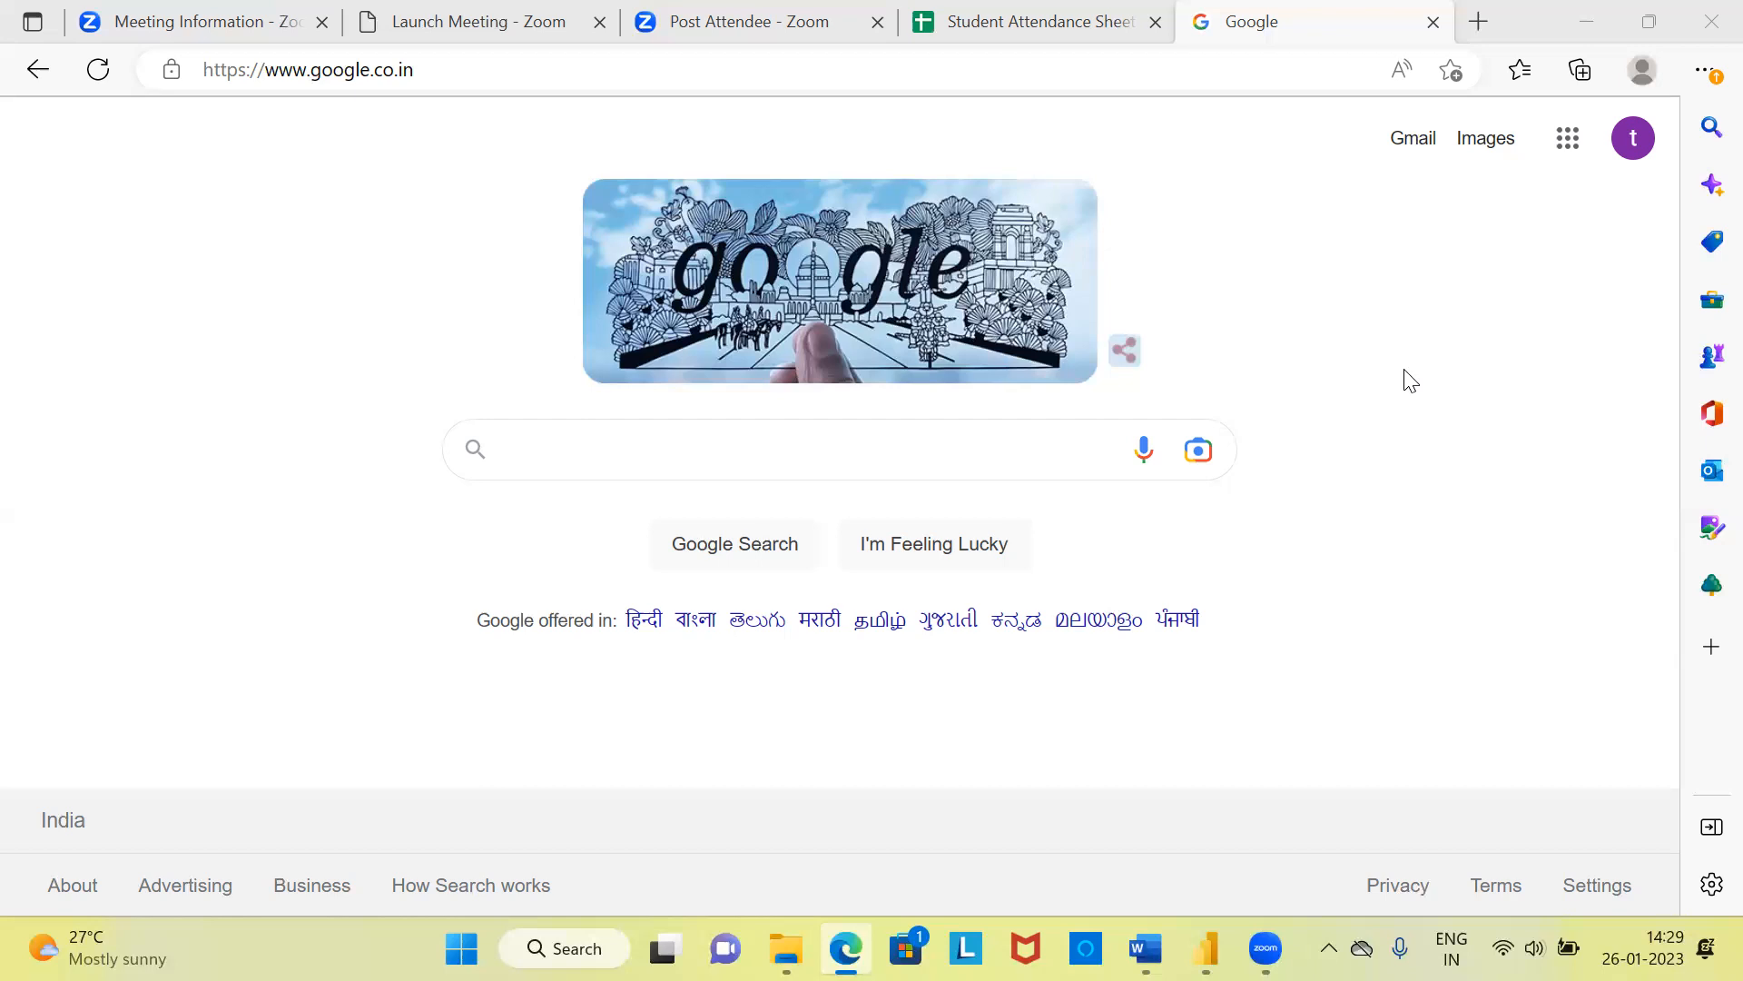
pyautogui.moveTo(256, 122)
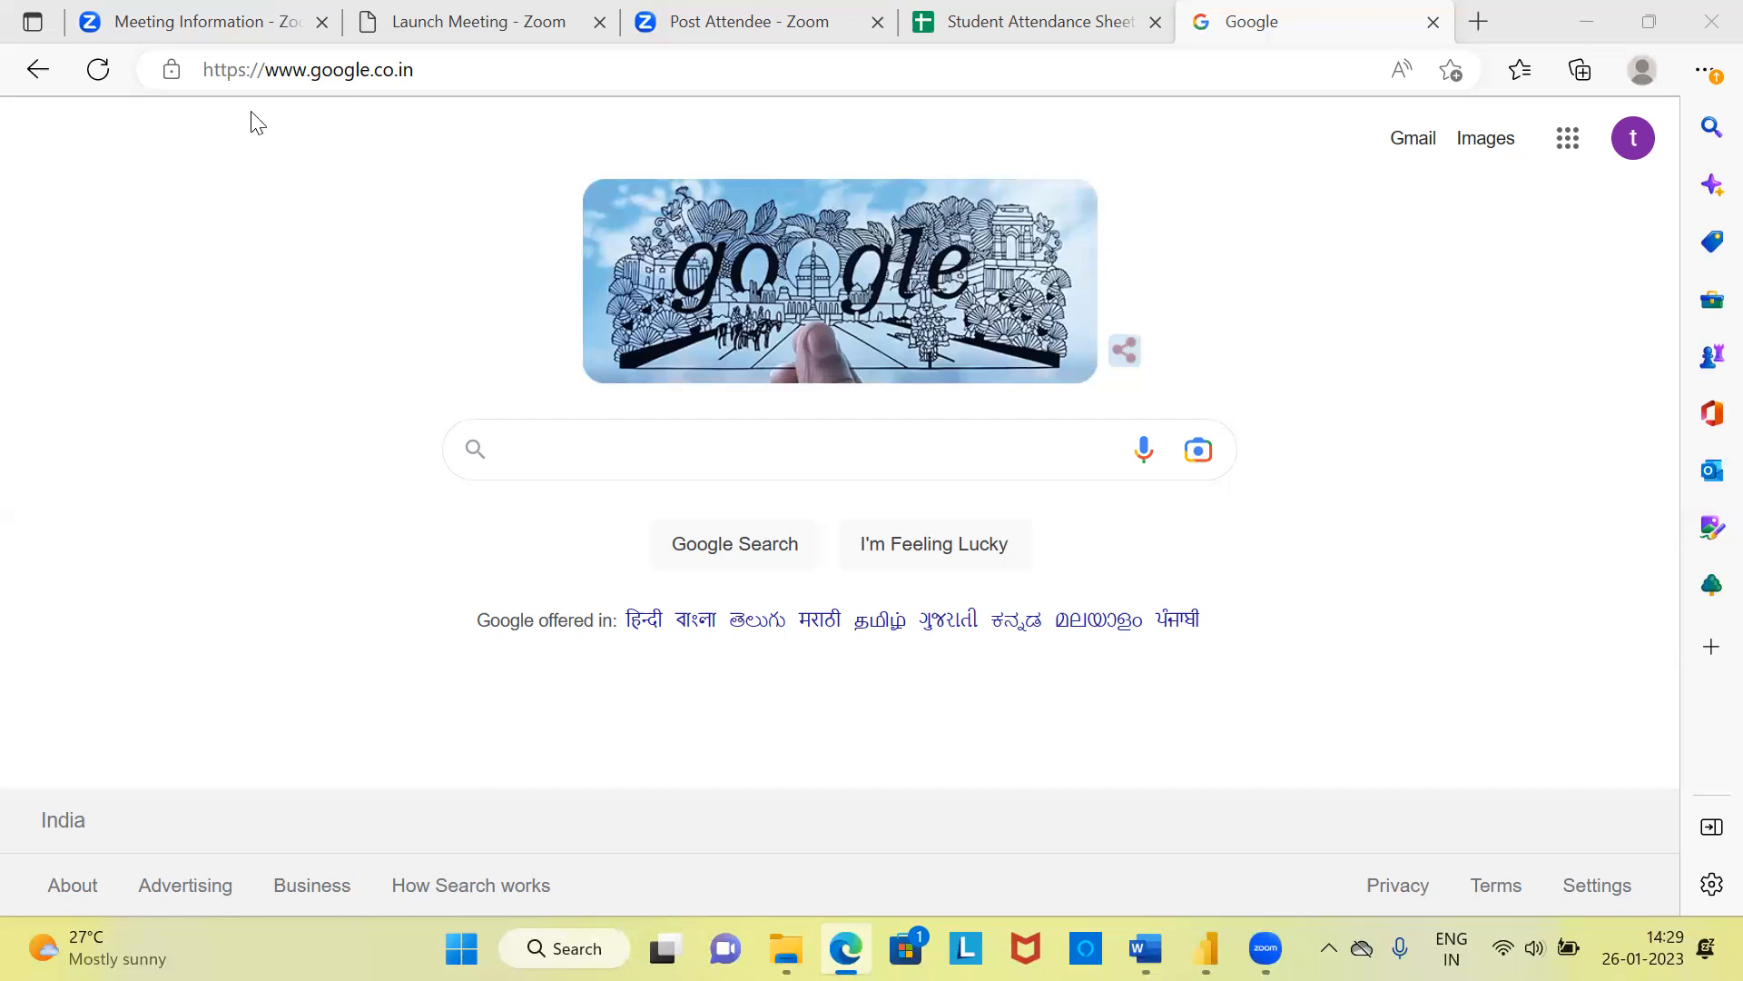
pyautogui.moveTo(1442, 287)
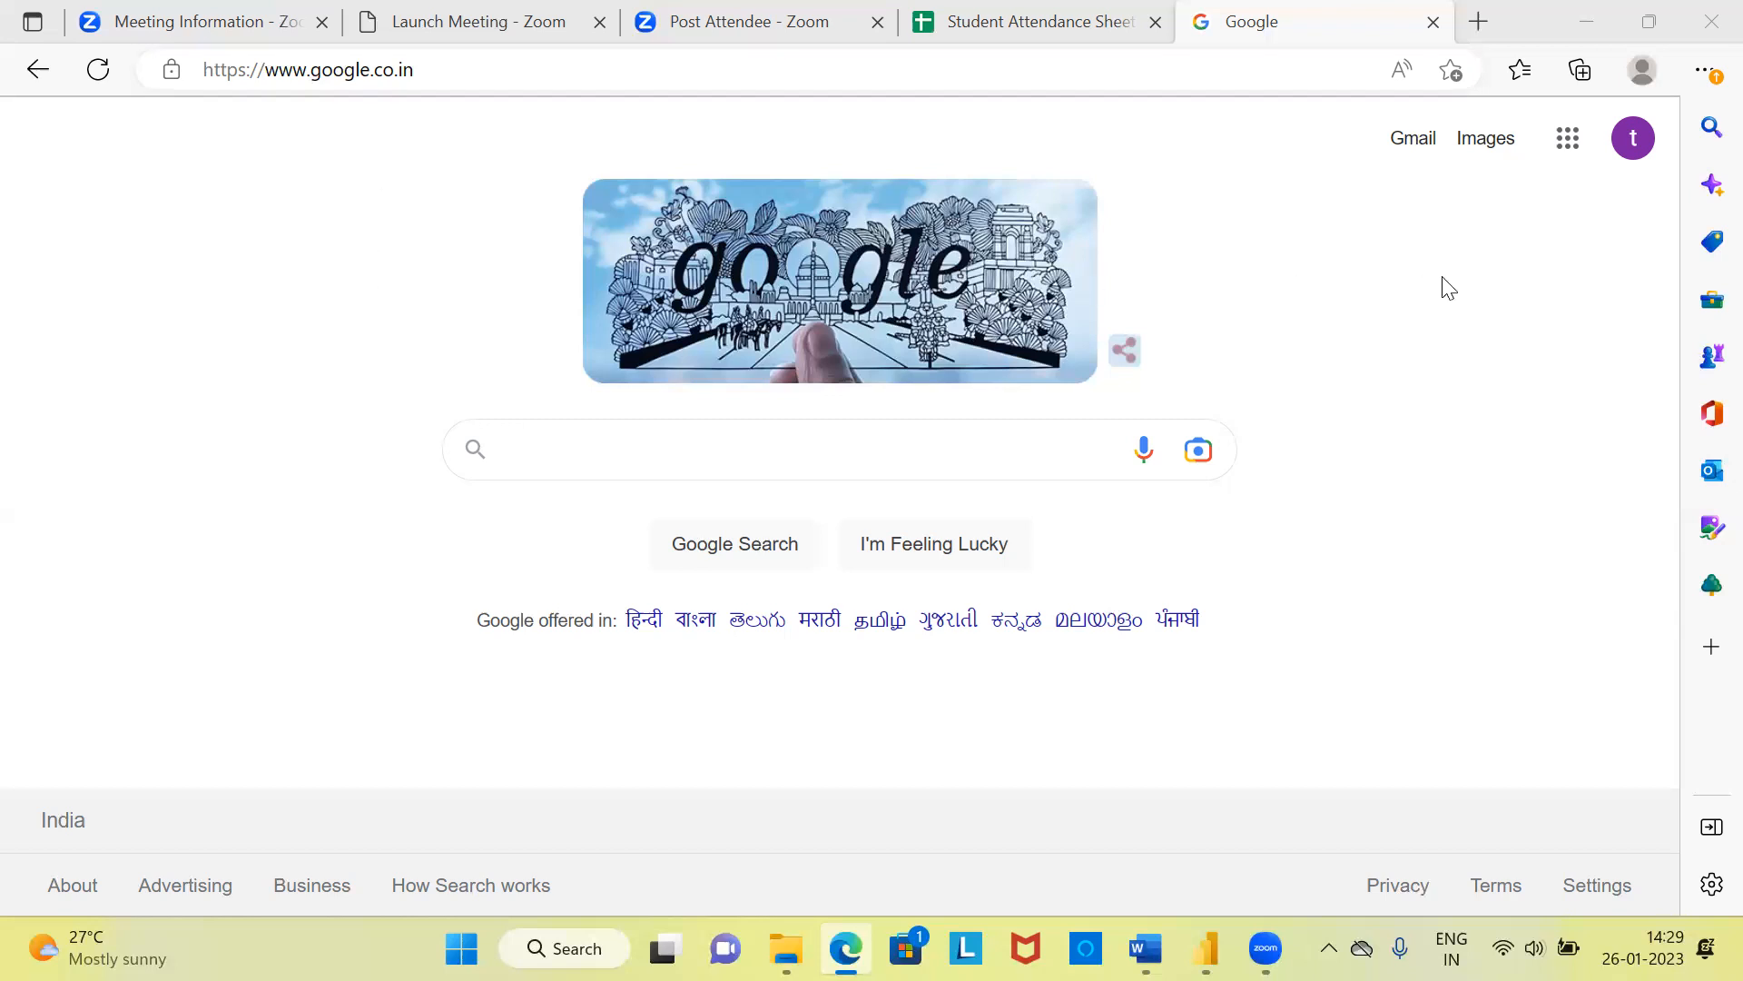
# Step: Choose Sheets from the Google apps launcher on the Google homepage
pyautogui.click(1567, 138)
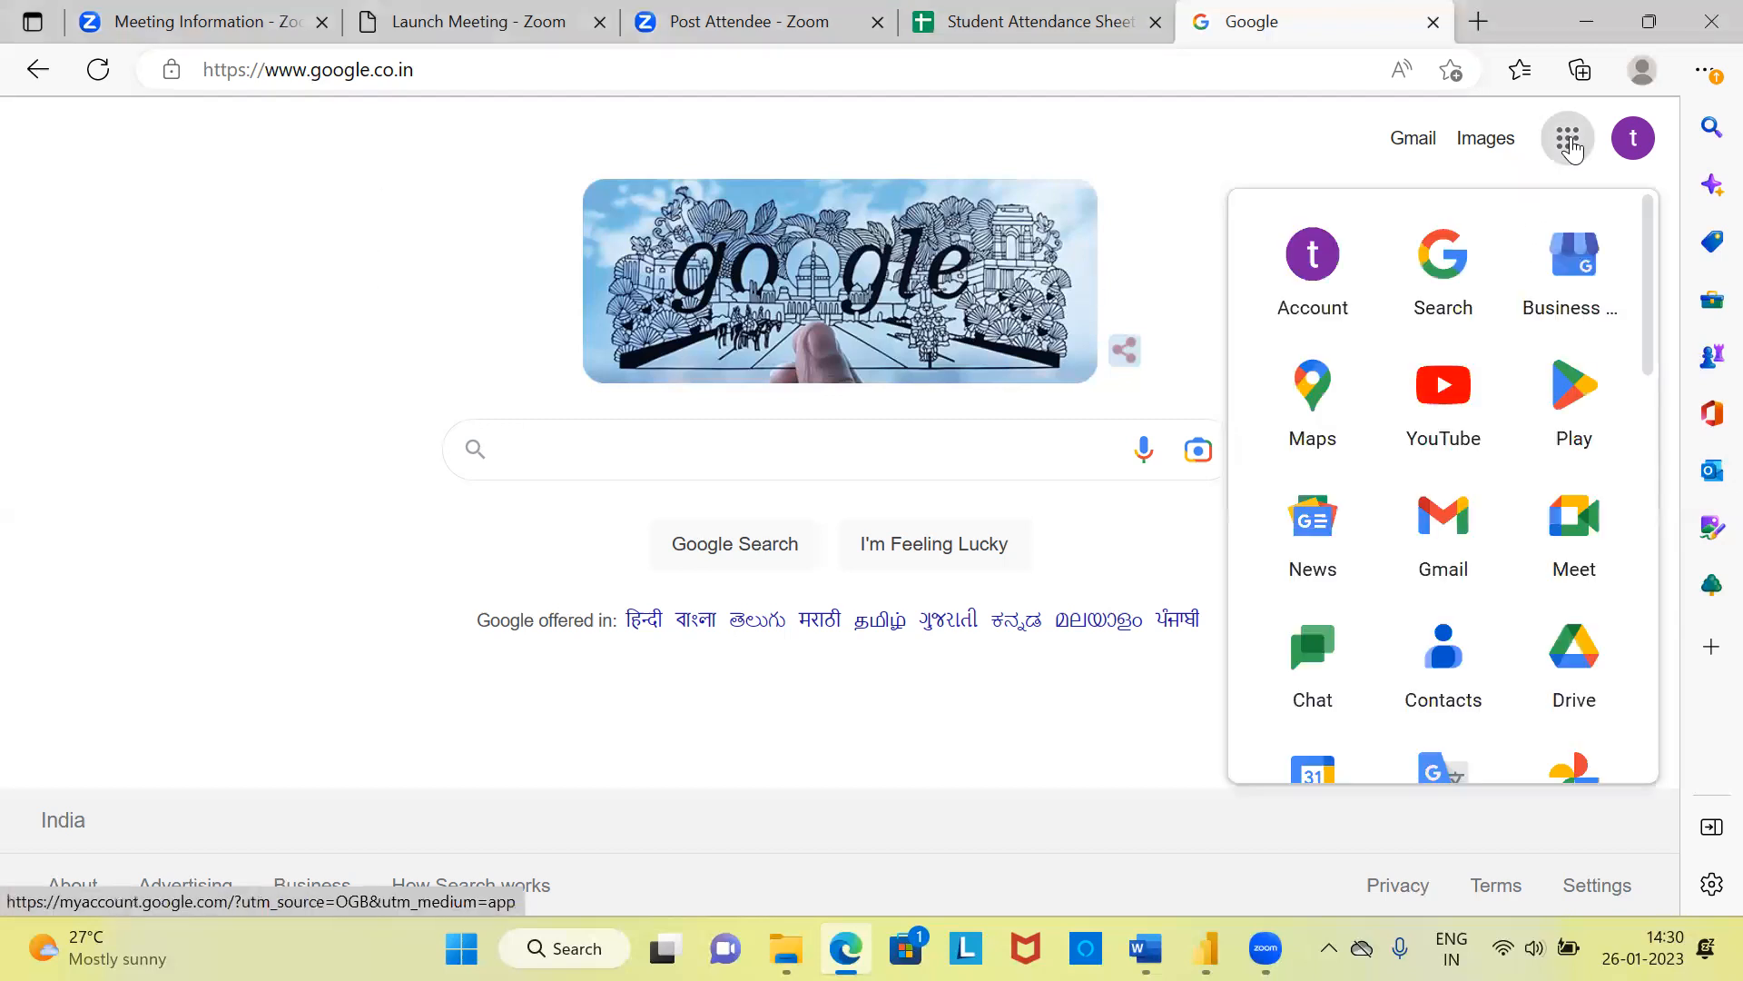
pyautogui.moveTo(1657, 238)
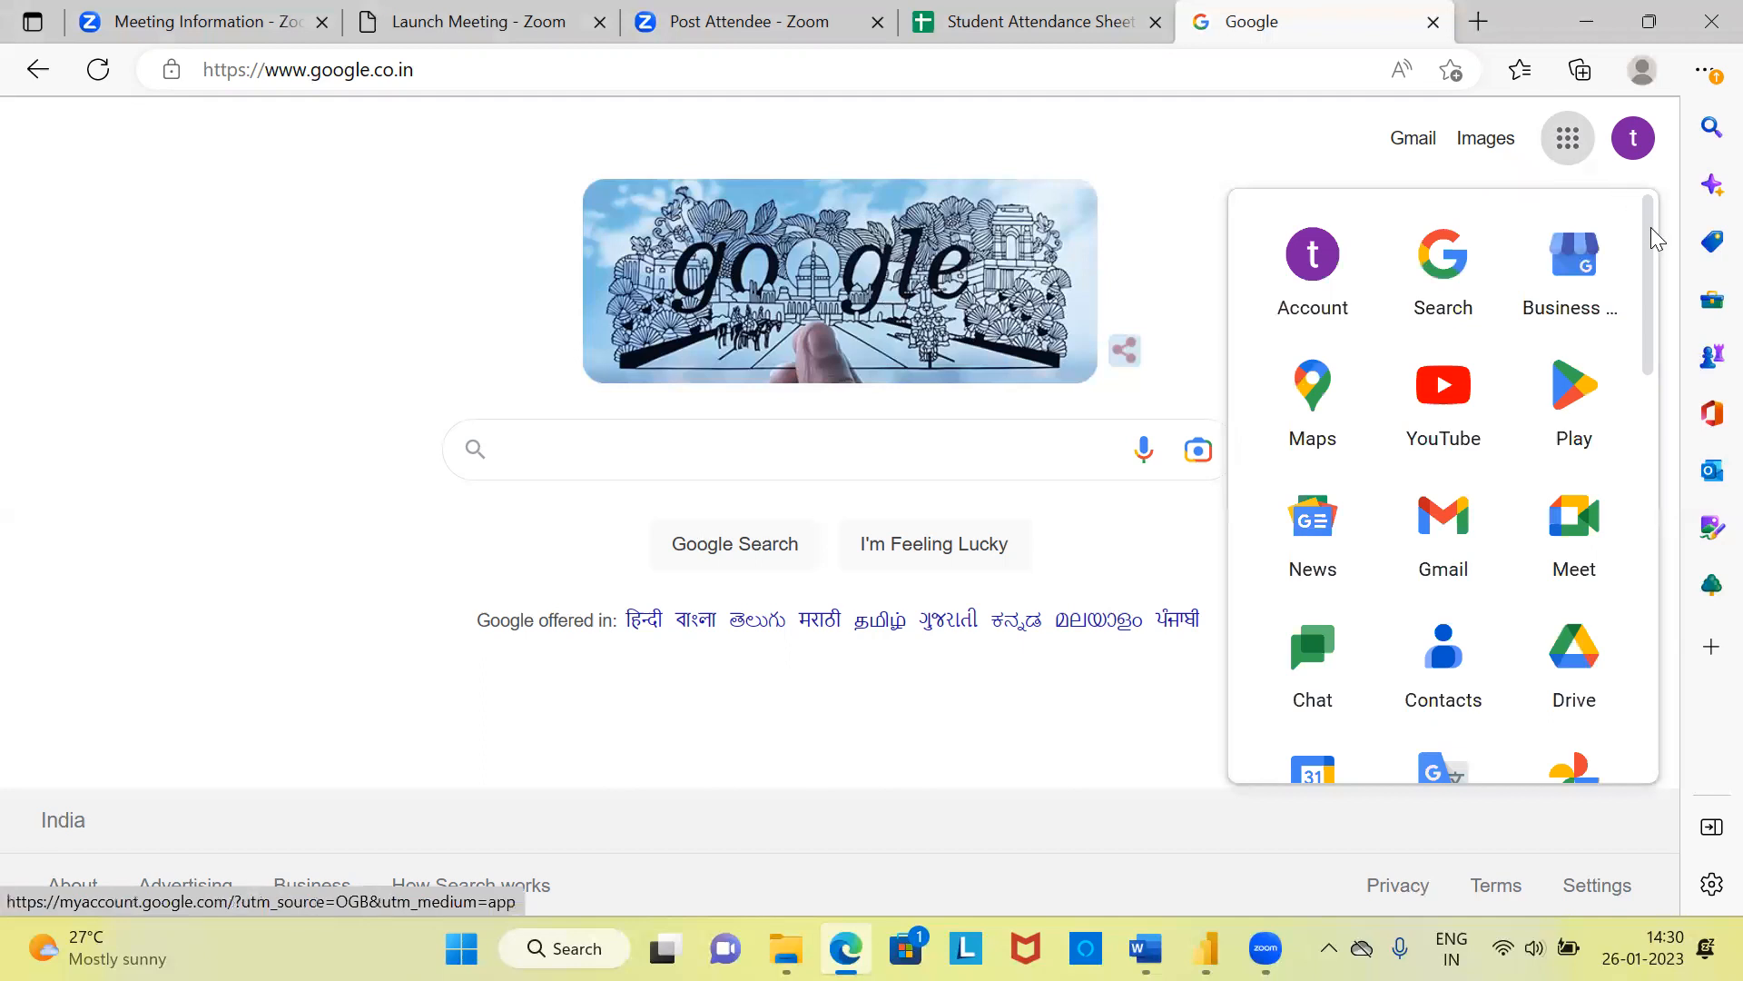
pyautogui.scroll(-3)
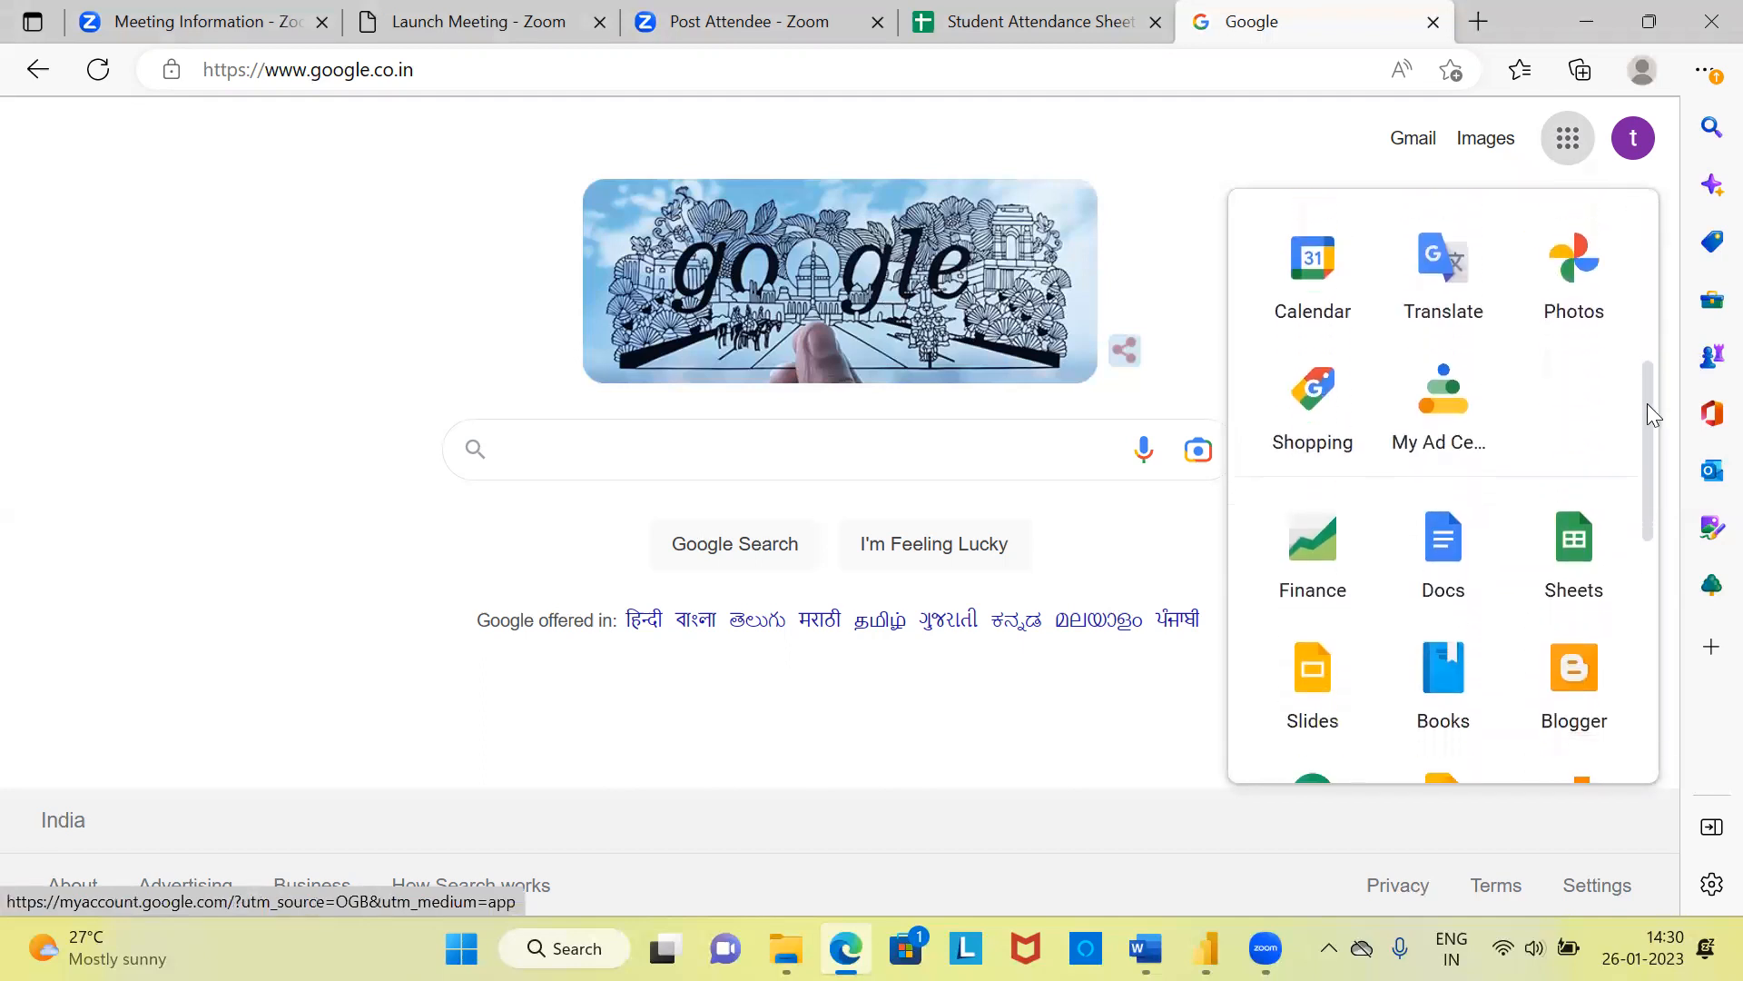
pyautogui.scroll(-3)
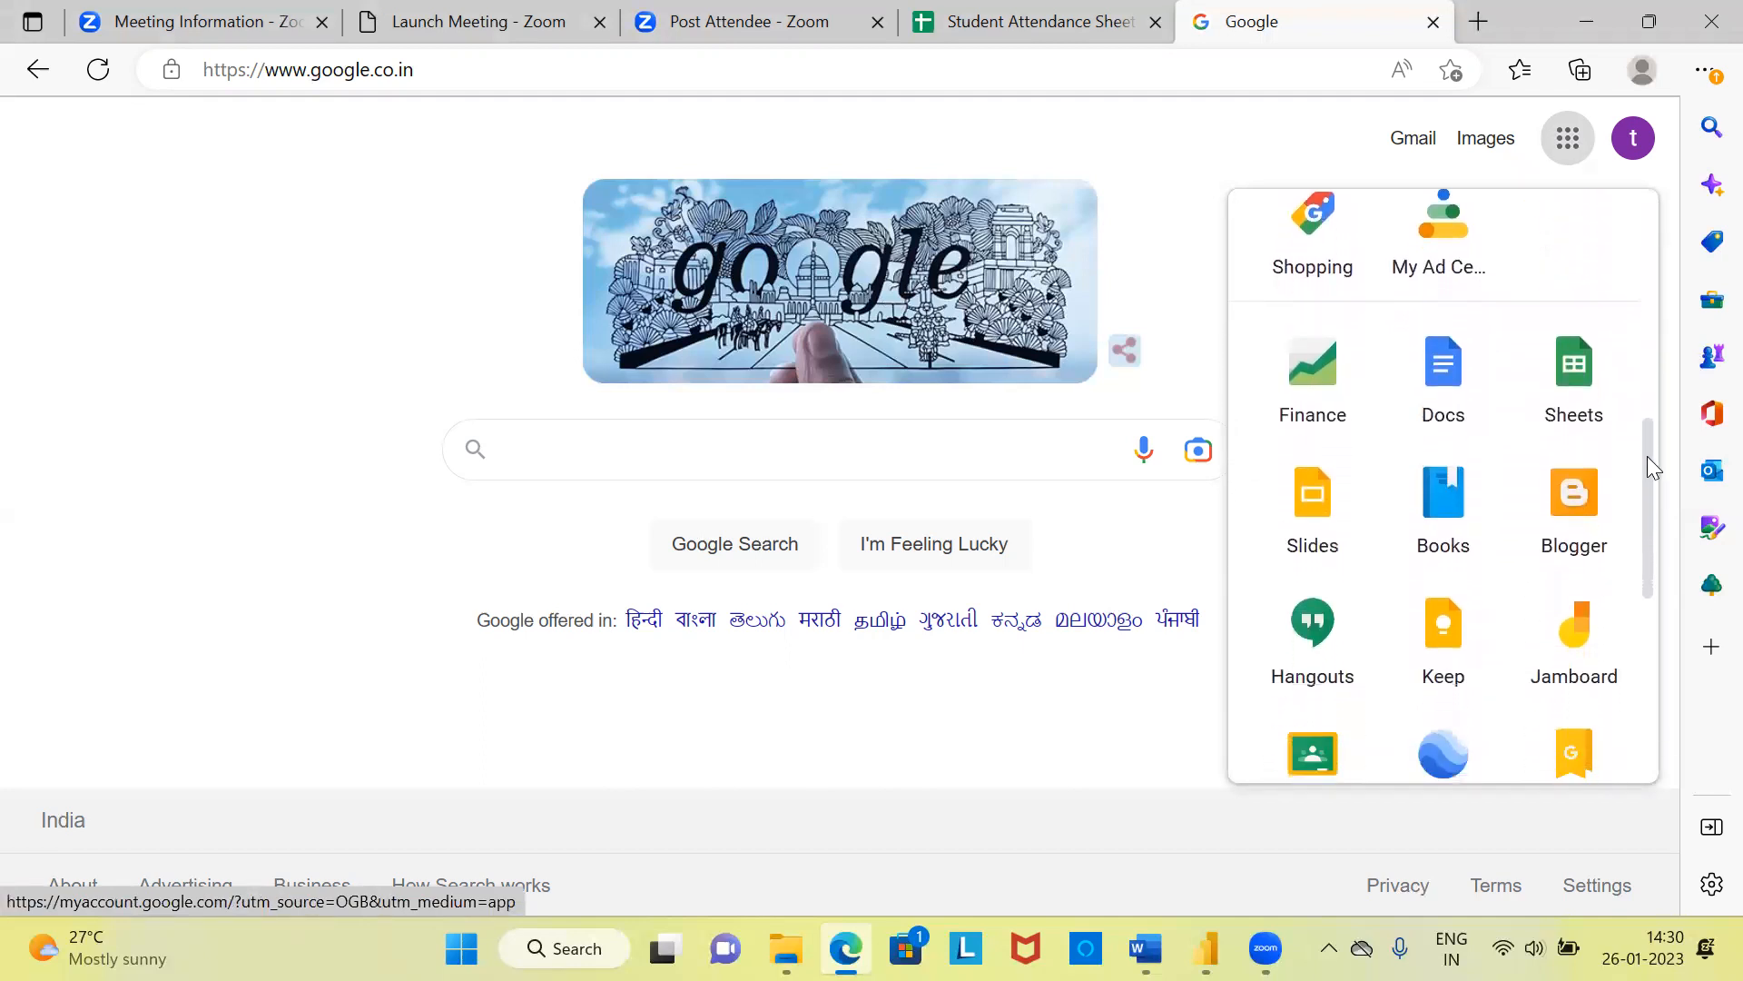
pyautogui.moveTo(1573, 383)
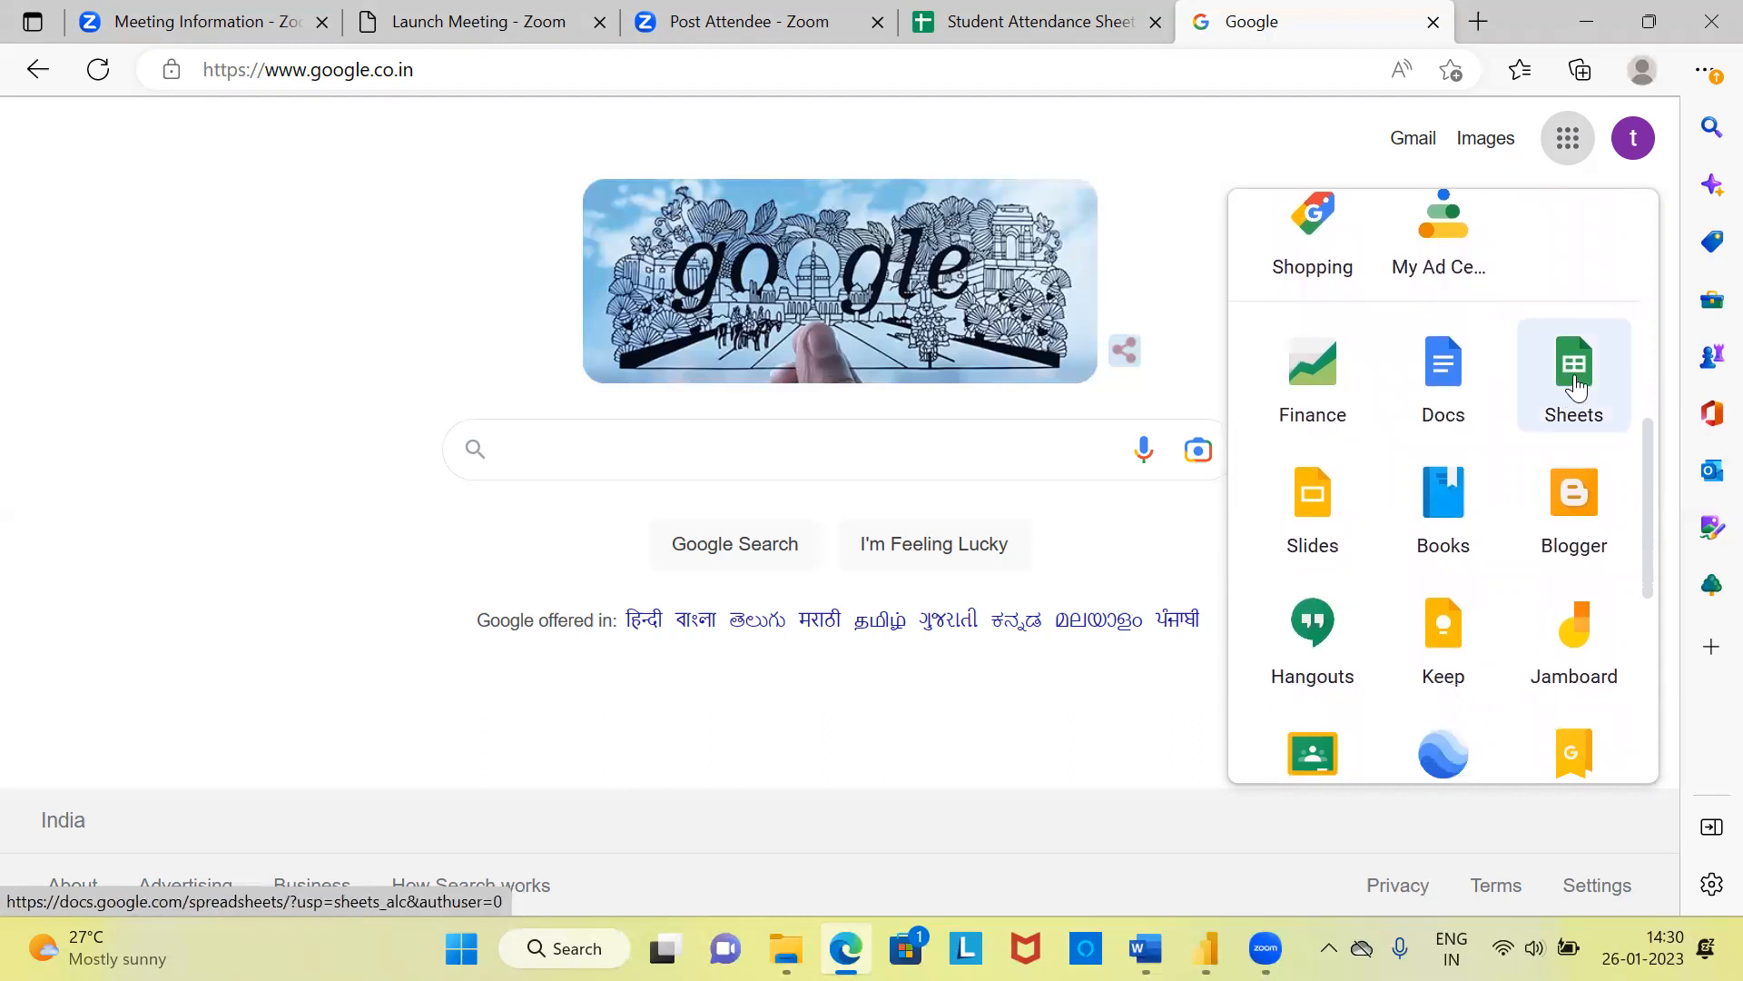
pyautogui.click(1572, 363)
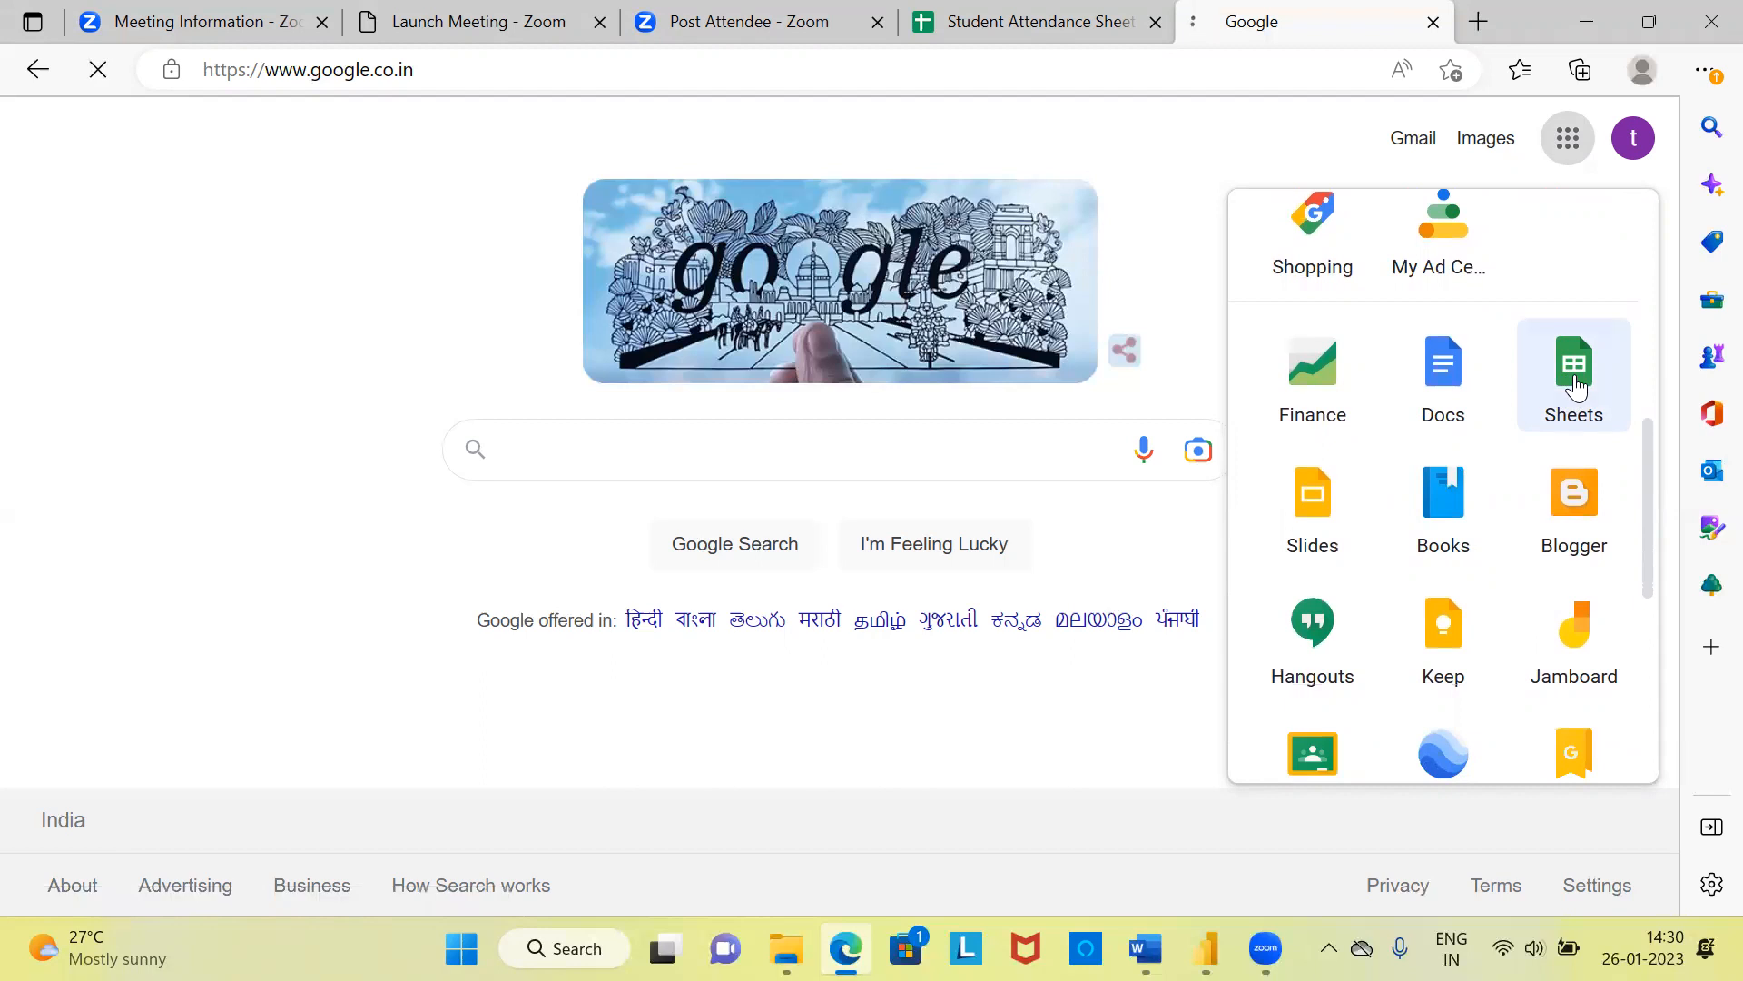
# Step: Start a new blank spreadsheet, then switch back to the Student Attendance Sheet tab
pyautogui.click(1573, 363)
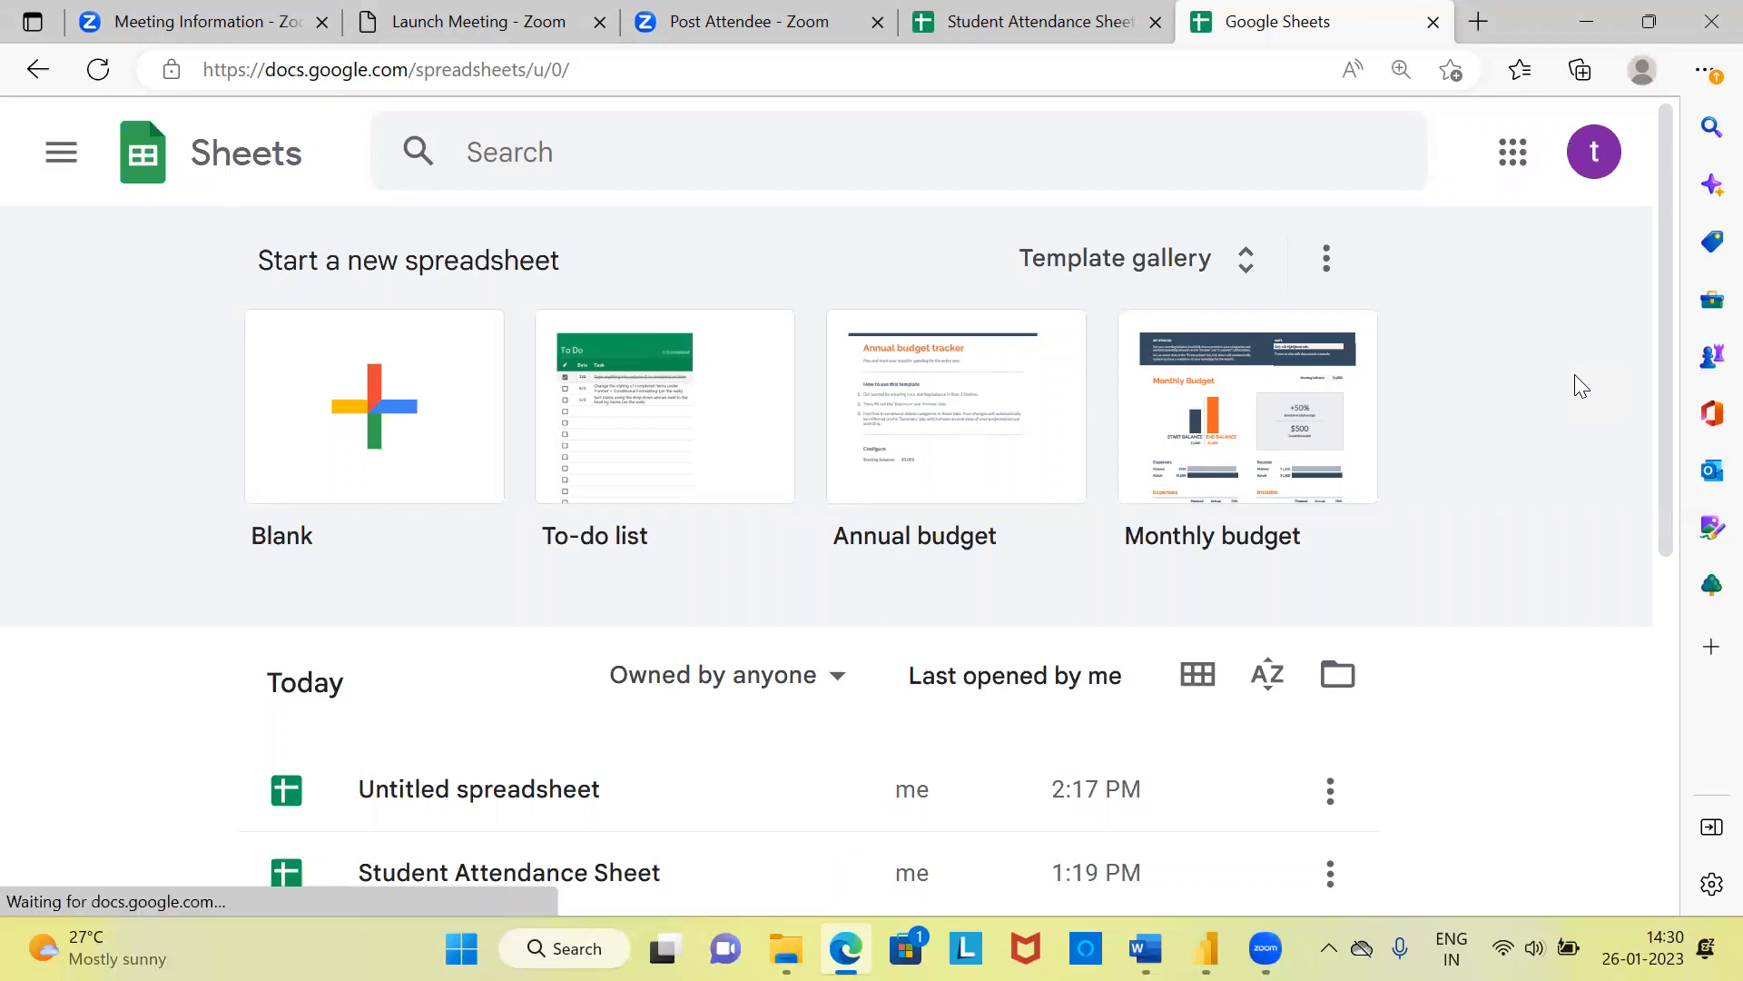
pyautogui.moveTo(338, 300)
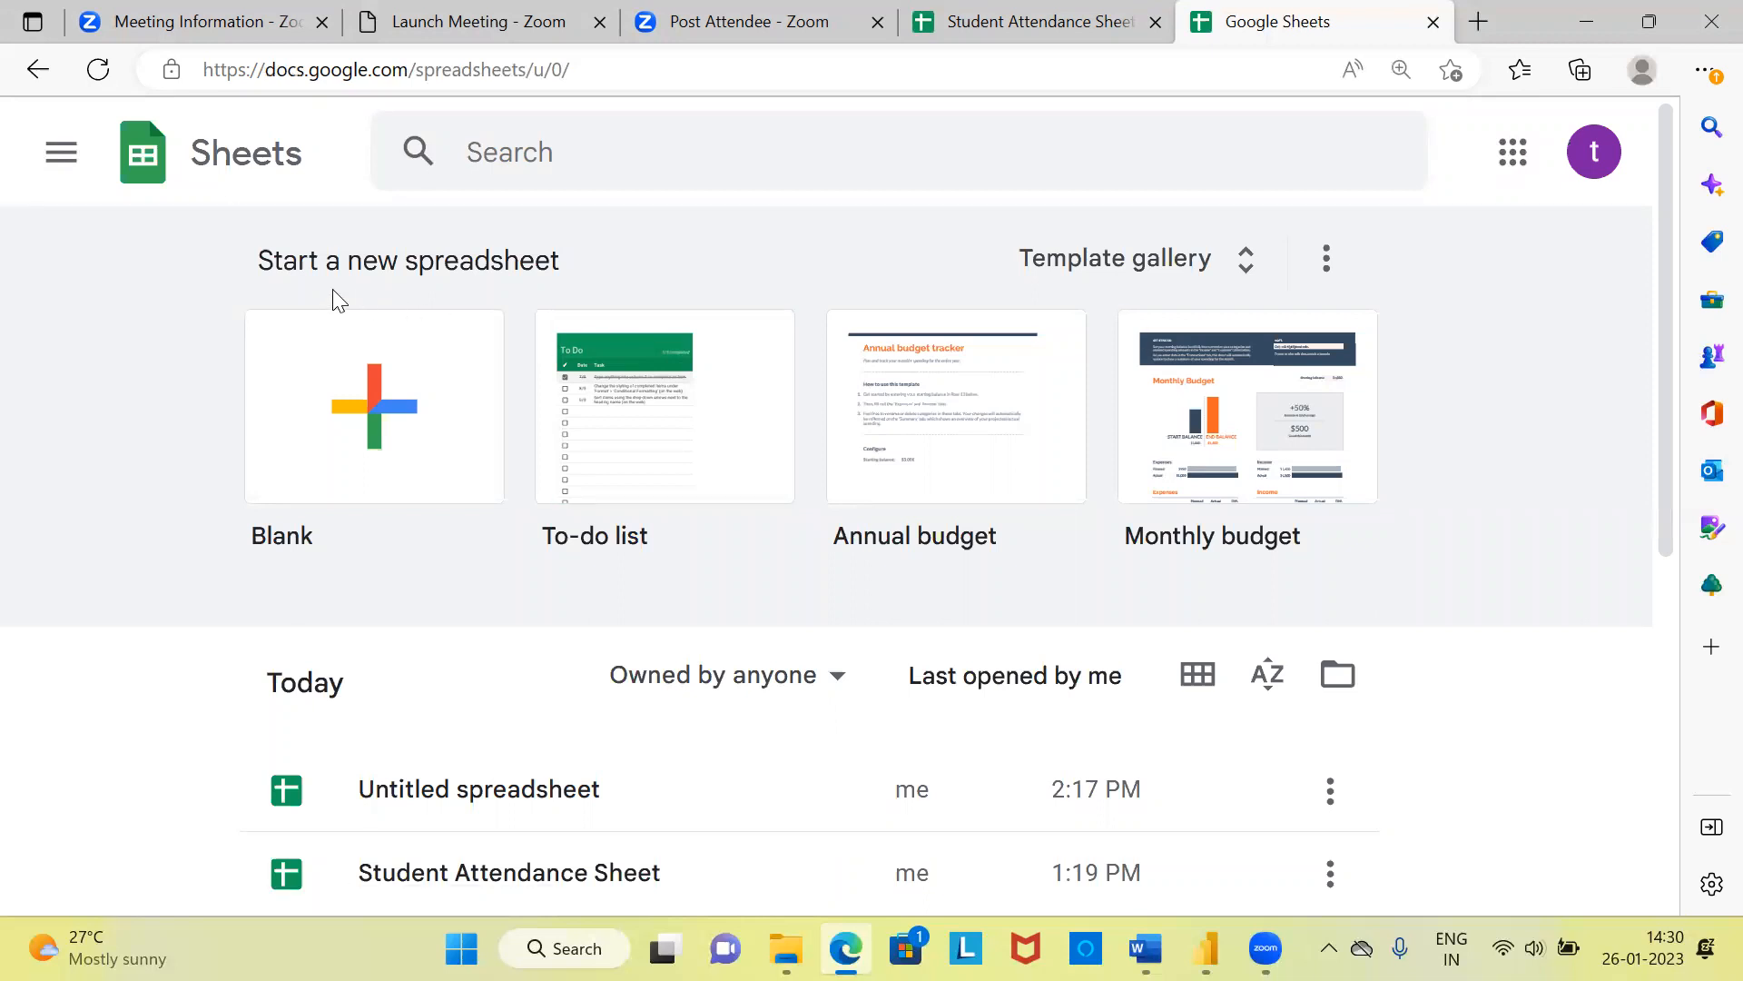
pyautogui.moveTo(432, 357)
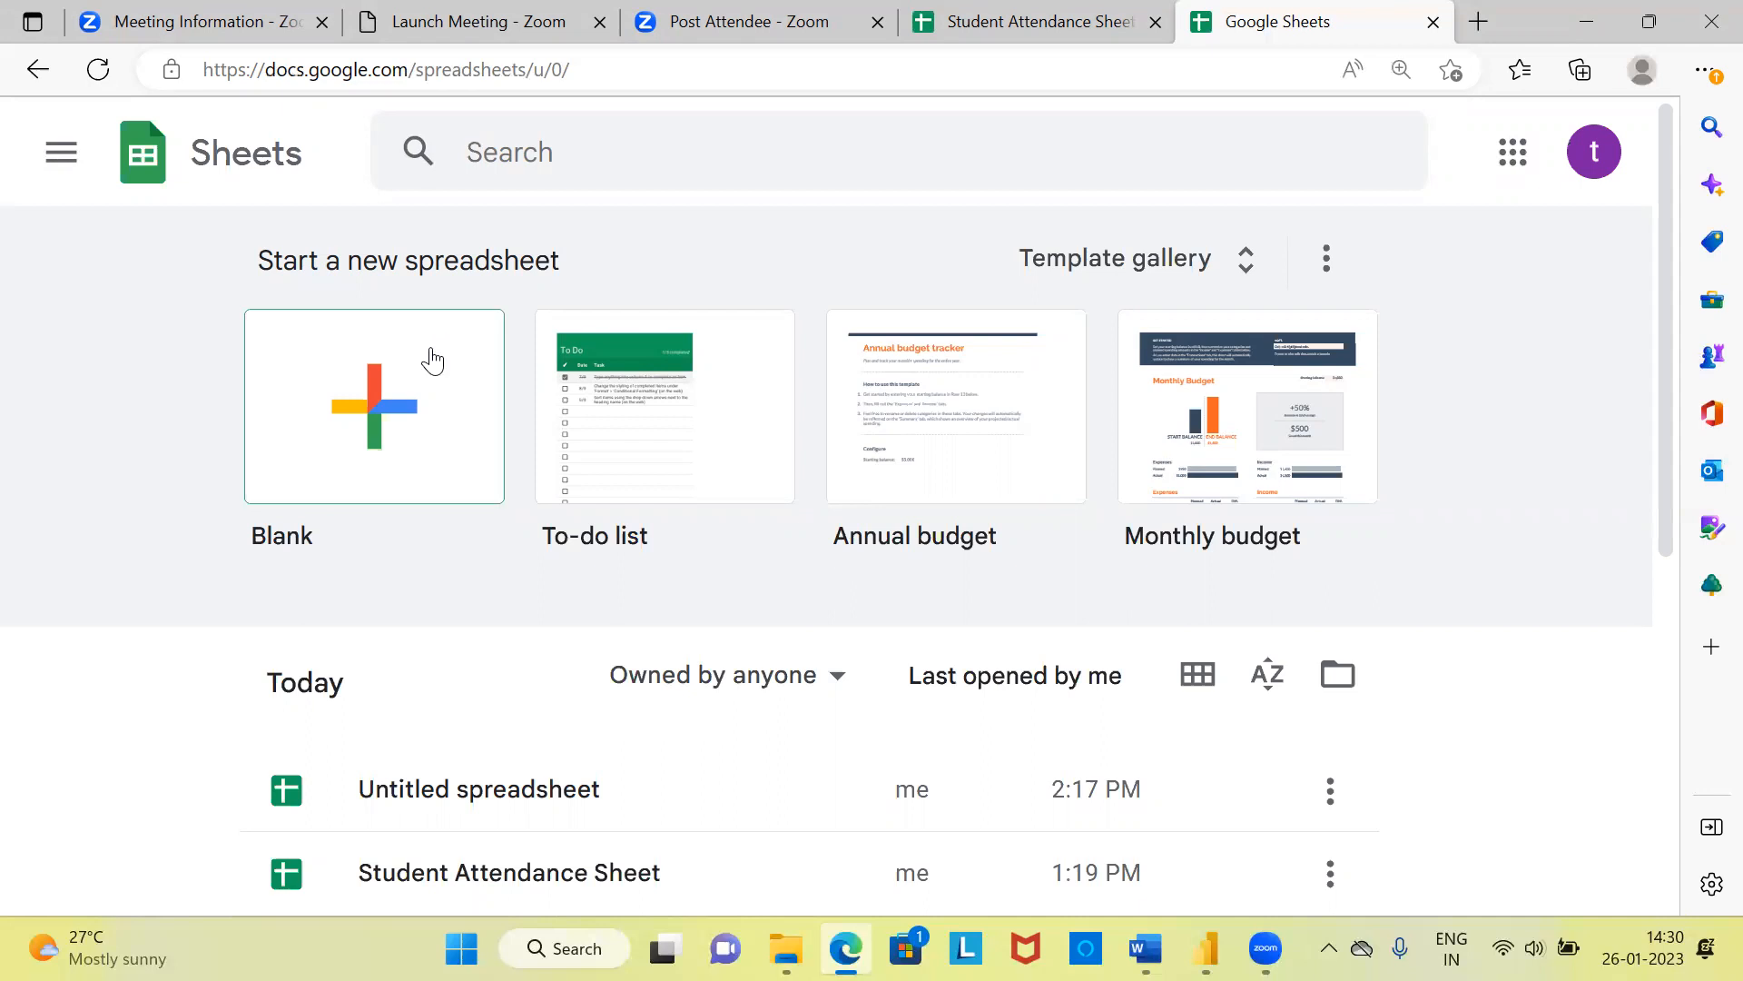
pyautogui.moveTo(421, 450)
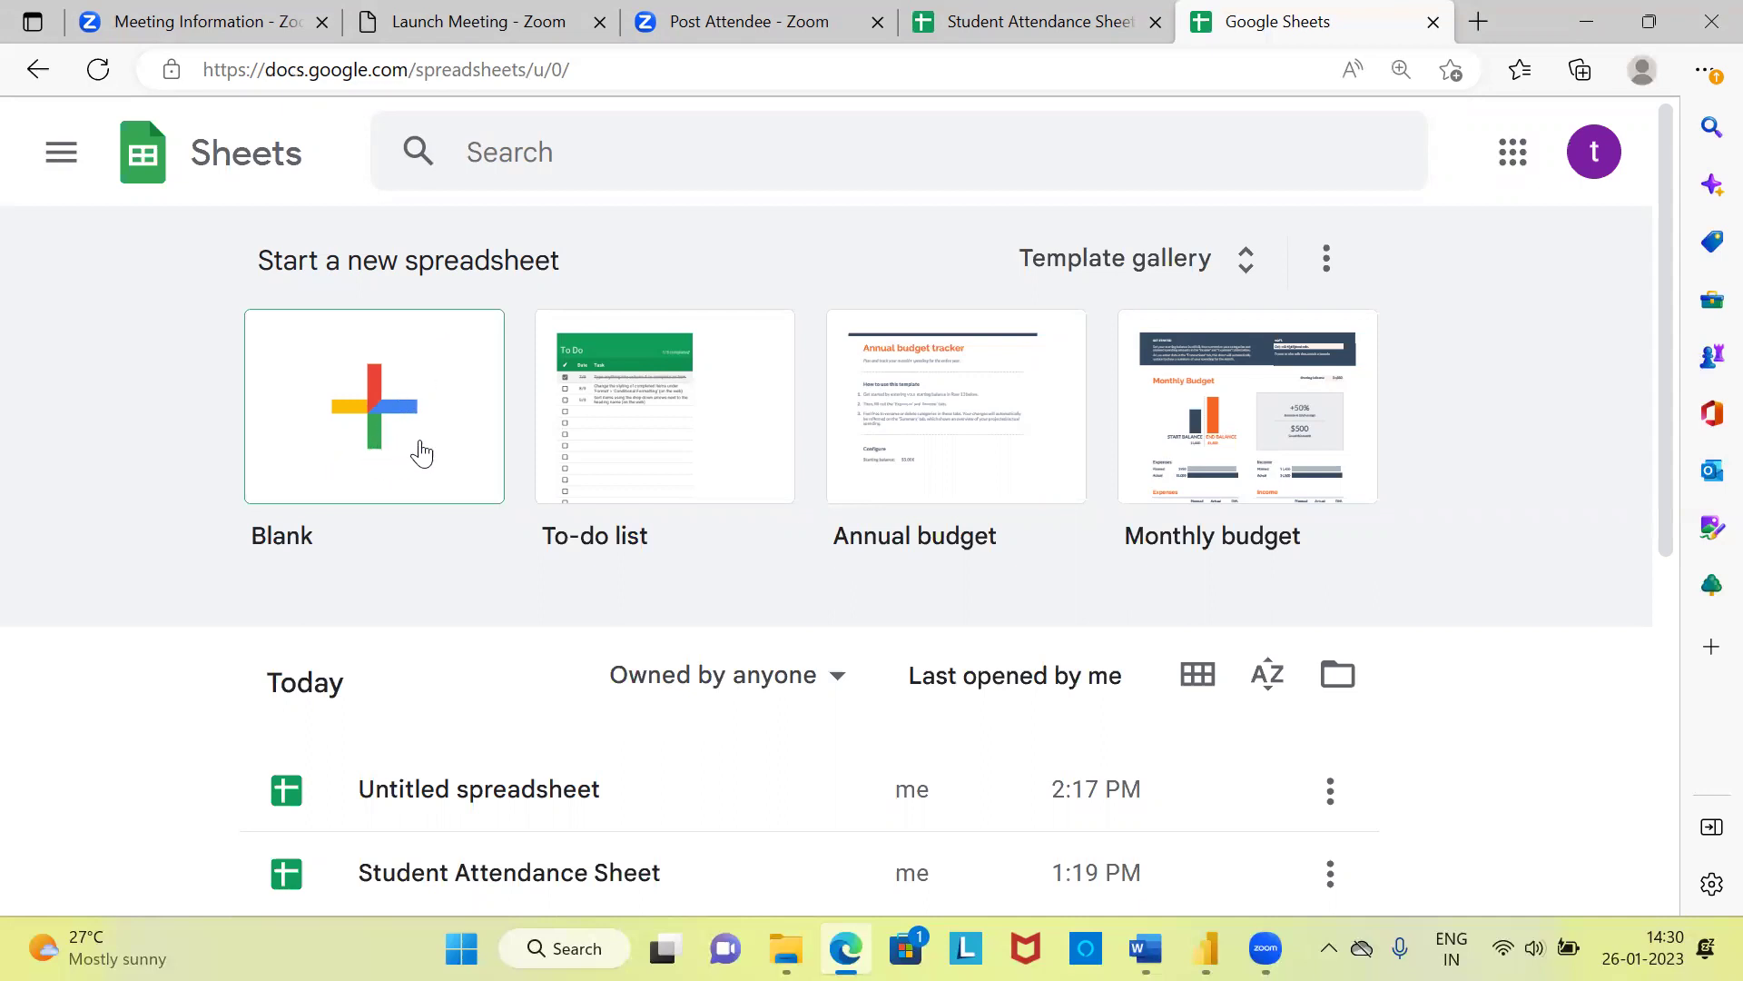
pyautogui.moveTo(380, 454)
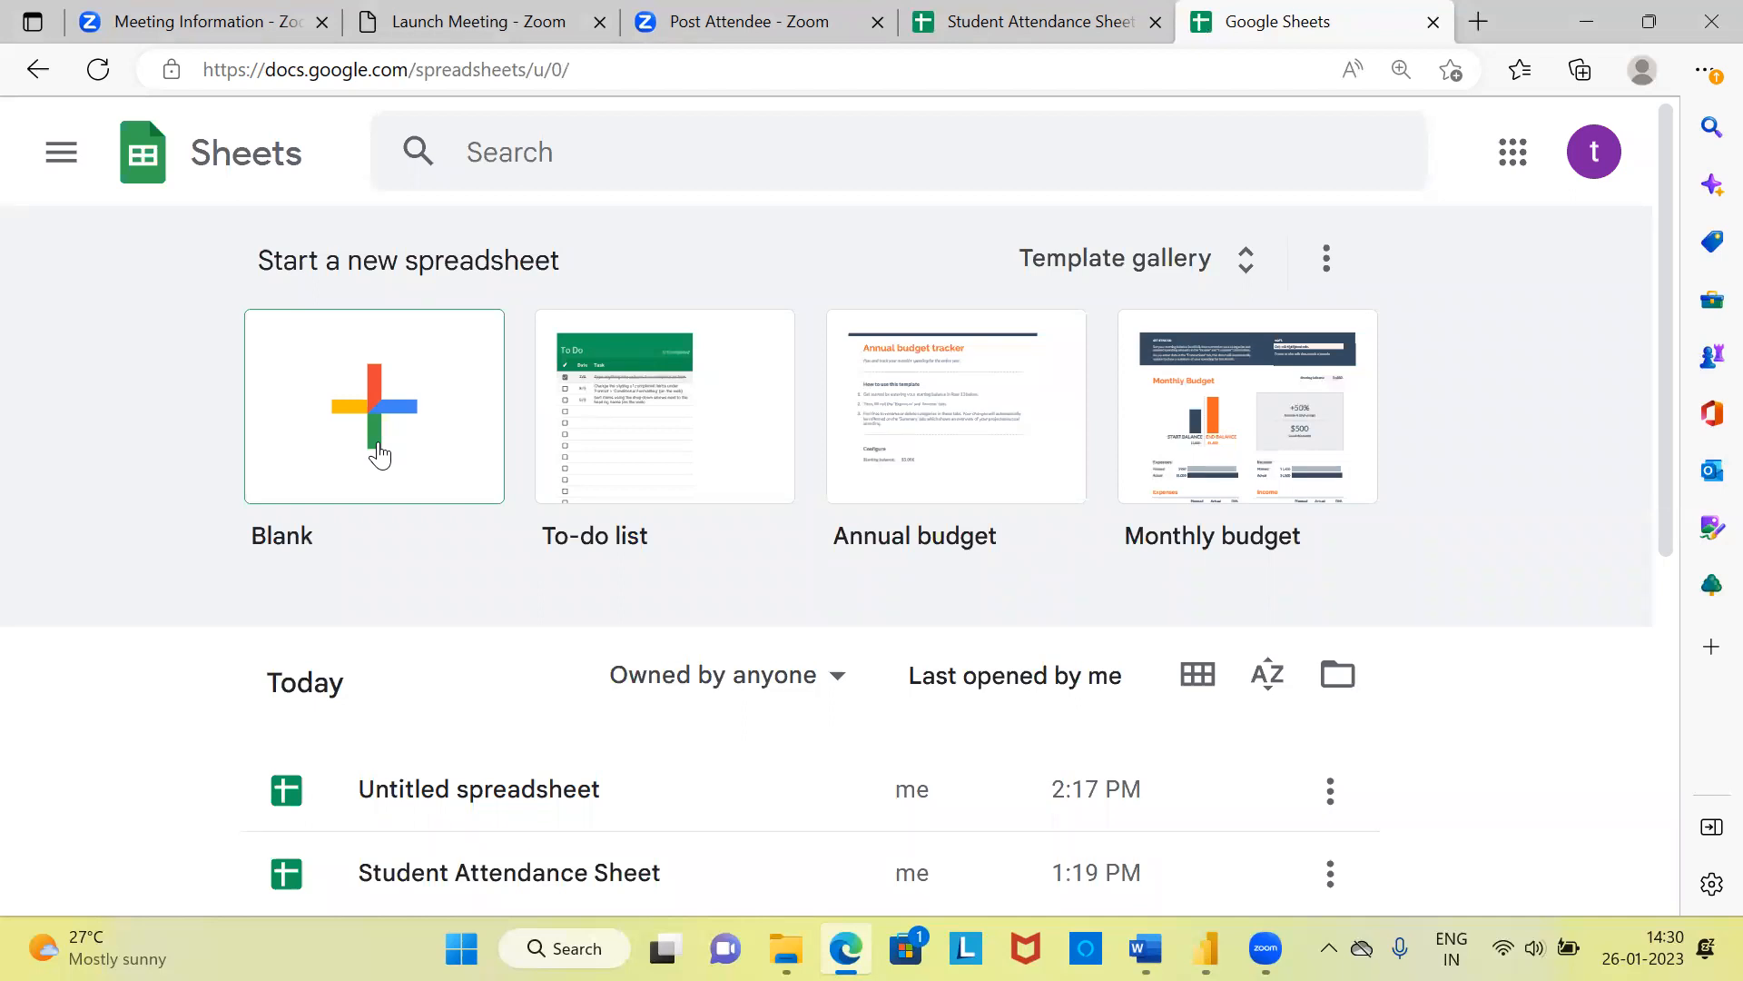
pyautogui.click(374, 418)
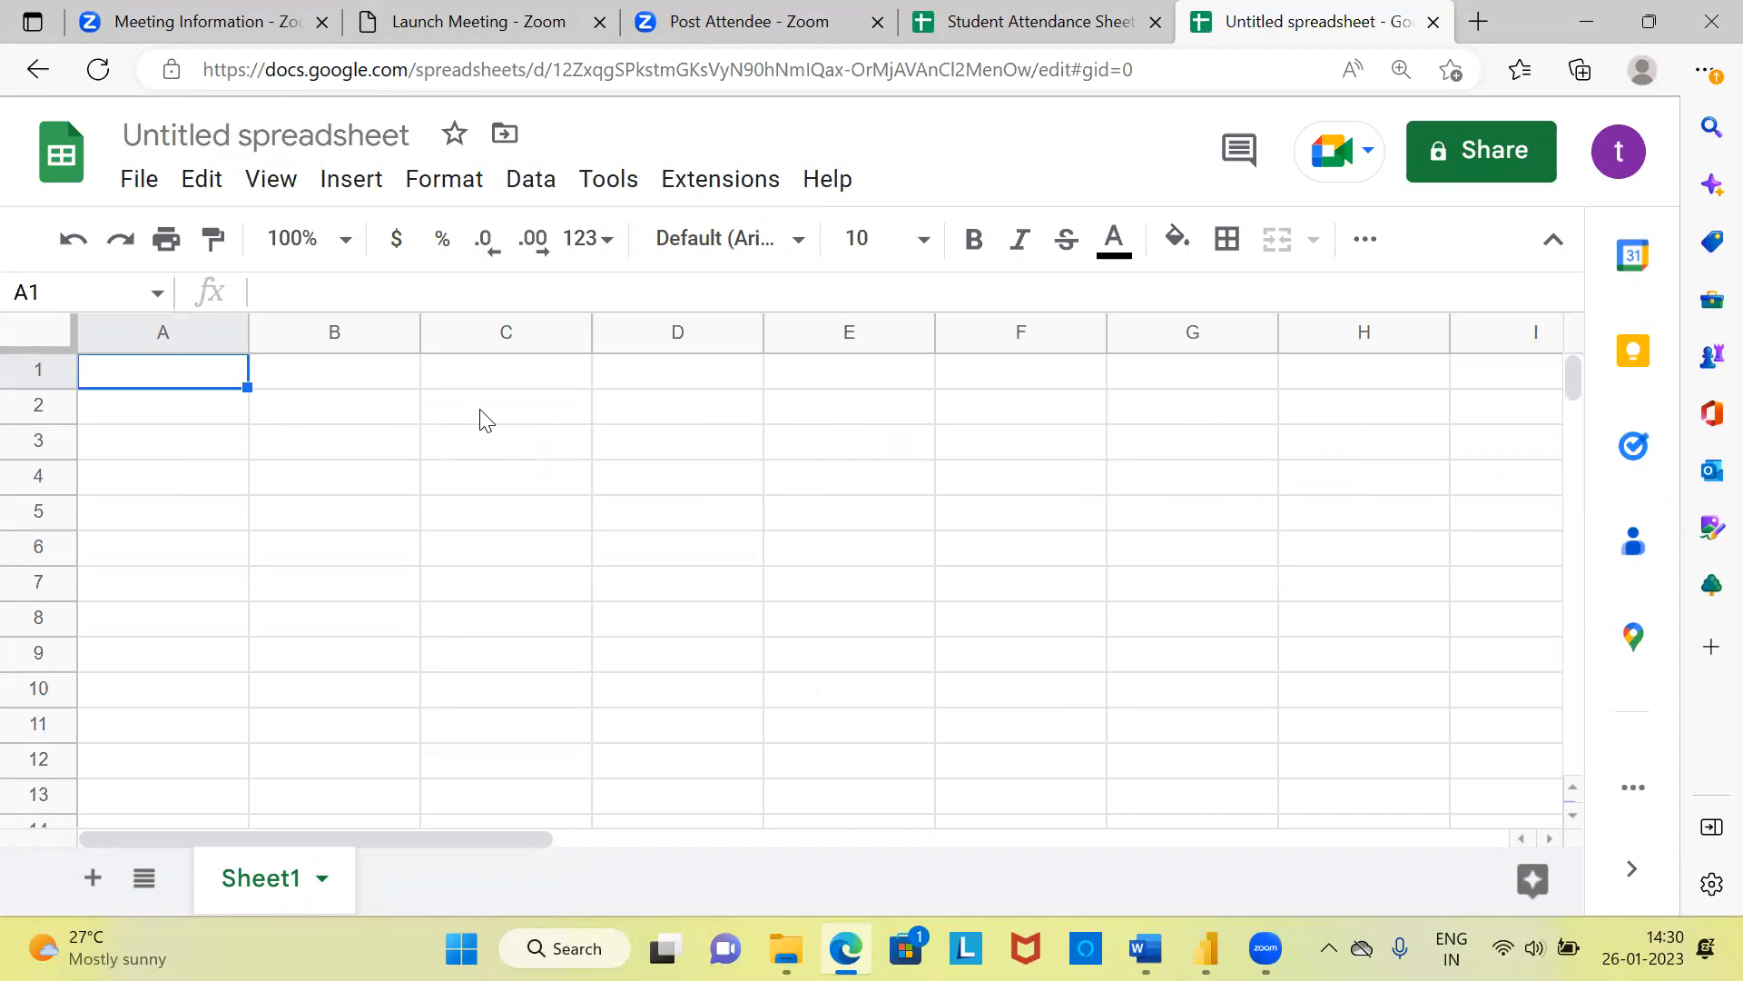
pyautogui.click(1046, 22)
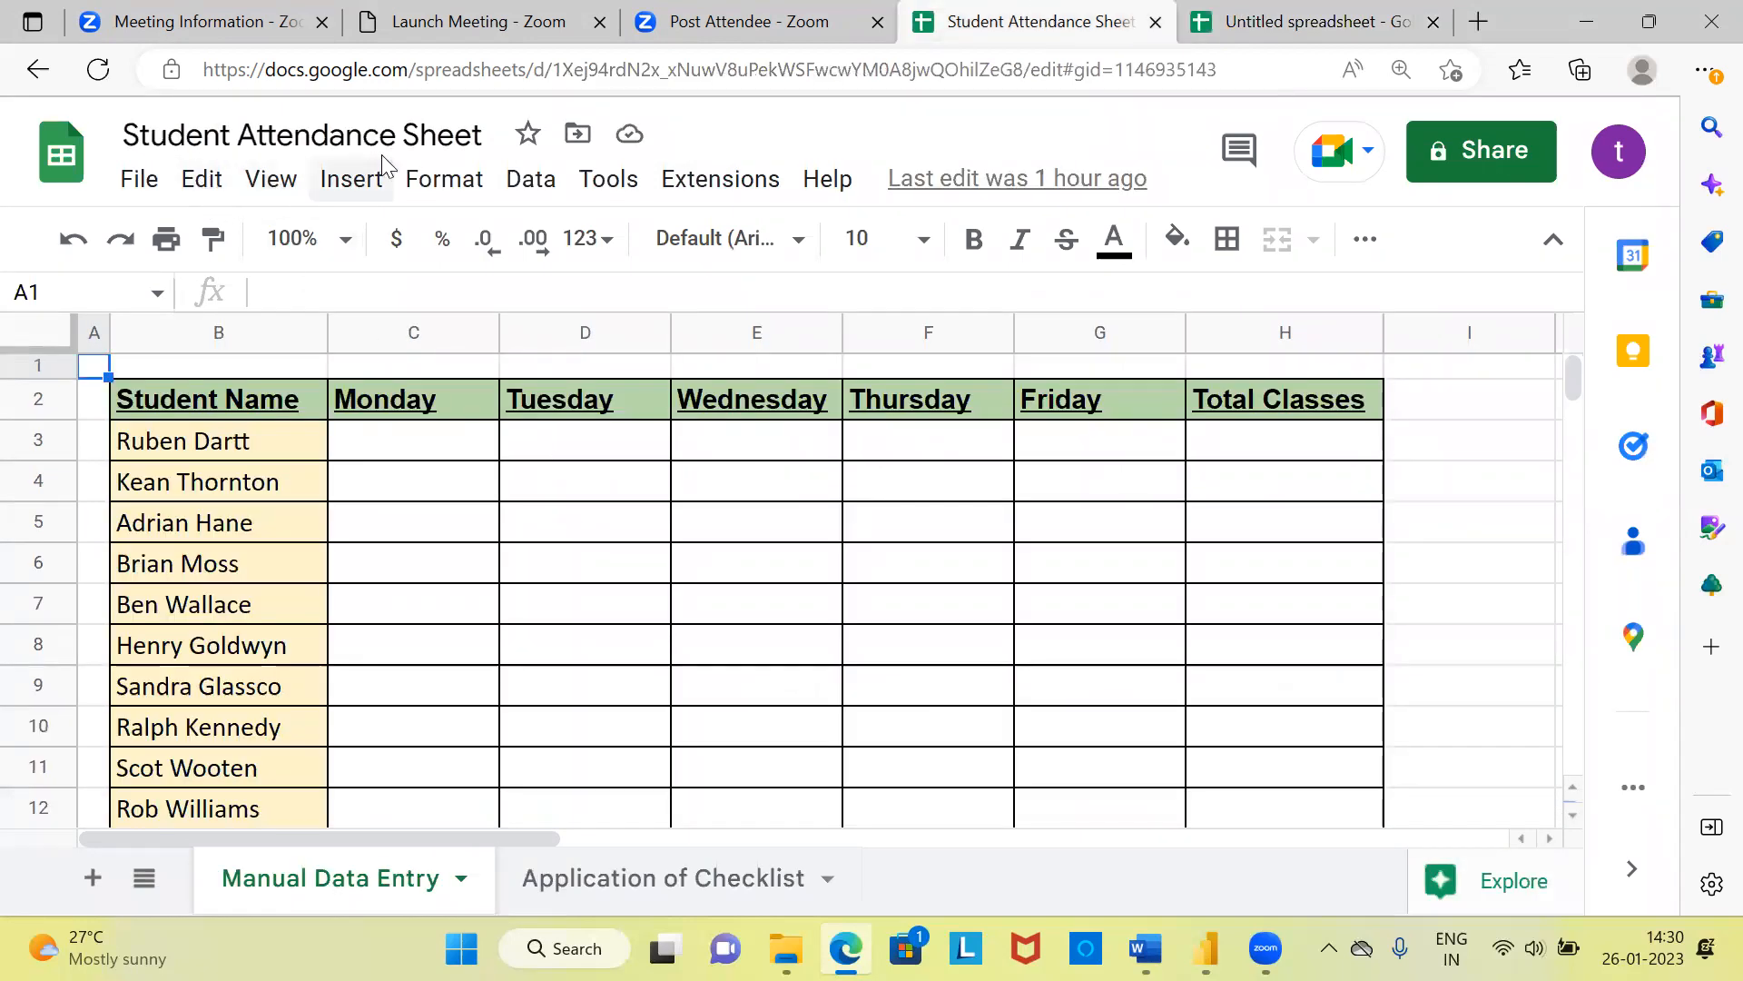
pyautogui.moveTo(396, 161)
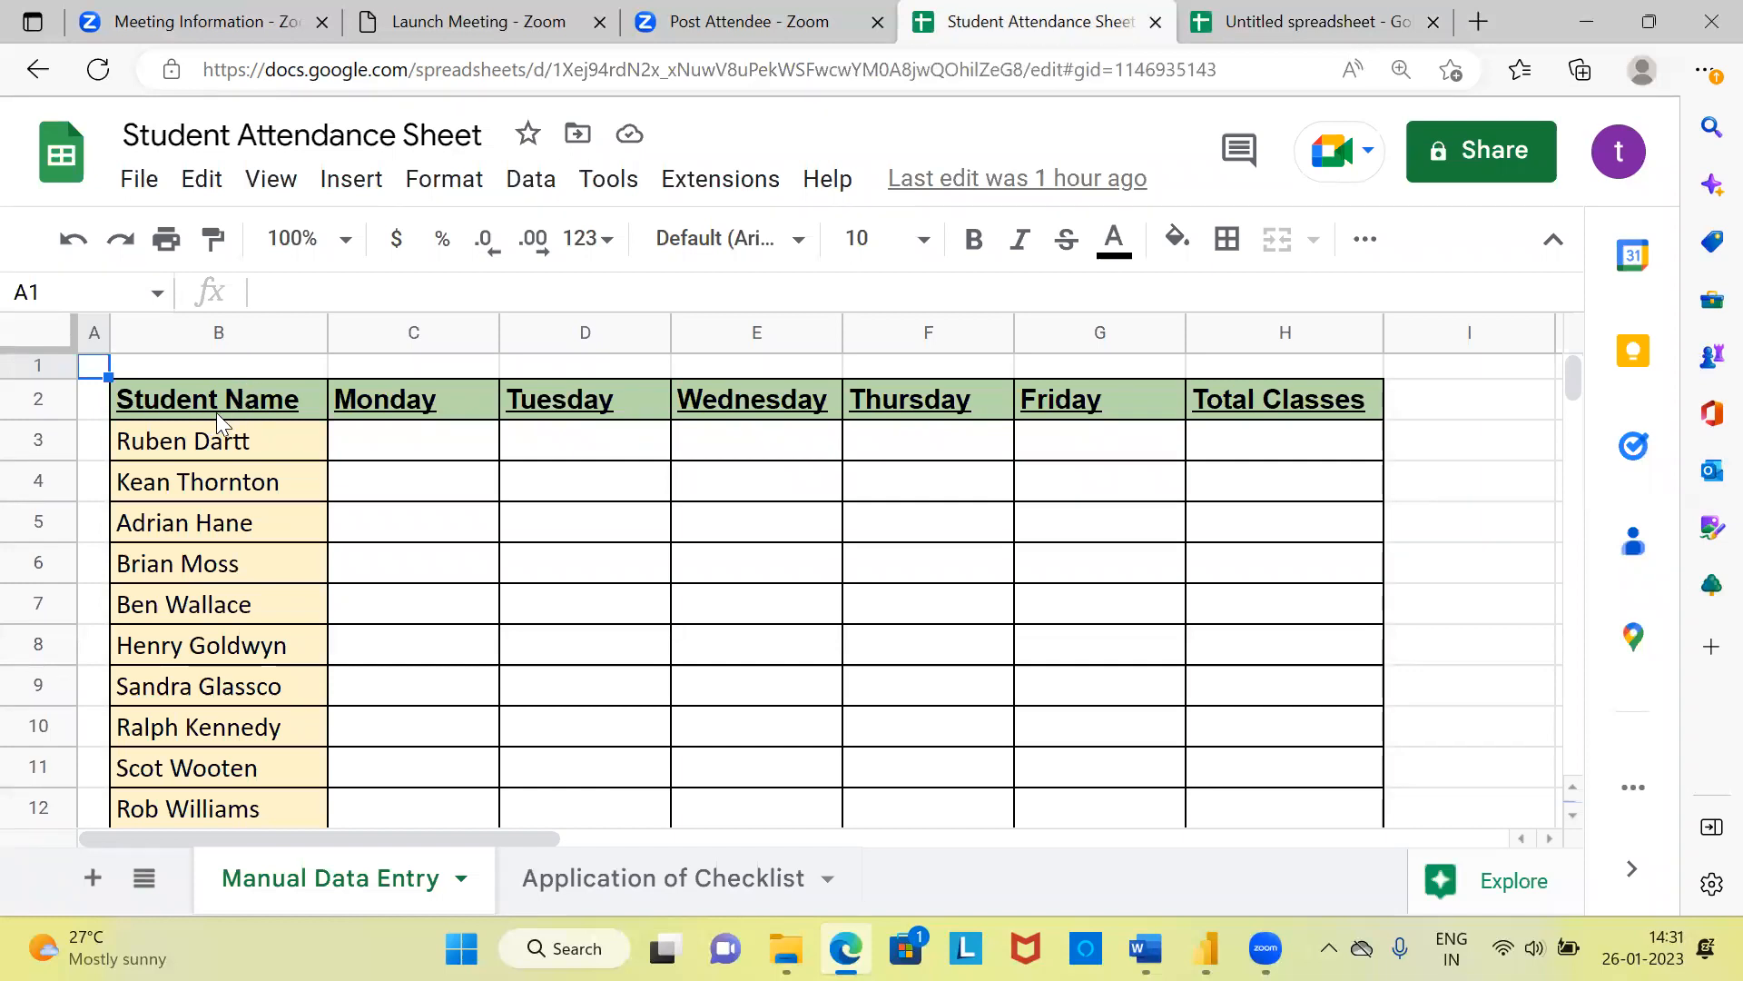
pyautogui.click(218, 400)
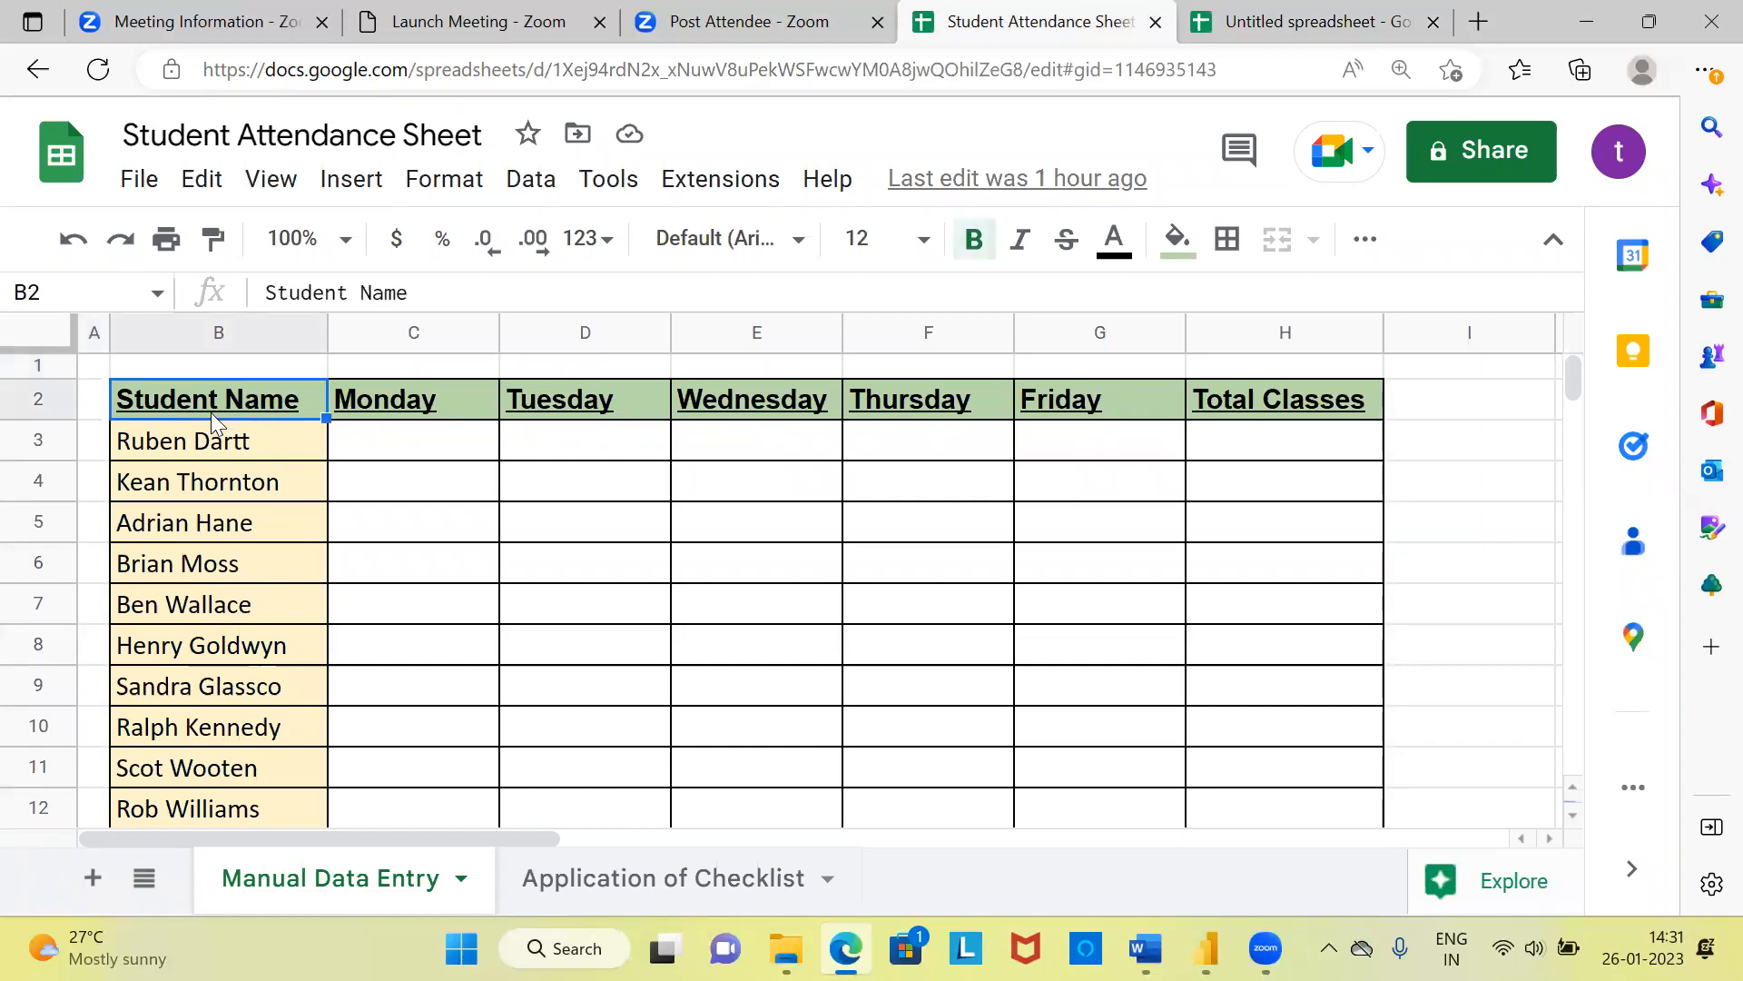
pyautogui.moveTo(261, 412)
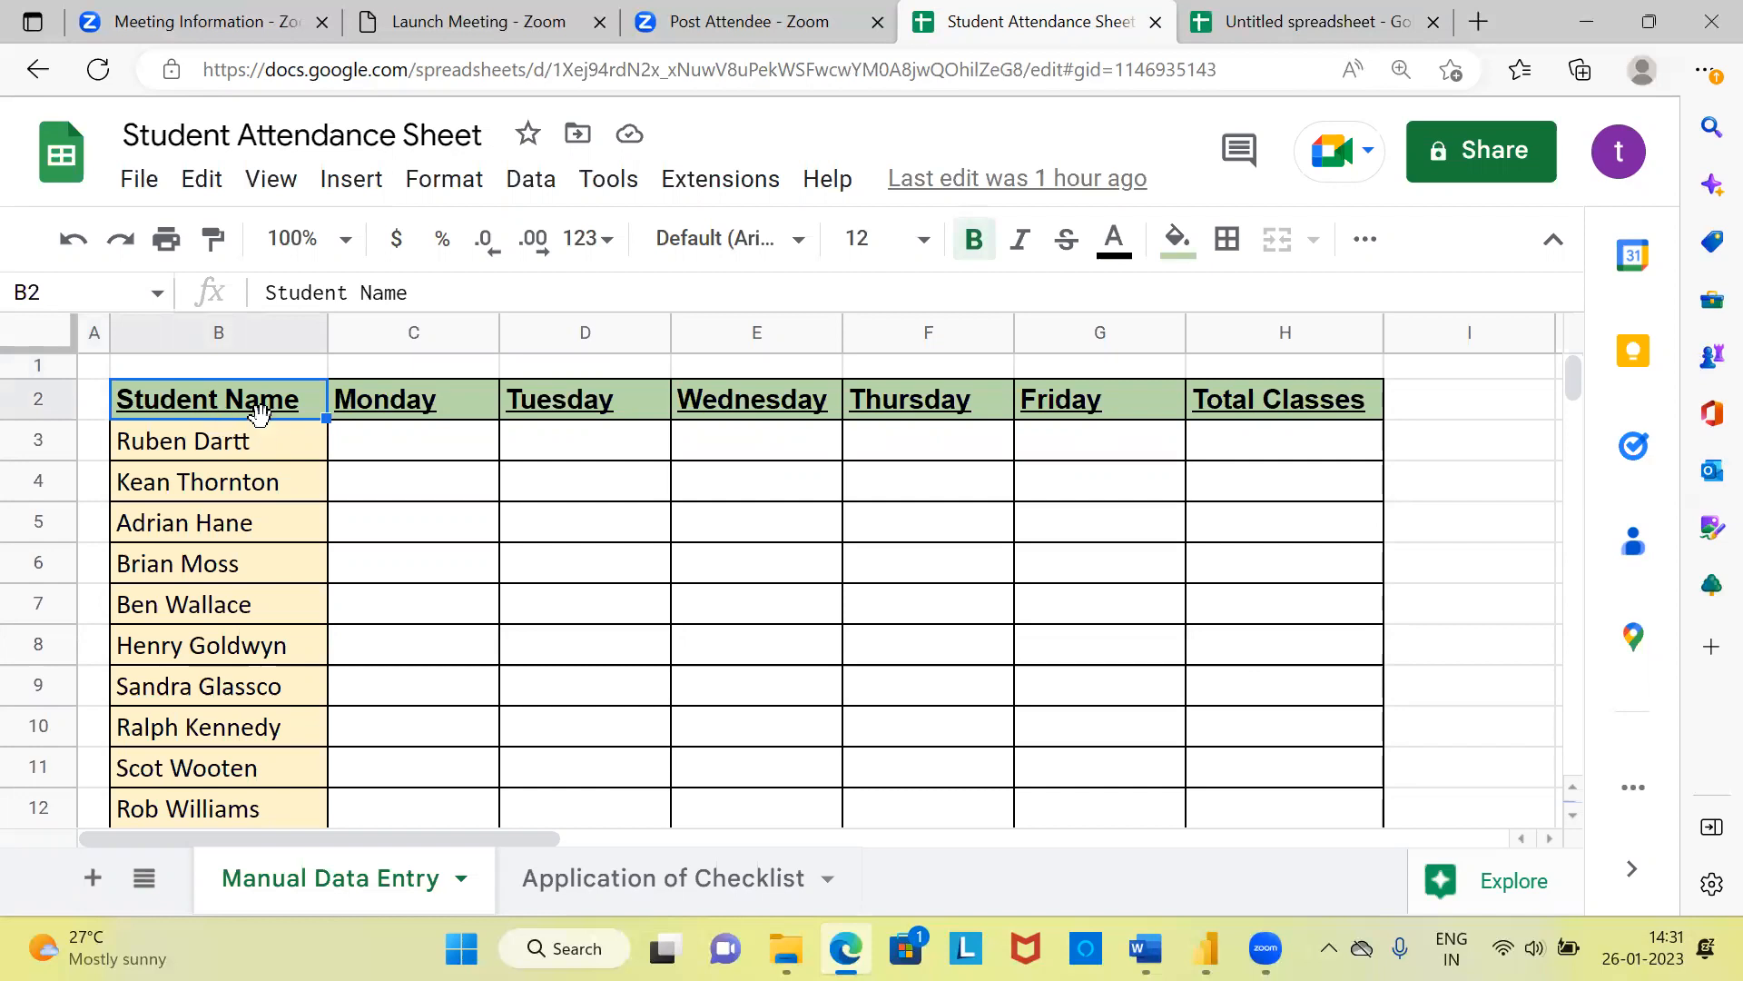
pyautogui.click(181, 440)
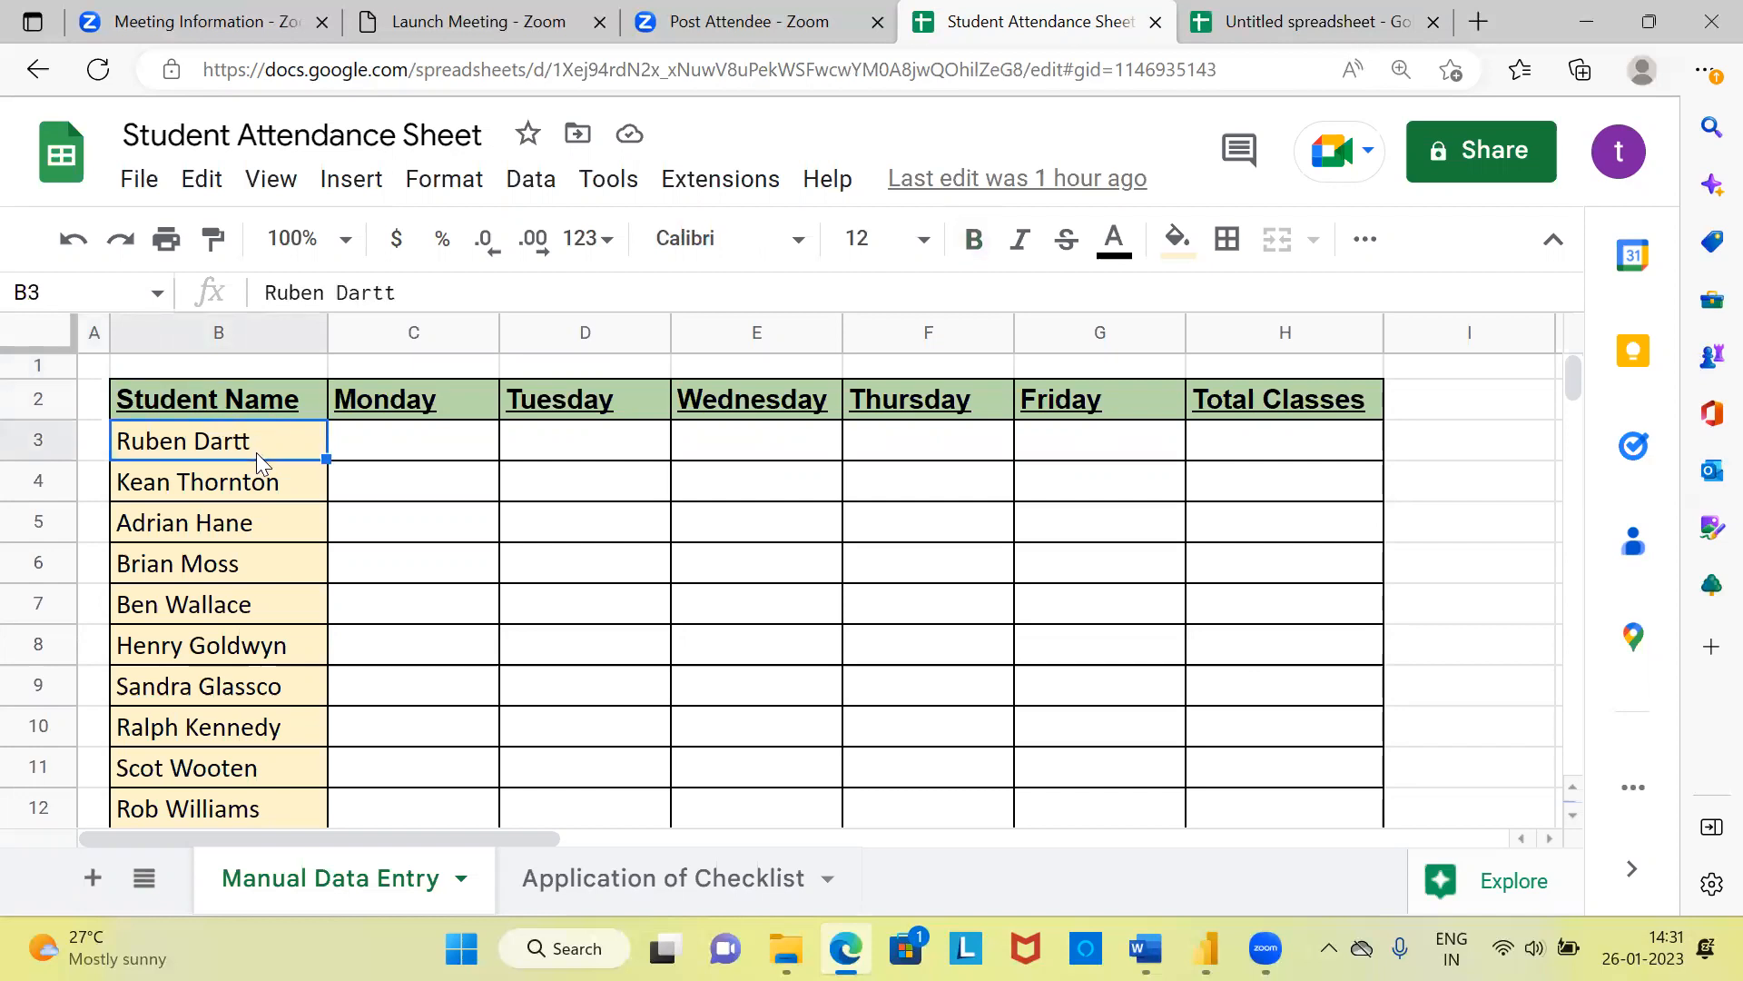
pyautogui.click(209, 481)
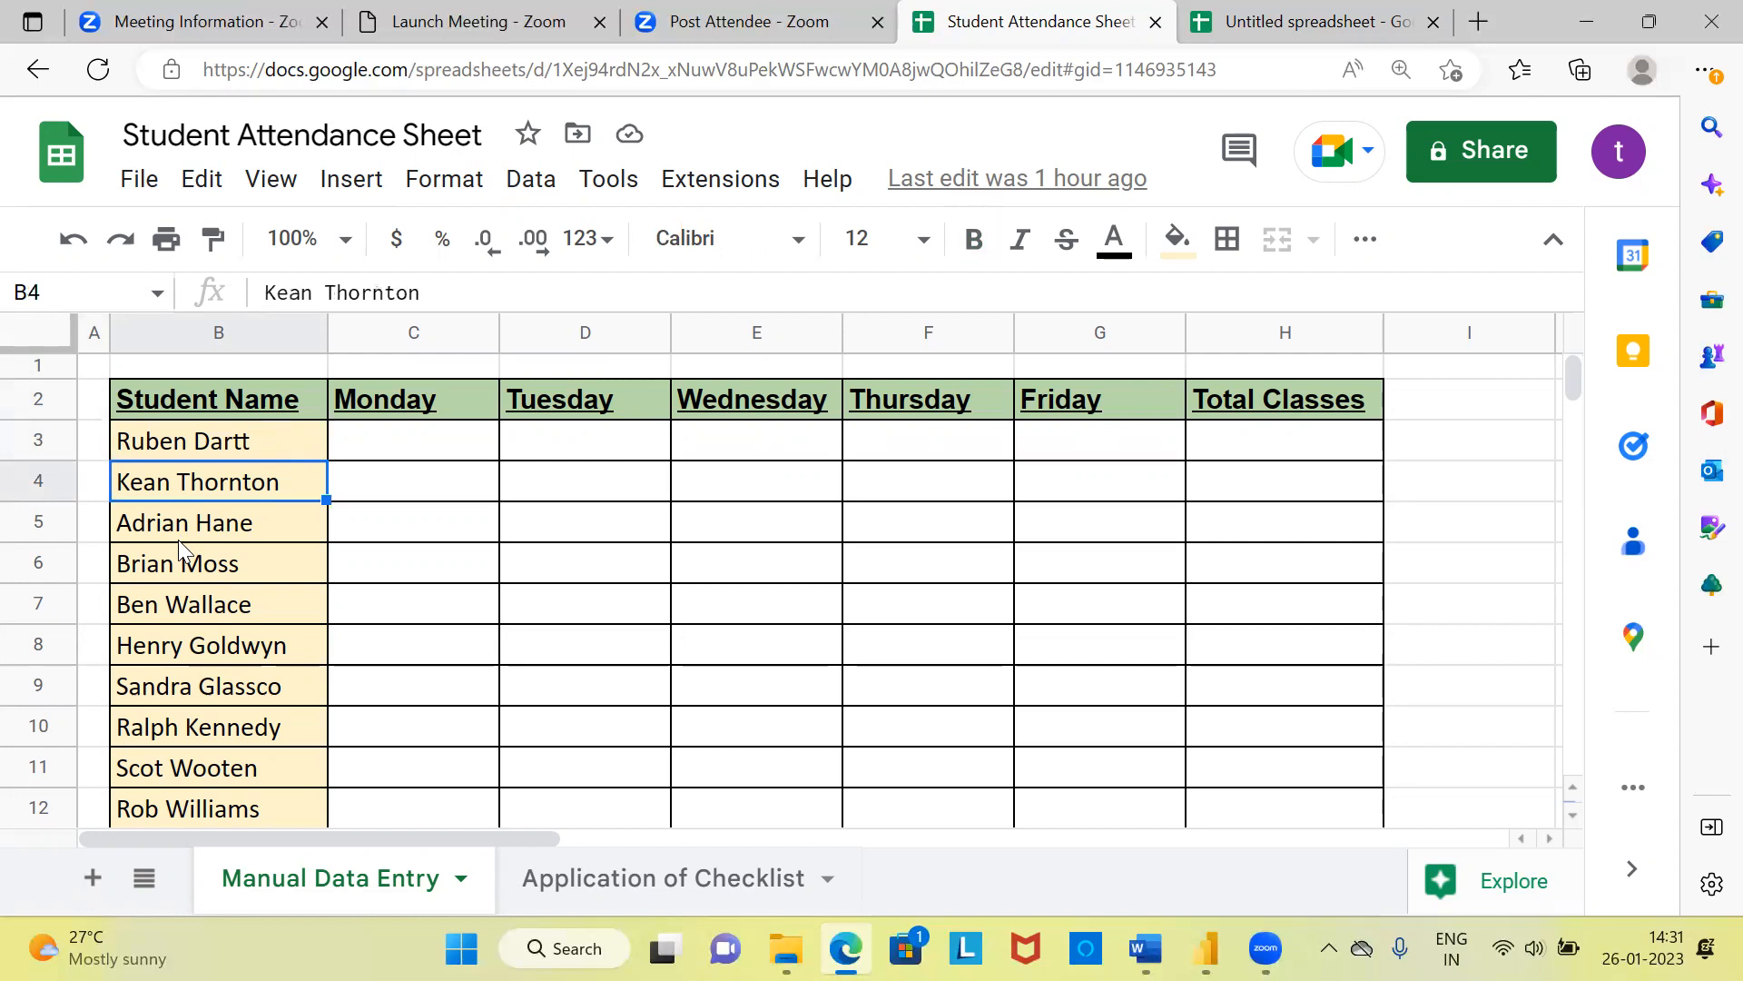
pyautogui.click(178, 563)
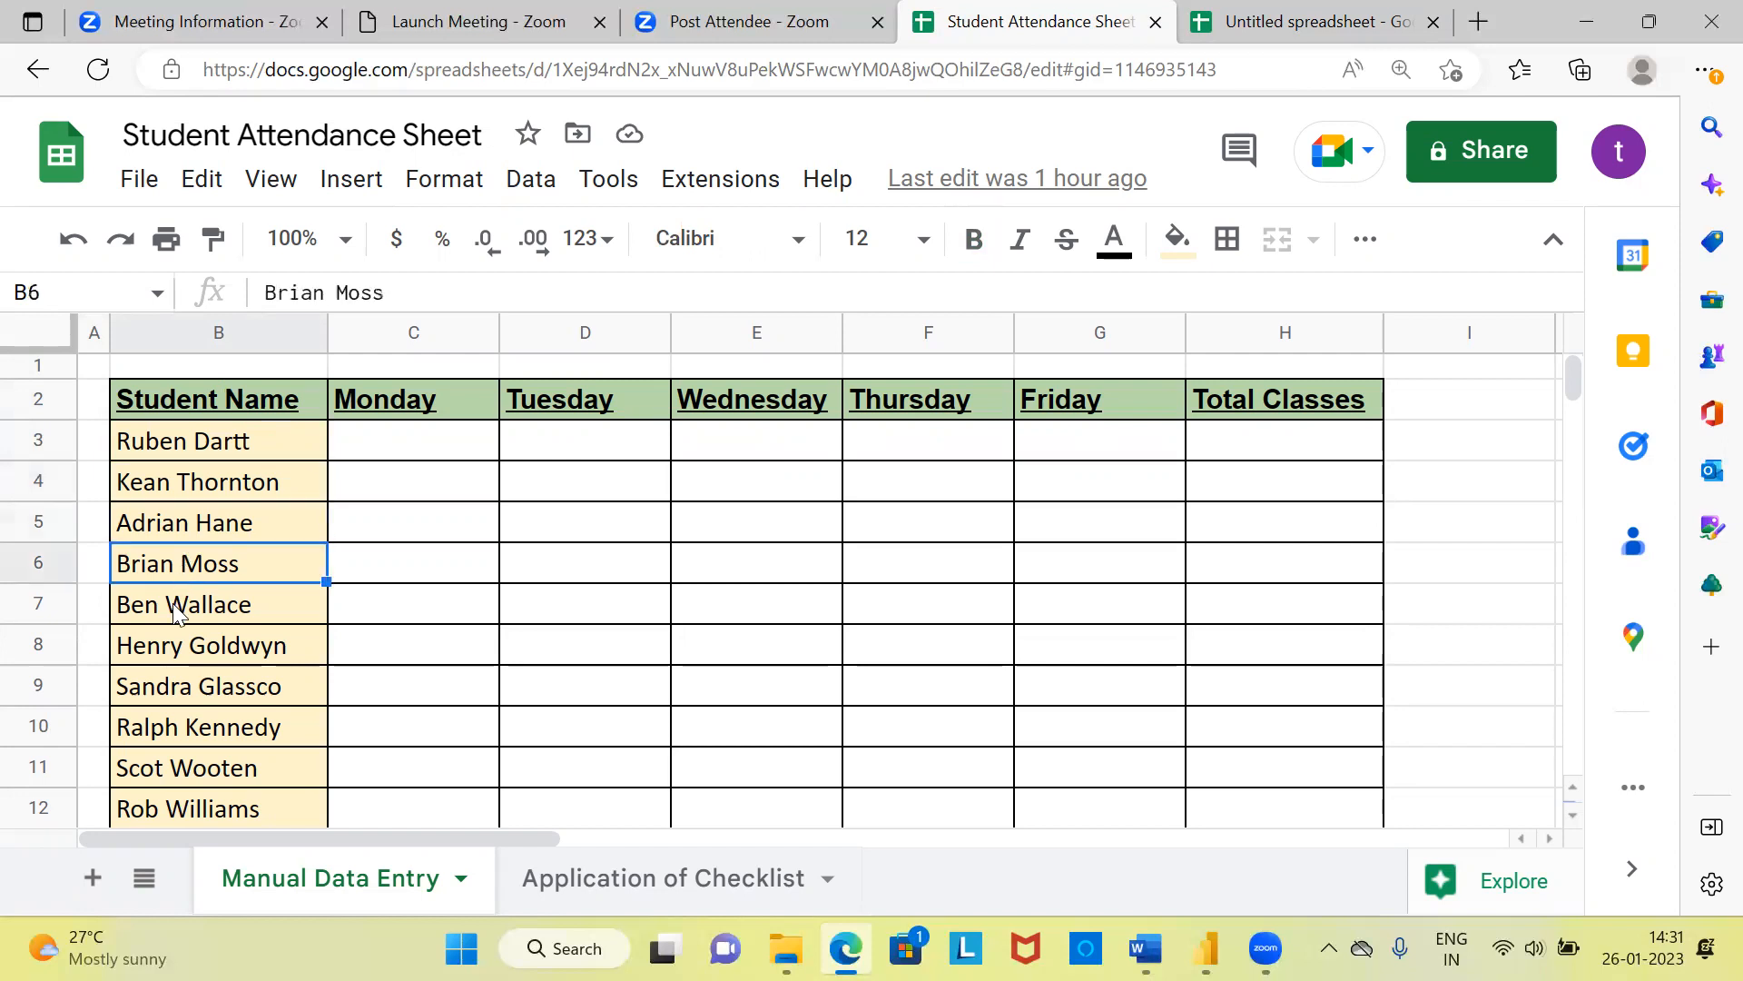
pyautogui.click(178, 604)
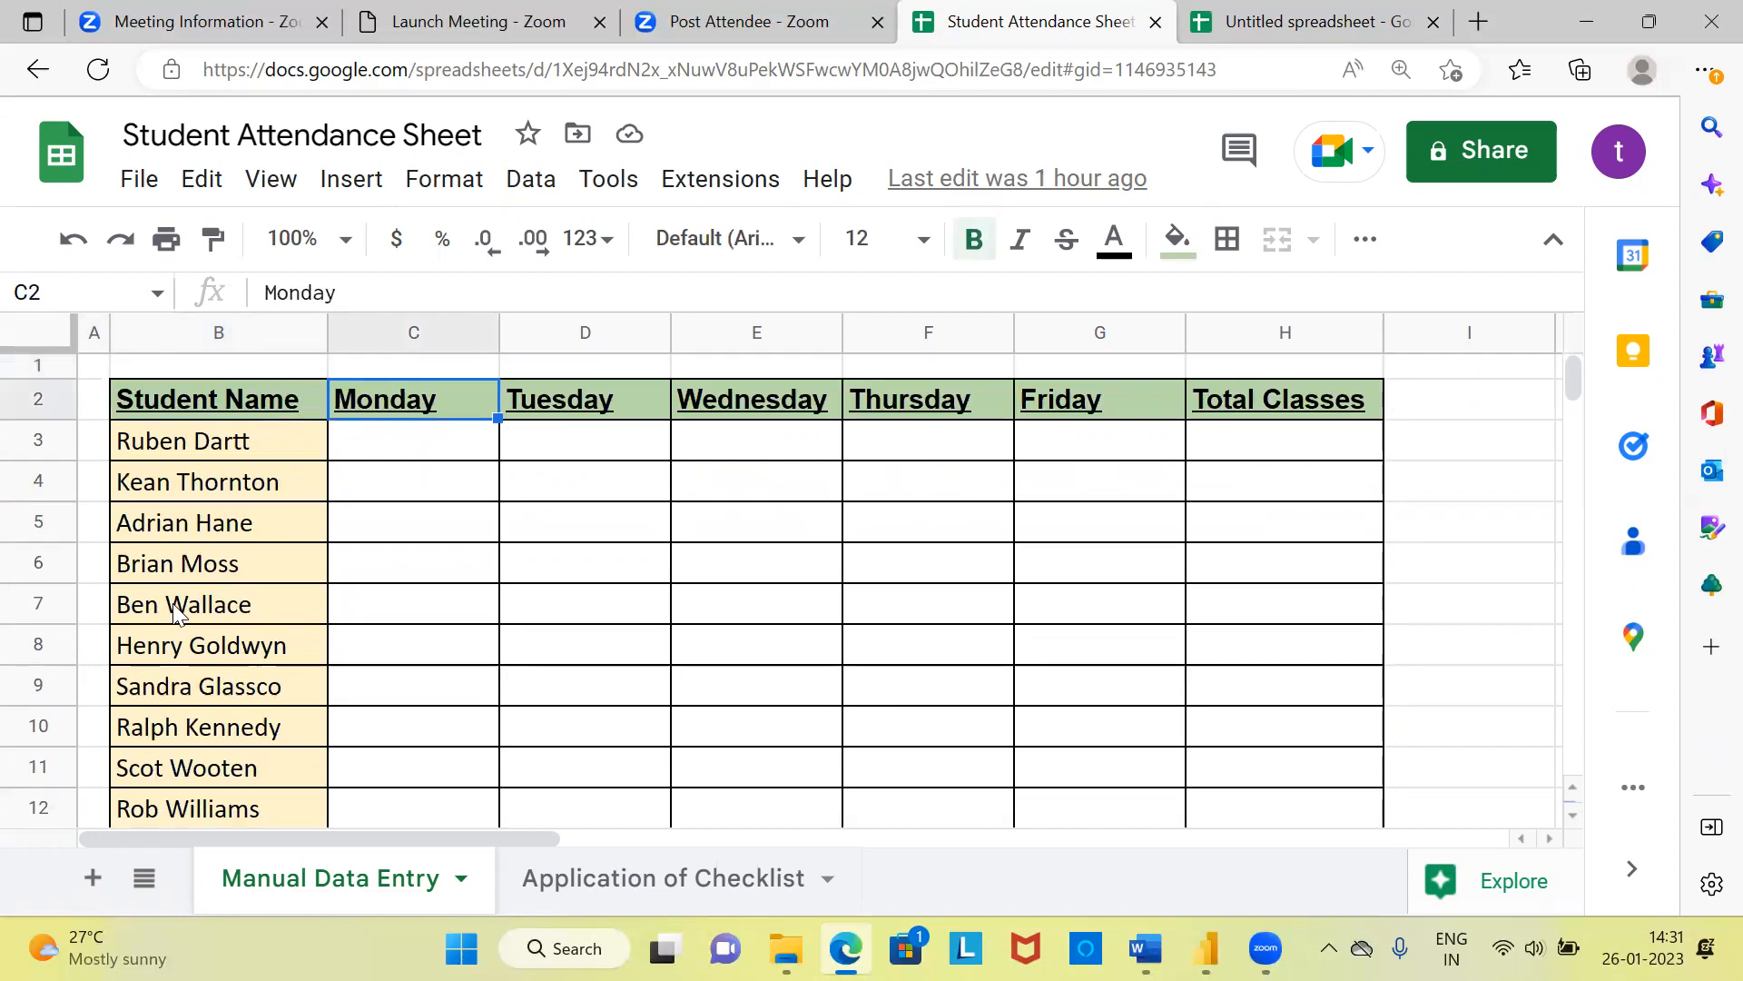
pyautogui.click(585, 397)
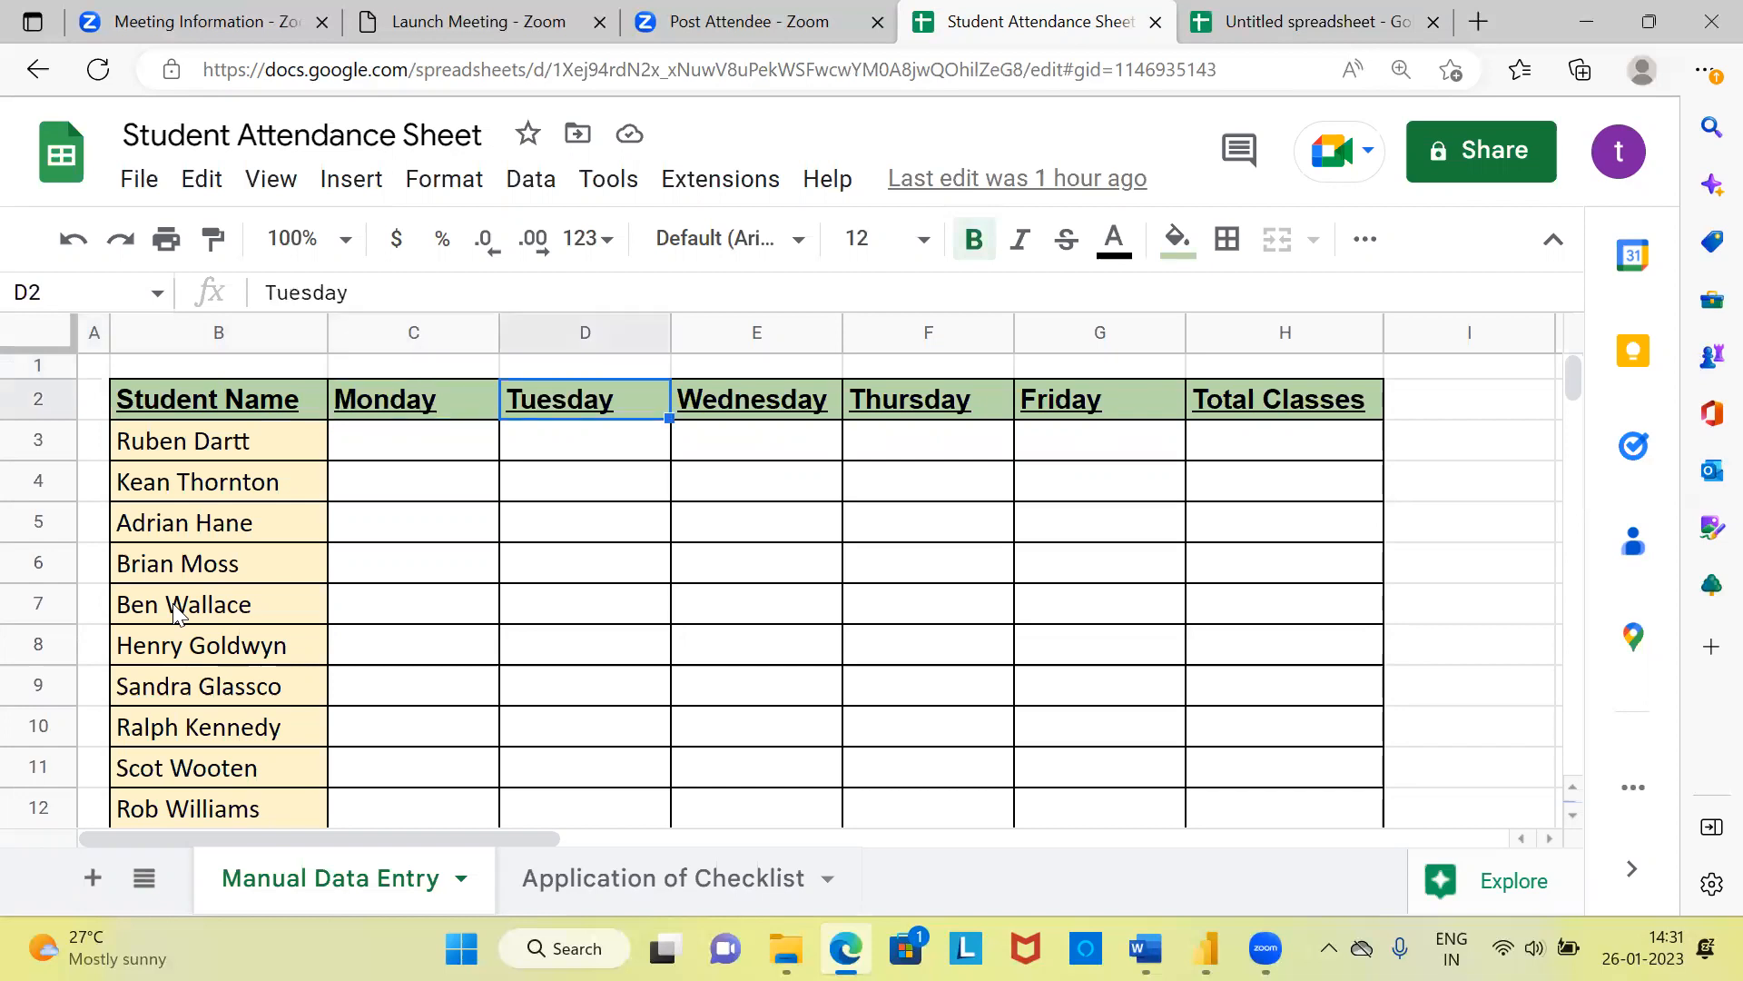
pyautogui.click(1098, 398)
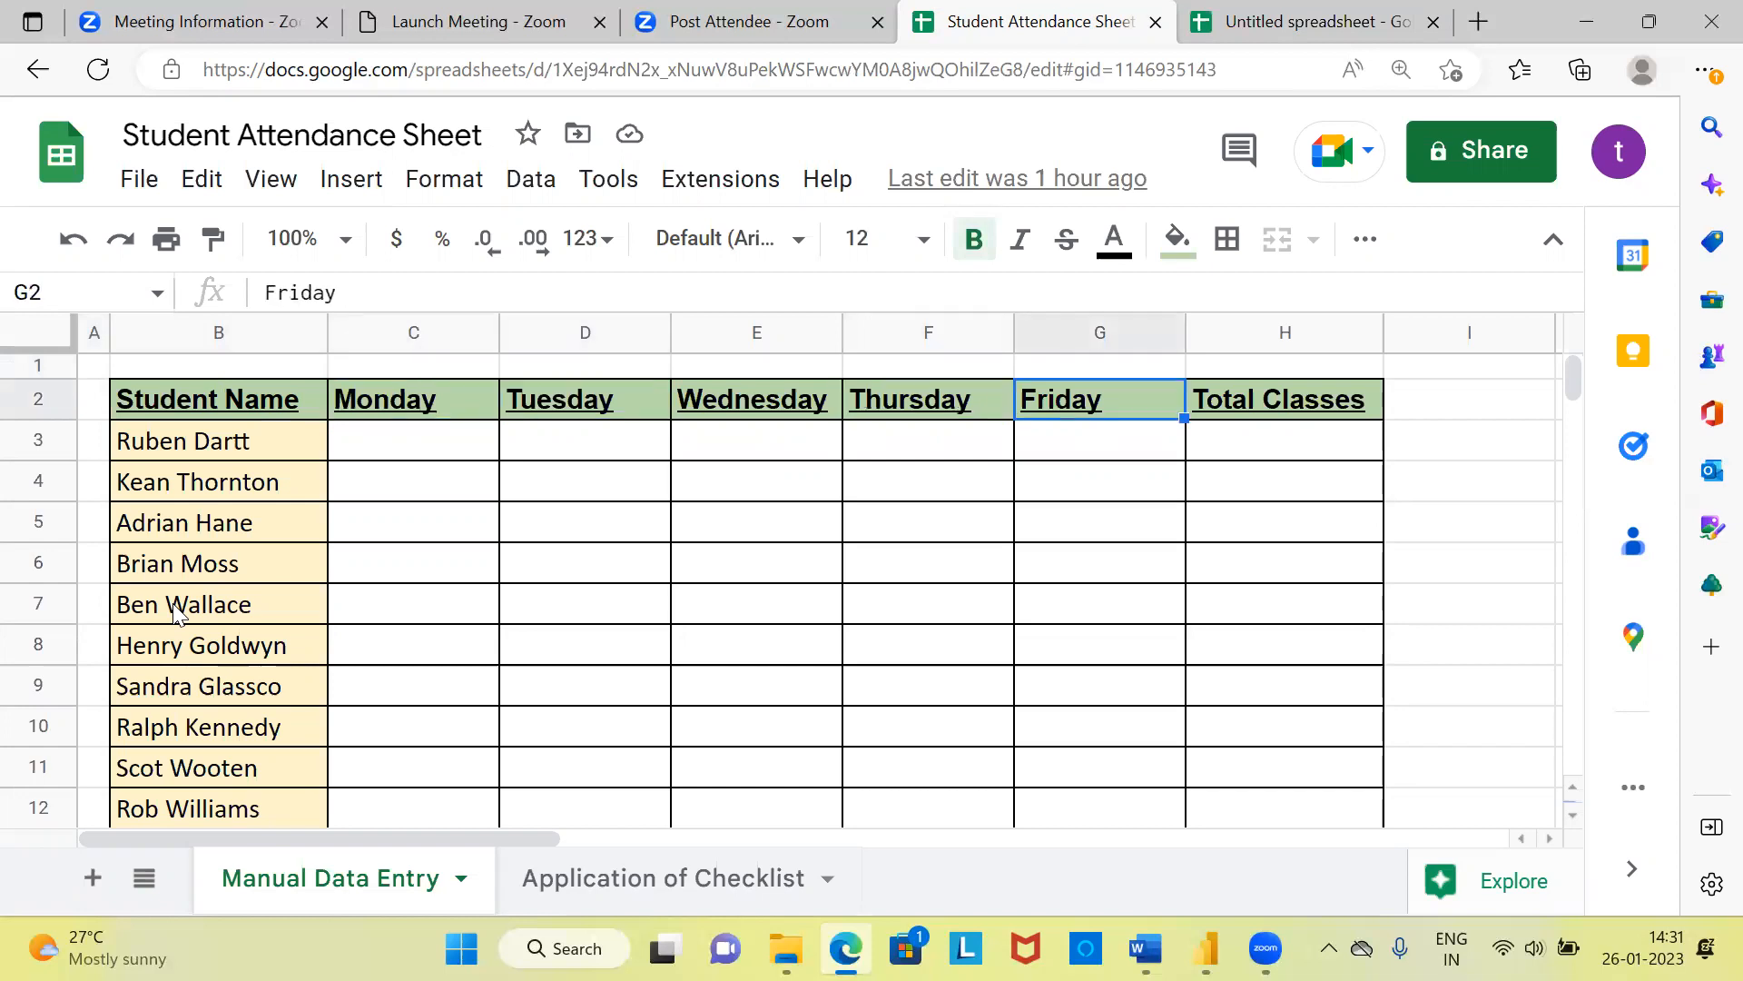
pyautogui.click(1282, 398)
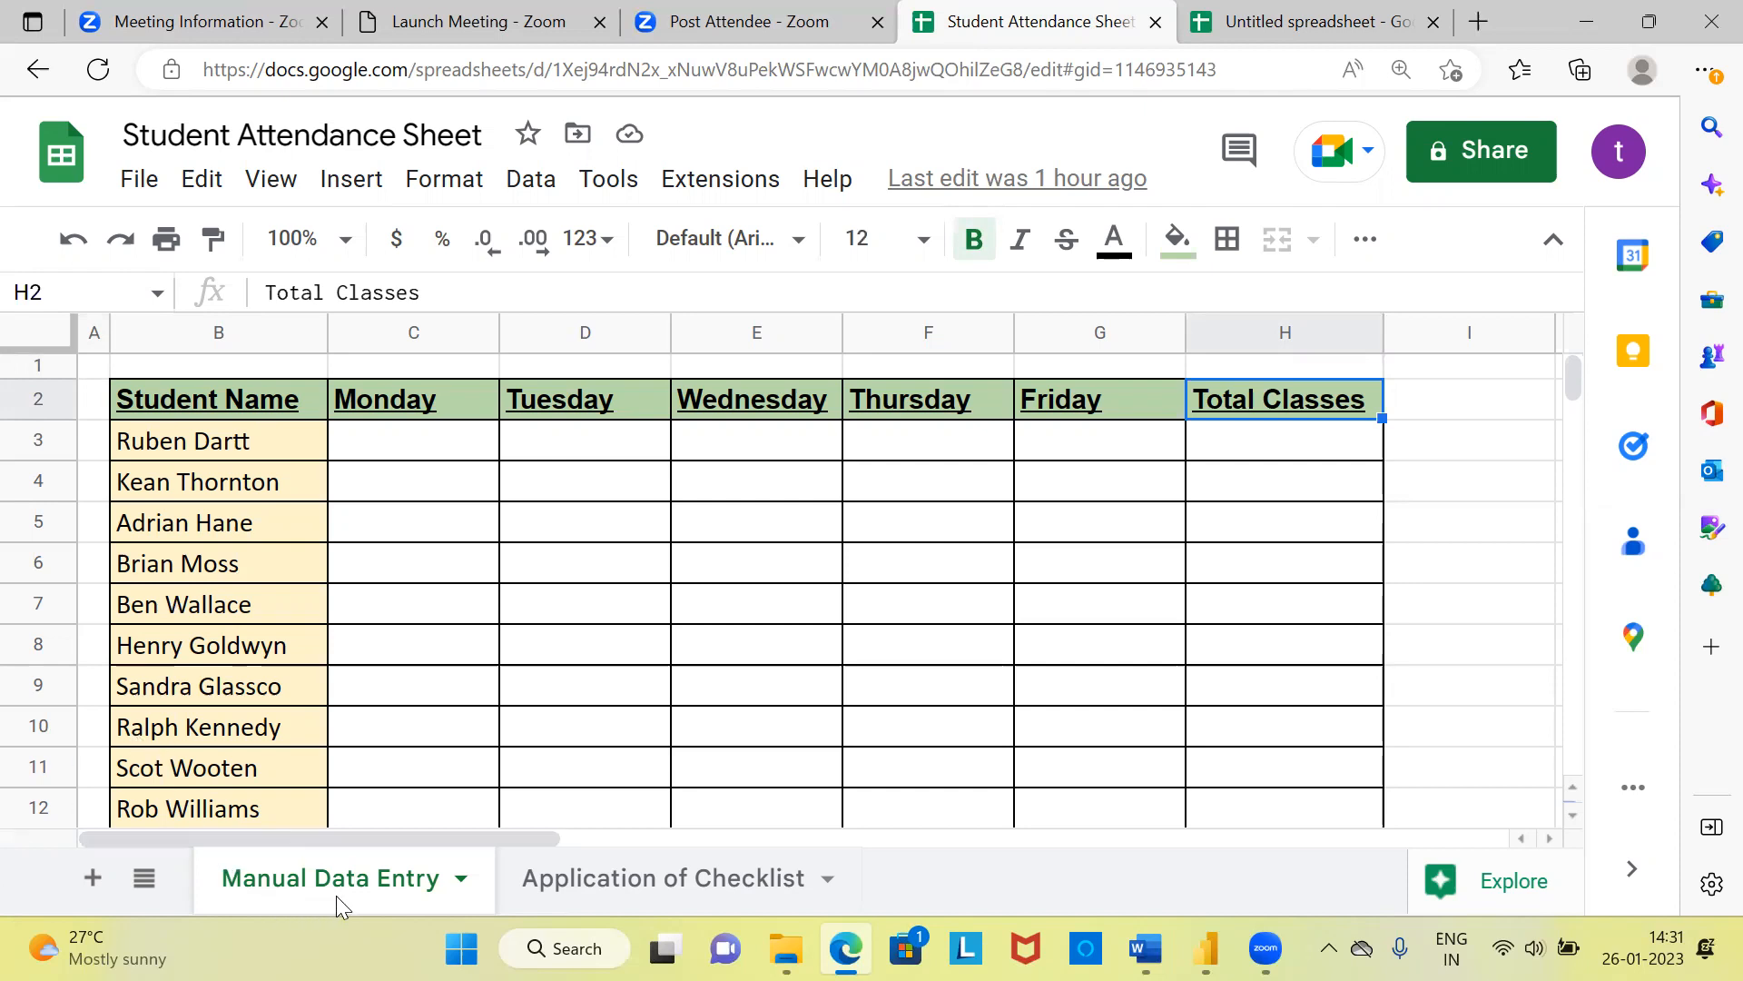
pyautogui.moveTo(552, 911)
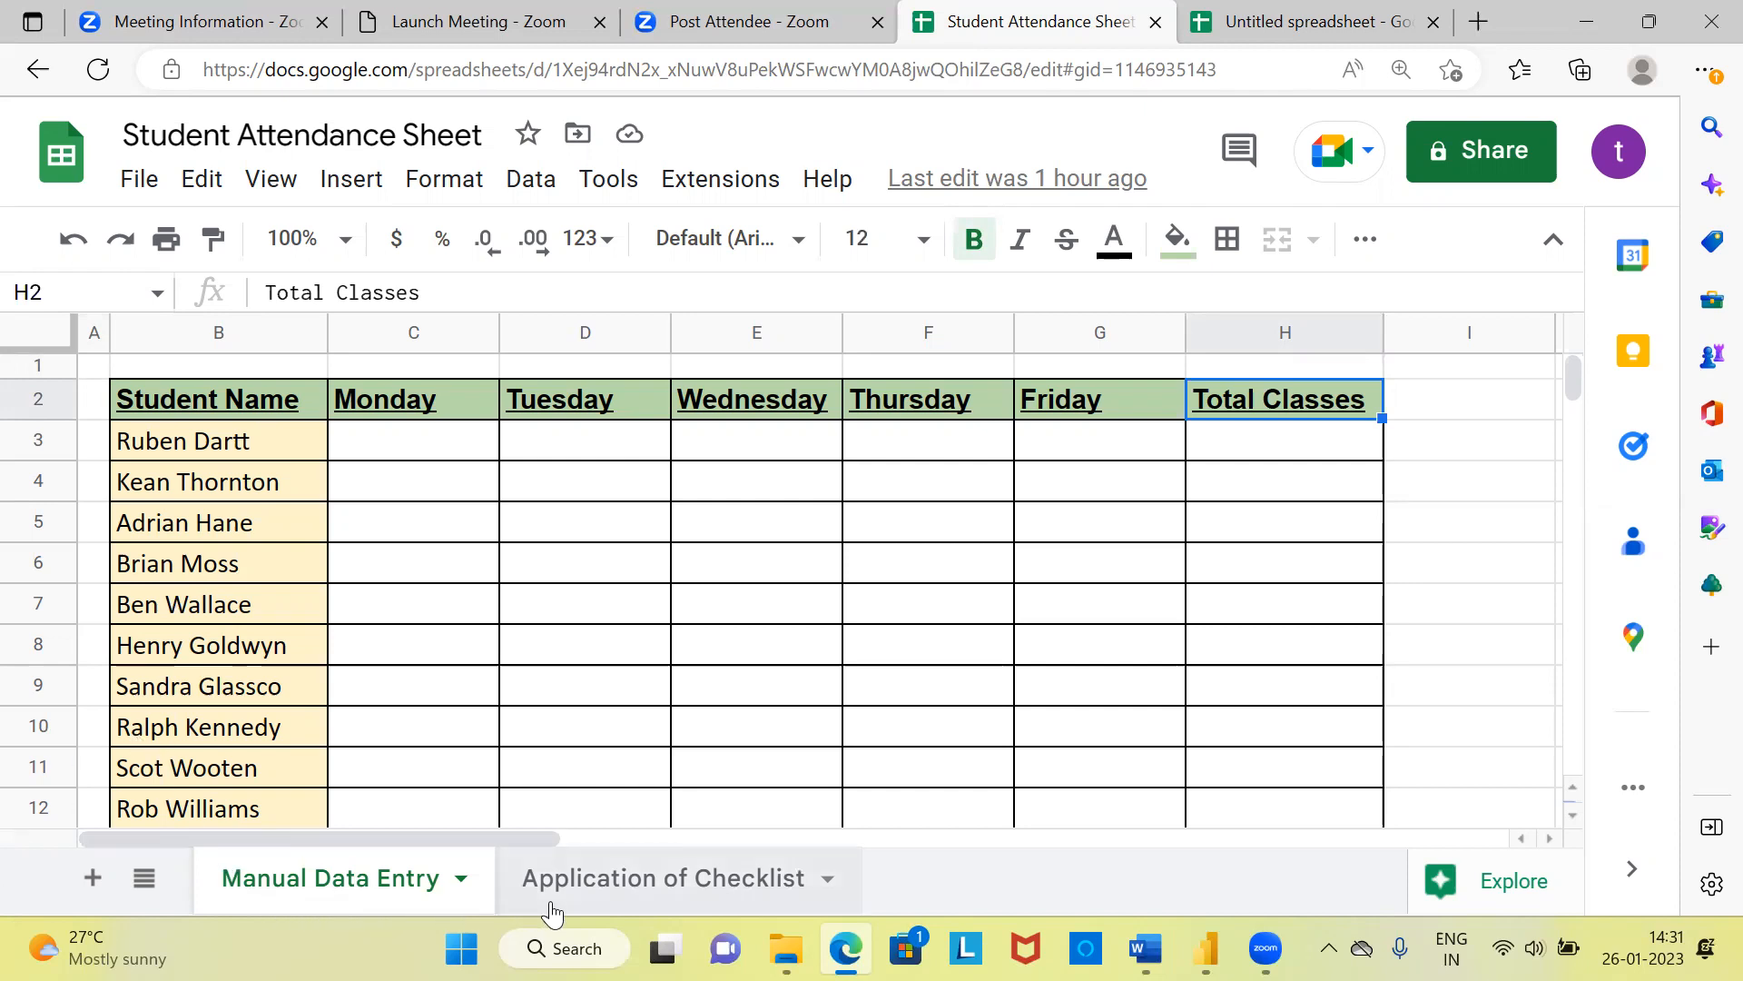
pyautogui.moveTo(581, 911)
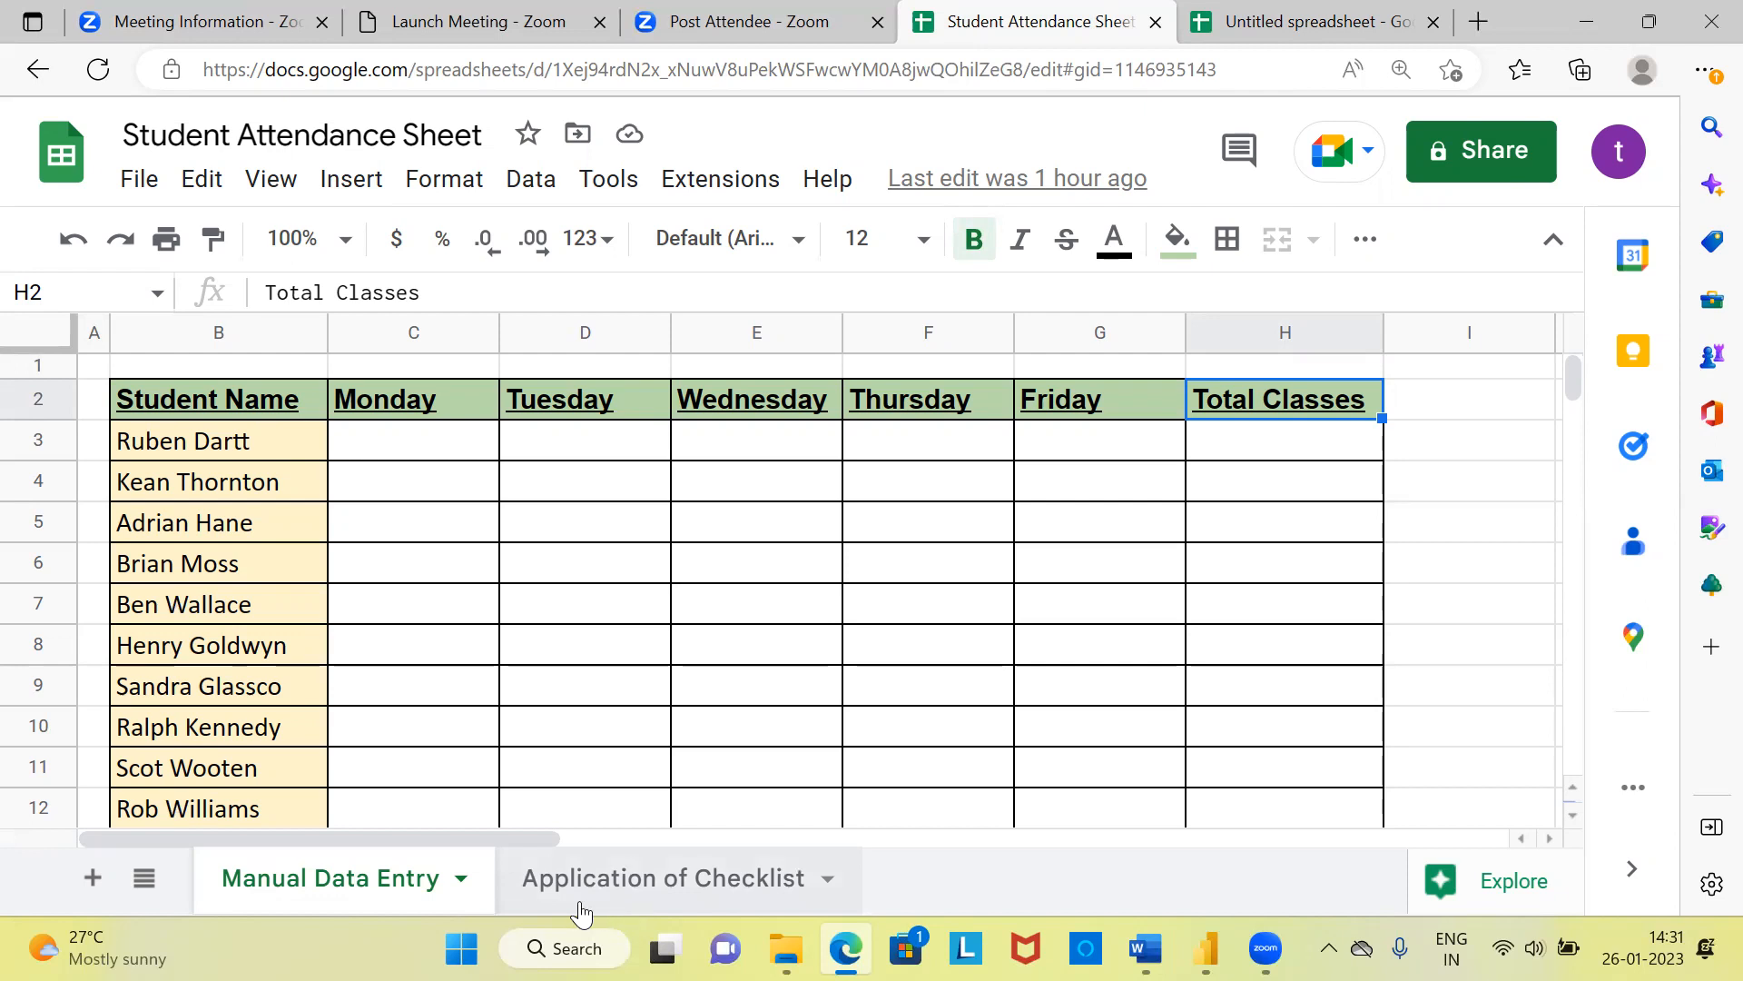
pyautogui.moveTo(621, 915)
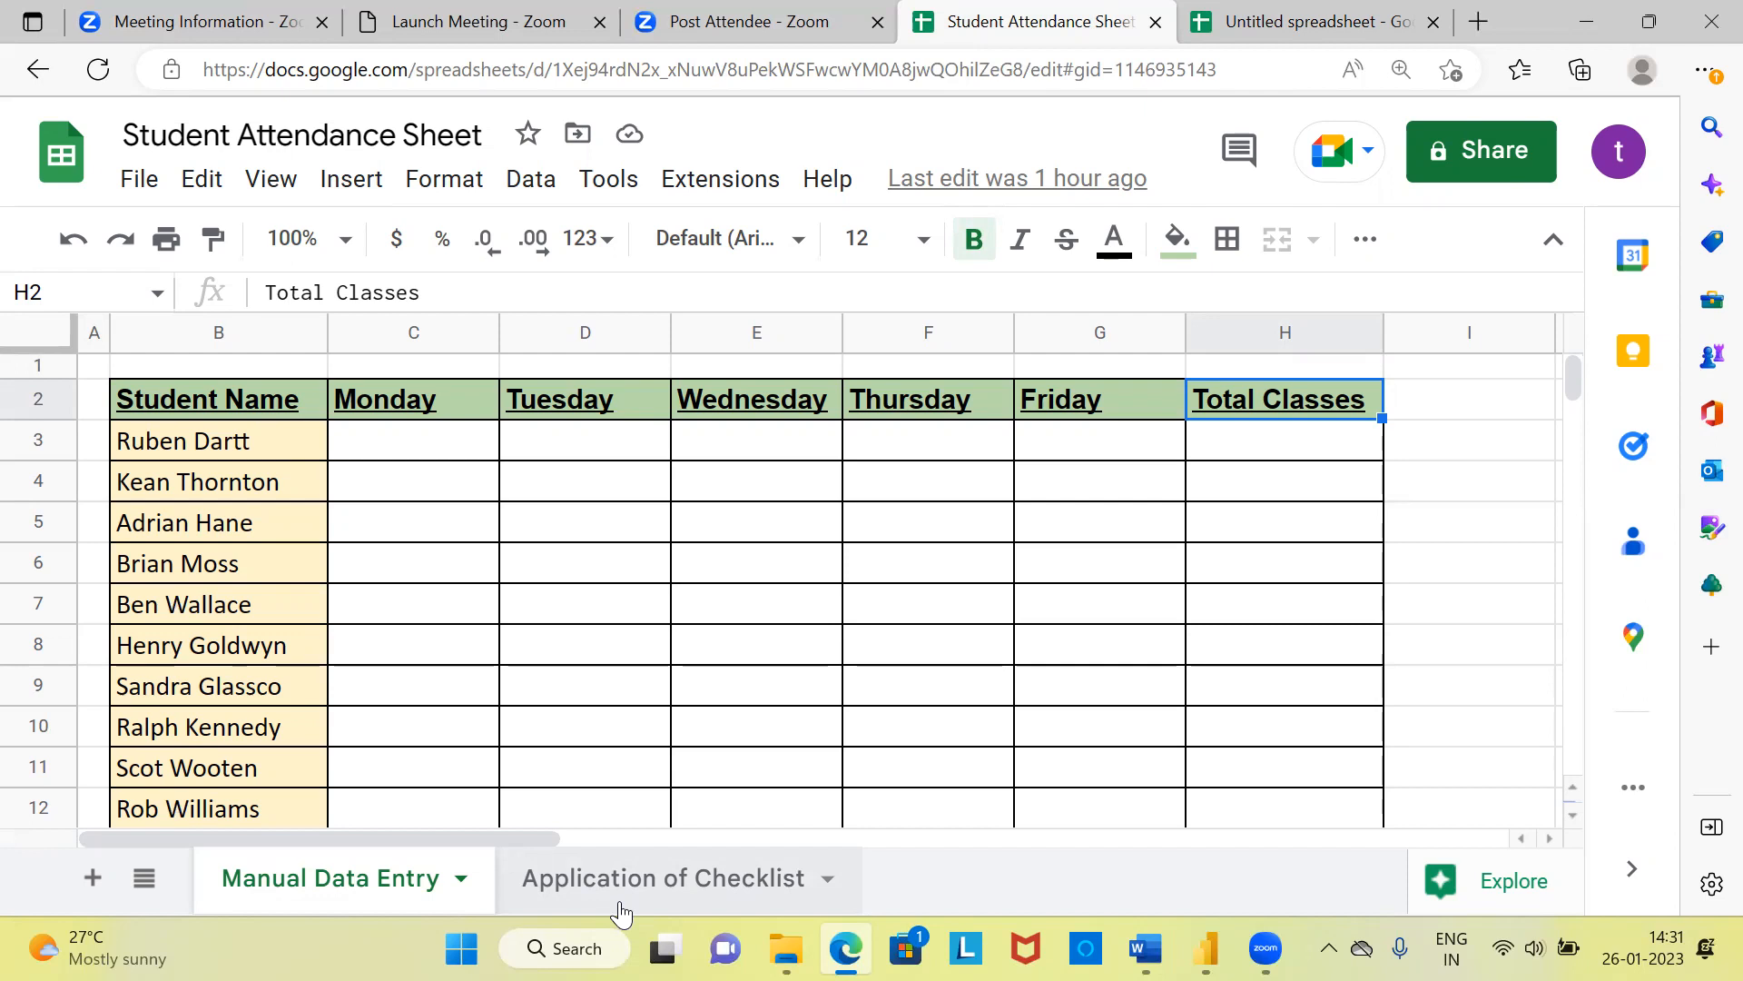
pyautogui.moveTo(541, 575)
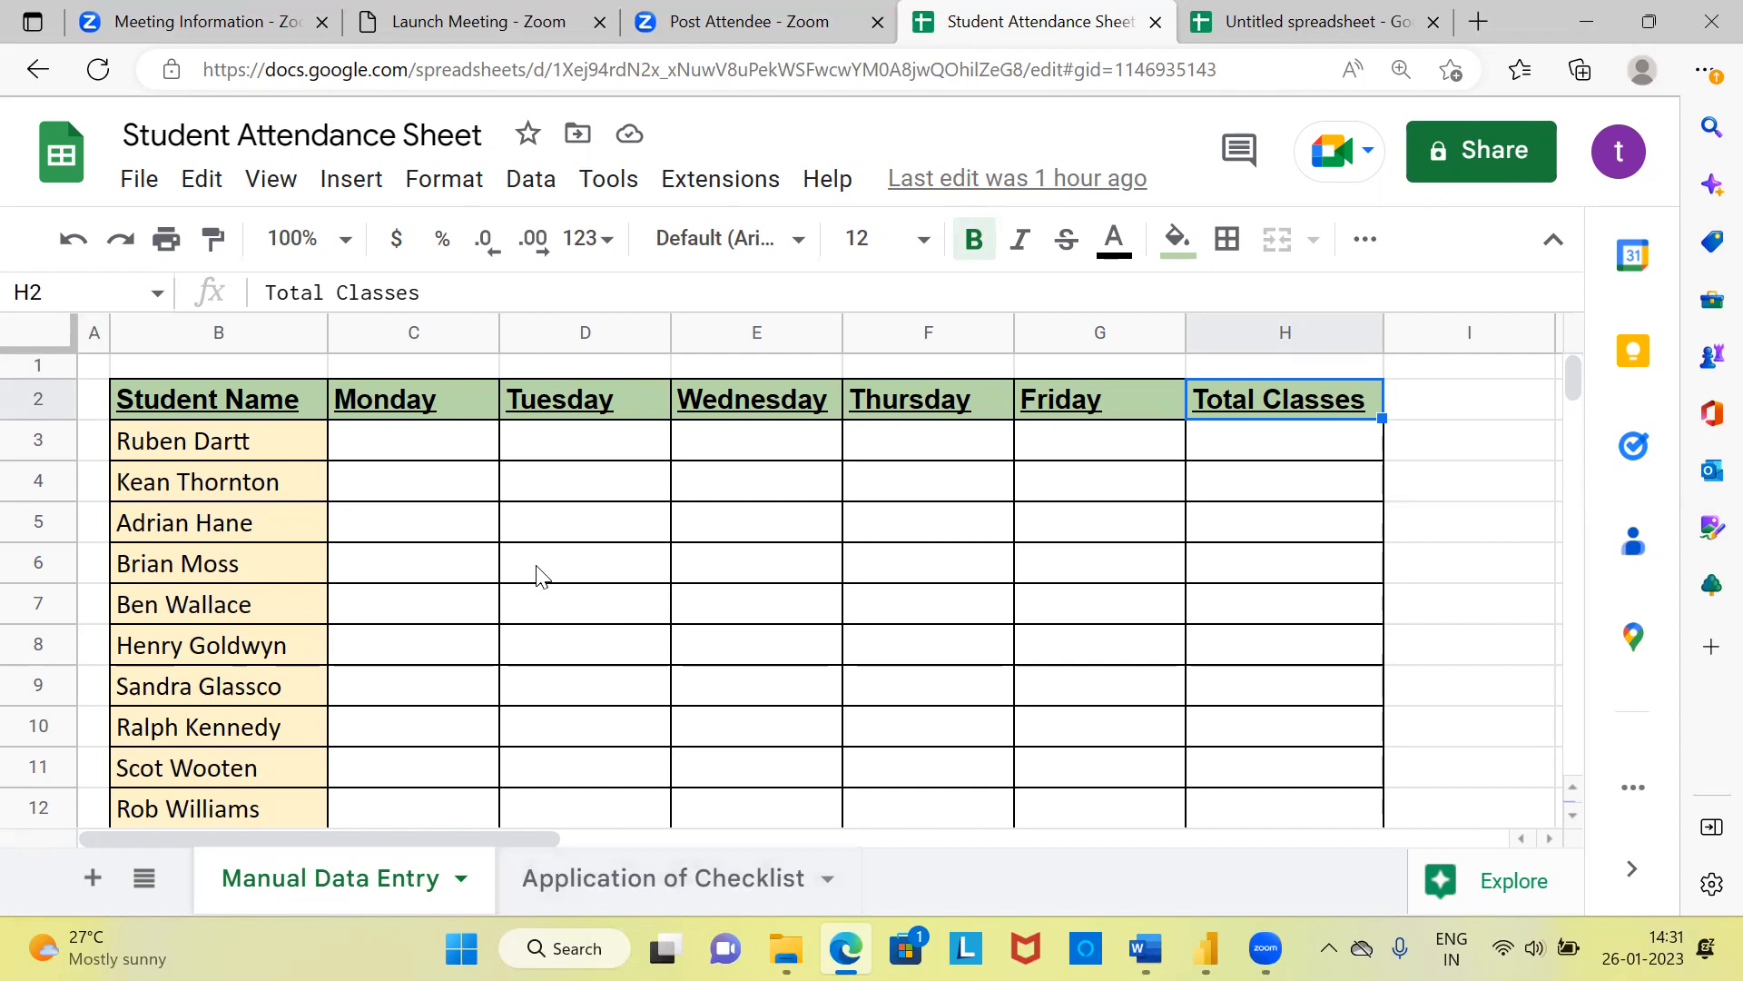
pyautogui.moveTo(342, 452)
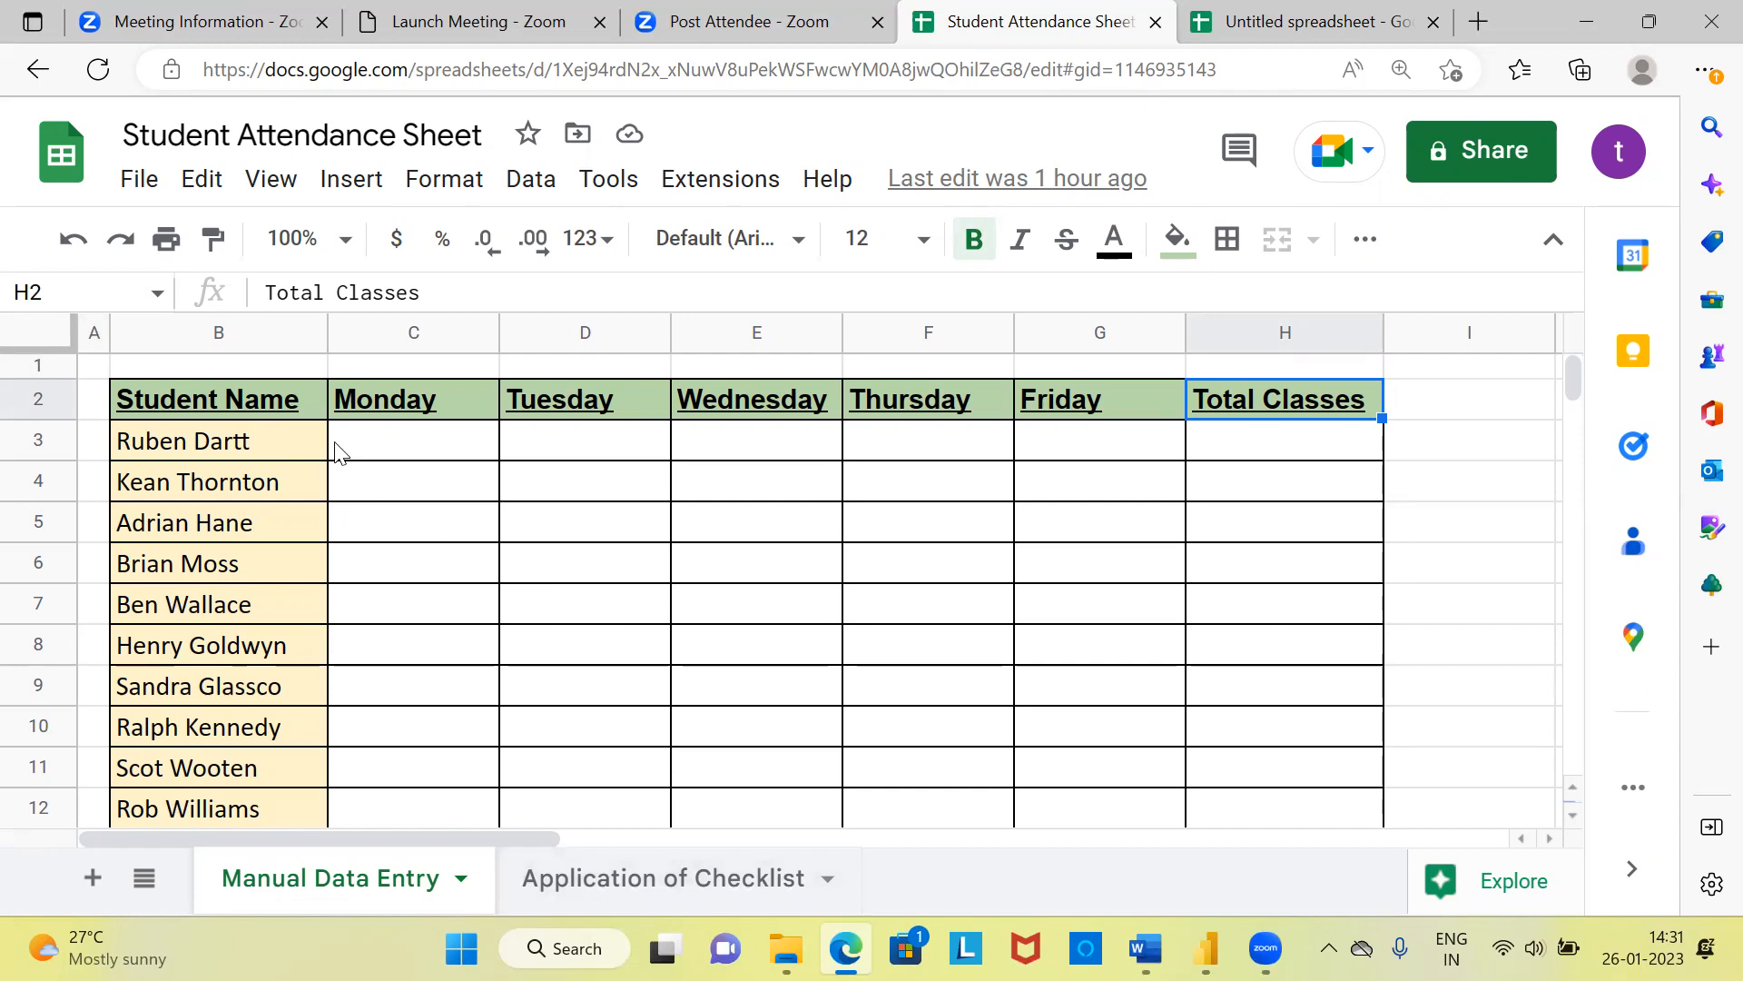
pyautogui.click(415, 439)
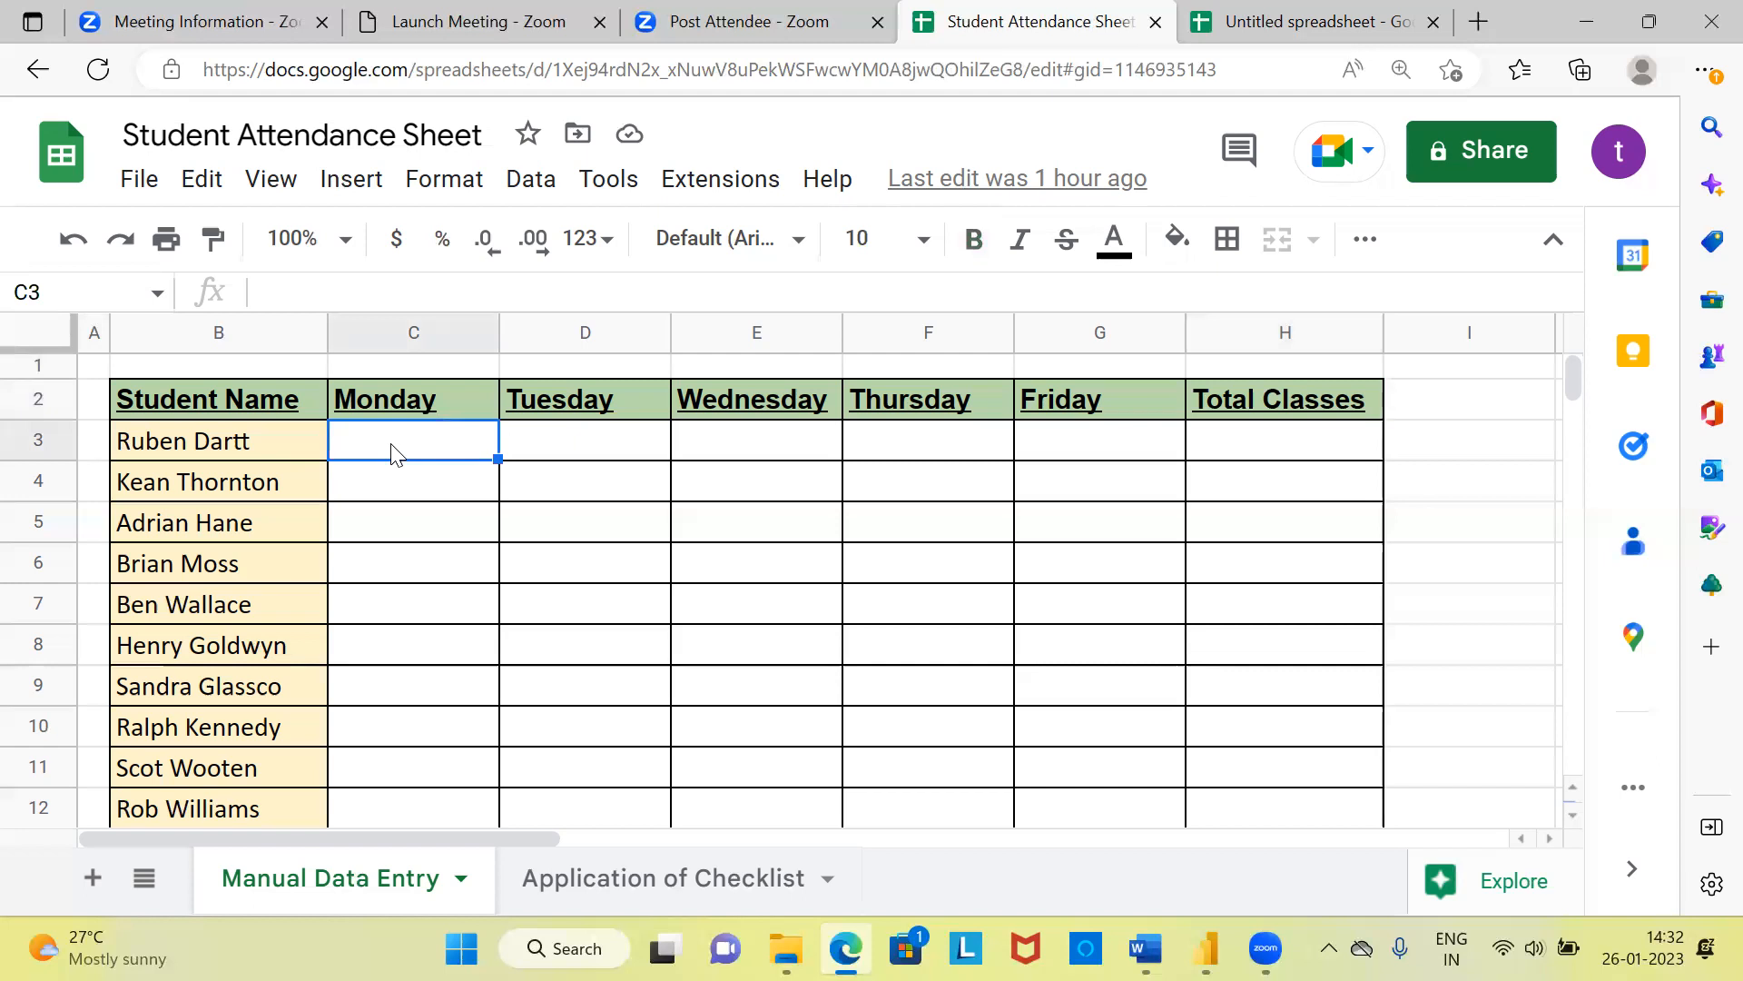
pyautogui.write('P')
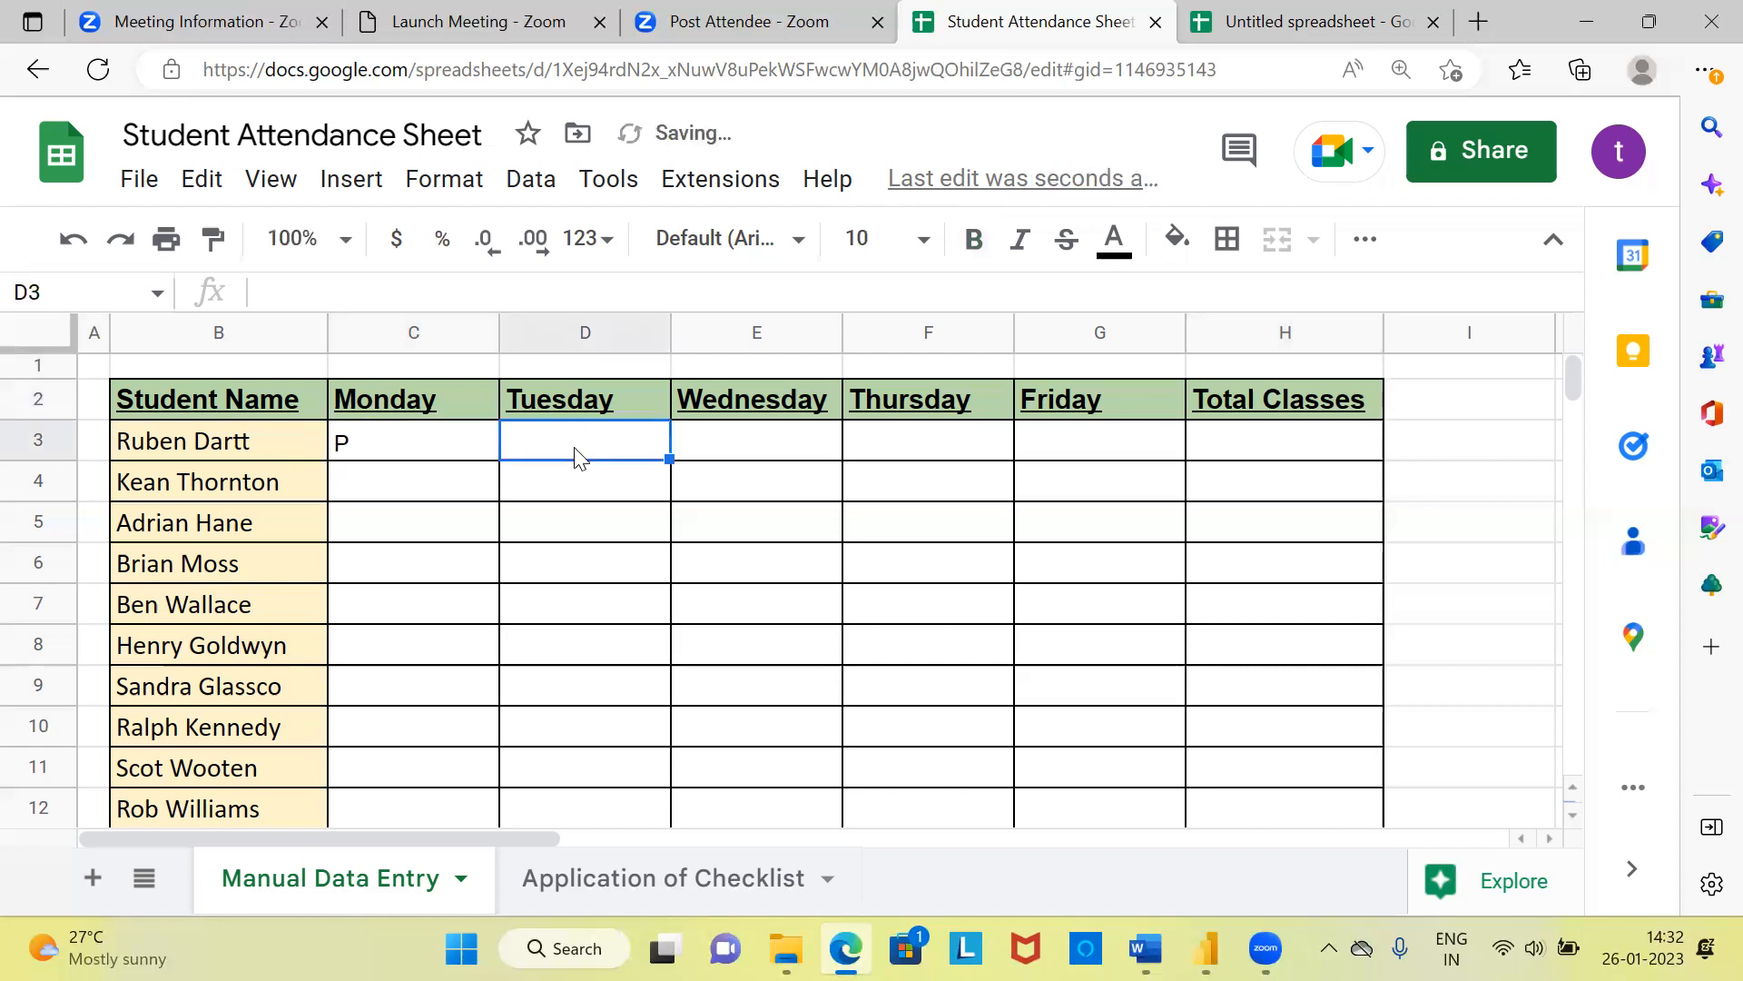
pyautogui.write('P')
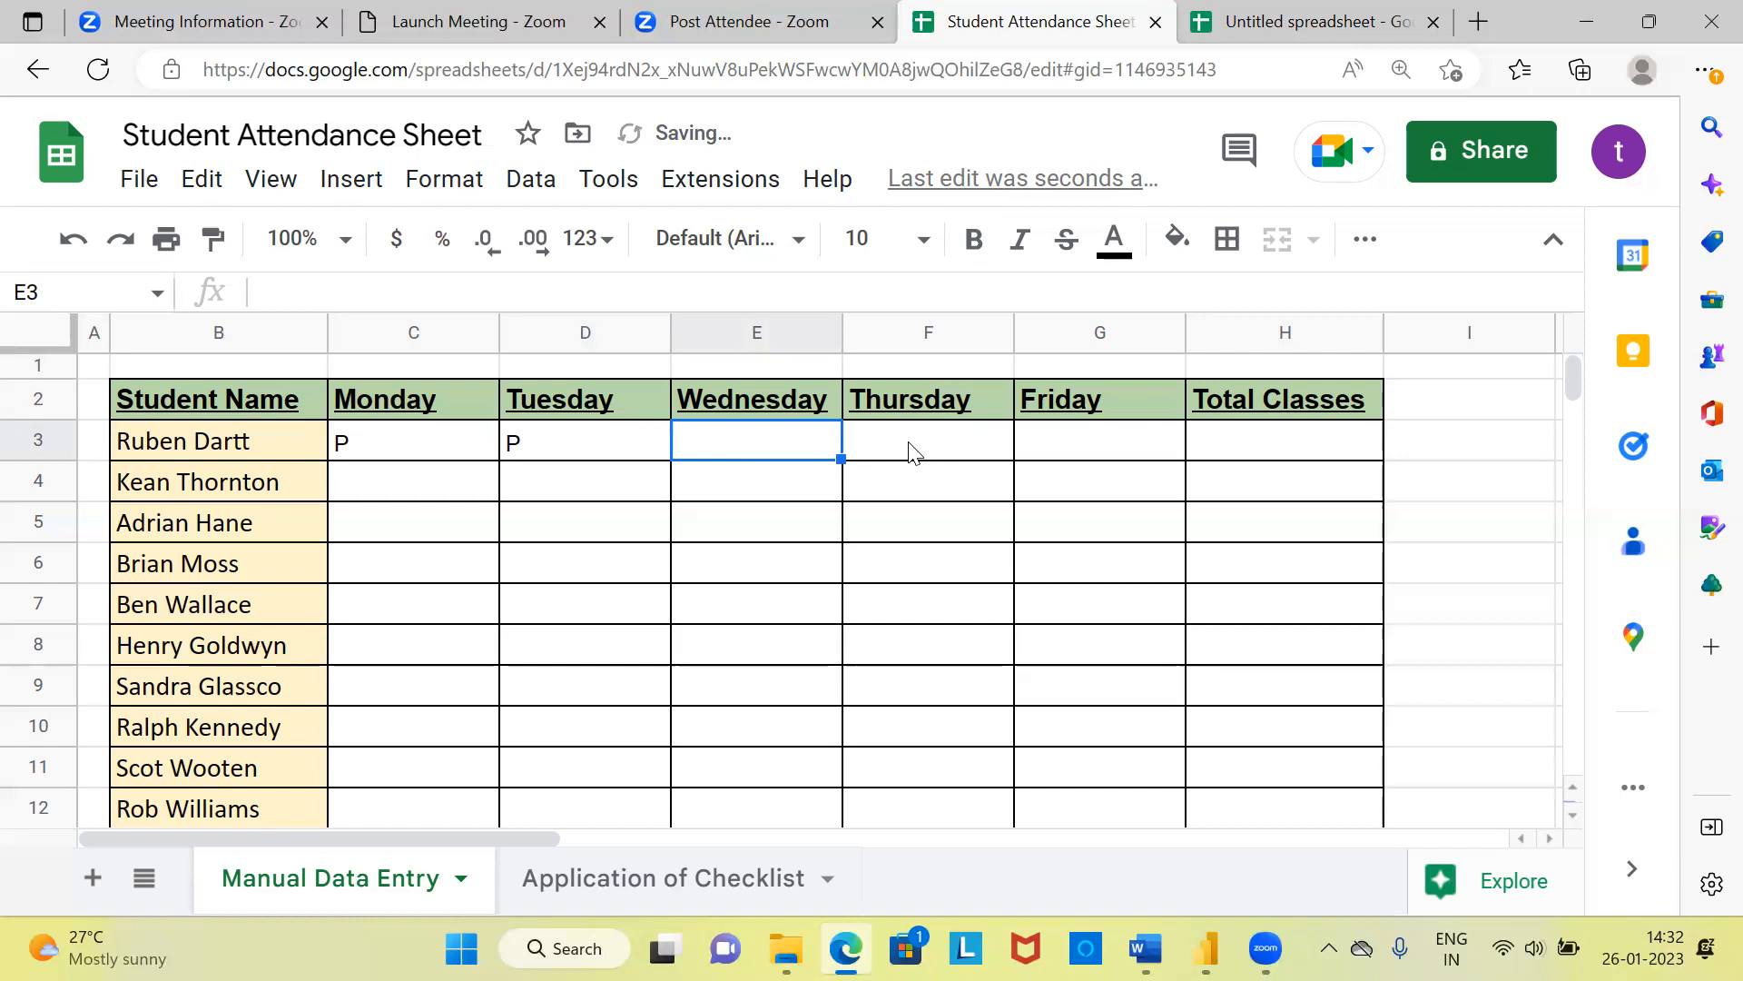
pyautogui.click(913, 448)
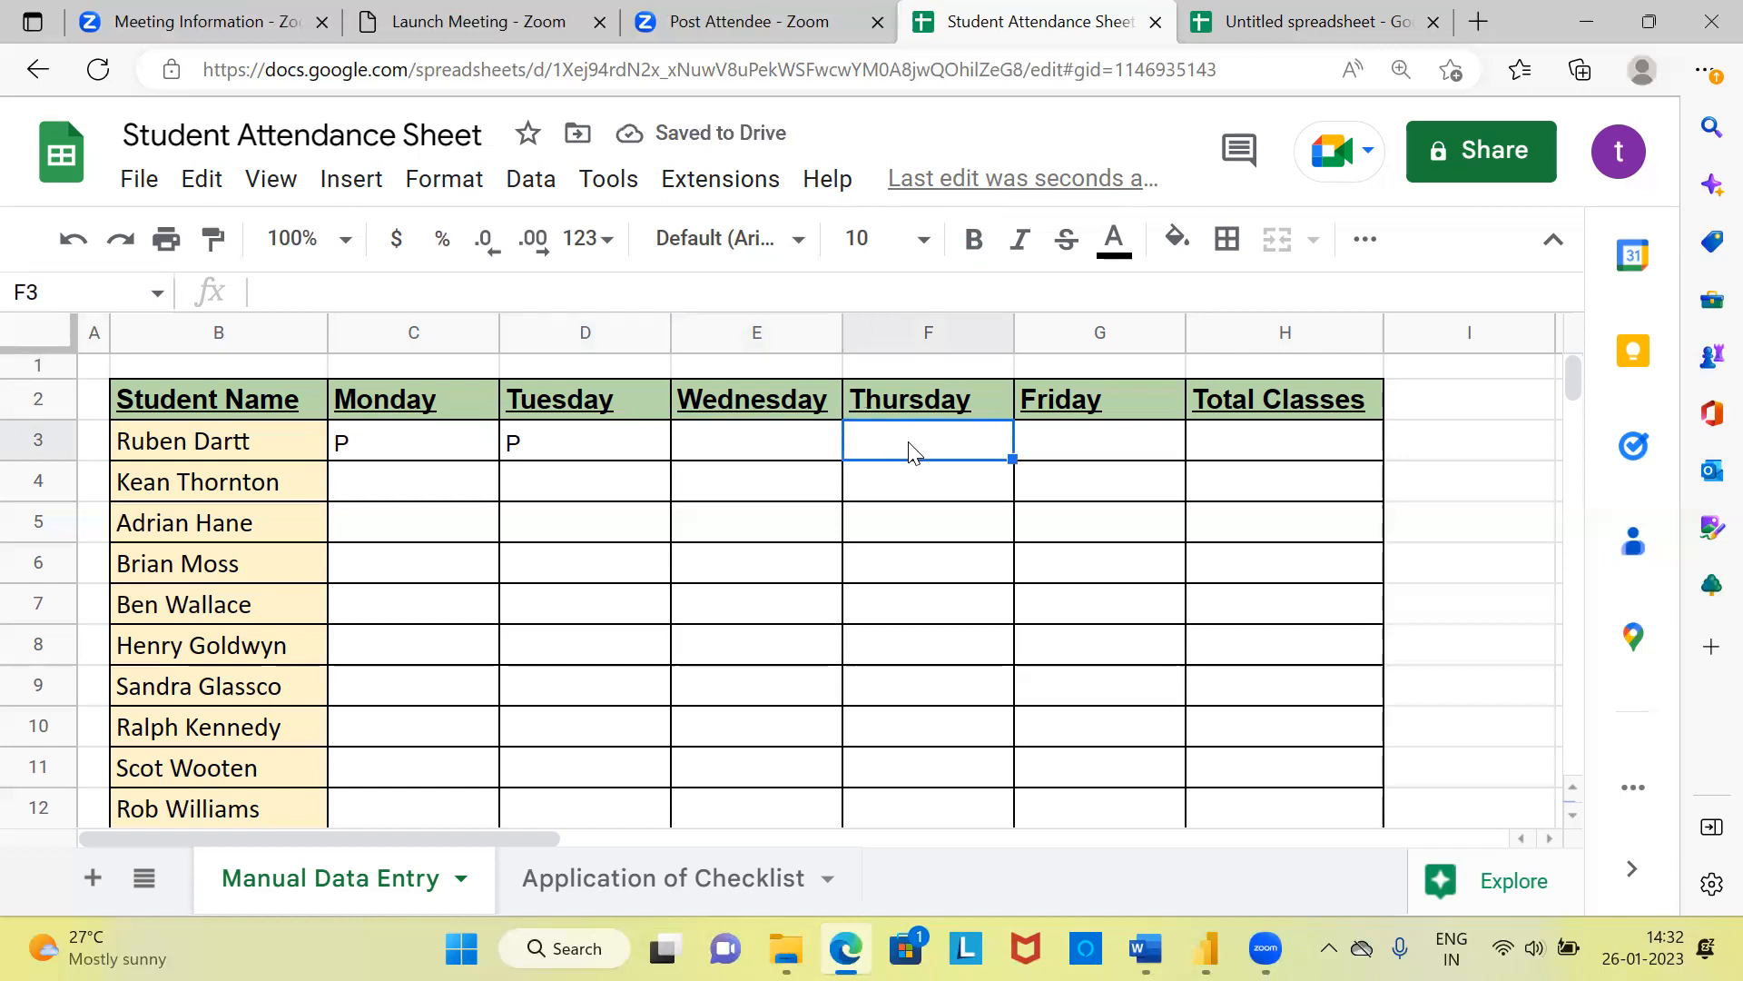
pyautogui.click(1100, 439)
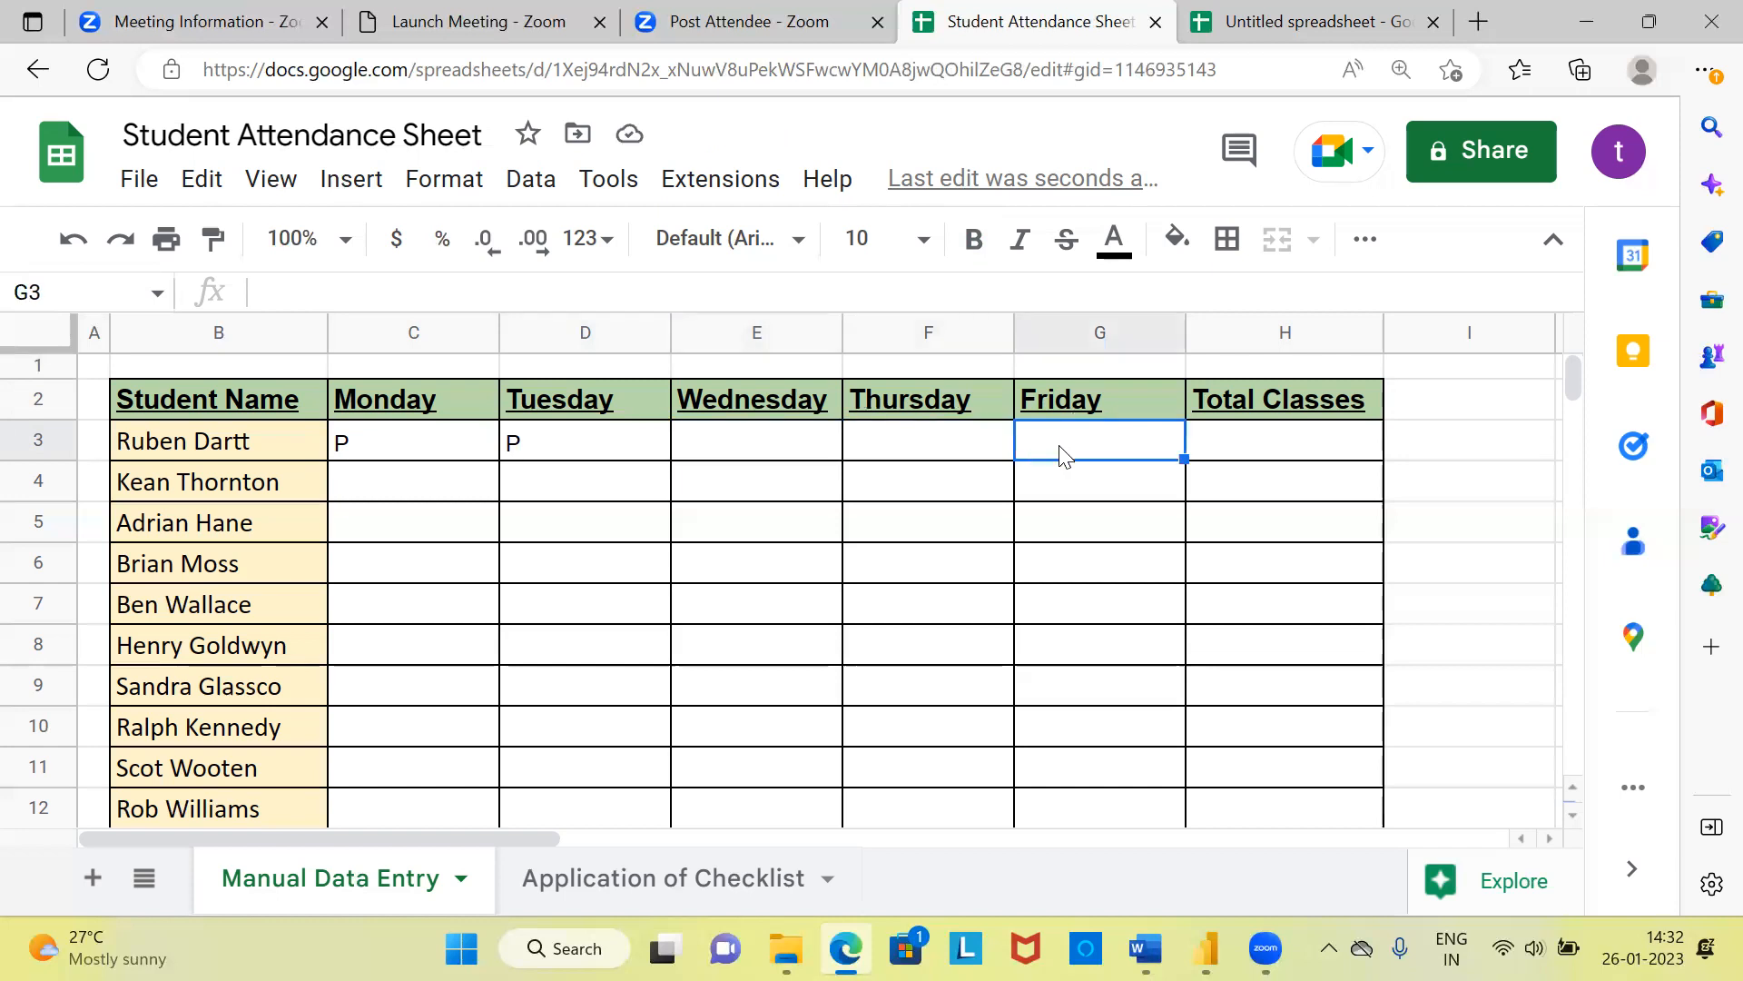
pyautogui.write('P')
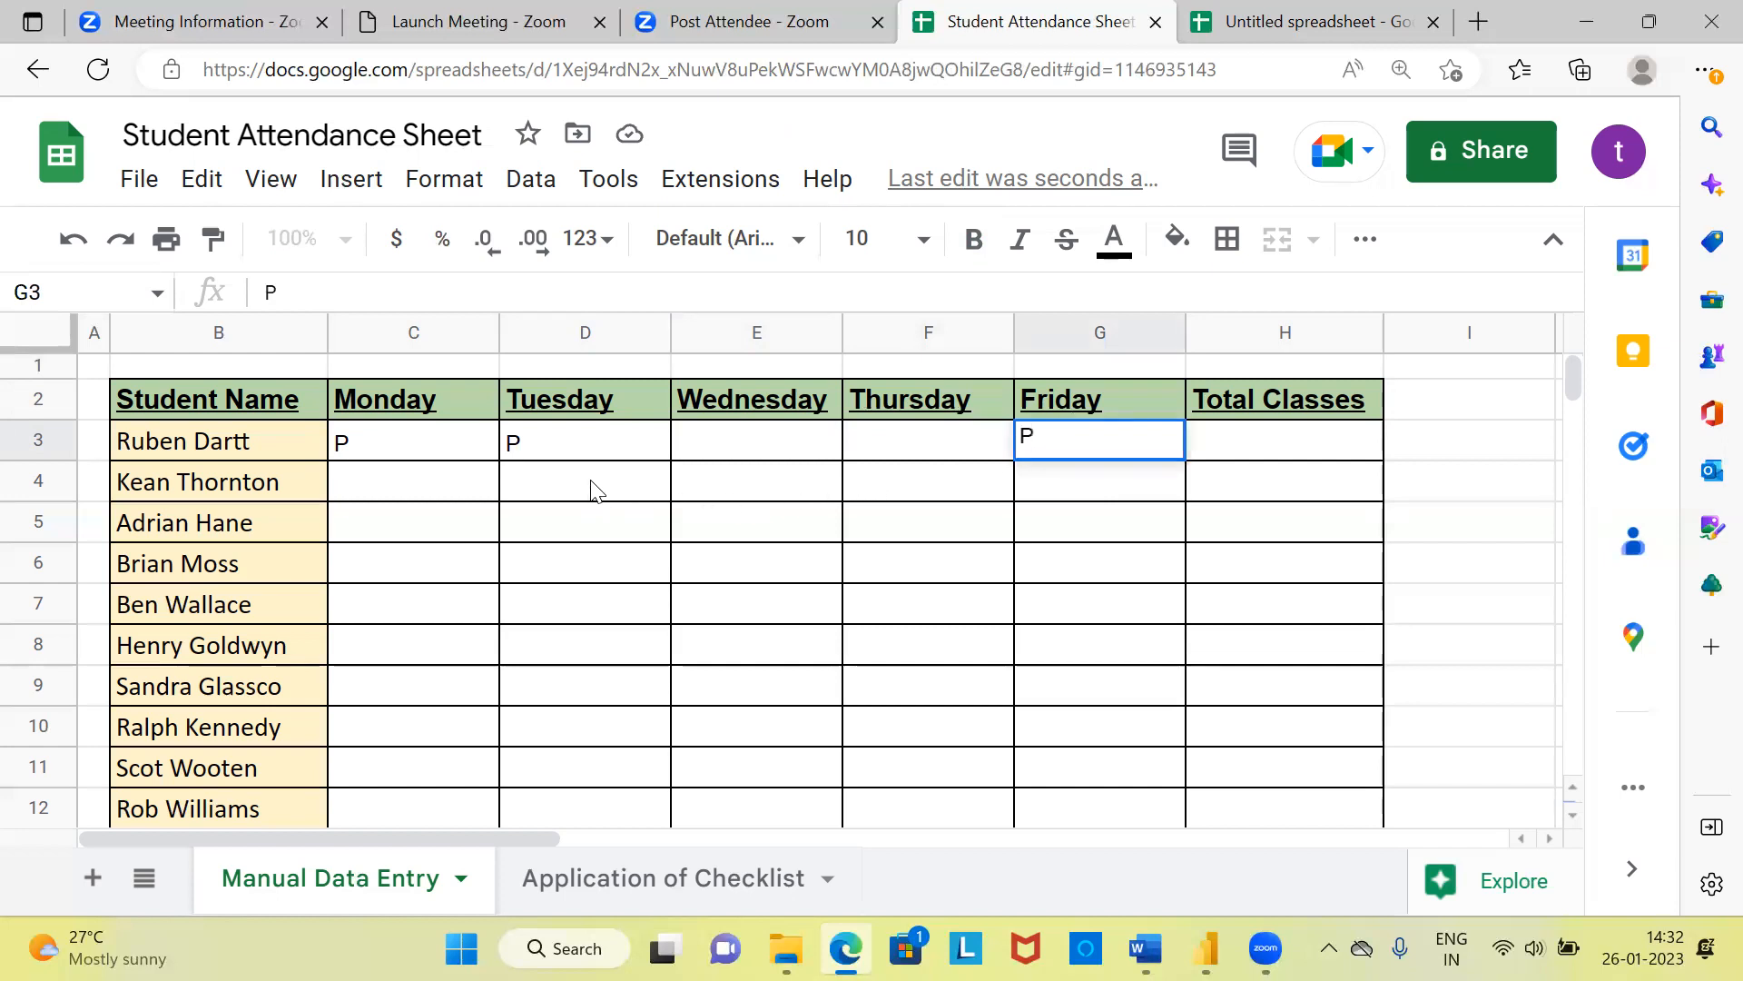
pyautogui.moveTo(625, 503)
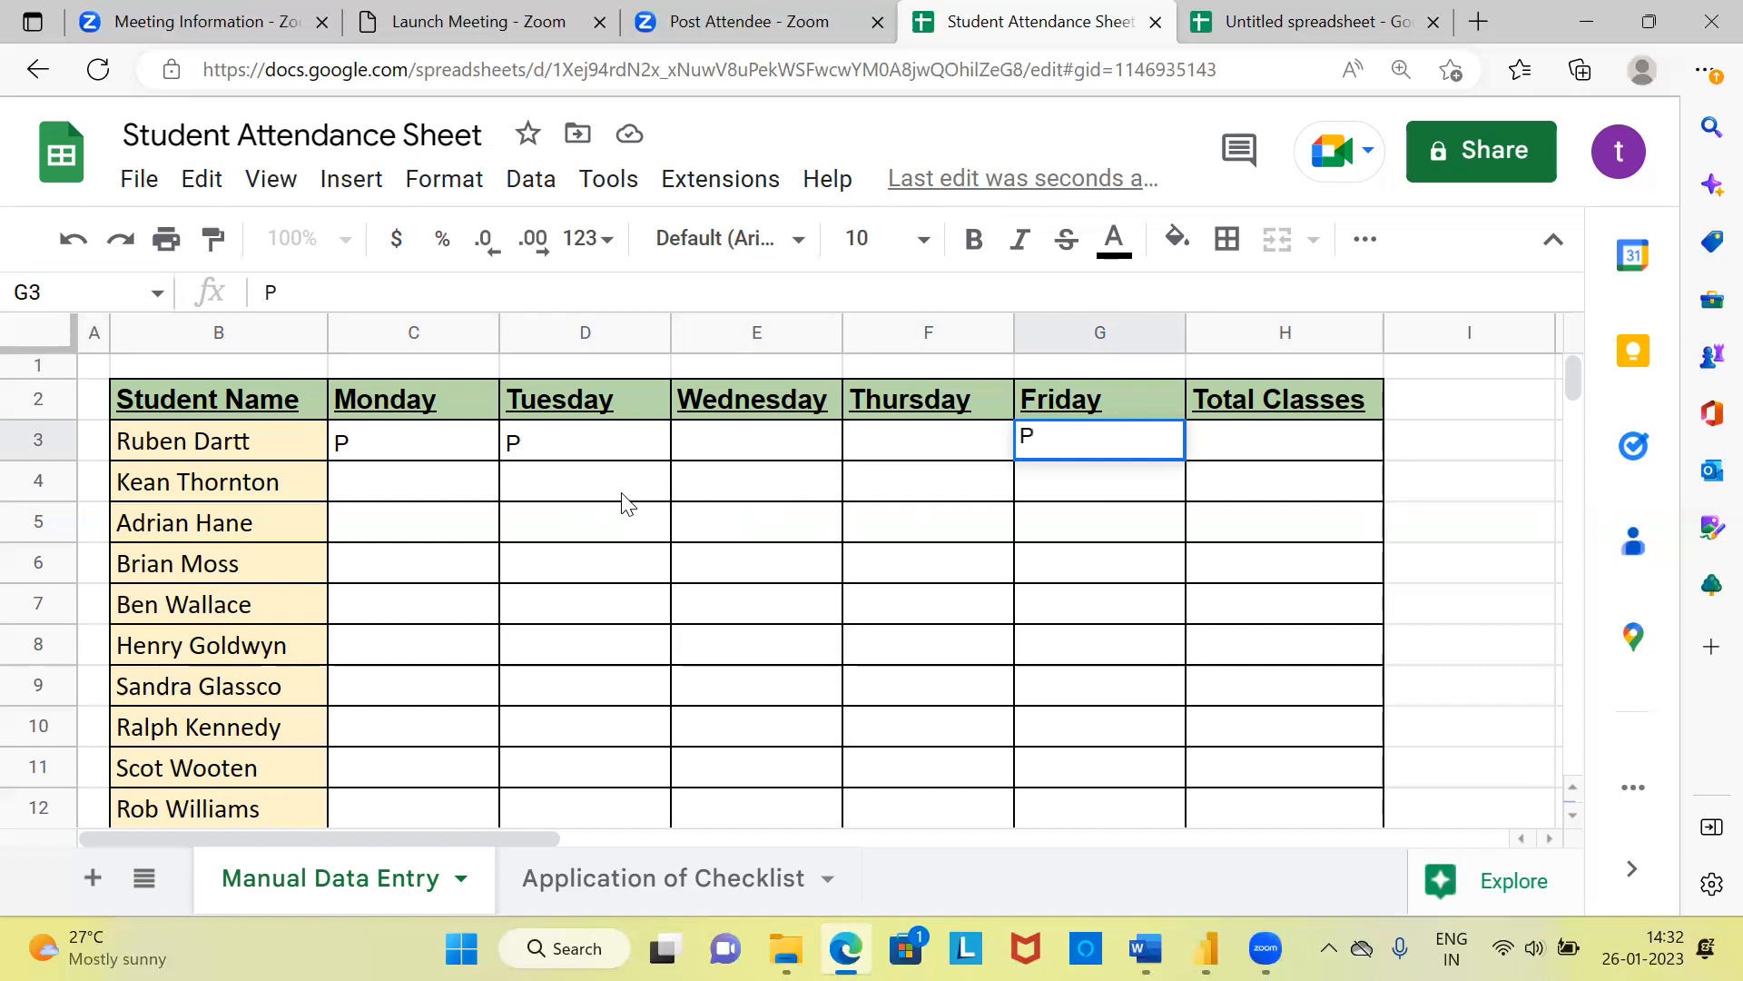
pyautogui.click(584, 481)
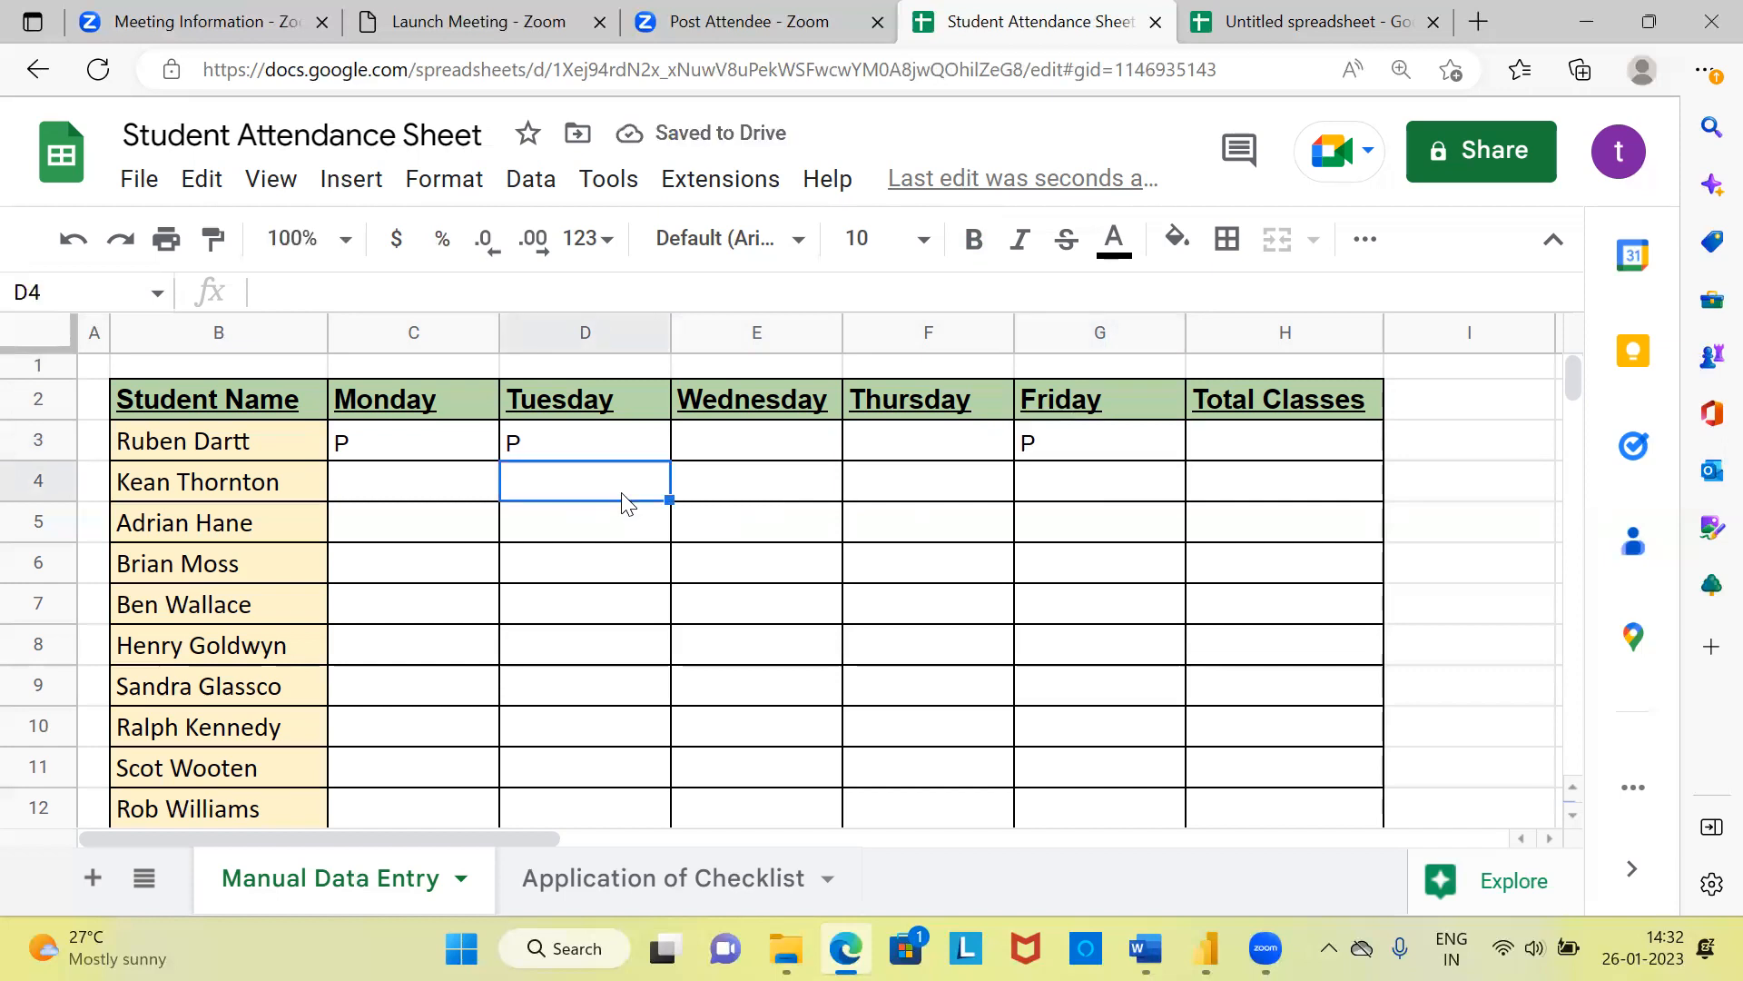
pyautogui.write('P')
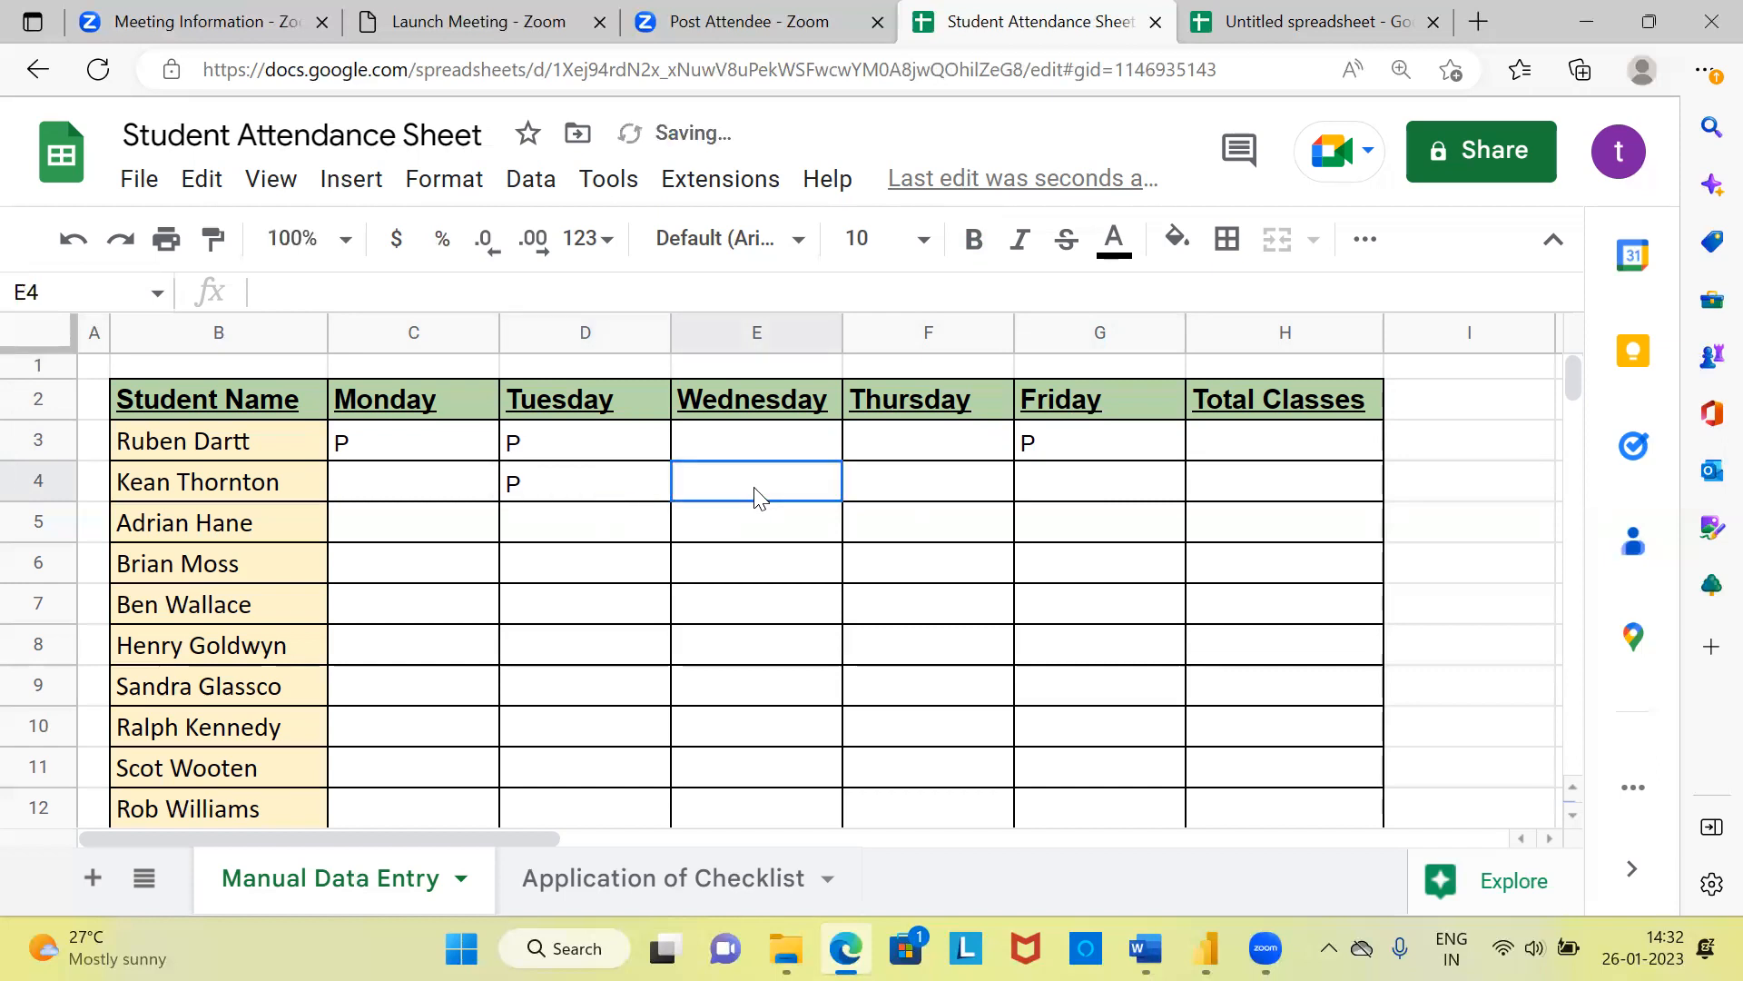
pyautogui.write('P')
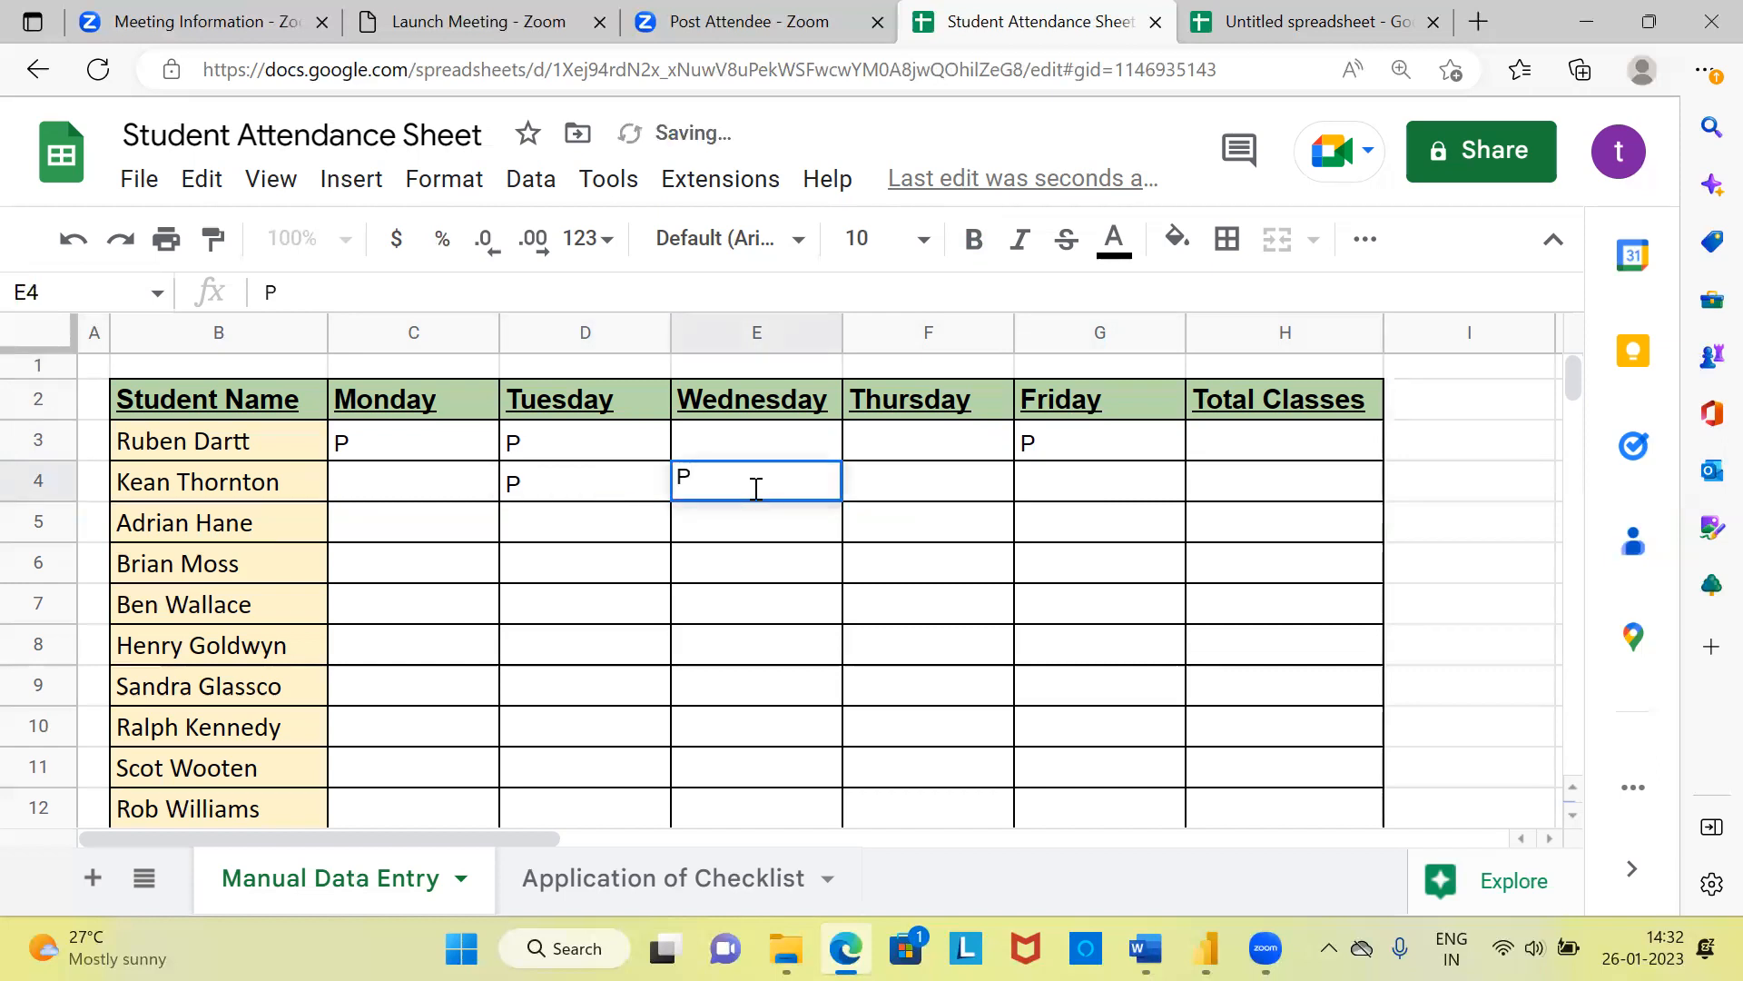
pyautogui.click(1095, 481)
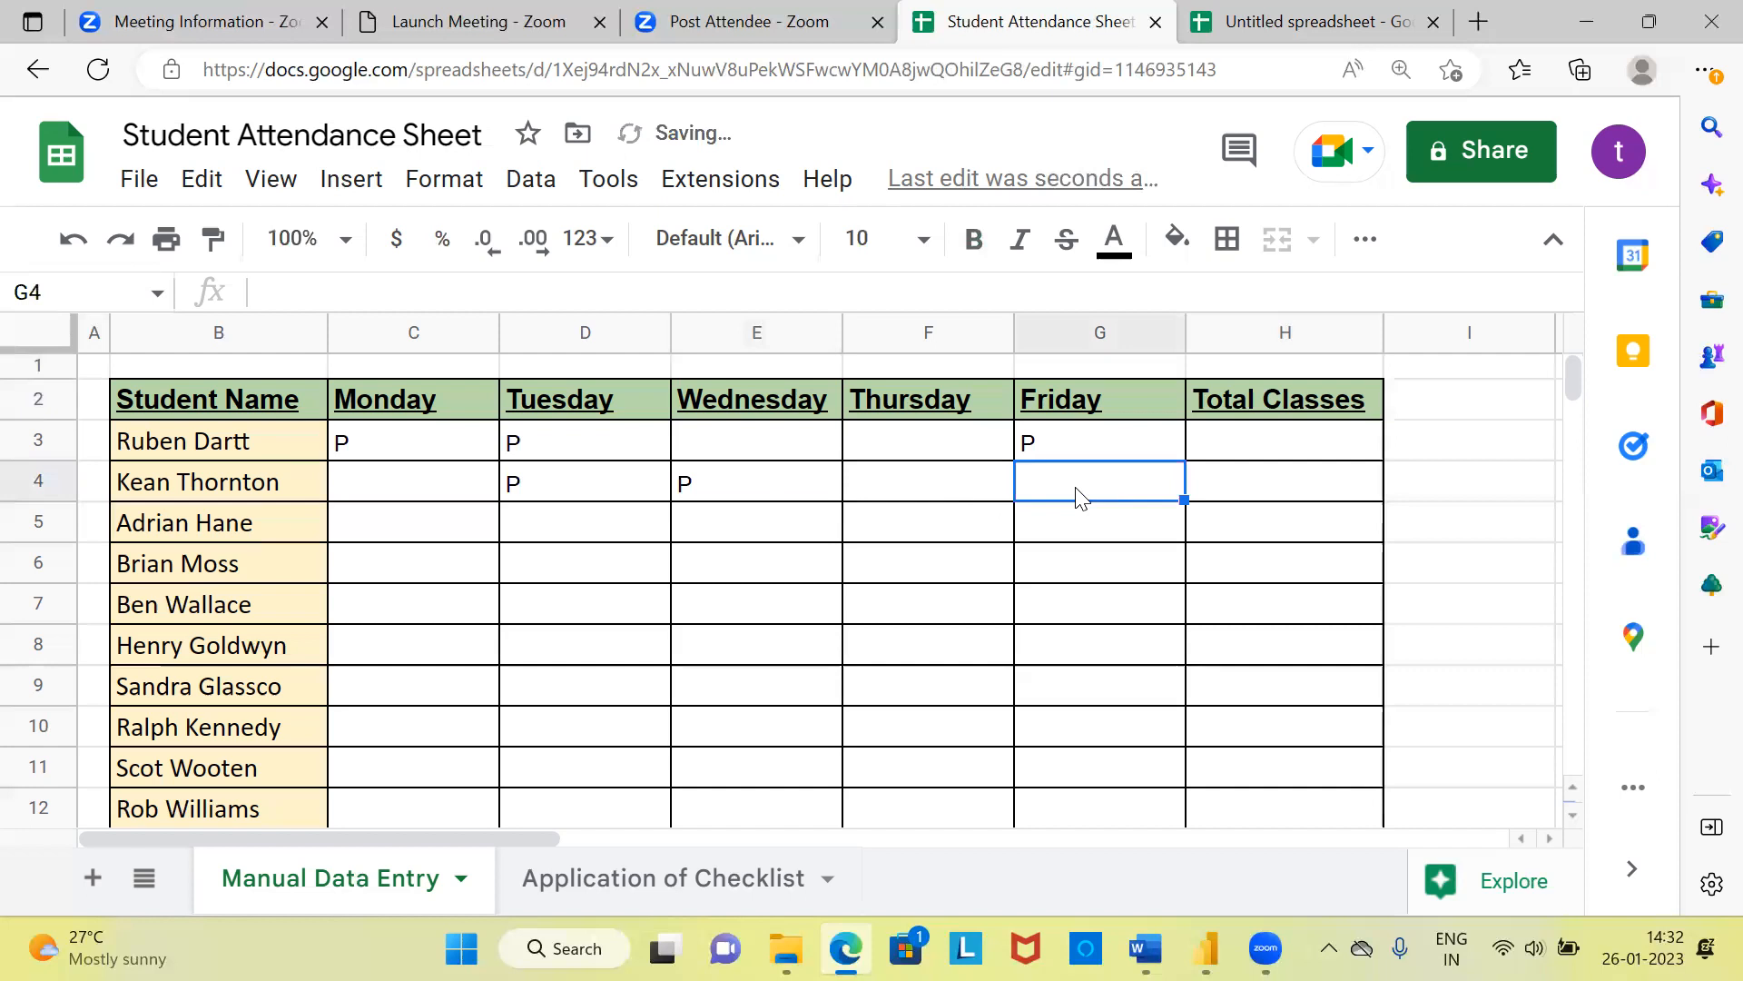
pyautogui.write('P')
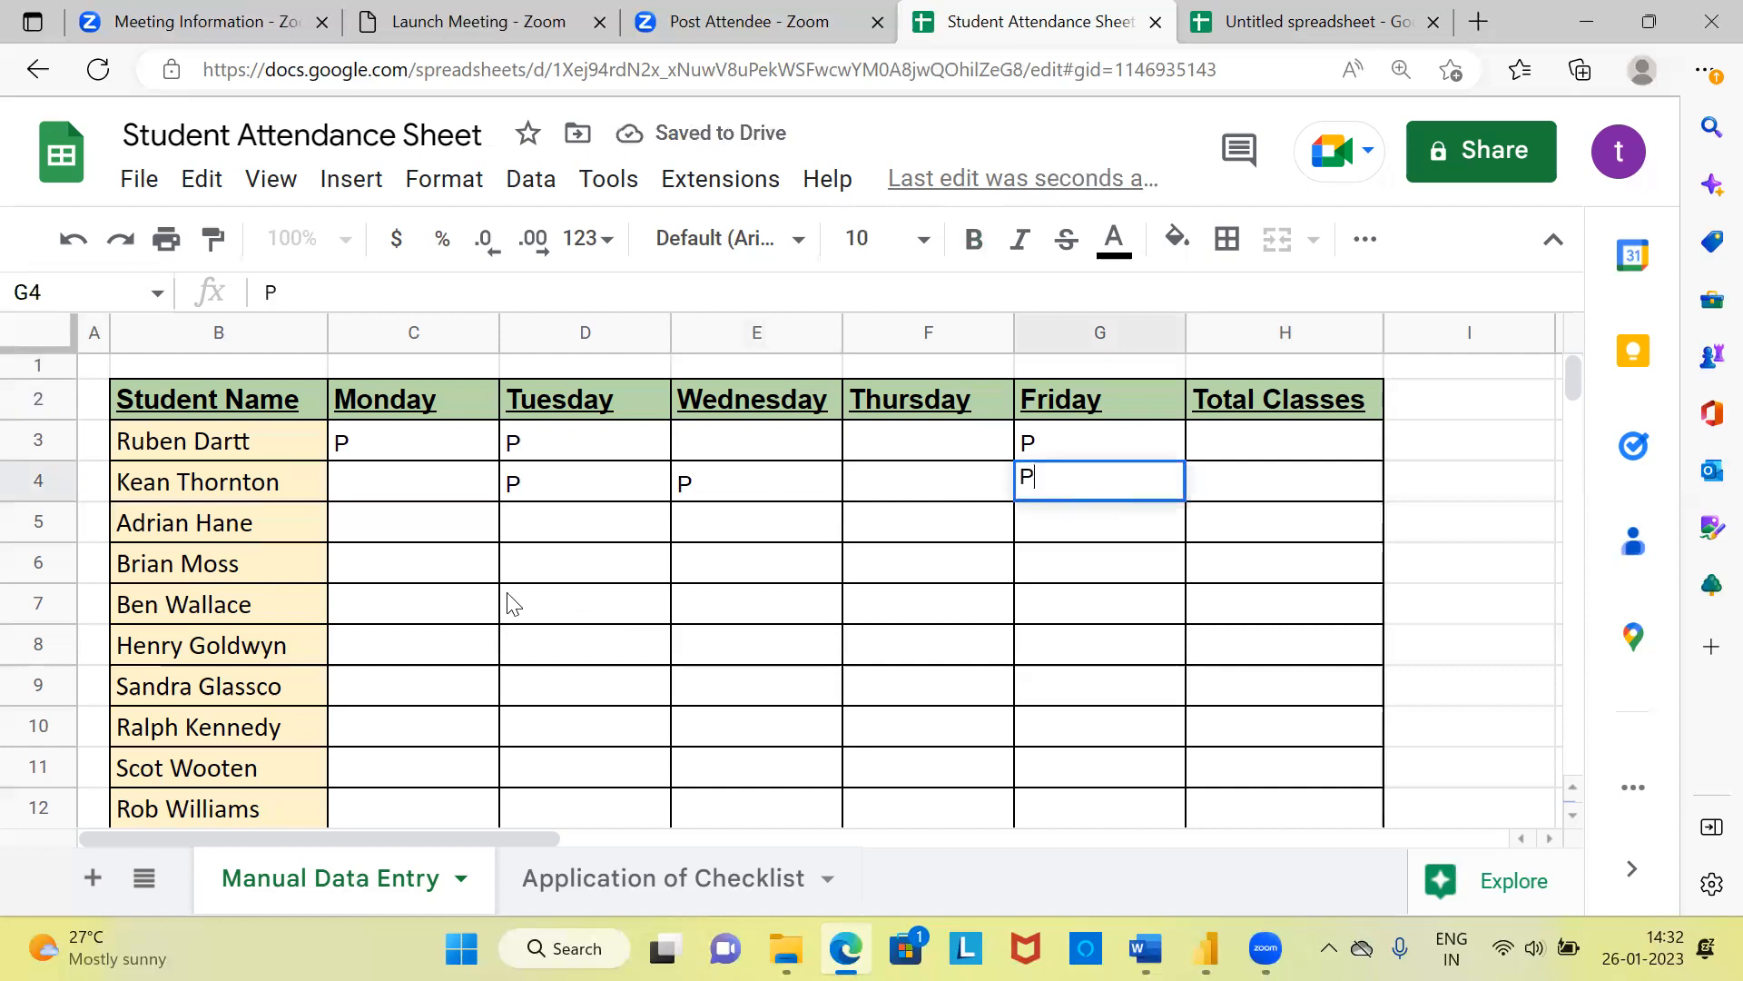
pyautogui.click(414, 523)
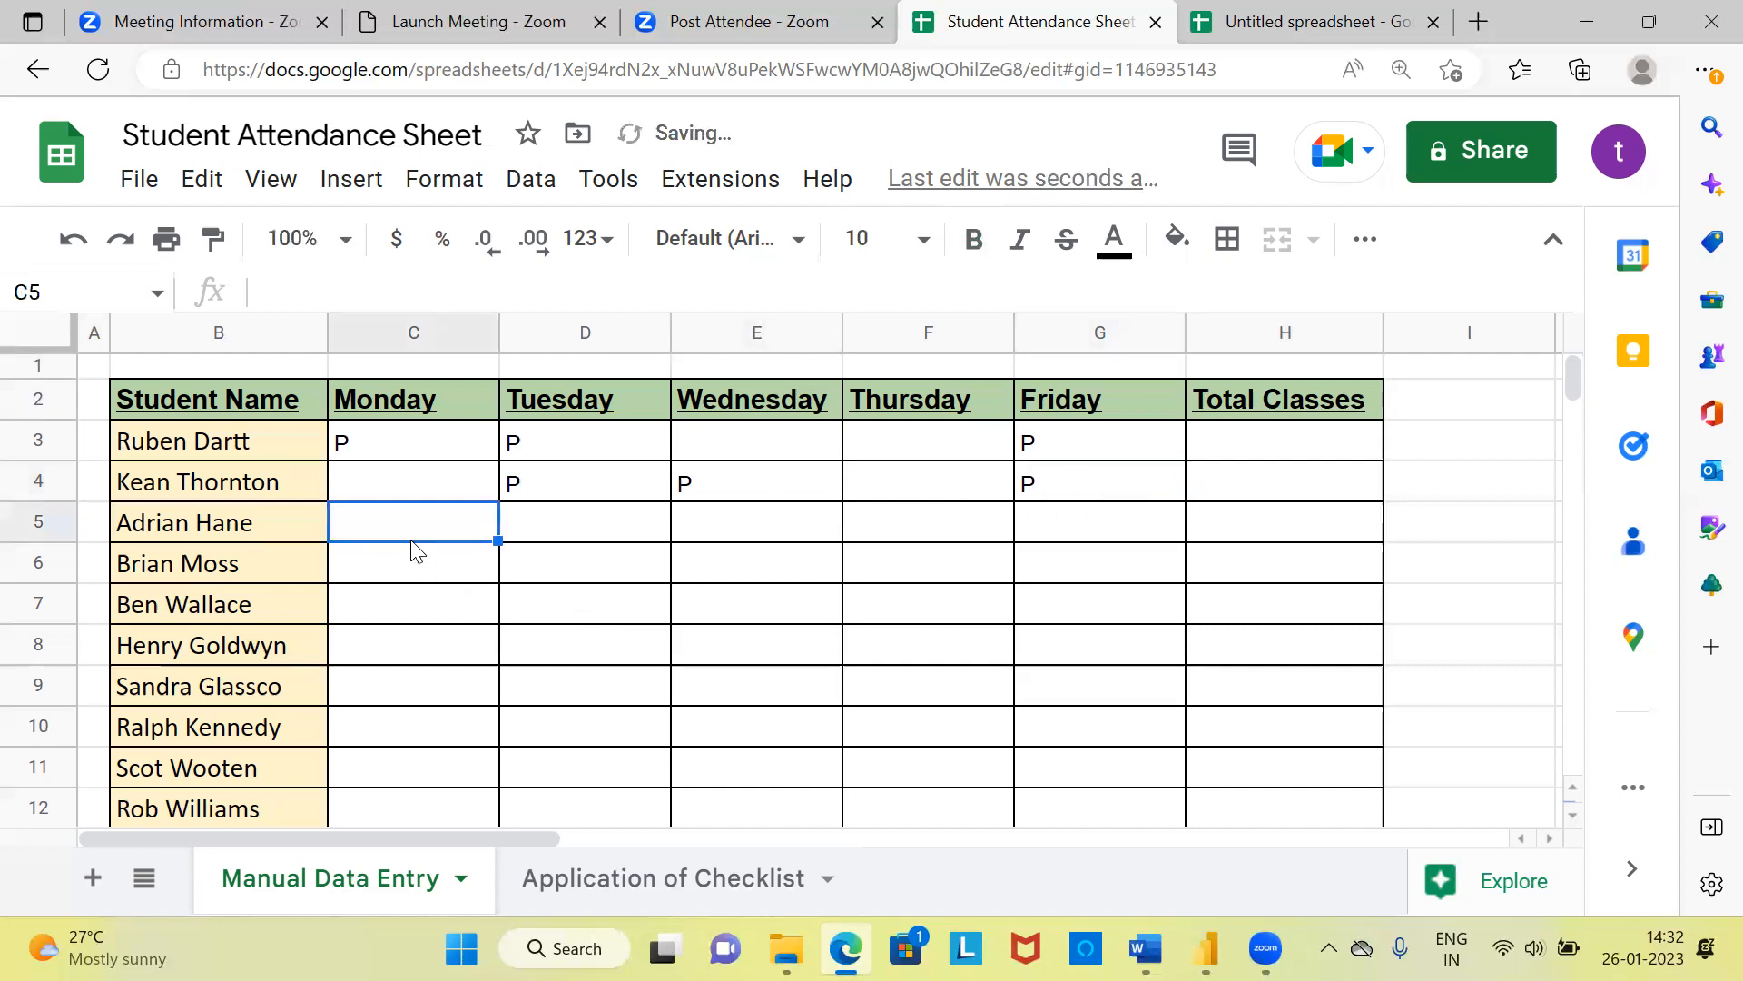
pyautogui.write('P')
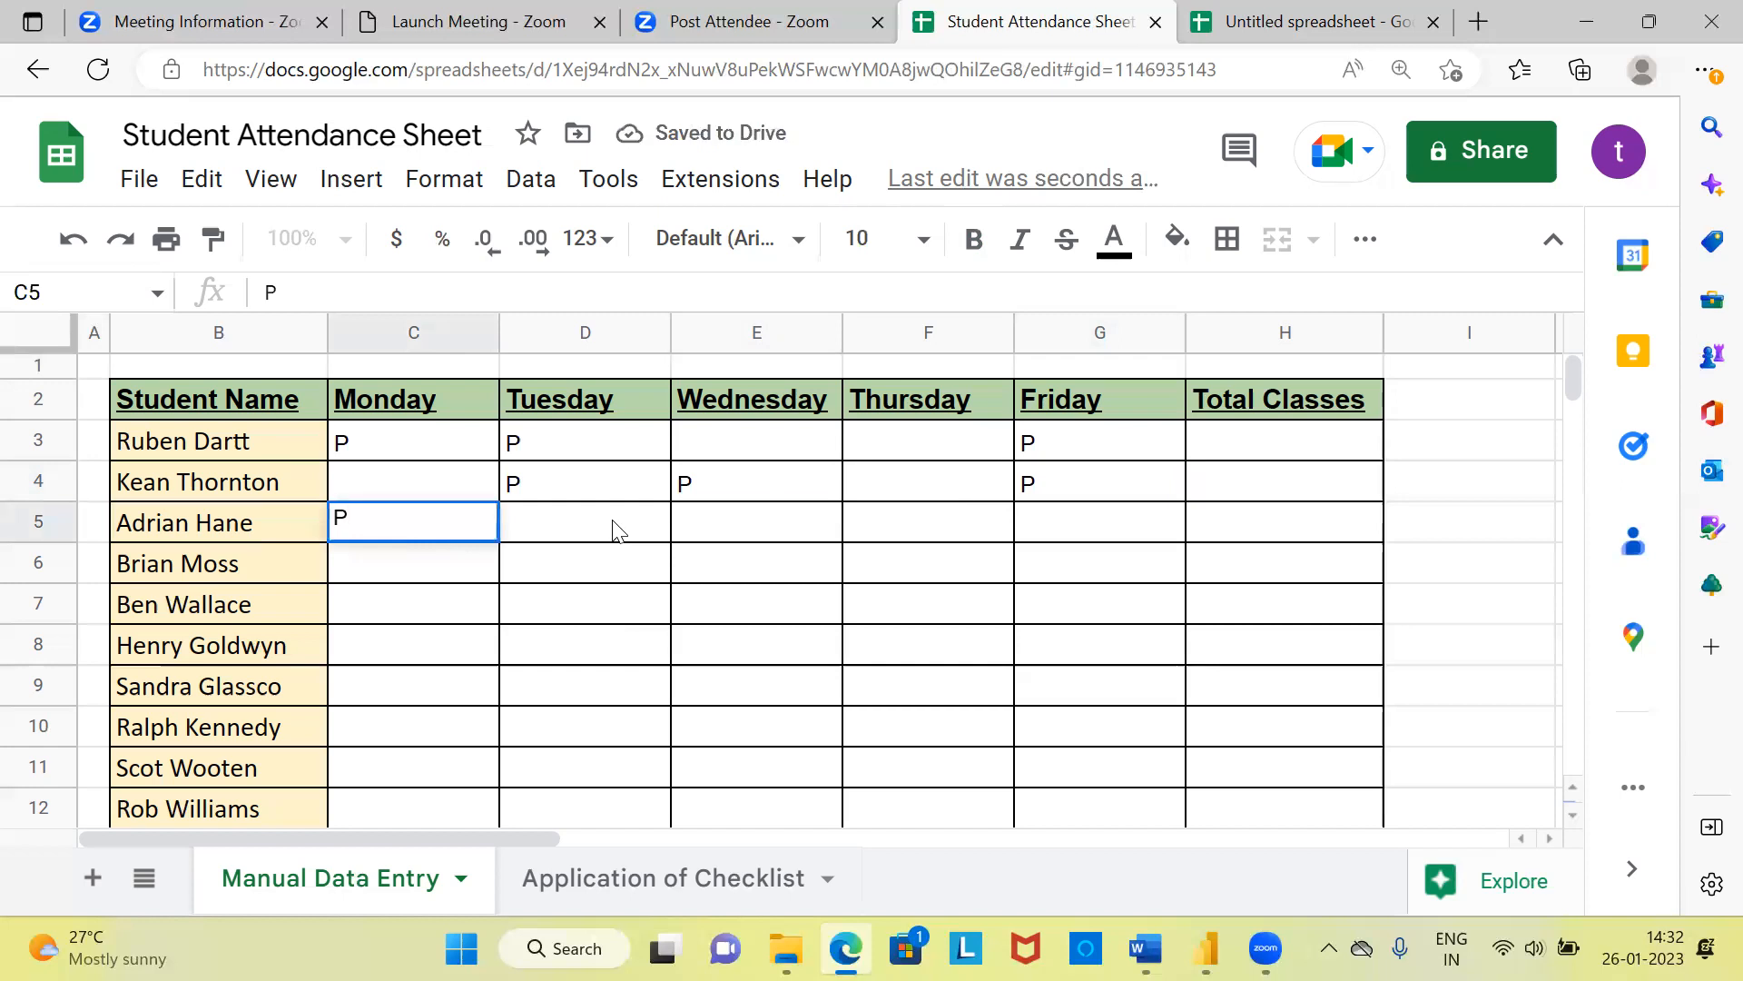
pyautogui.click(756, 523)
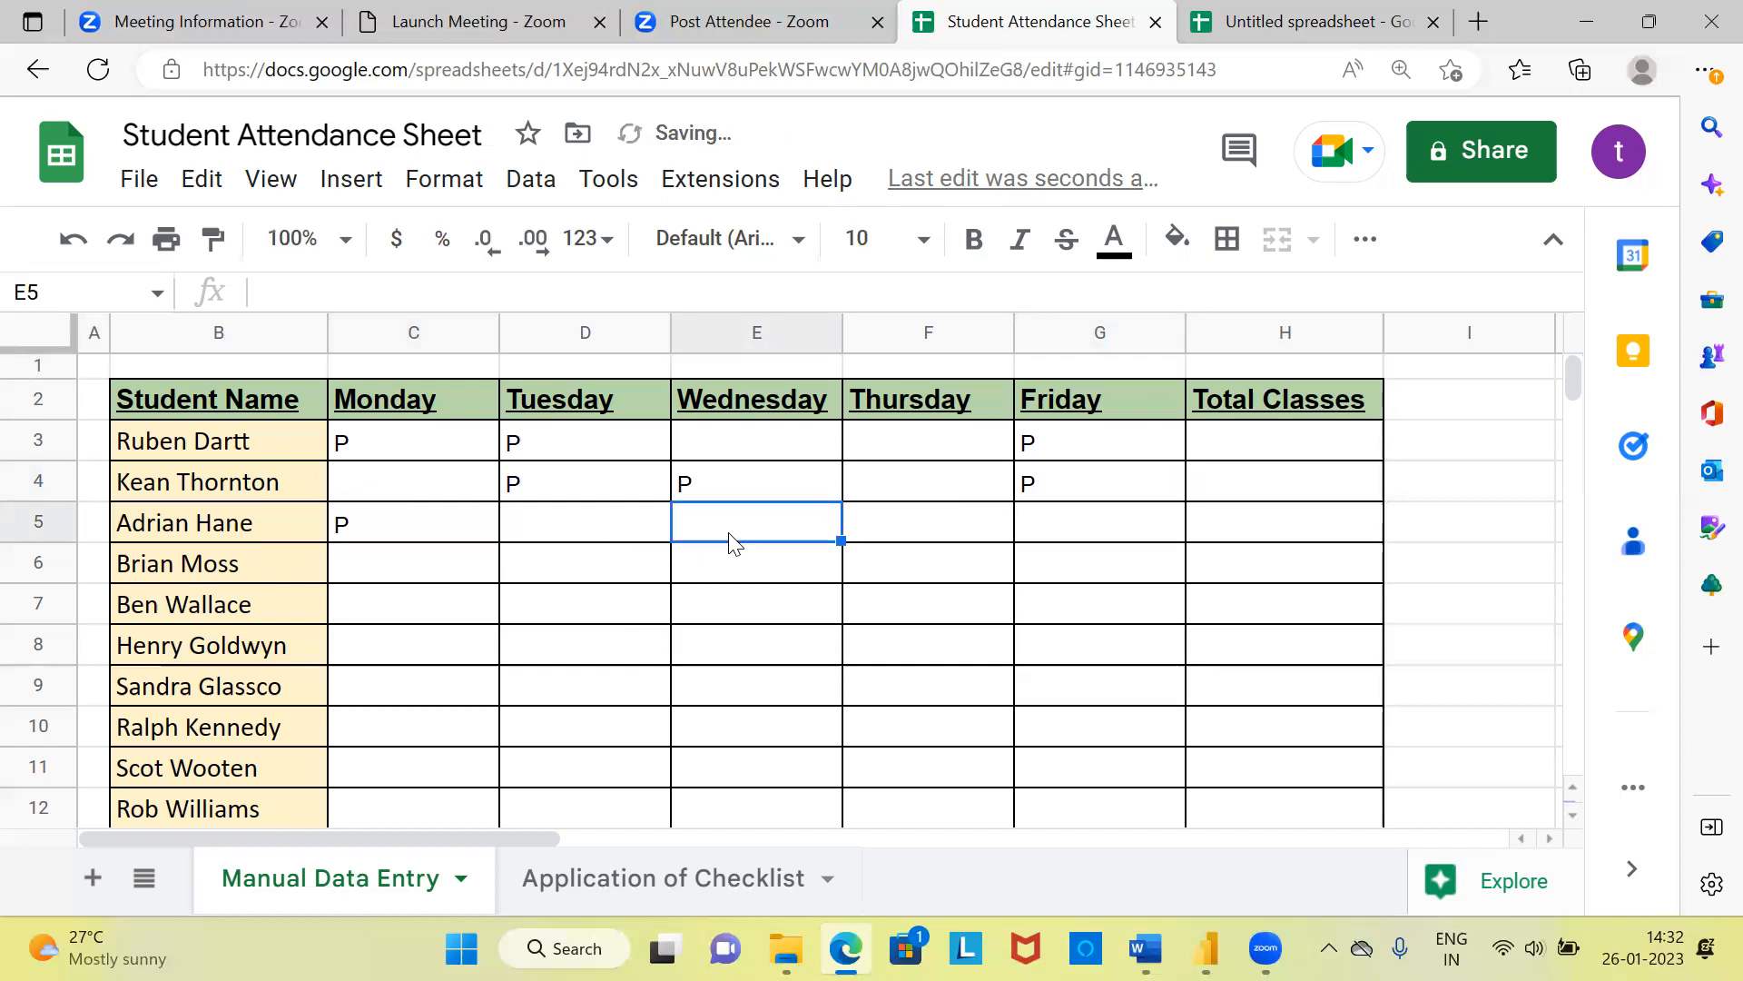
pyautogui.click(1099, 523)
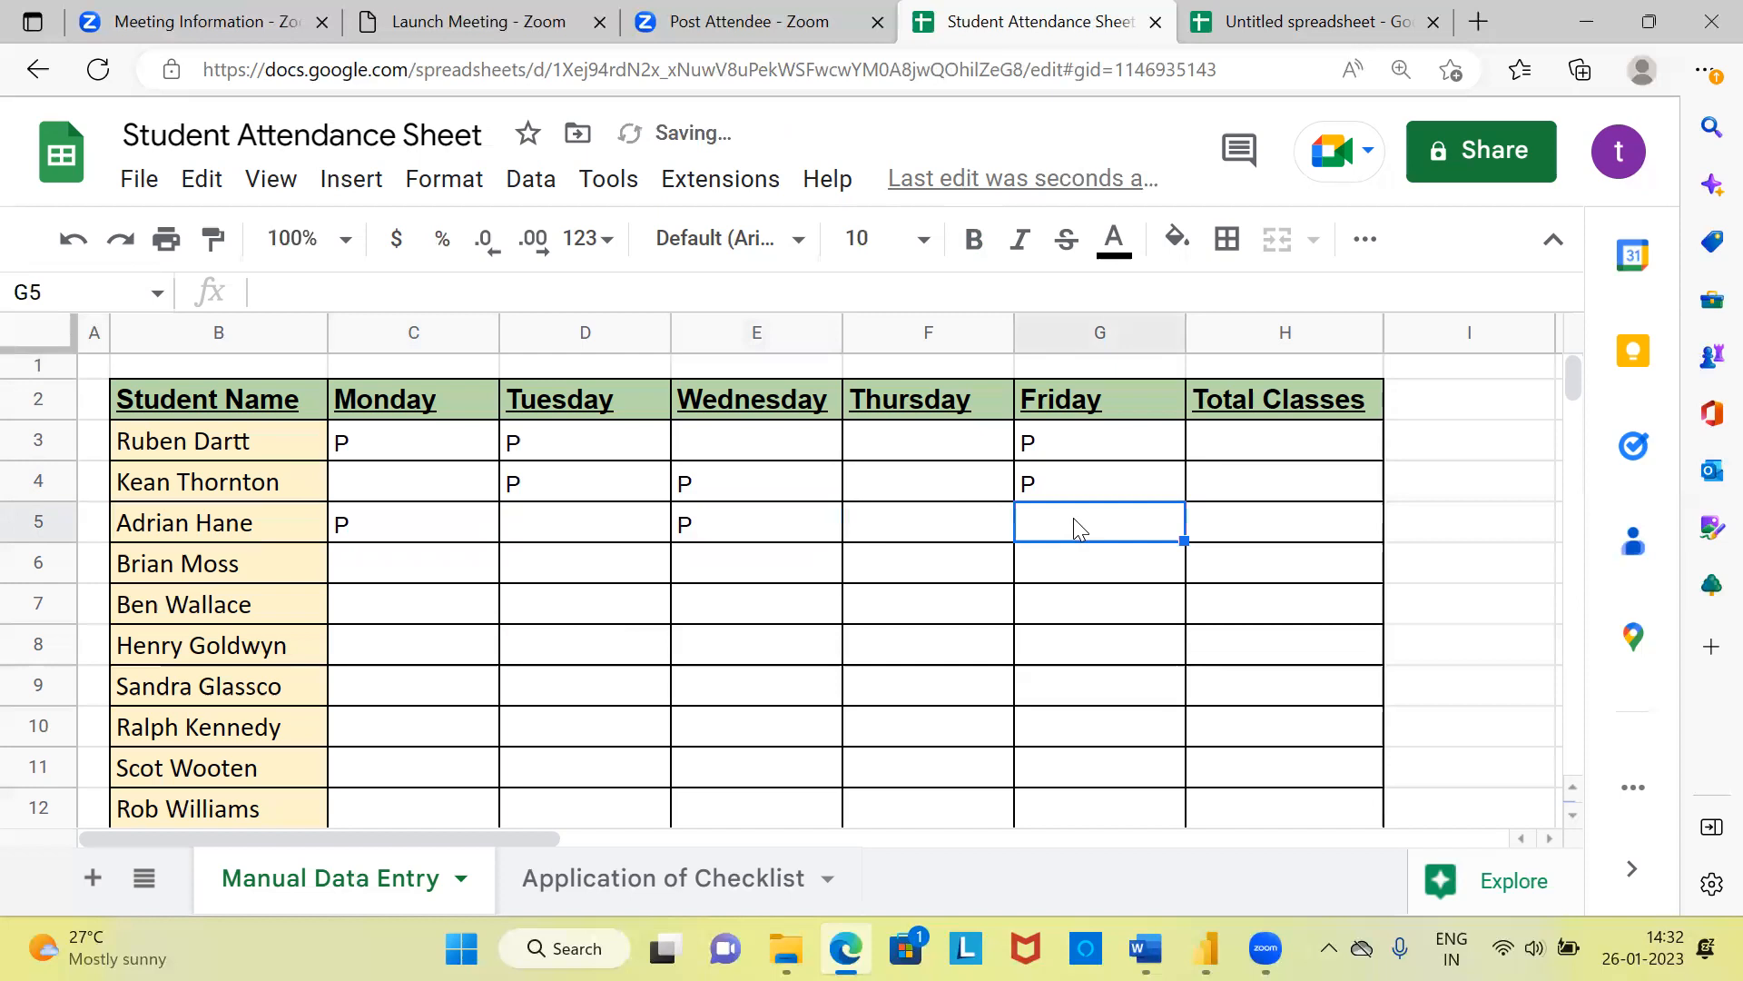
pyautogui.write('P')
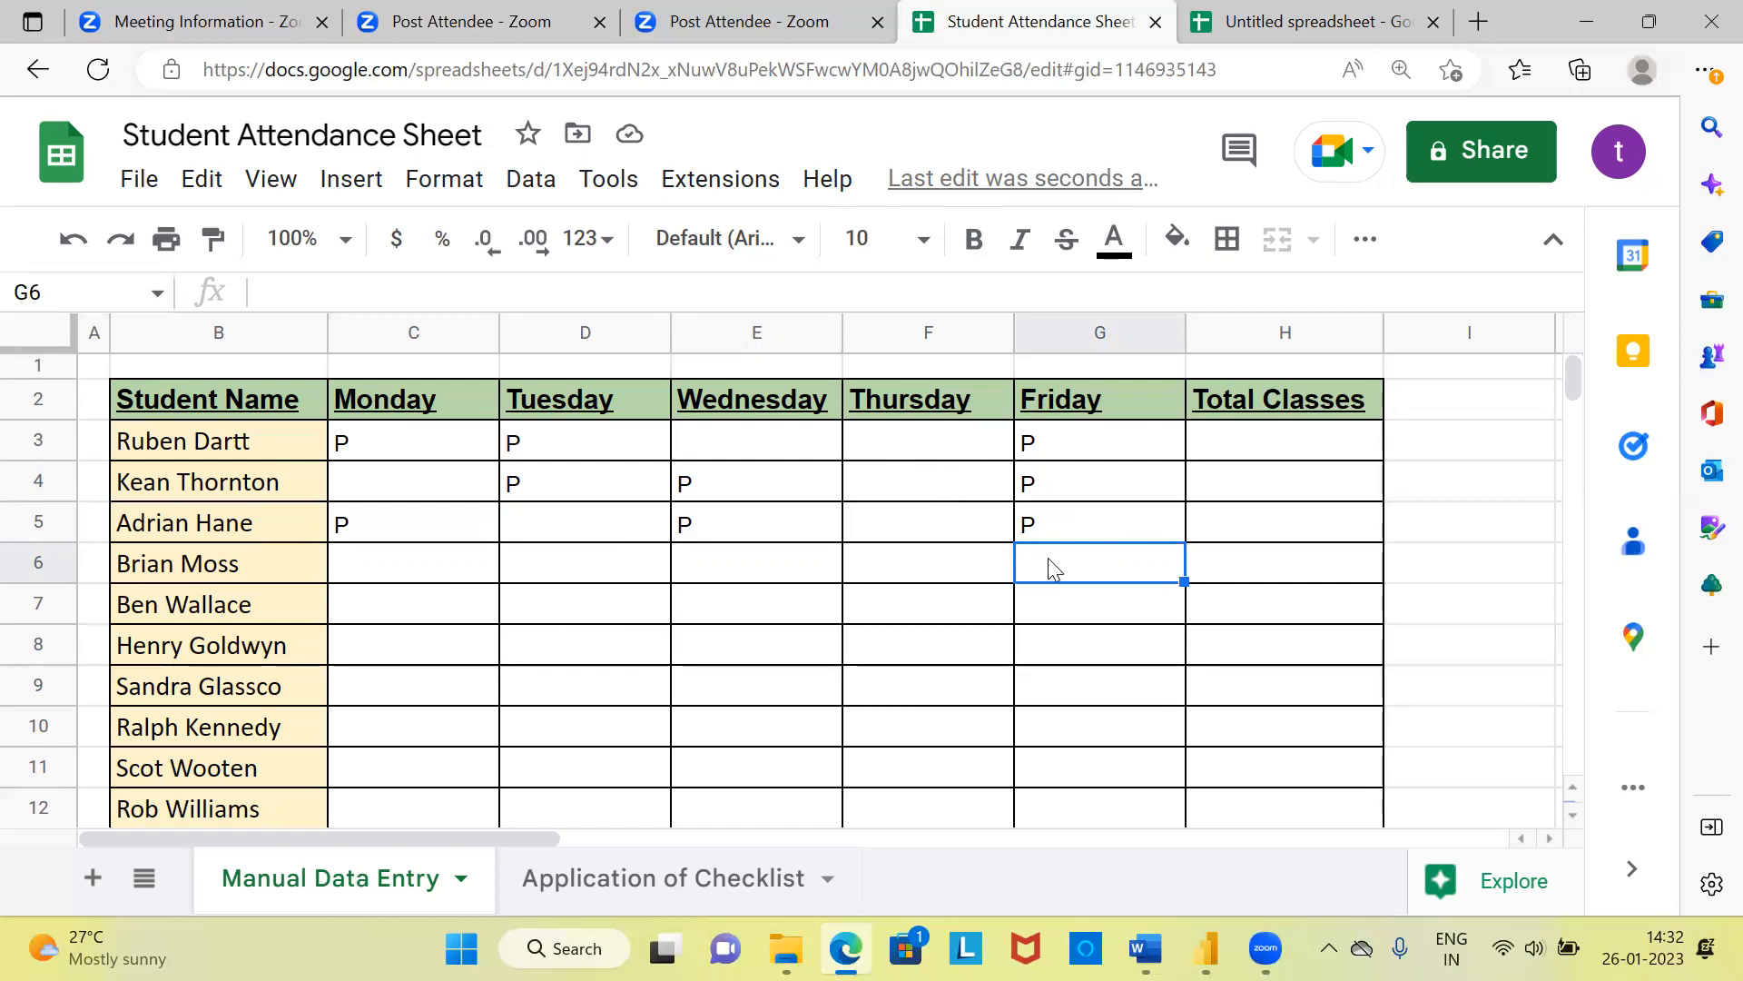
pyautogui.moveTo(1243, 451)
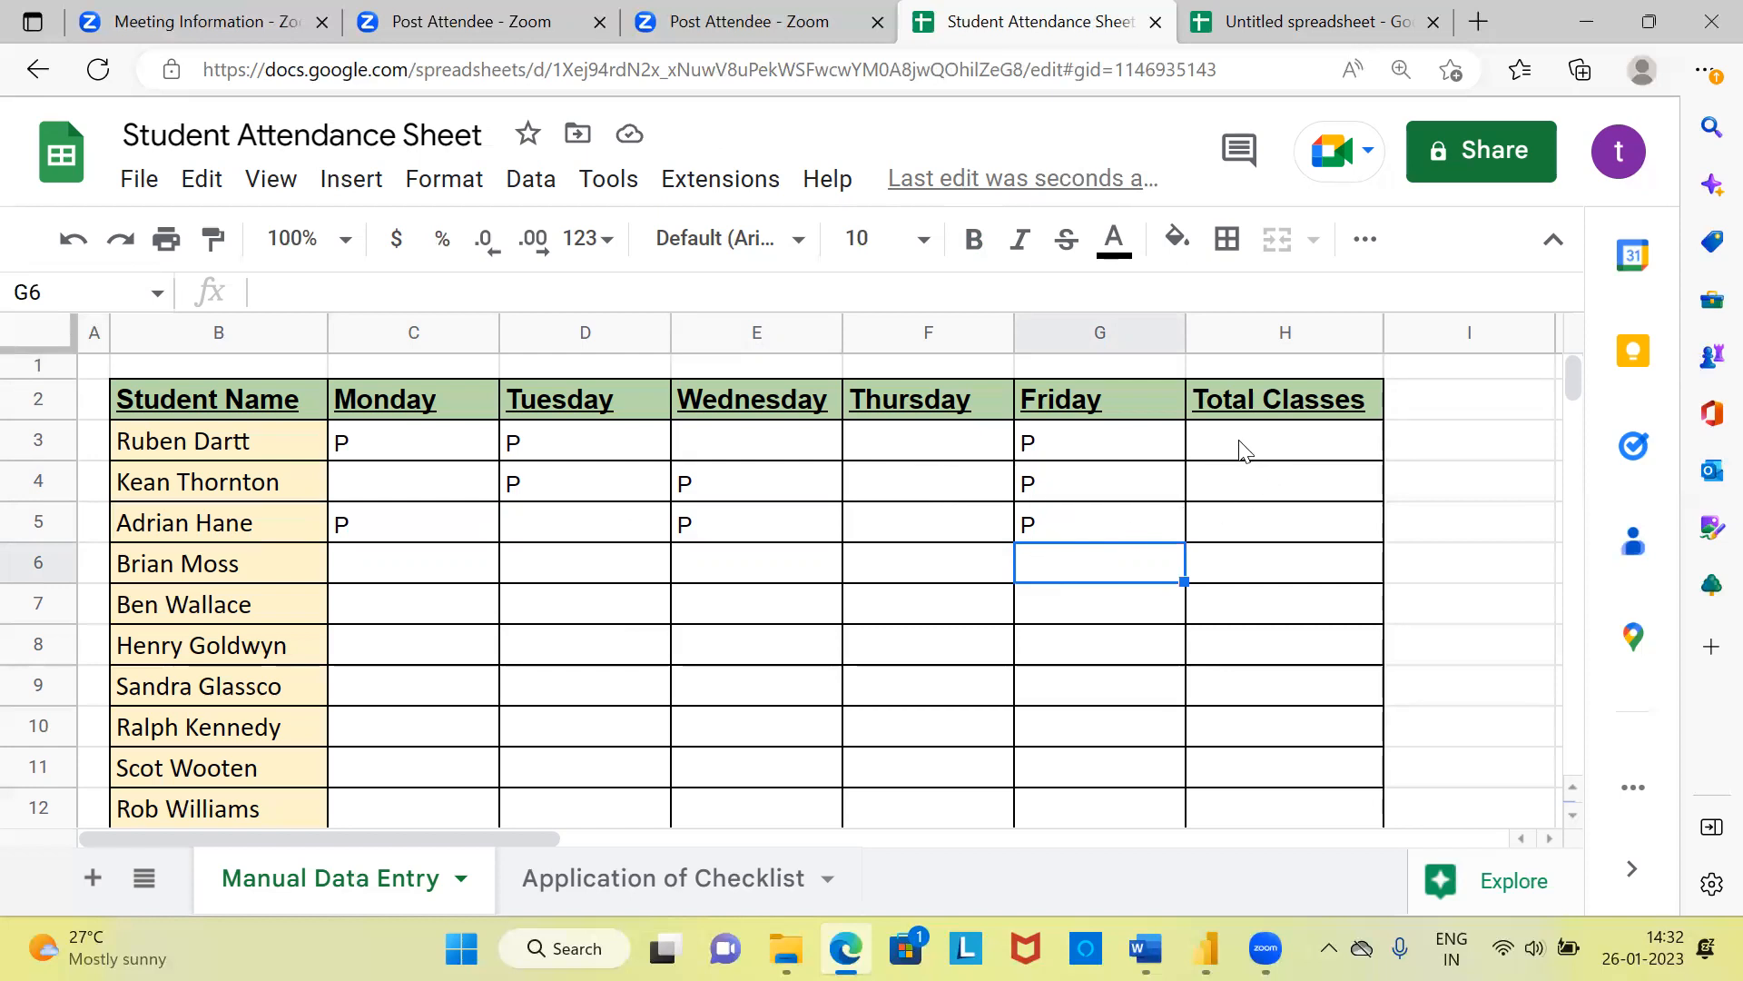
pyautogui.click(1282, 442)
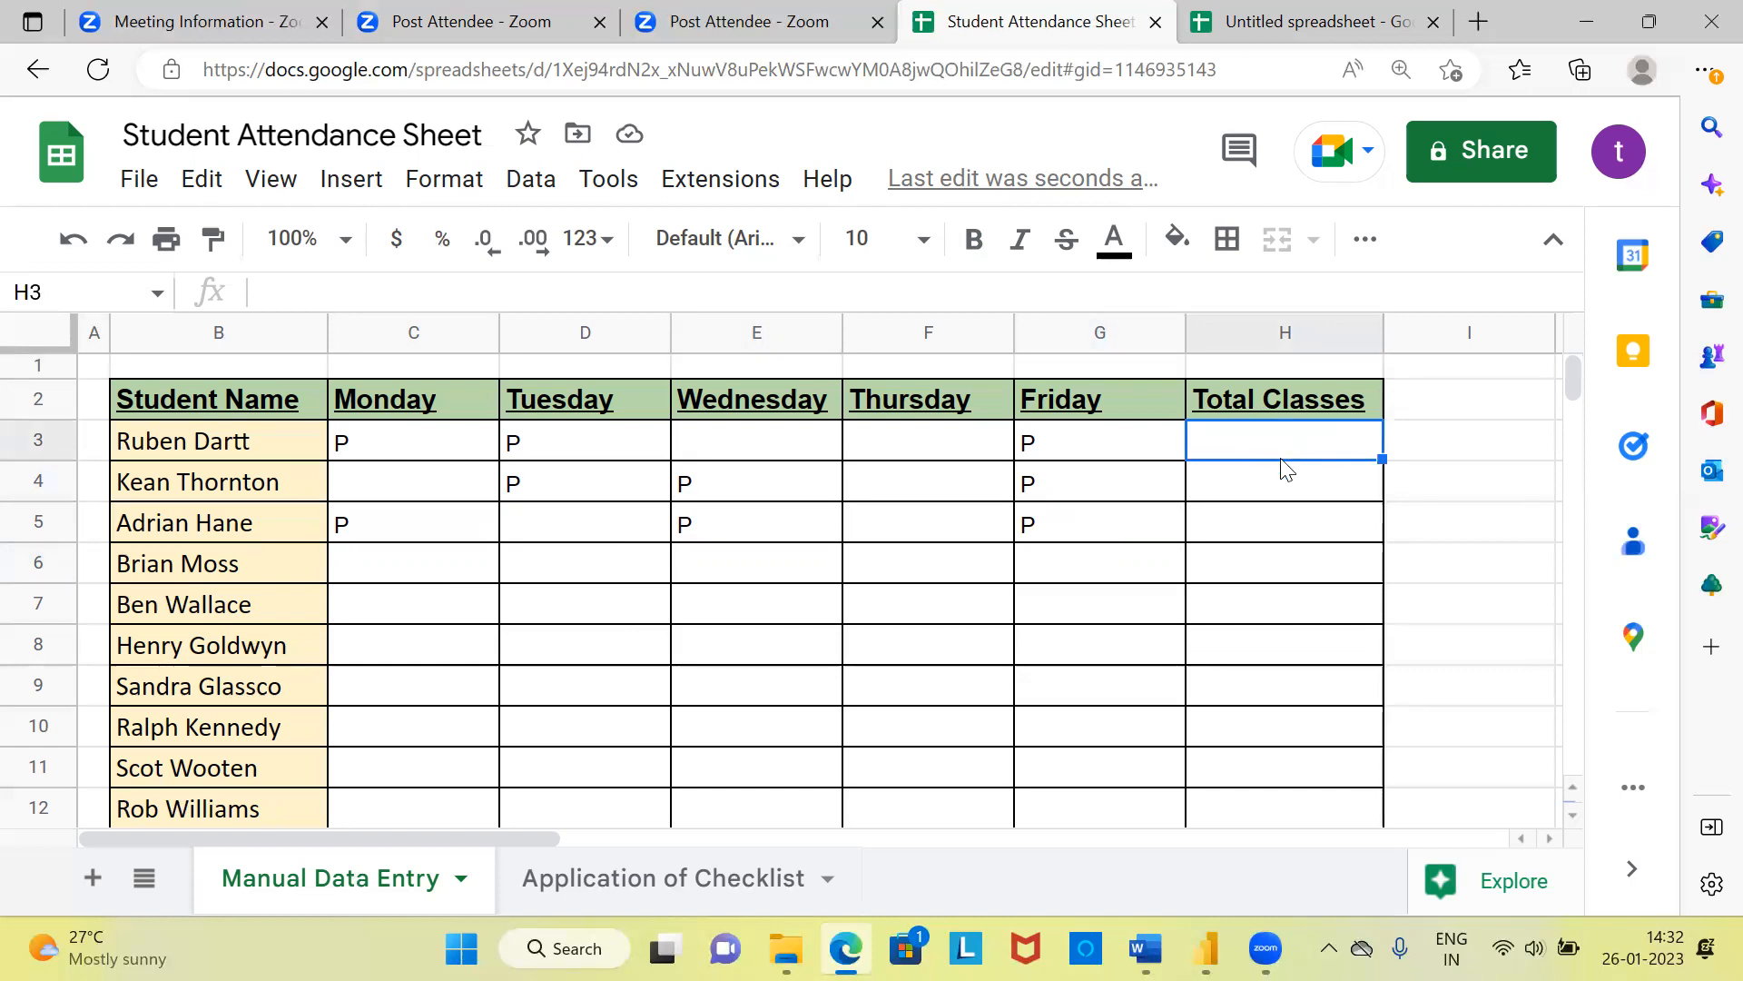
pyautogui.write('=co')
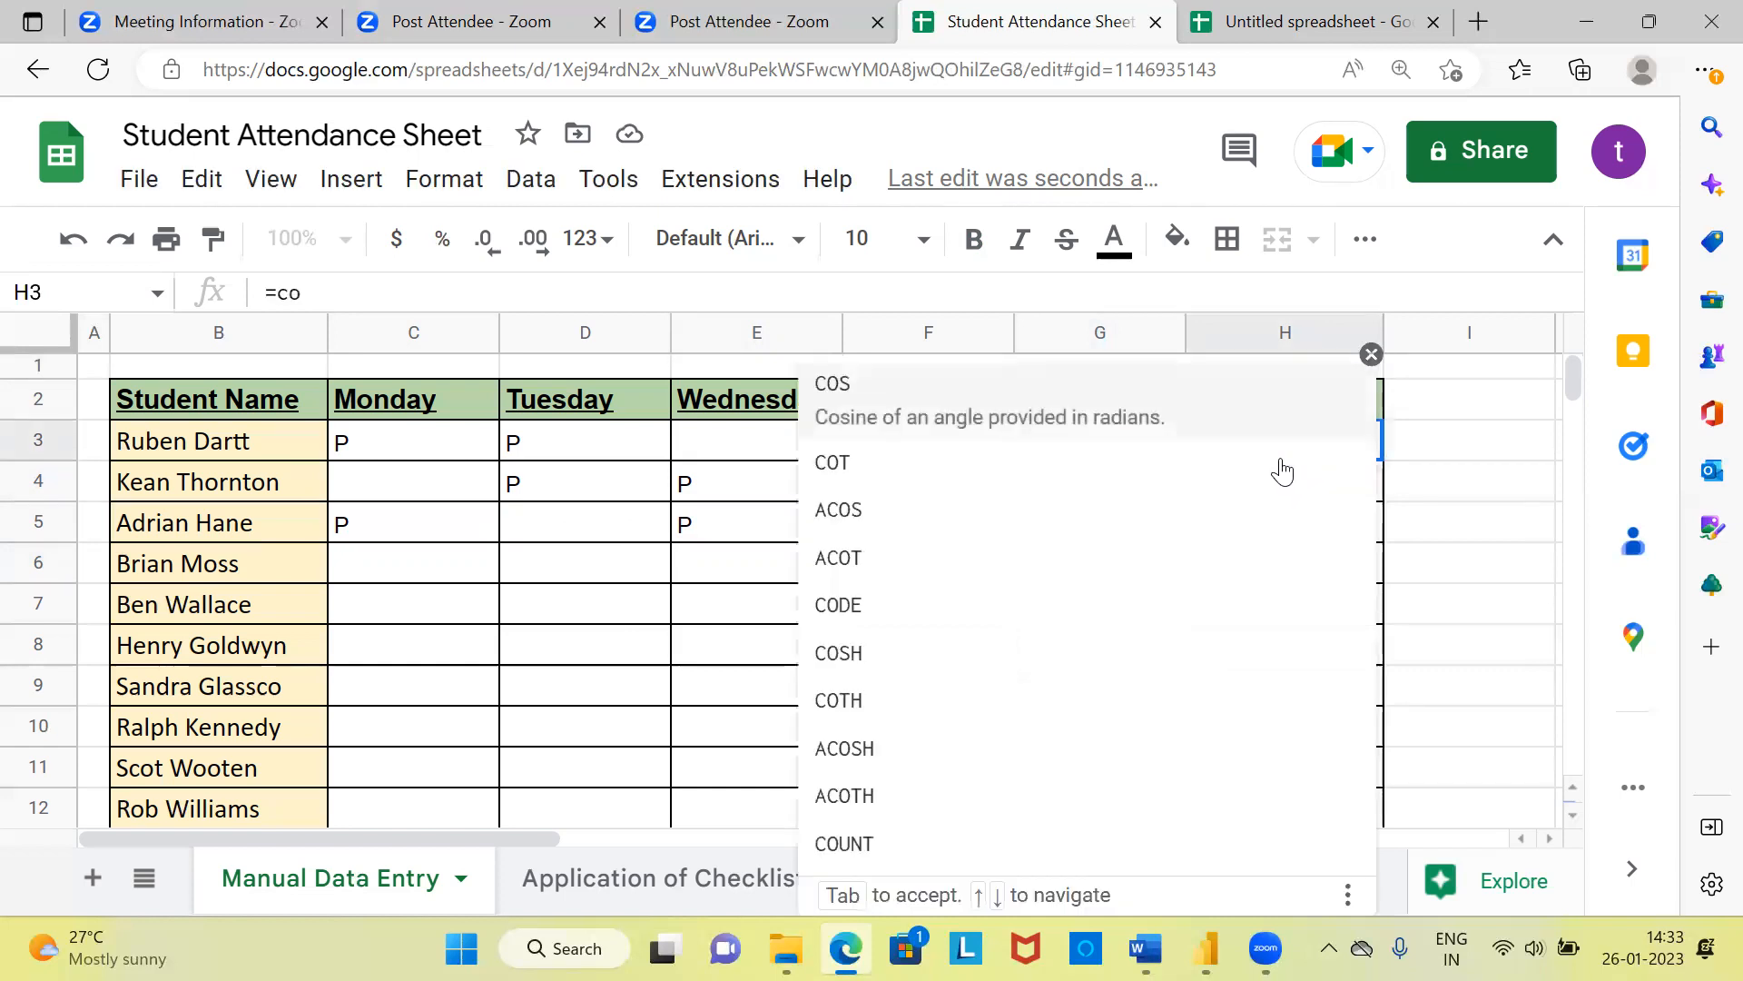
pyautogui.write('un')
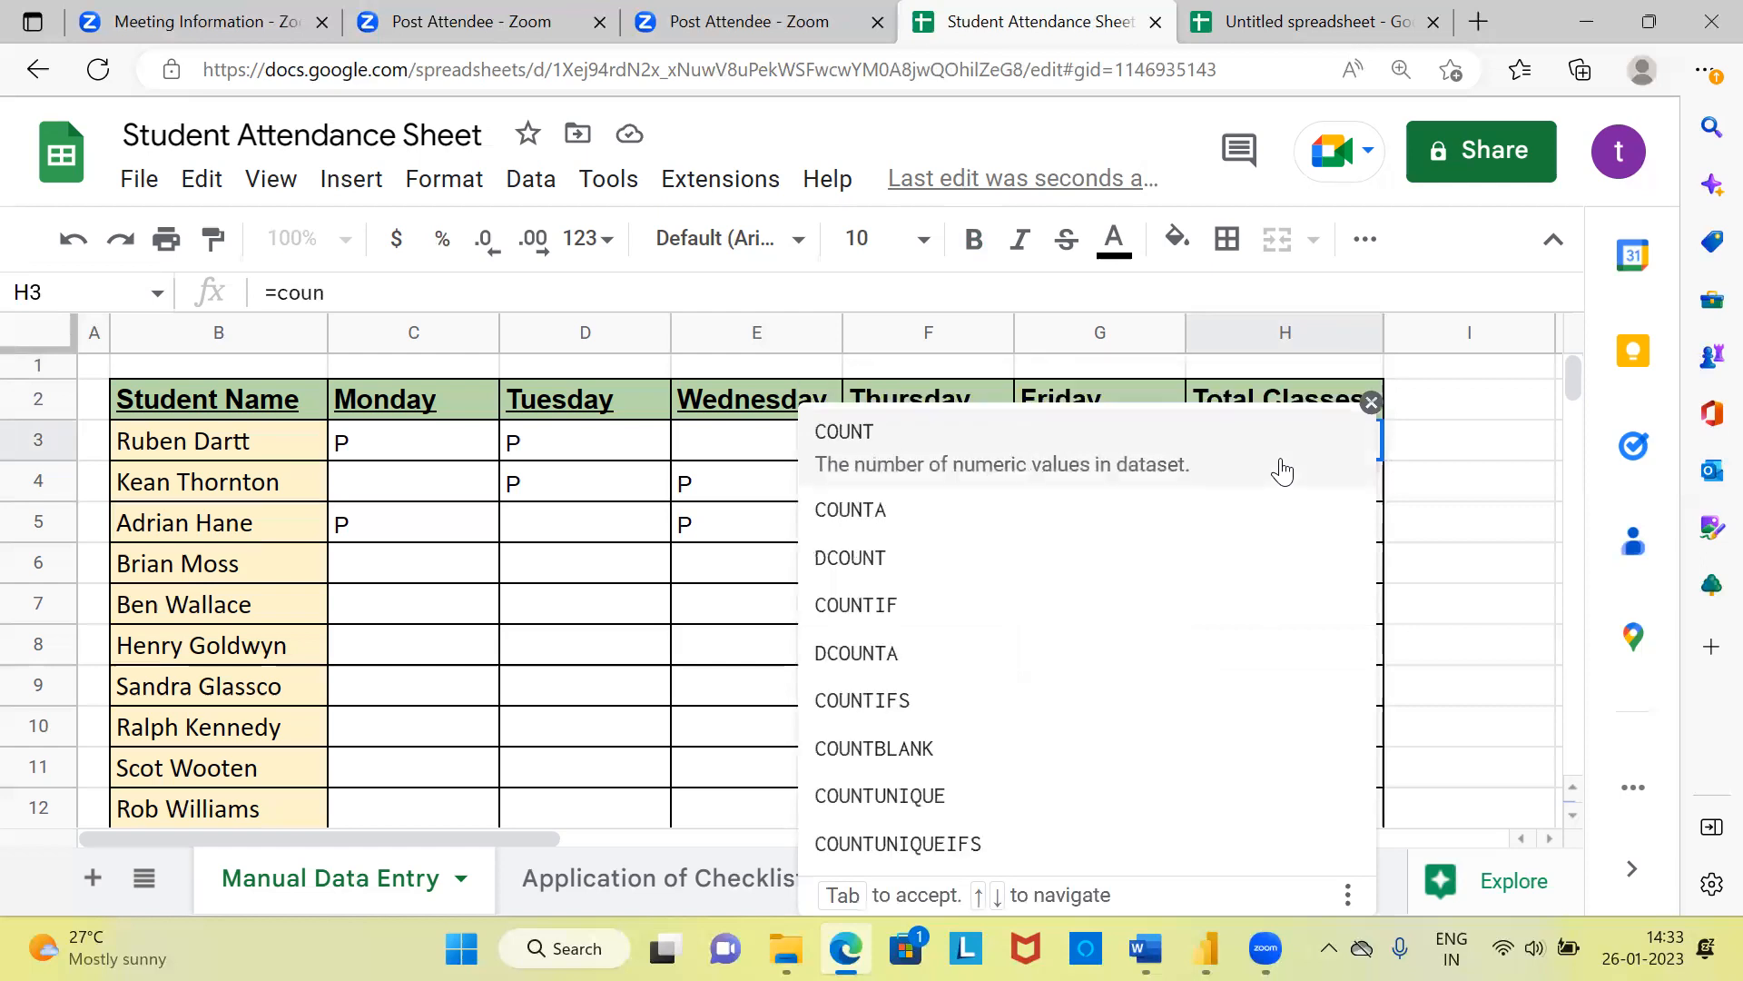
pyautogui.write('tif')
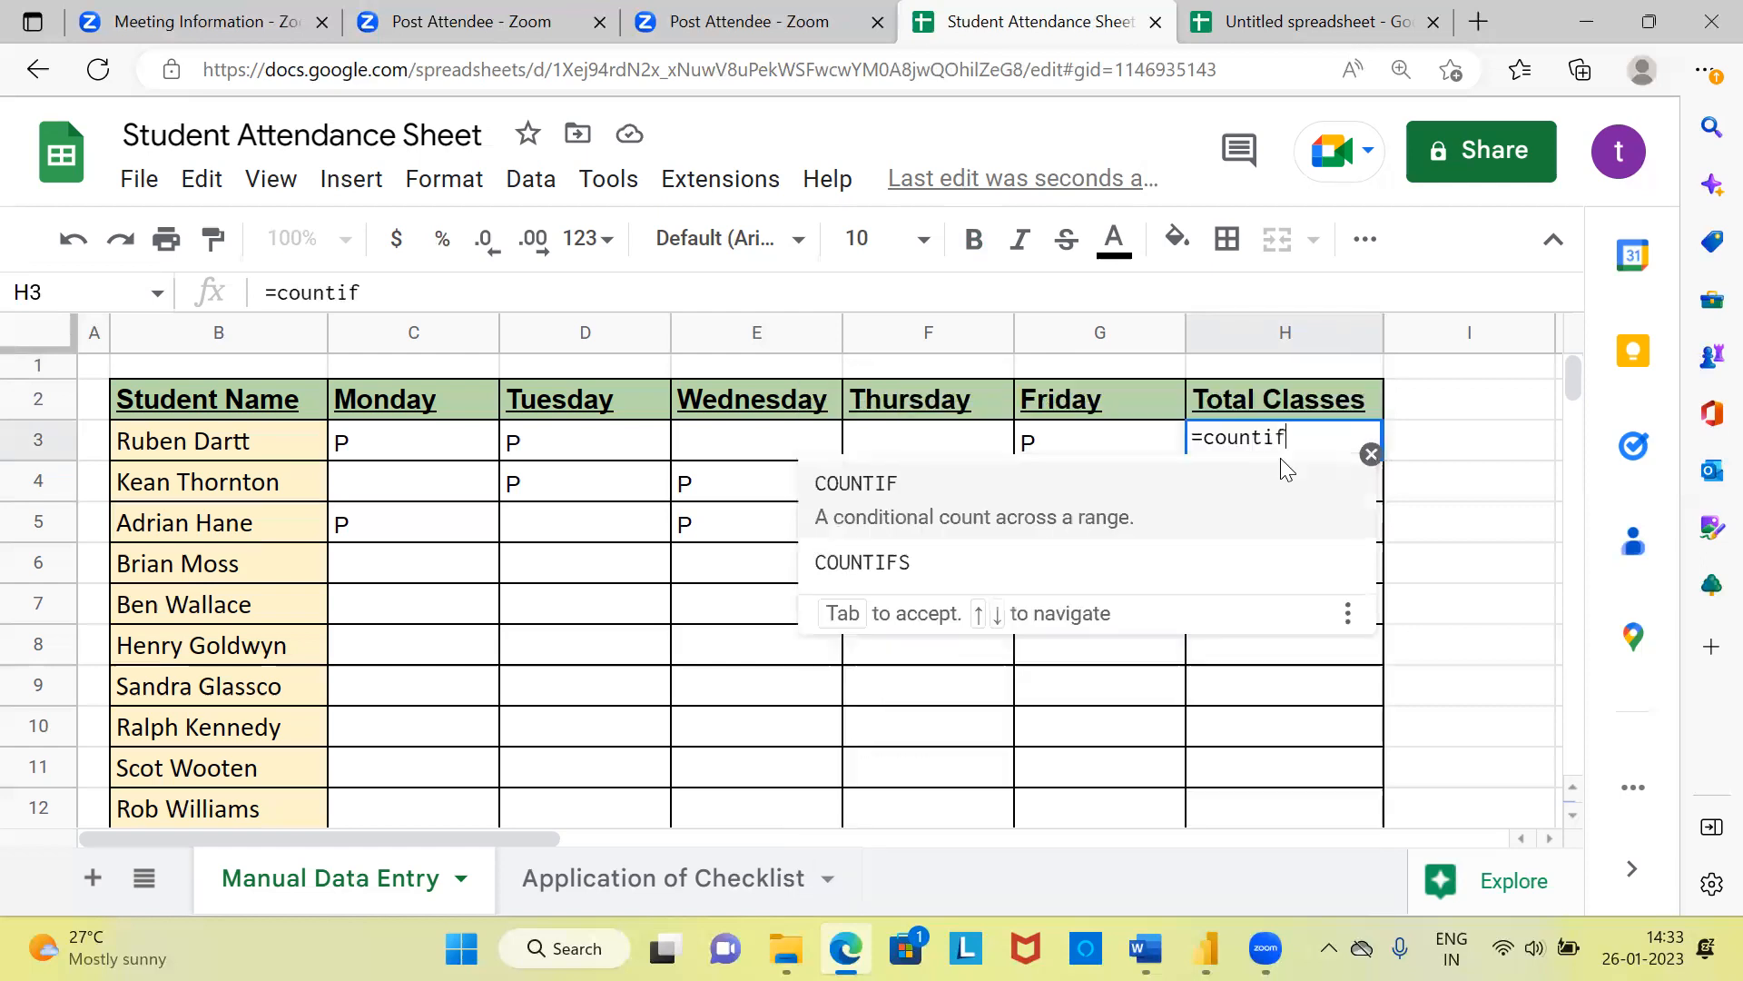
pyautogui.write('(')
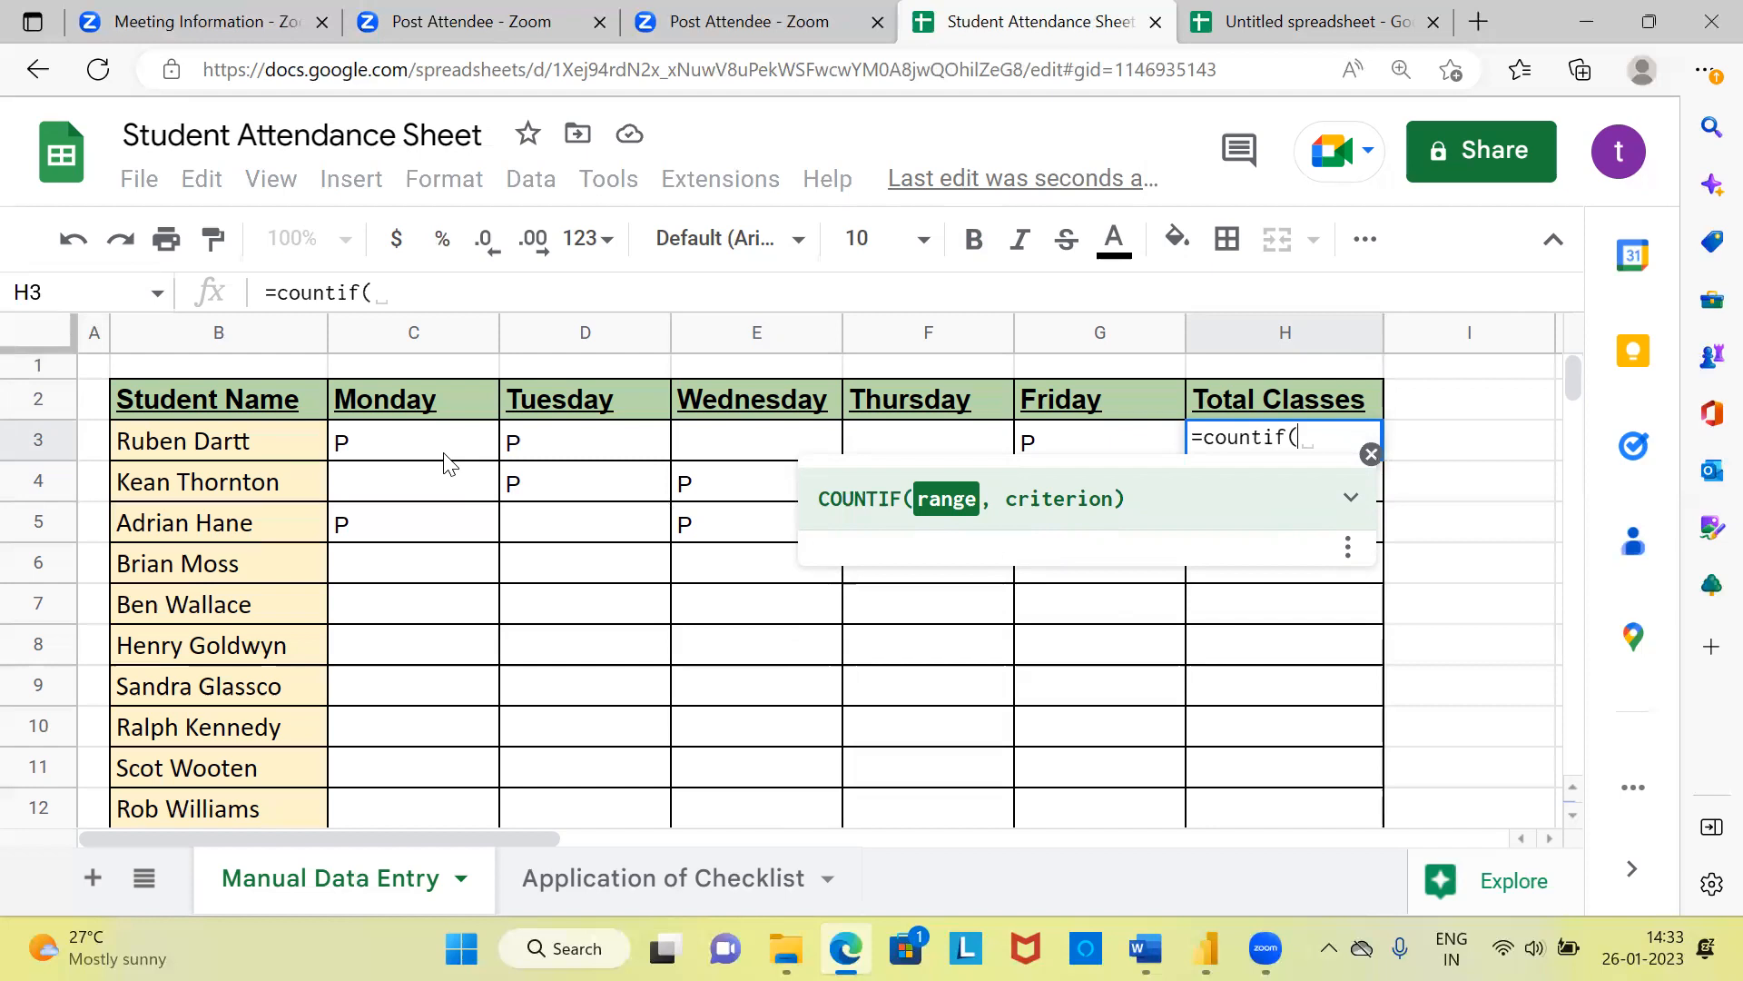
pyautogui.click(414, 441)
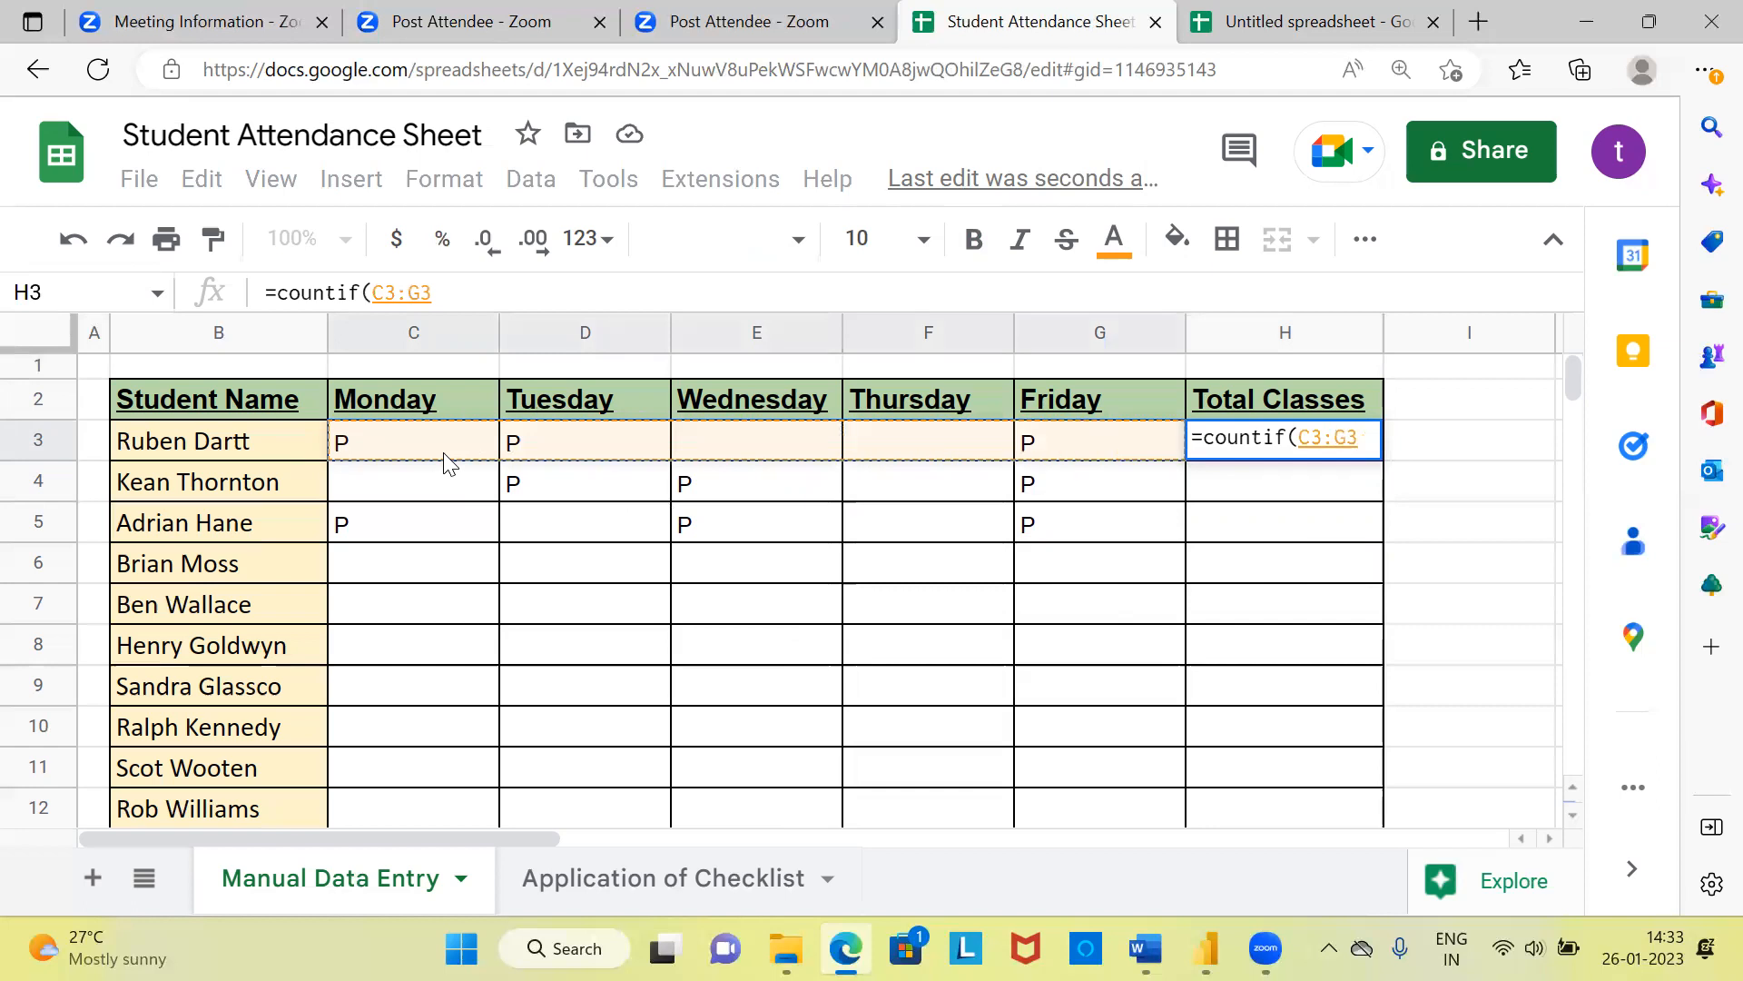
pyautogui.write(',')
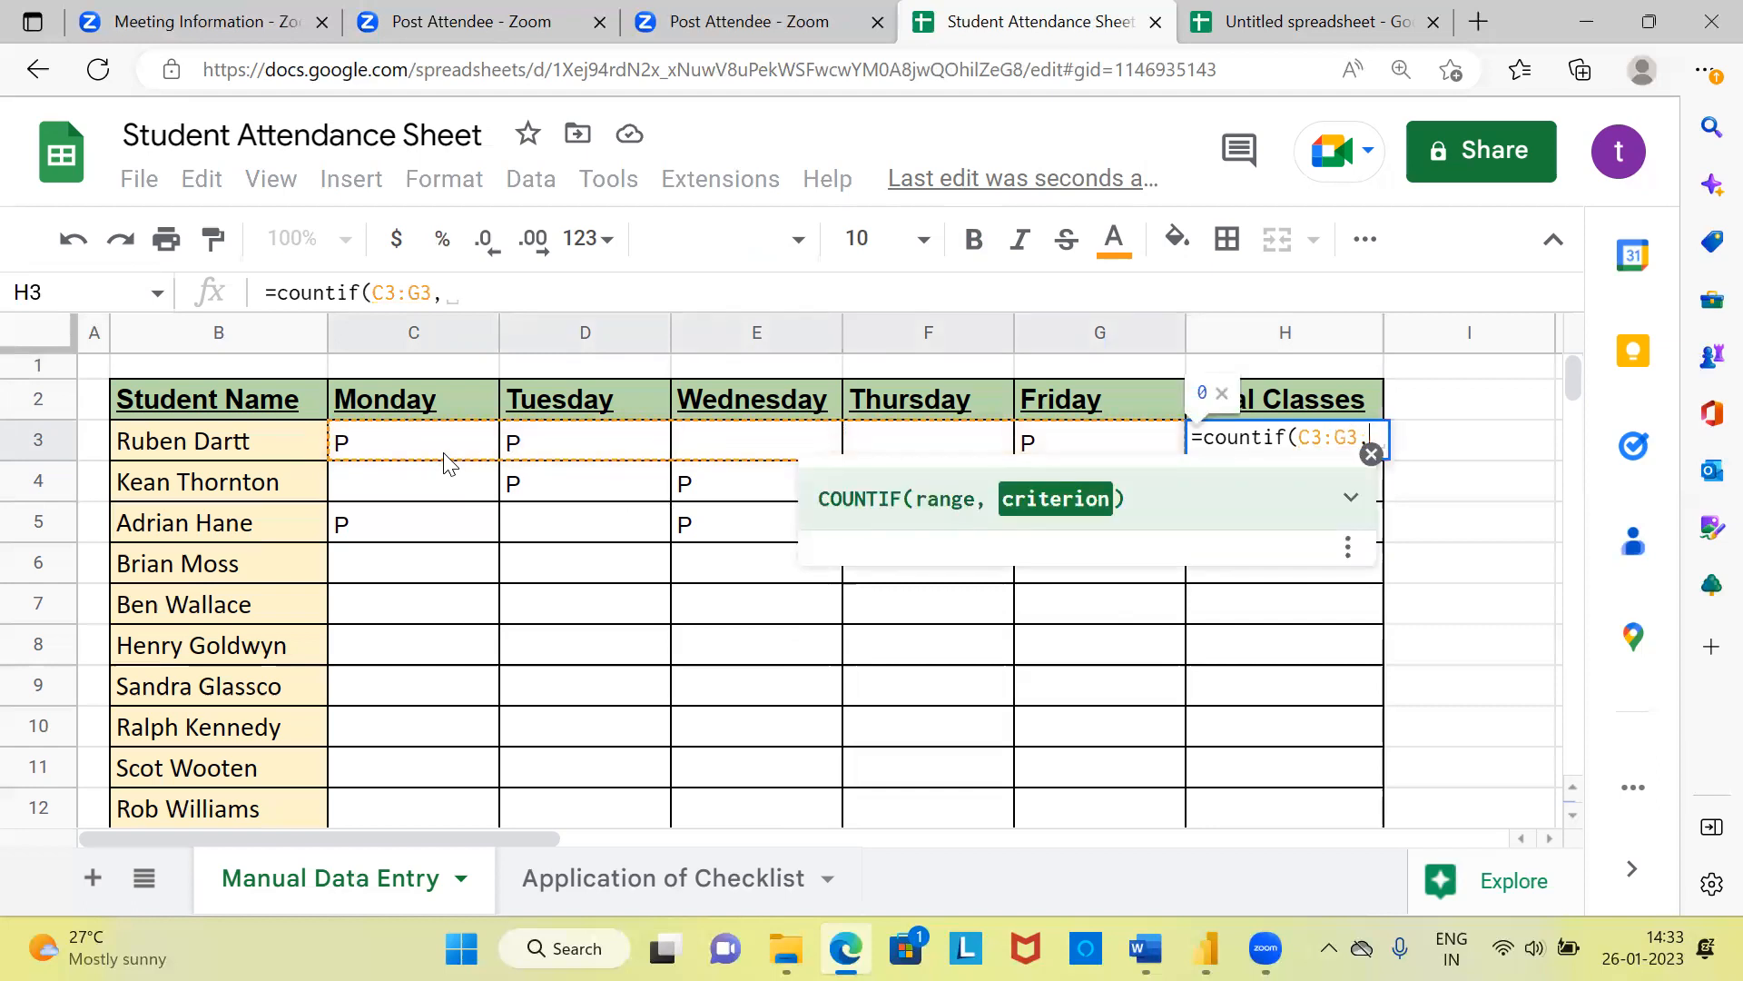
pyautogui.write('"')
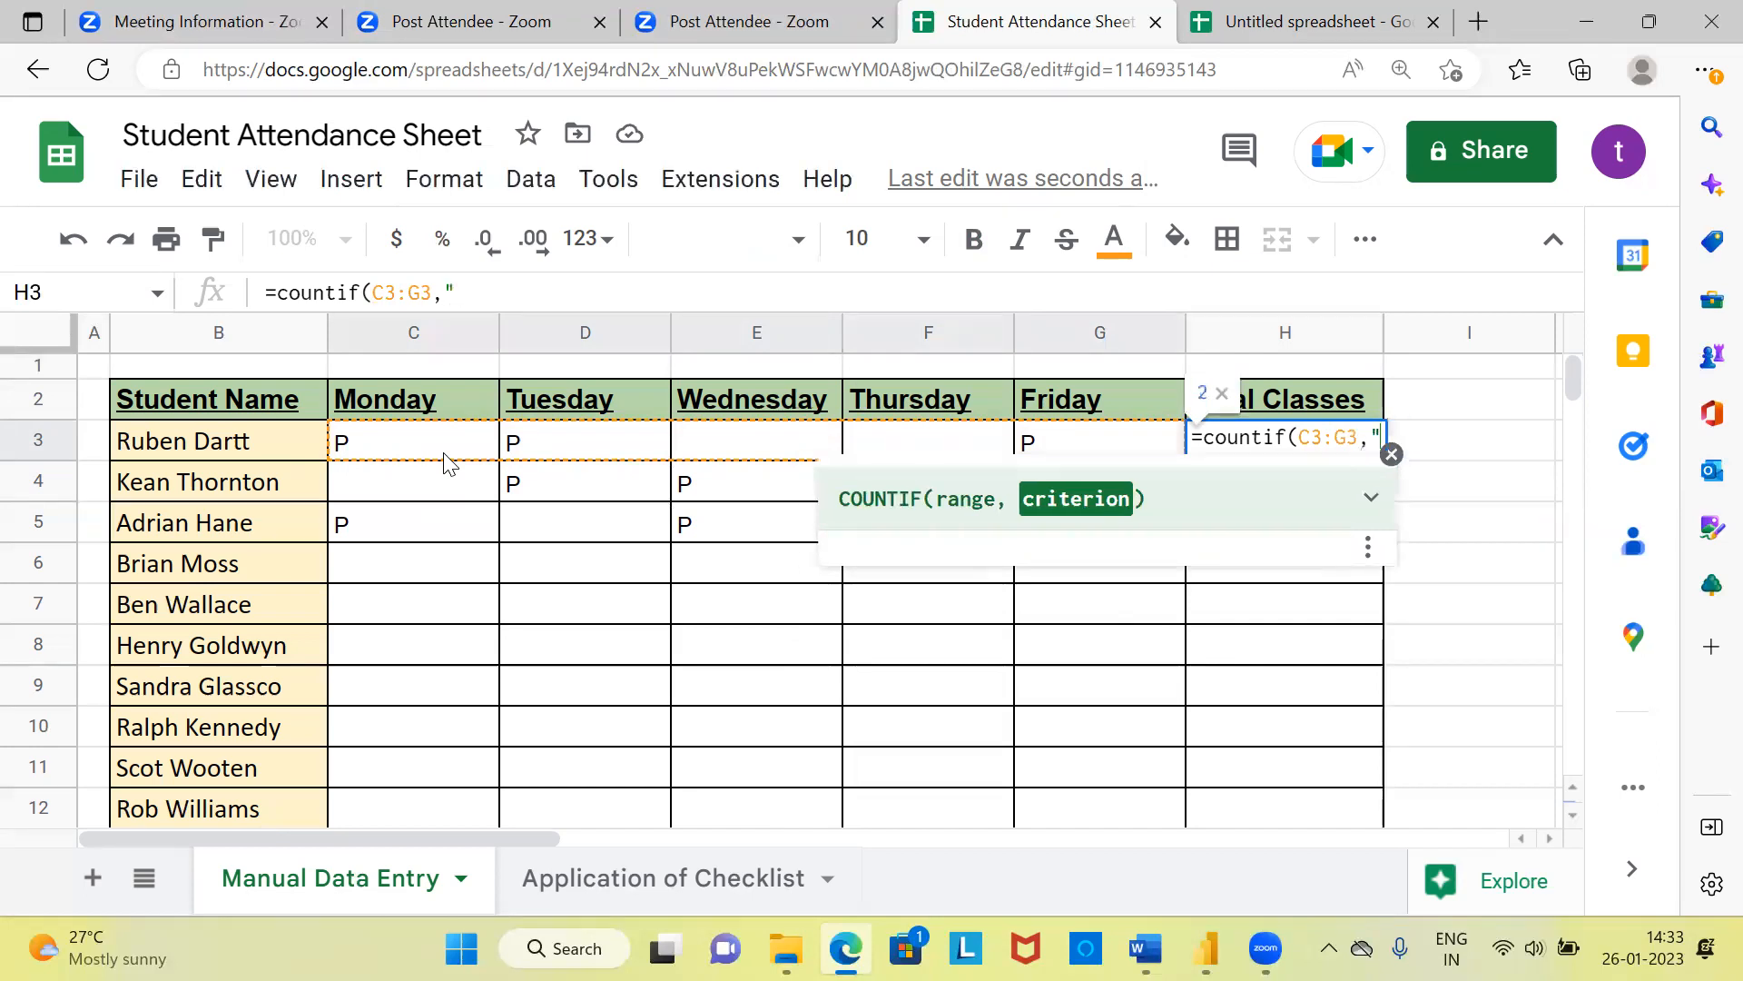
pyautogui.write('p')
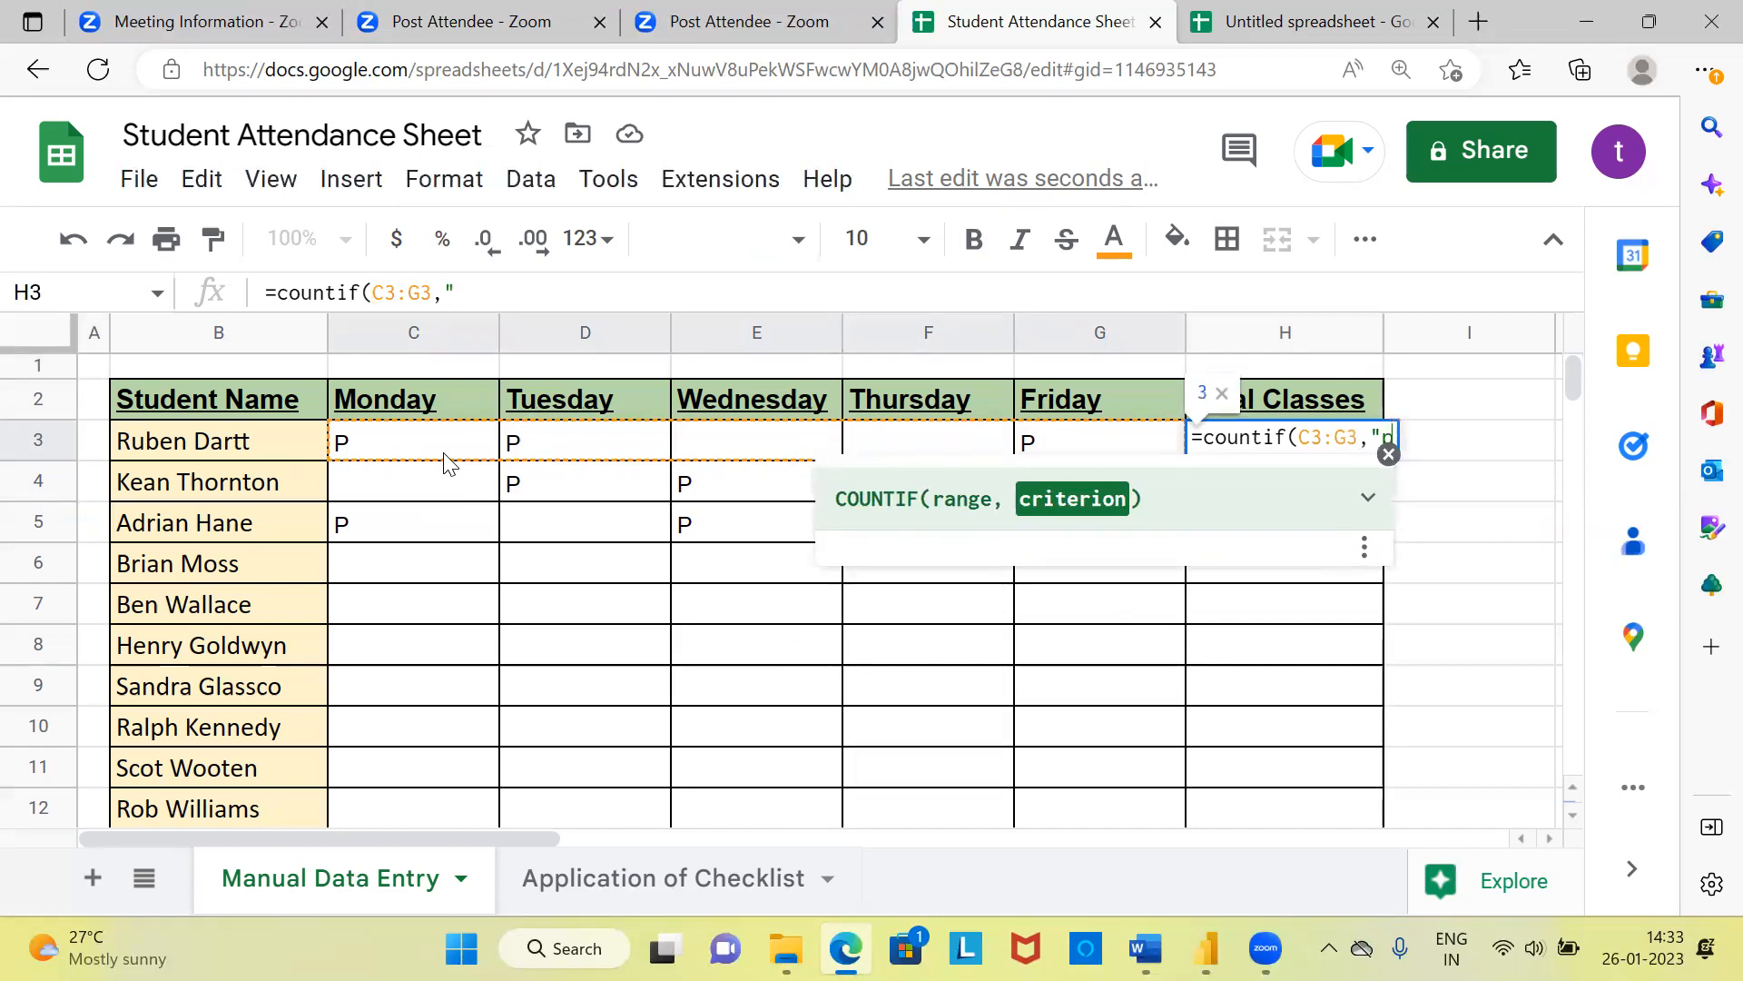
pyautogui.write('"')
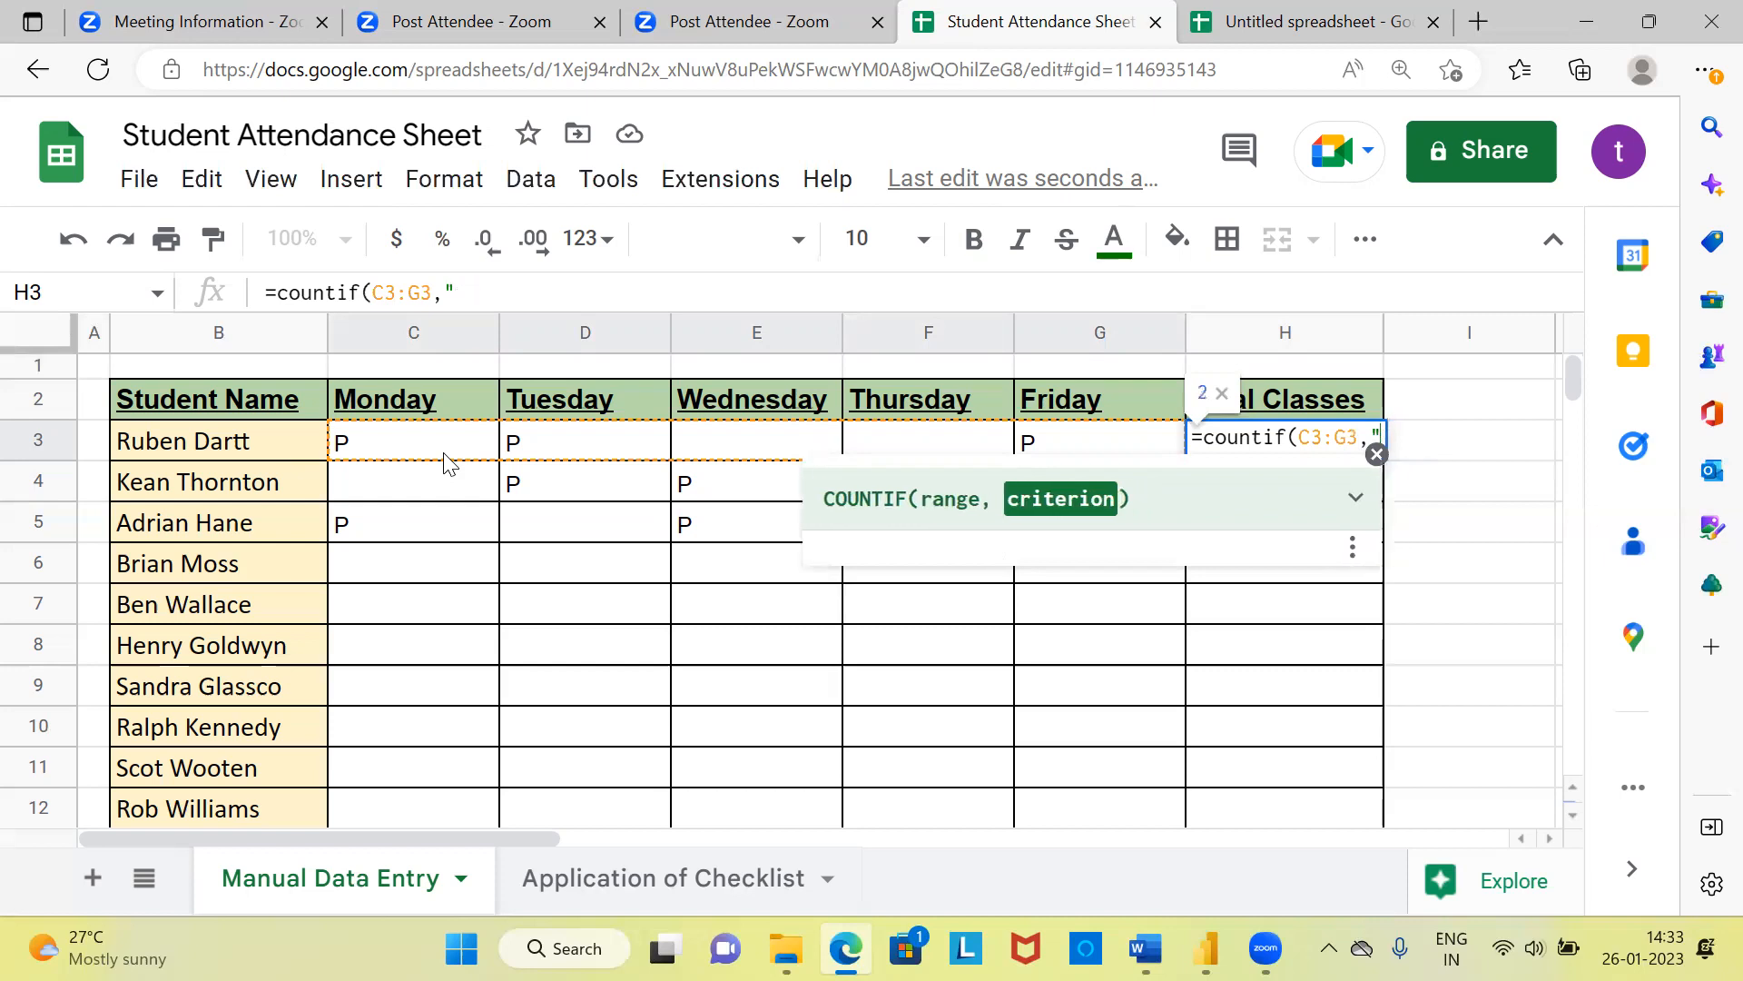
pyautogui.write('P')
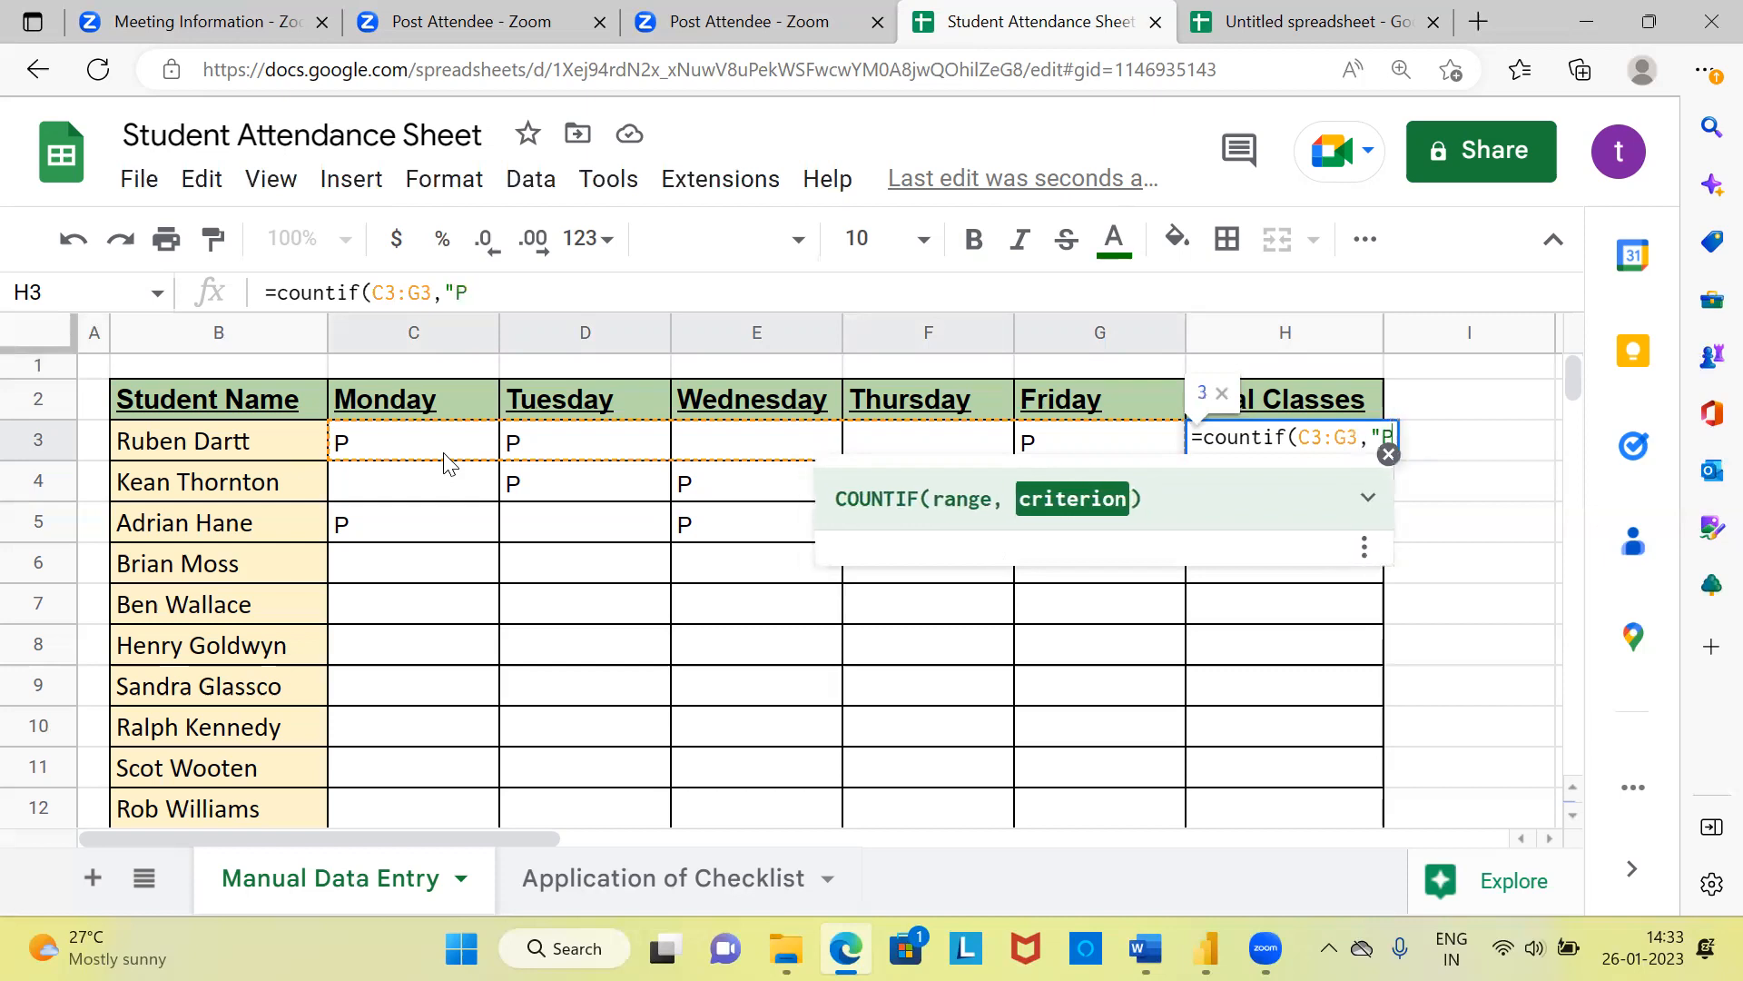
pyautogui.write('")')
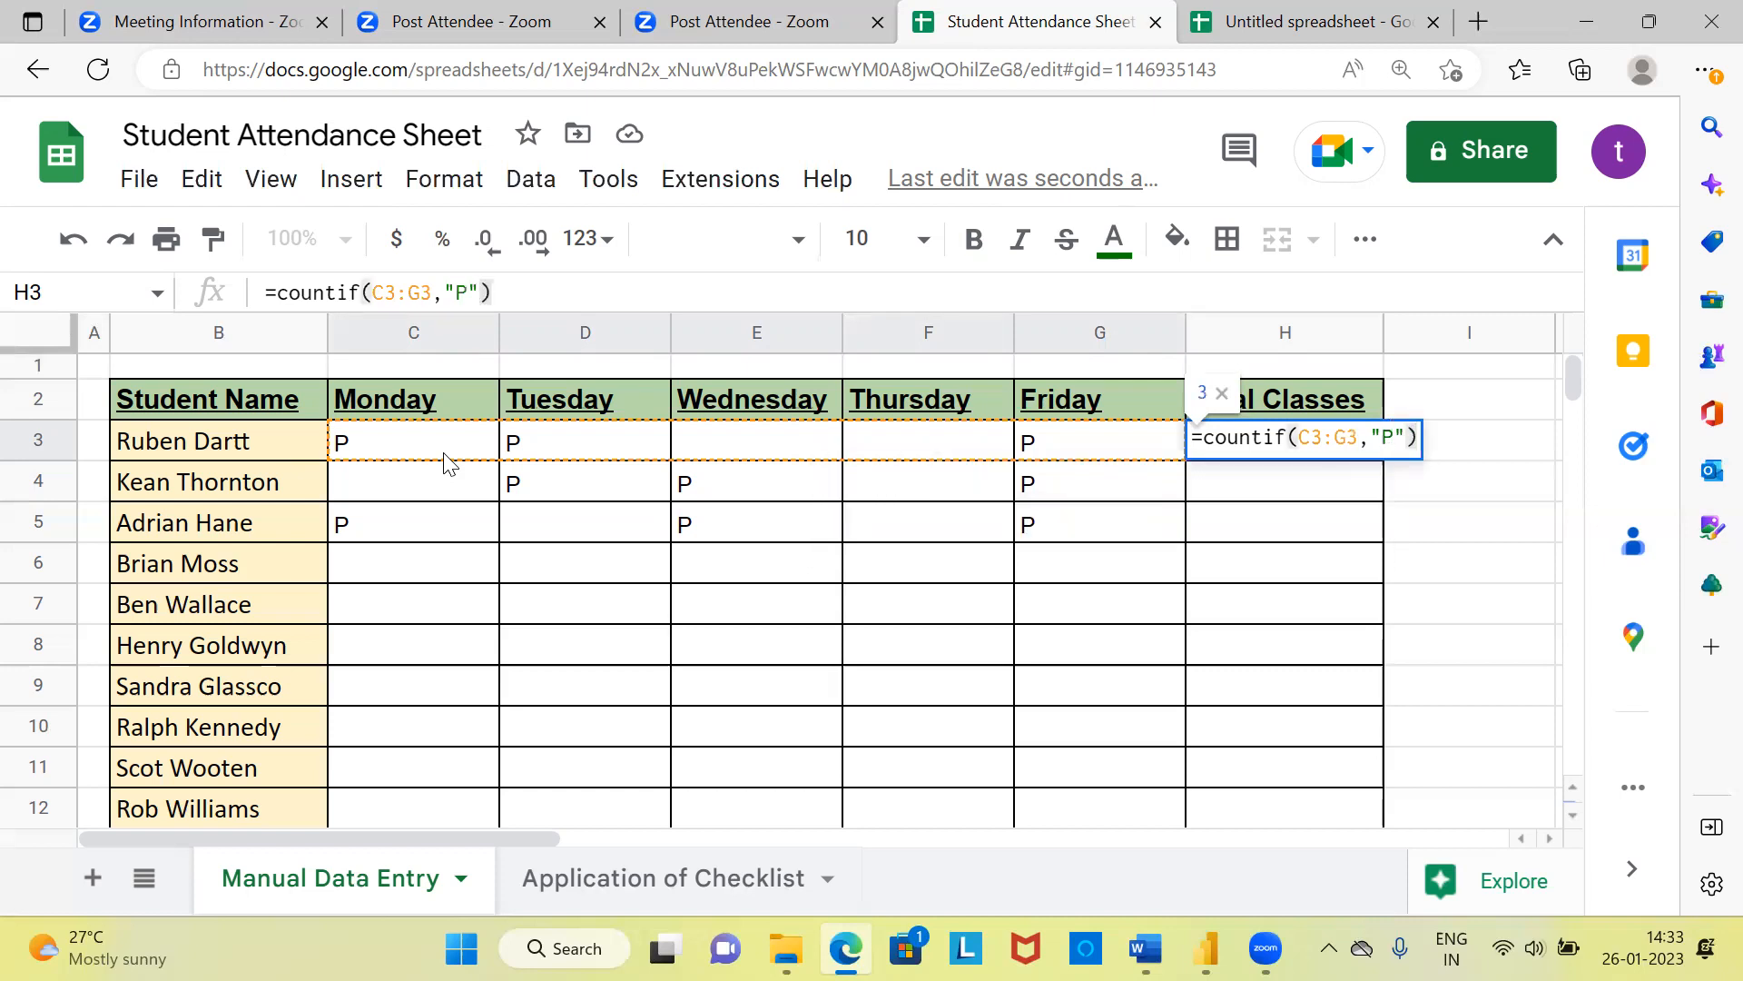
pyautogui.press('Enter')
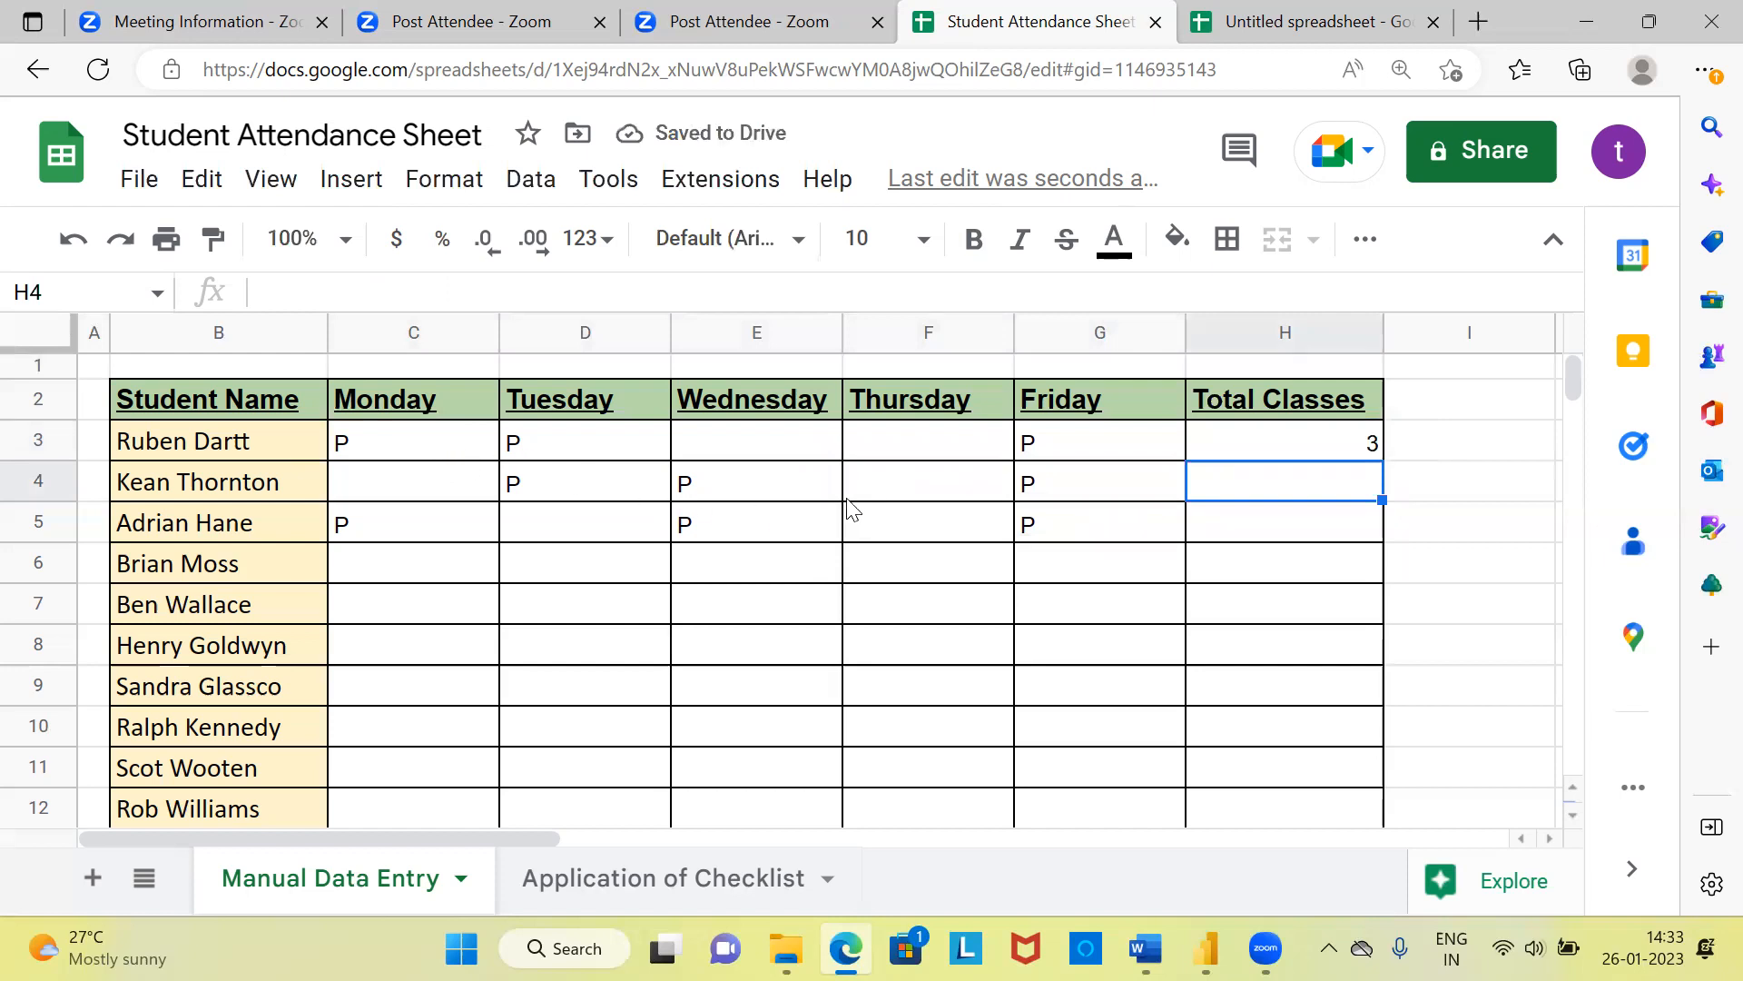
# Step: Fill the H3 COUNTIF formula down to H5 so Kean and Adrian also show 3
pyautogui.click(1283, 441)
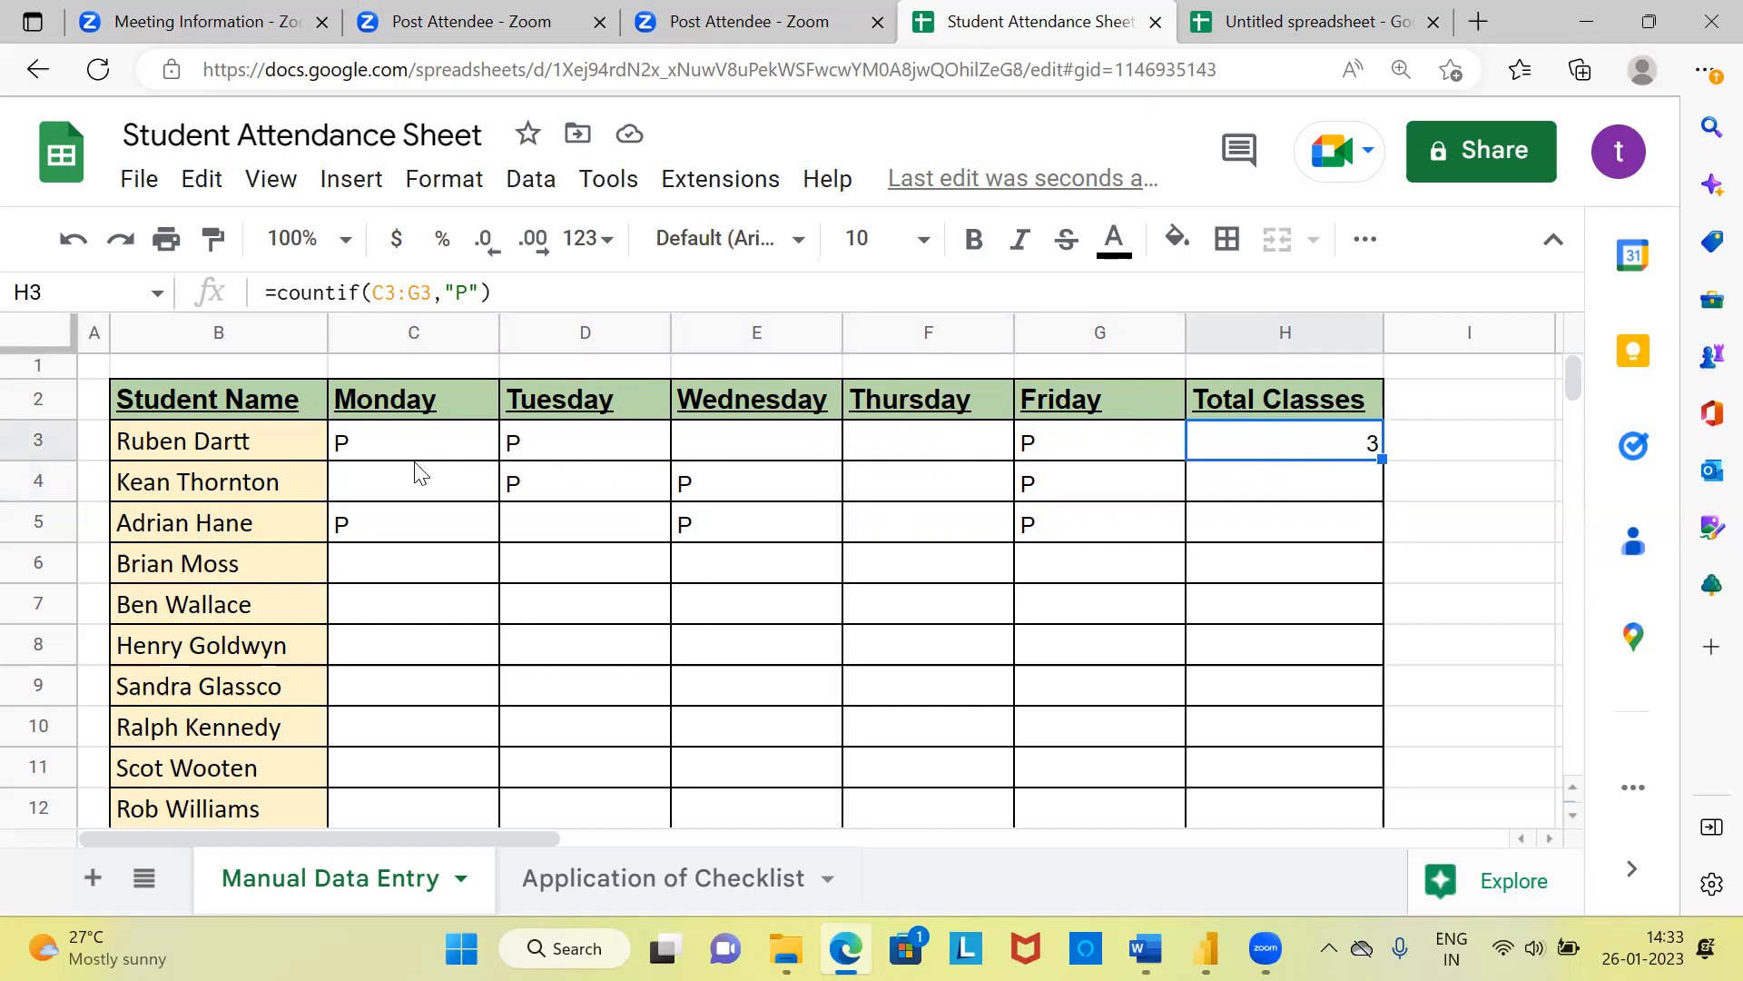
pyautogui.moveTo(1383, 461)
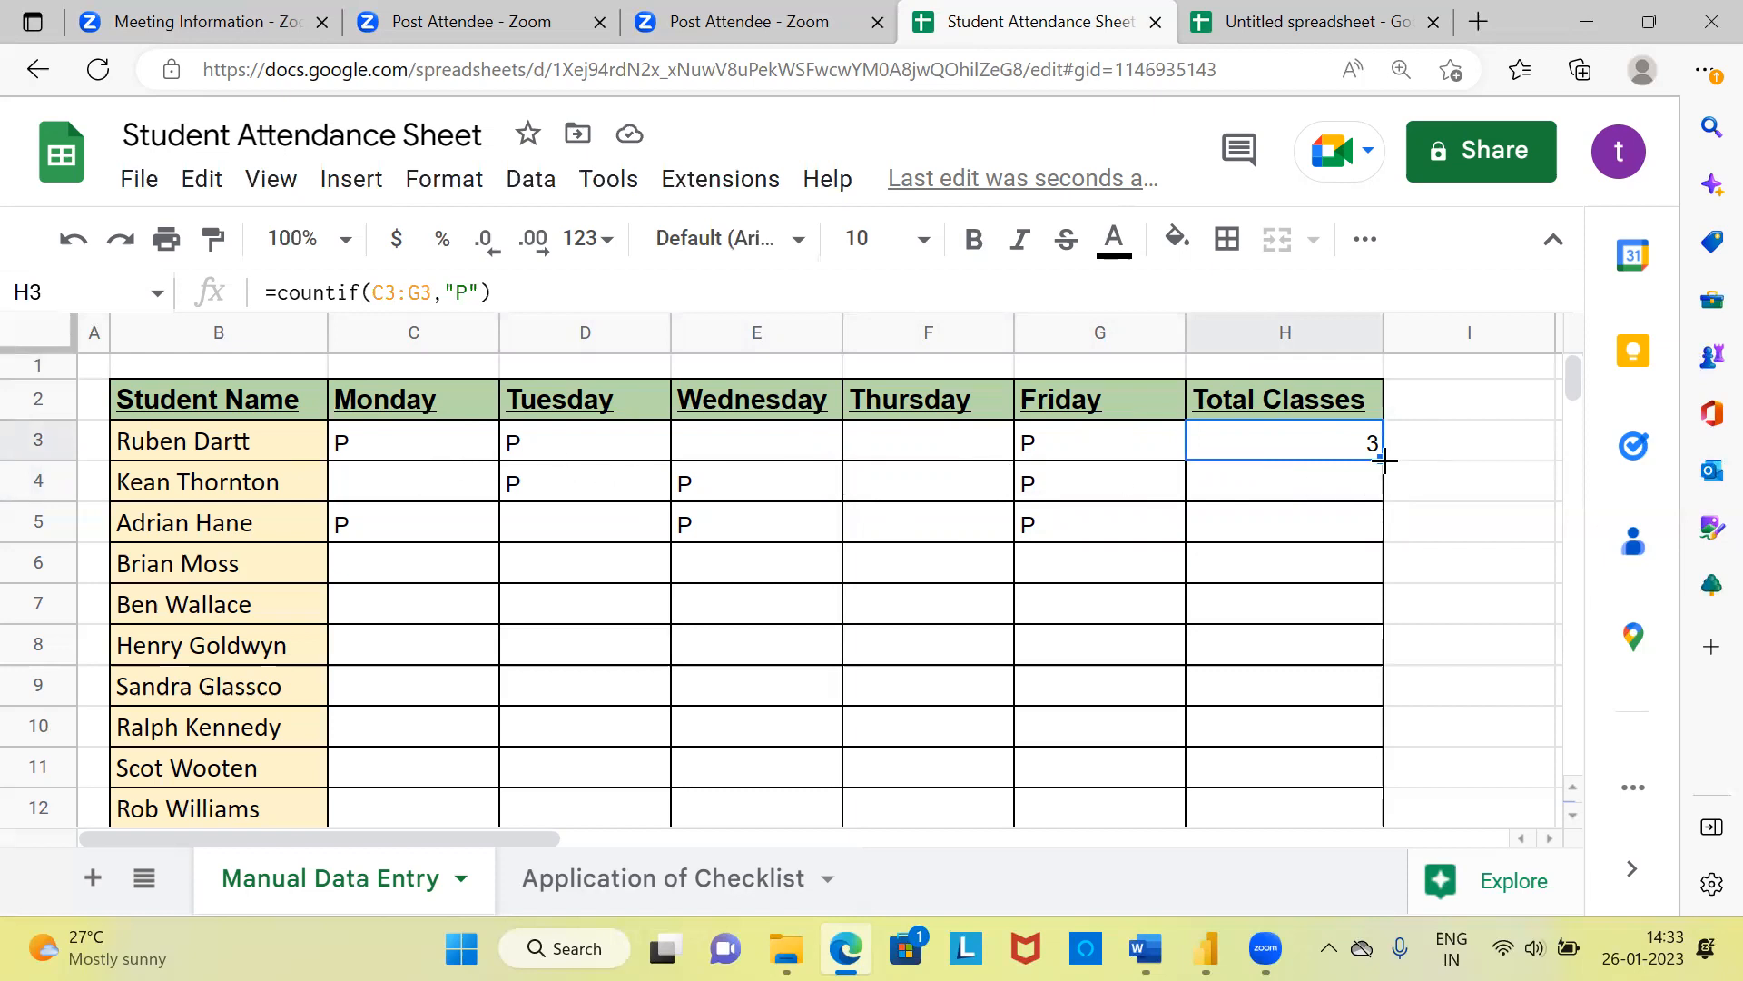
pyautogui.moveTo(1378, 460); pyautogui.dragTo(1379, 523)
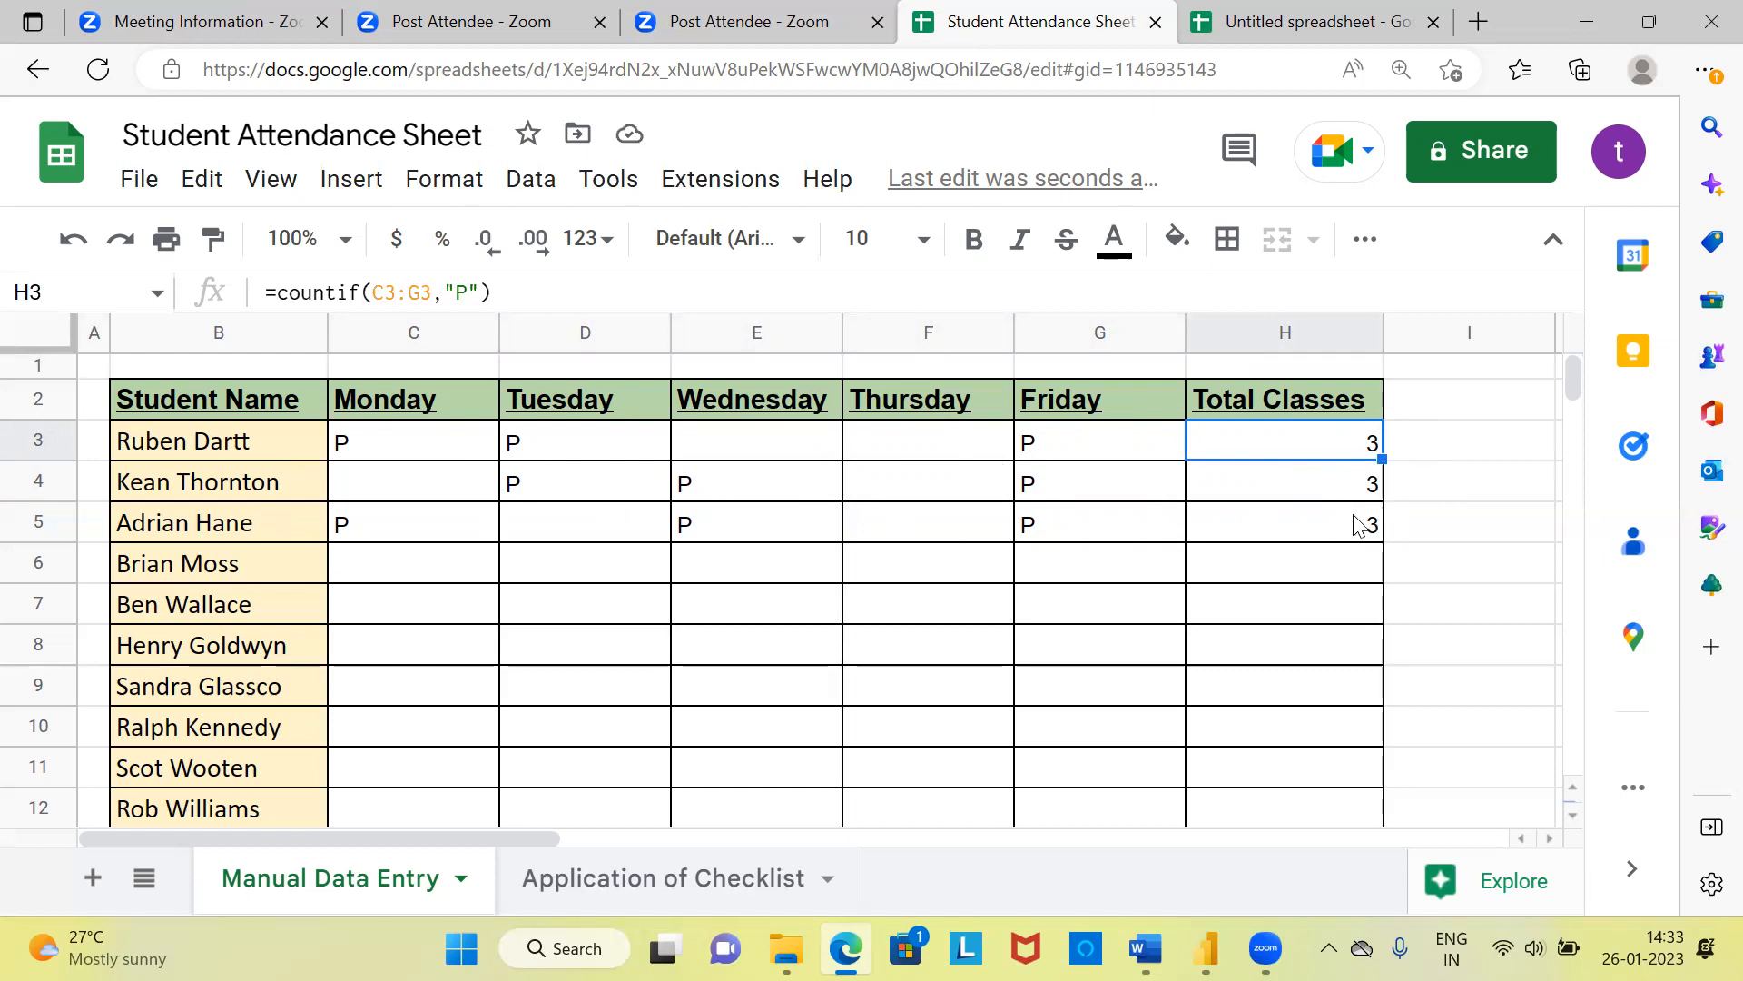
pyautogui.moveTo(1383, 547)
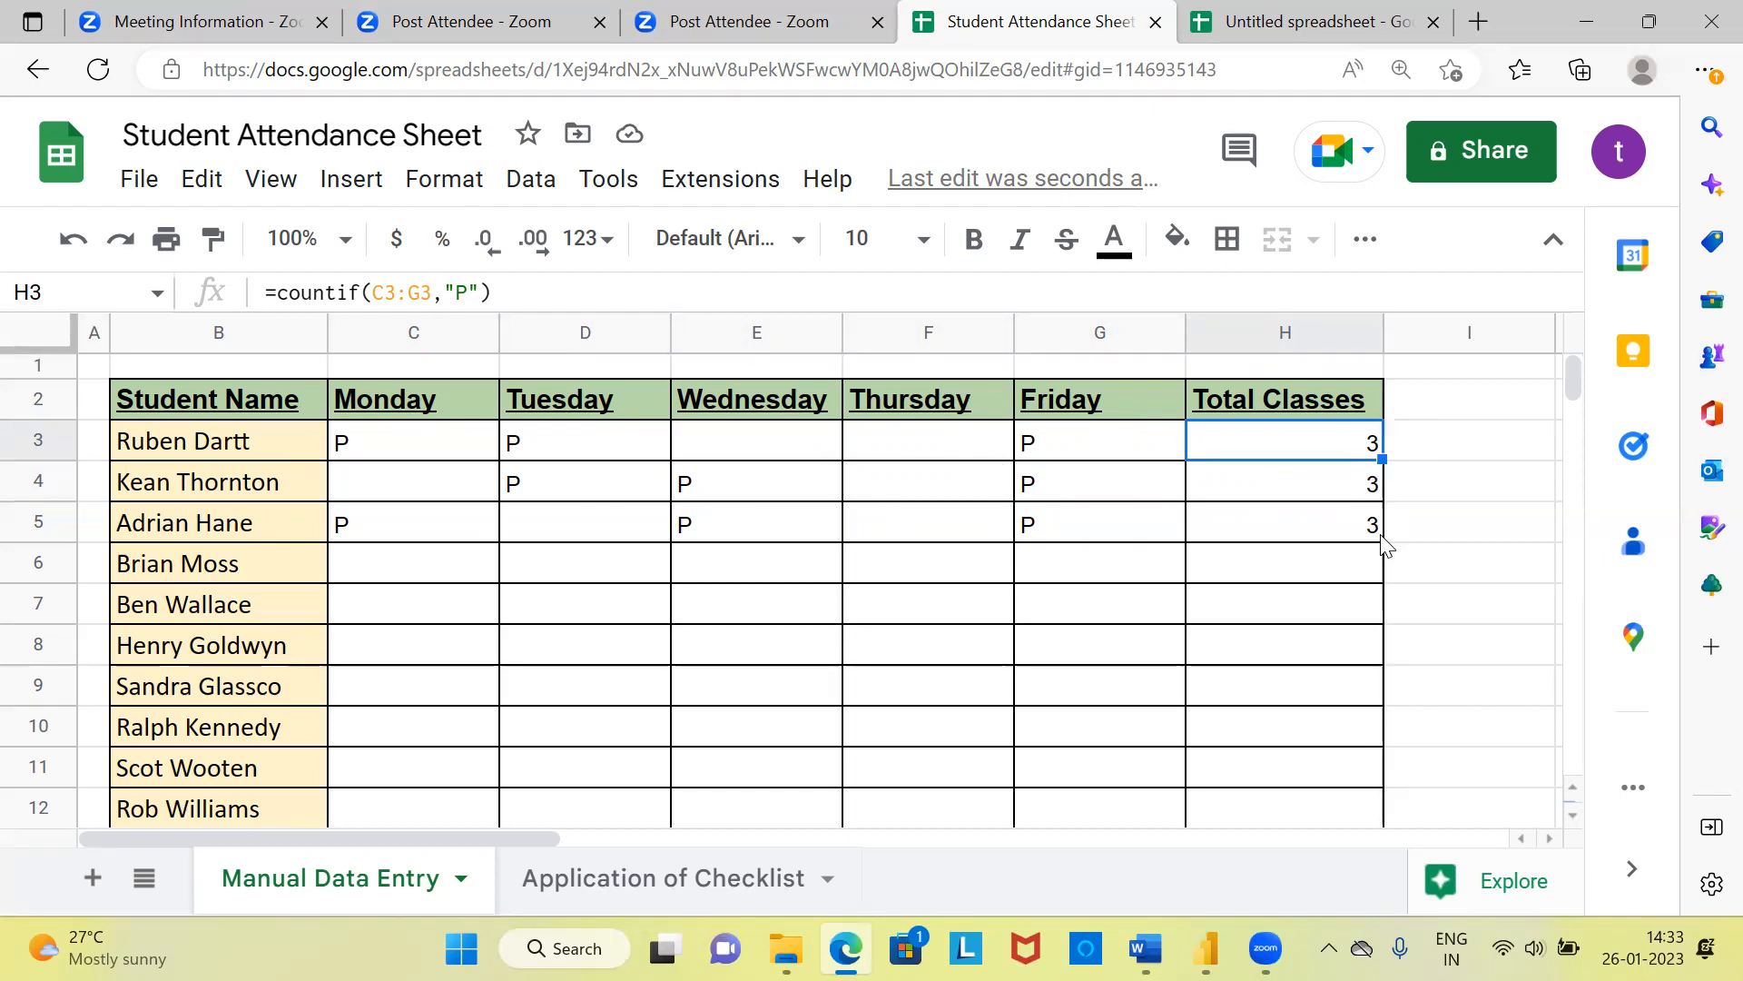
pyautogui.moveTo(1351, 515)
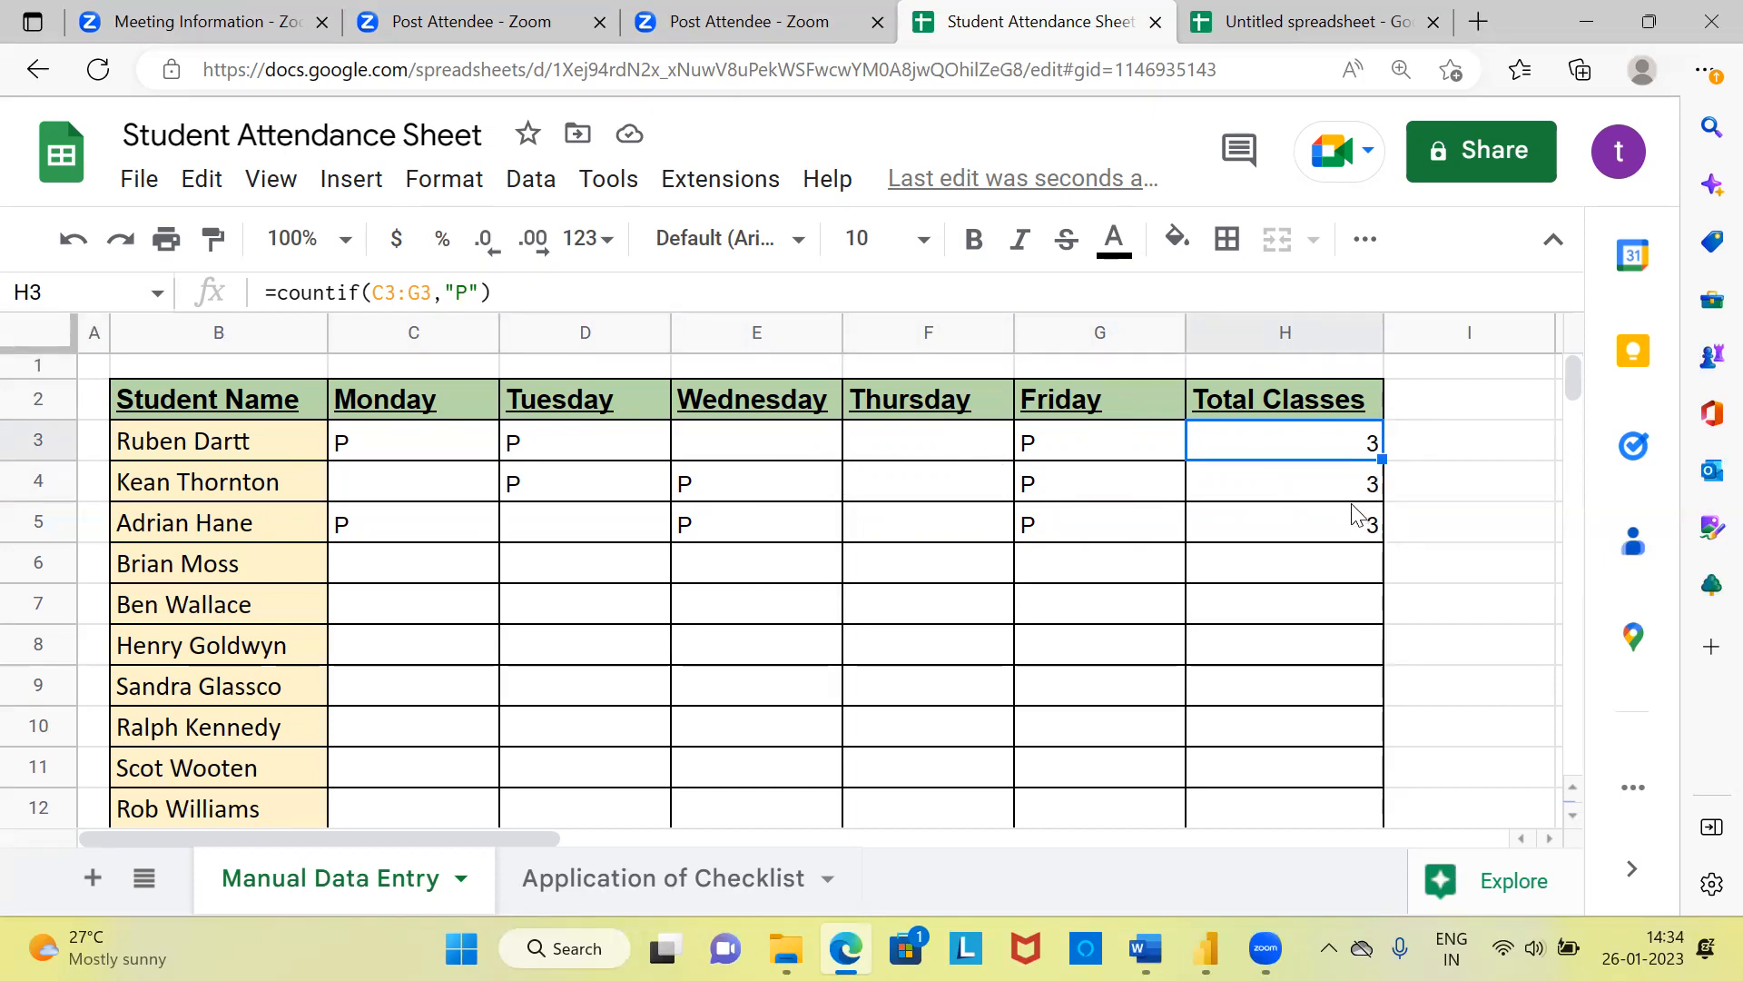
pyautogui.moveTo(1327, 476)
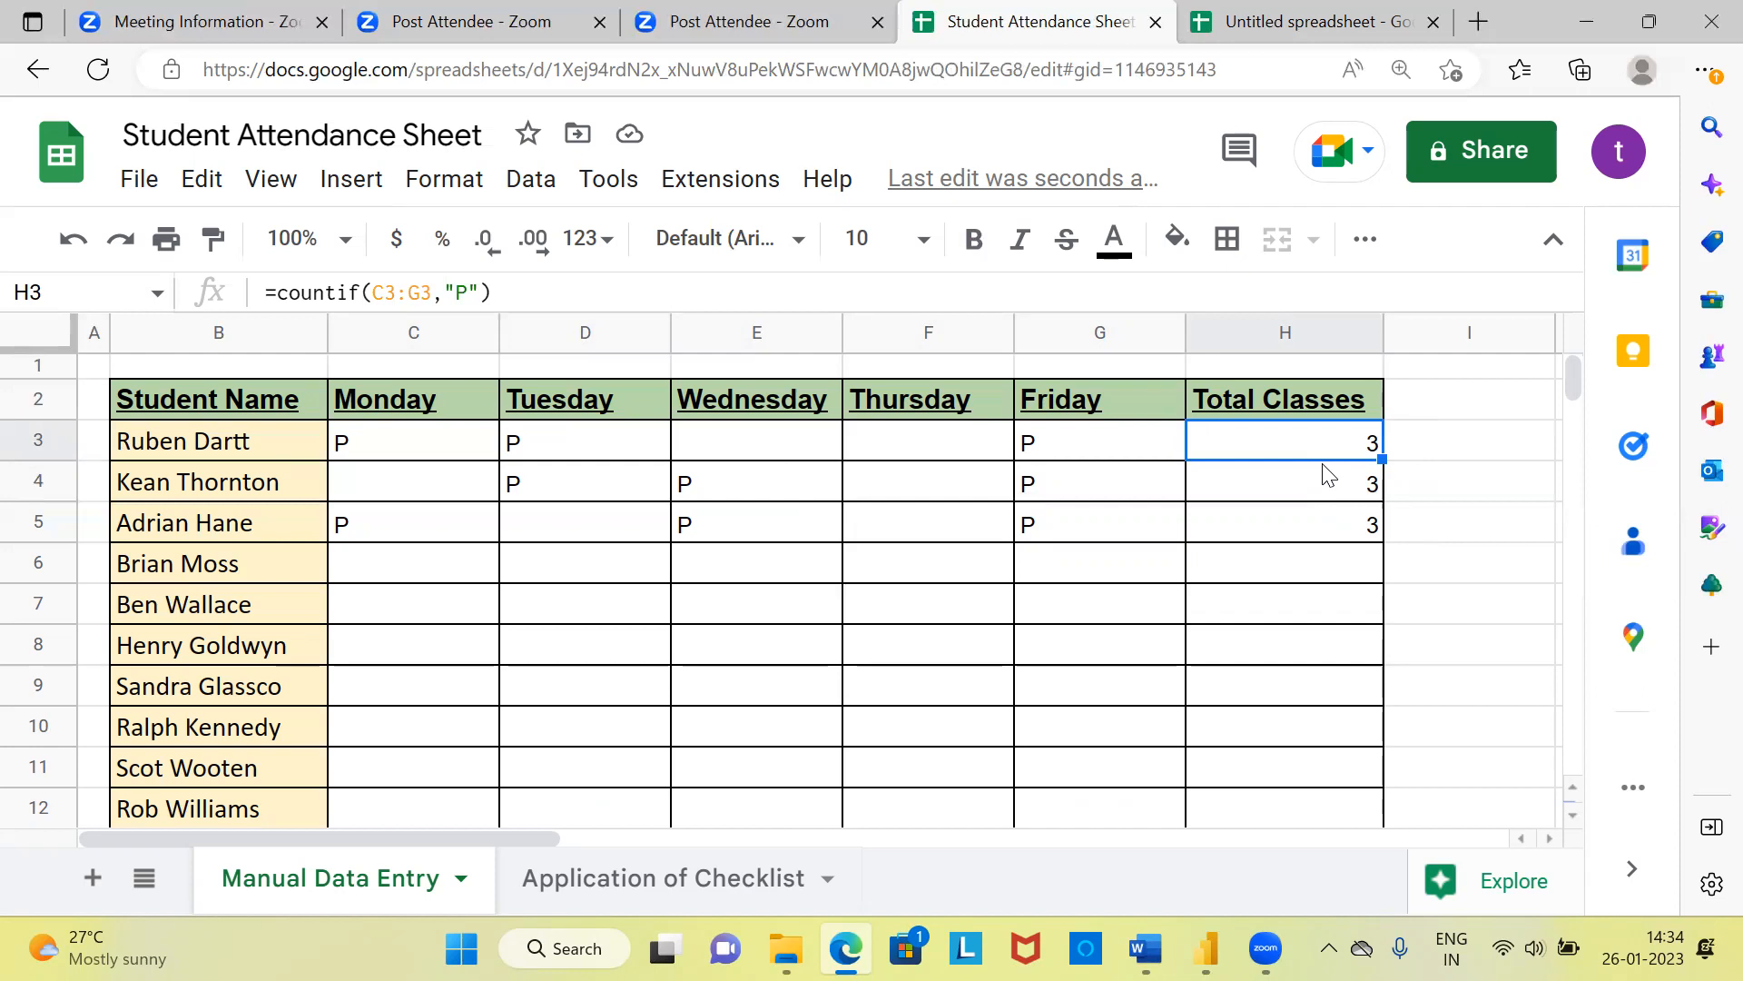
pyautogui.moveTo(1318, 465)
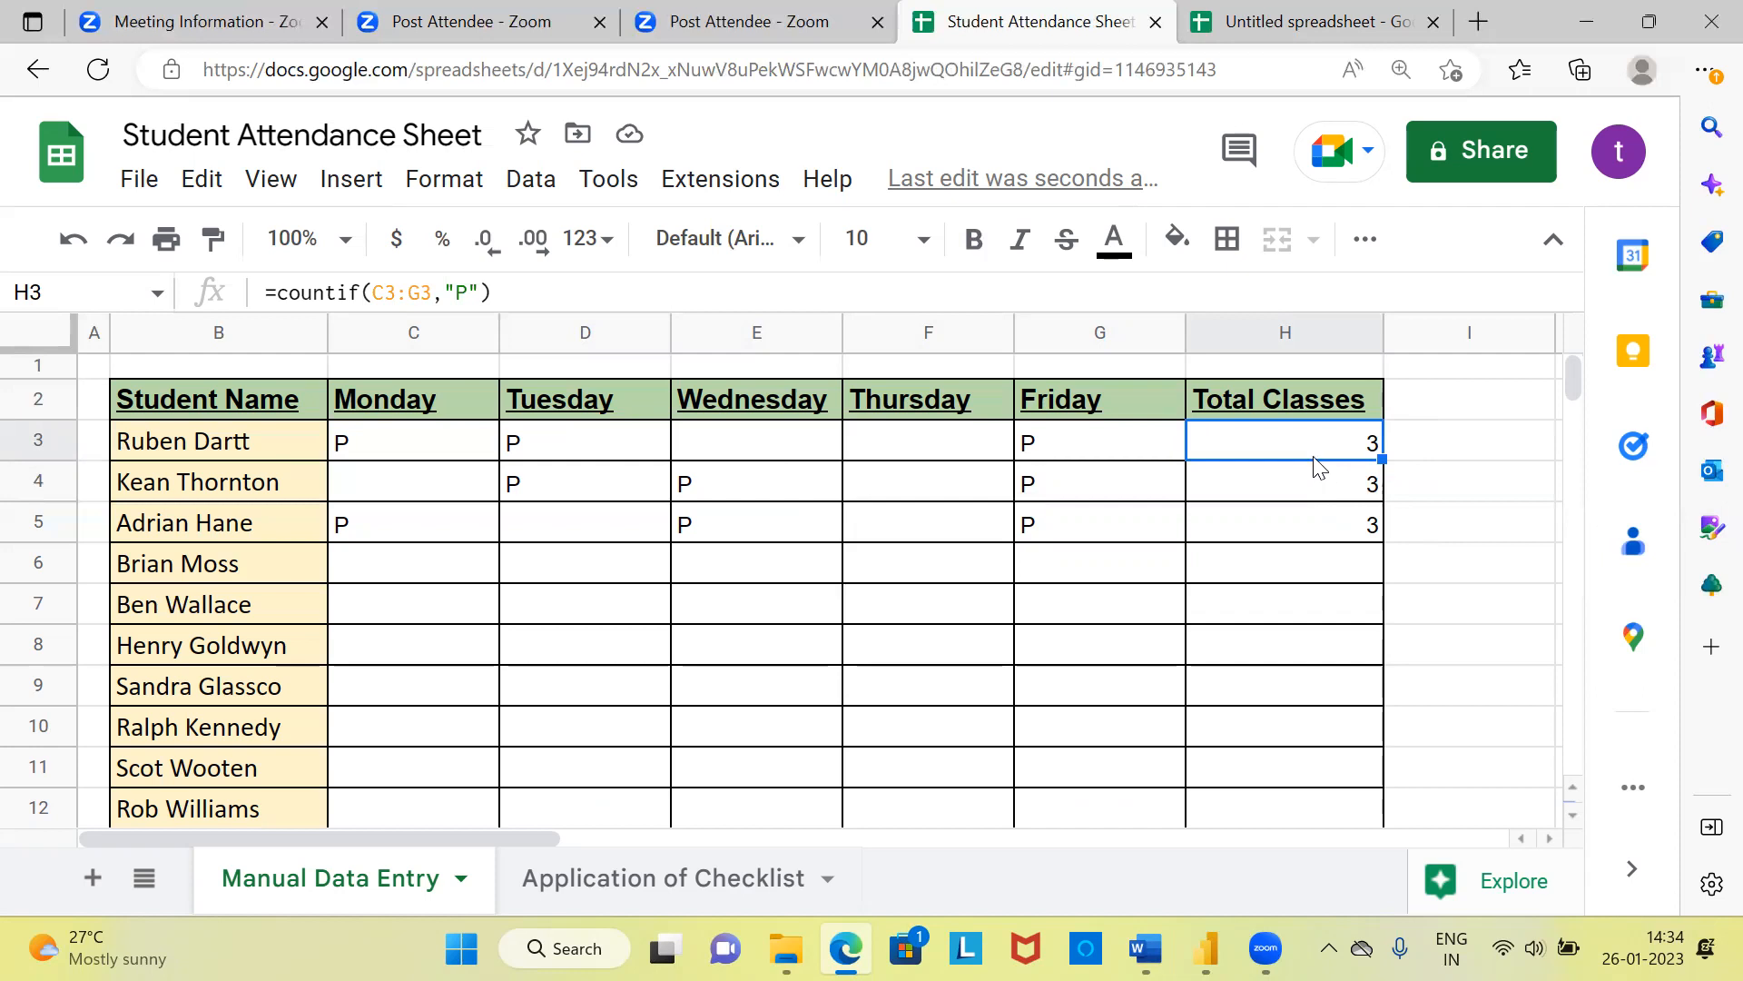
pyautogui.moveTo(1140, 461)
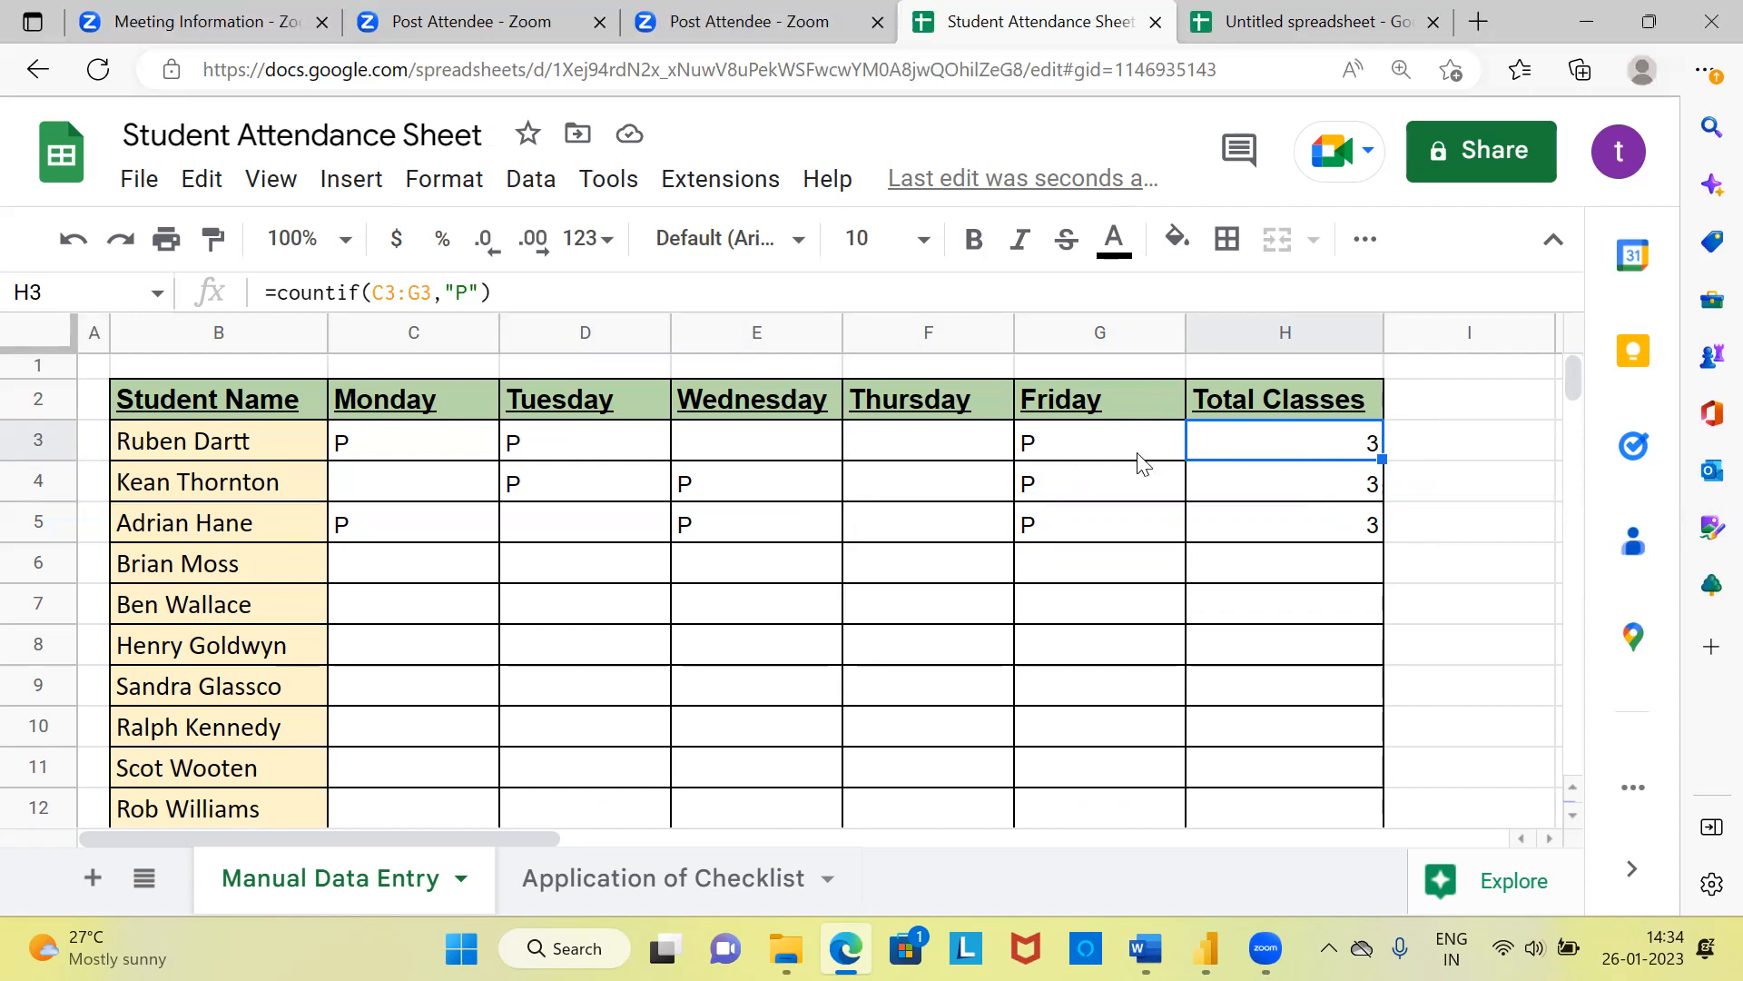
pyautogui.moveTo(1264, 480)
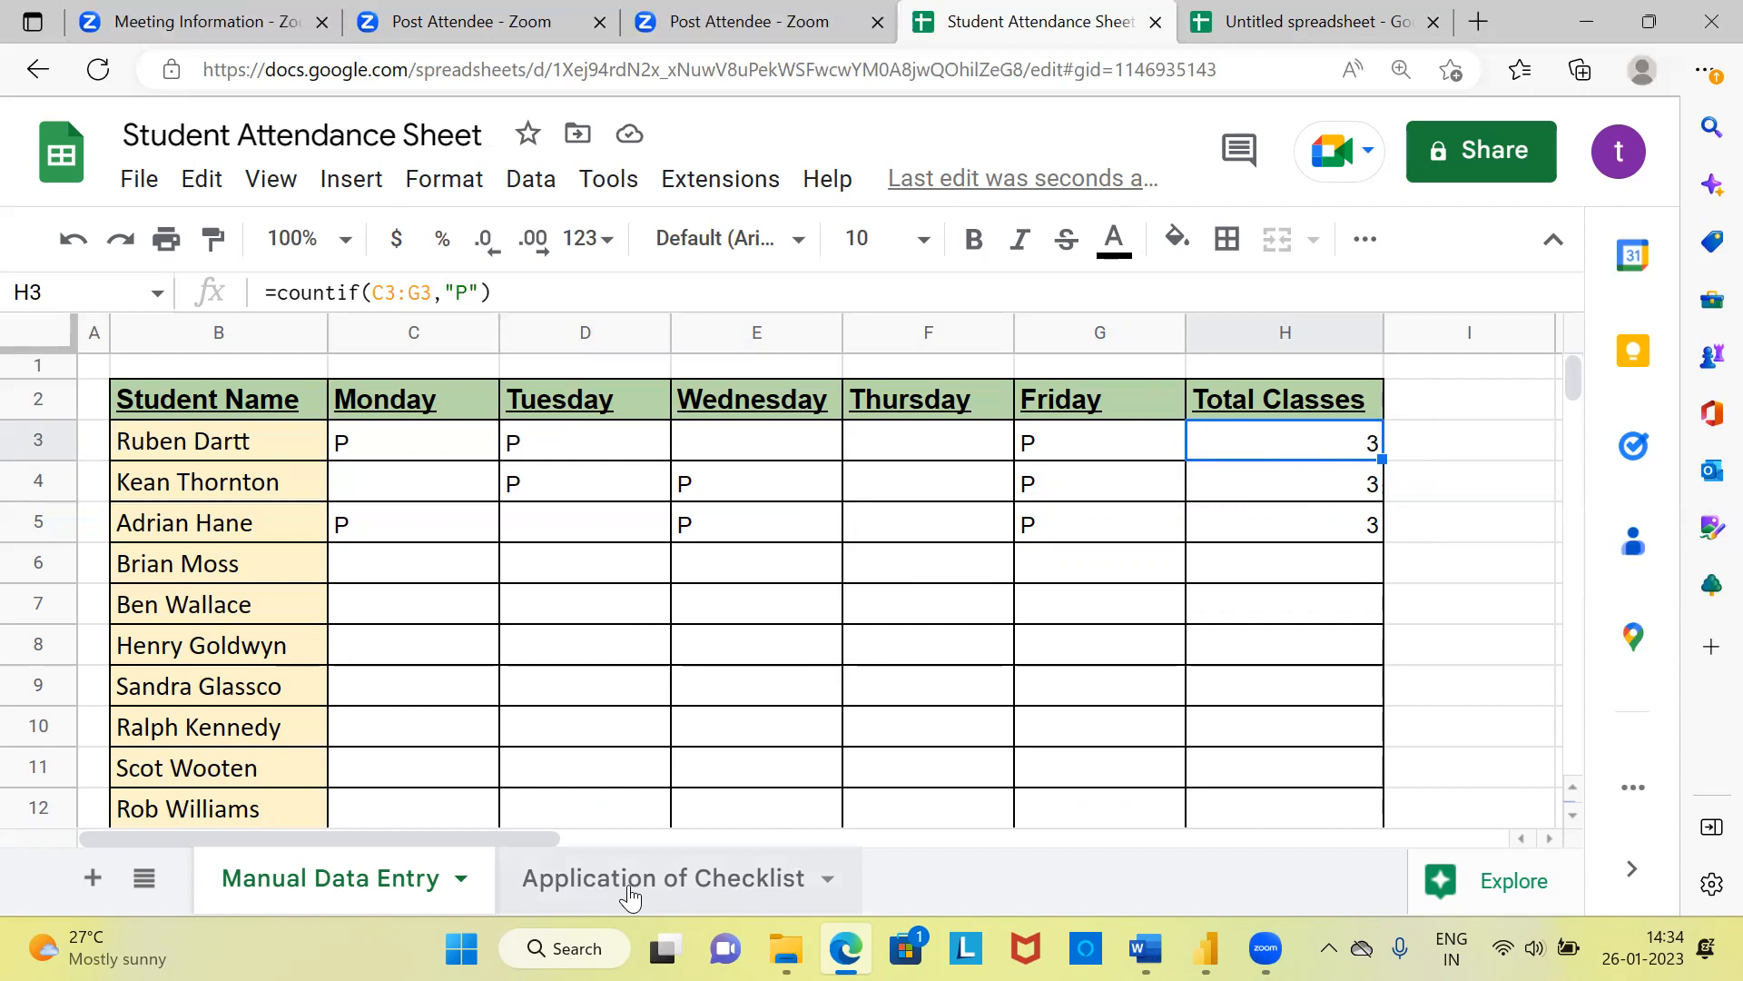
pyautogui.click(663, 879)
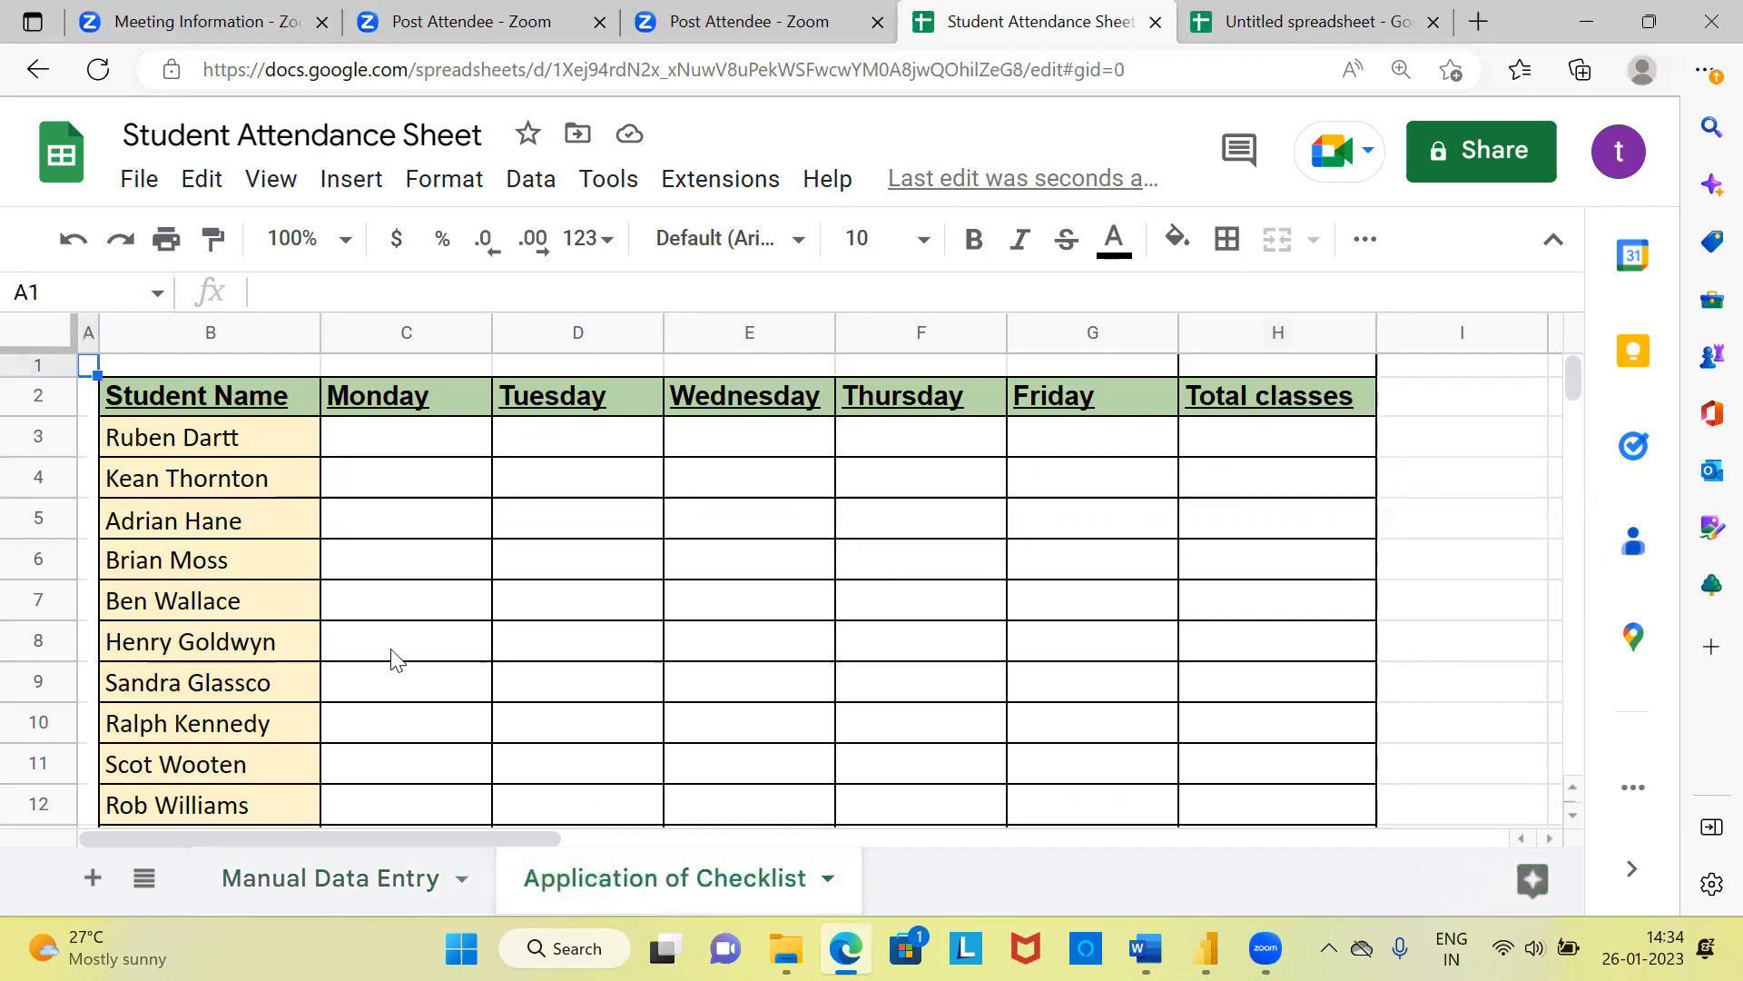
pyautogui.moveTo(269, 436)
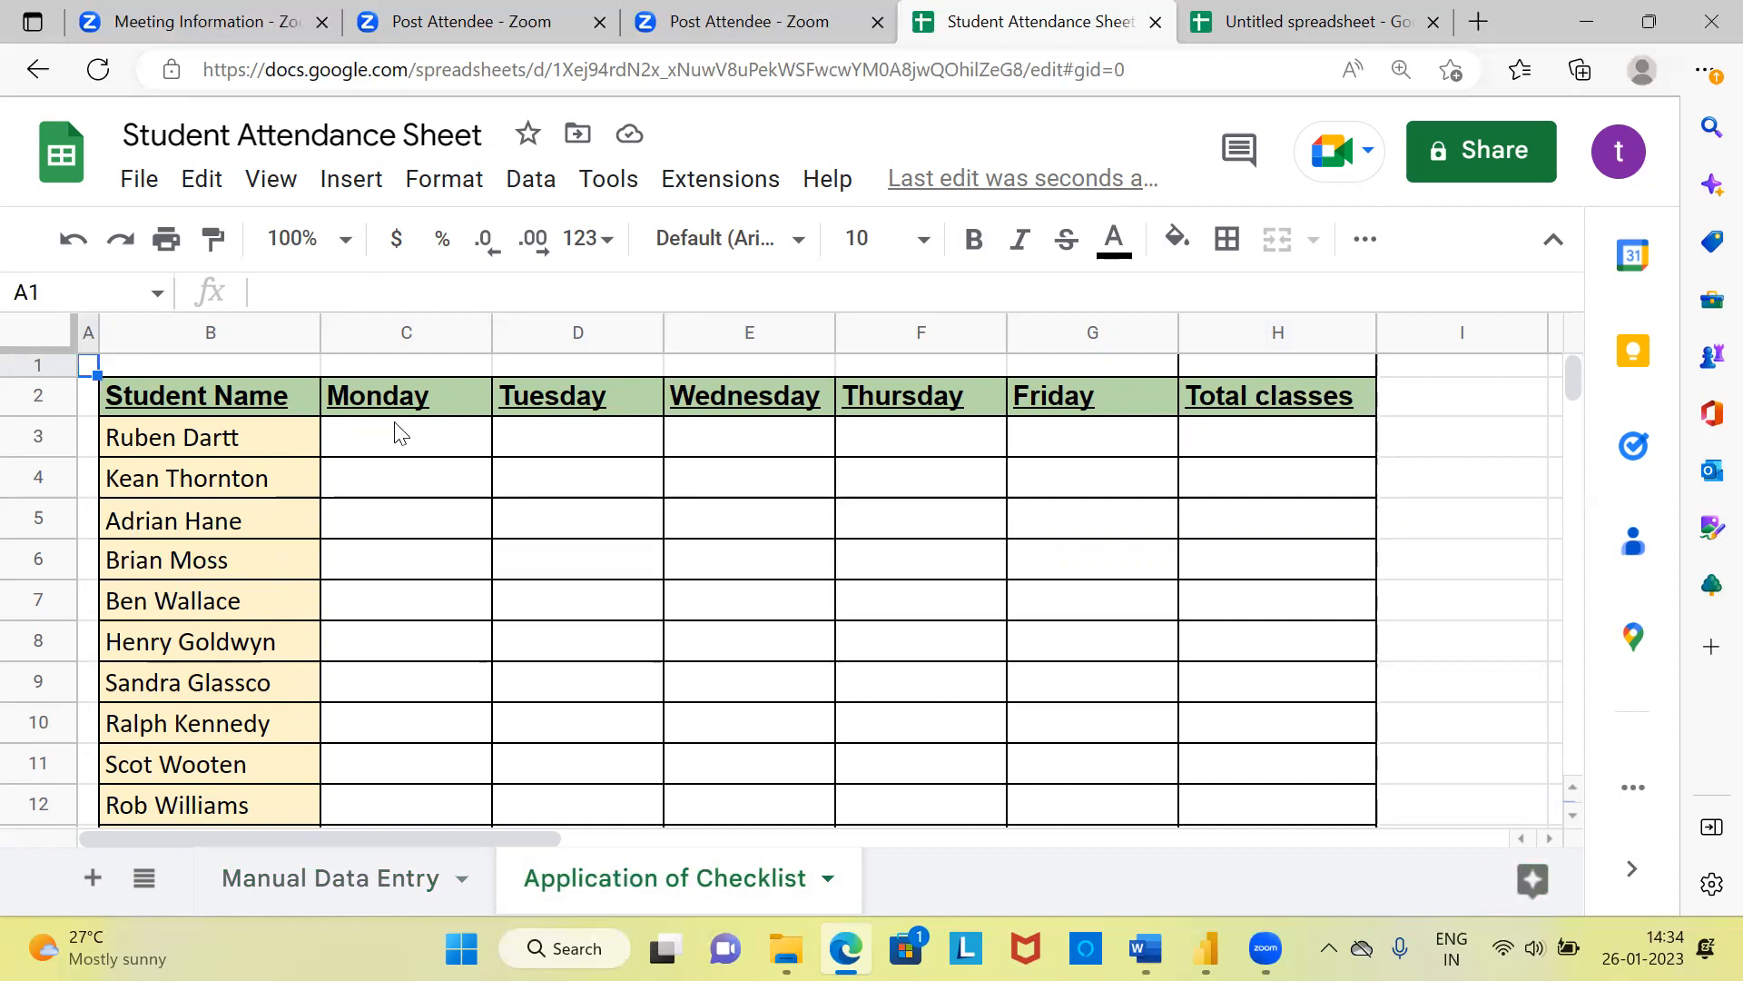
pyautogui.moveTo(1101, 402)
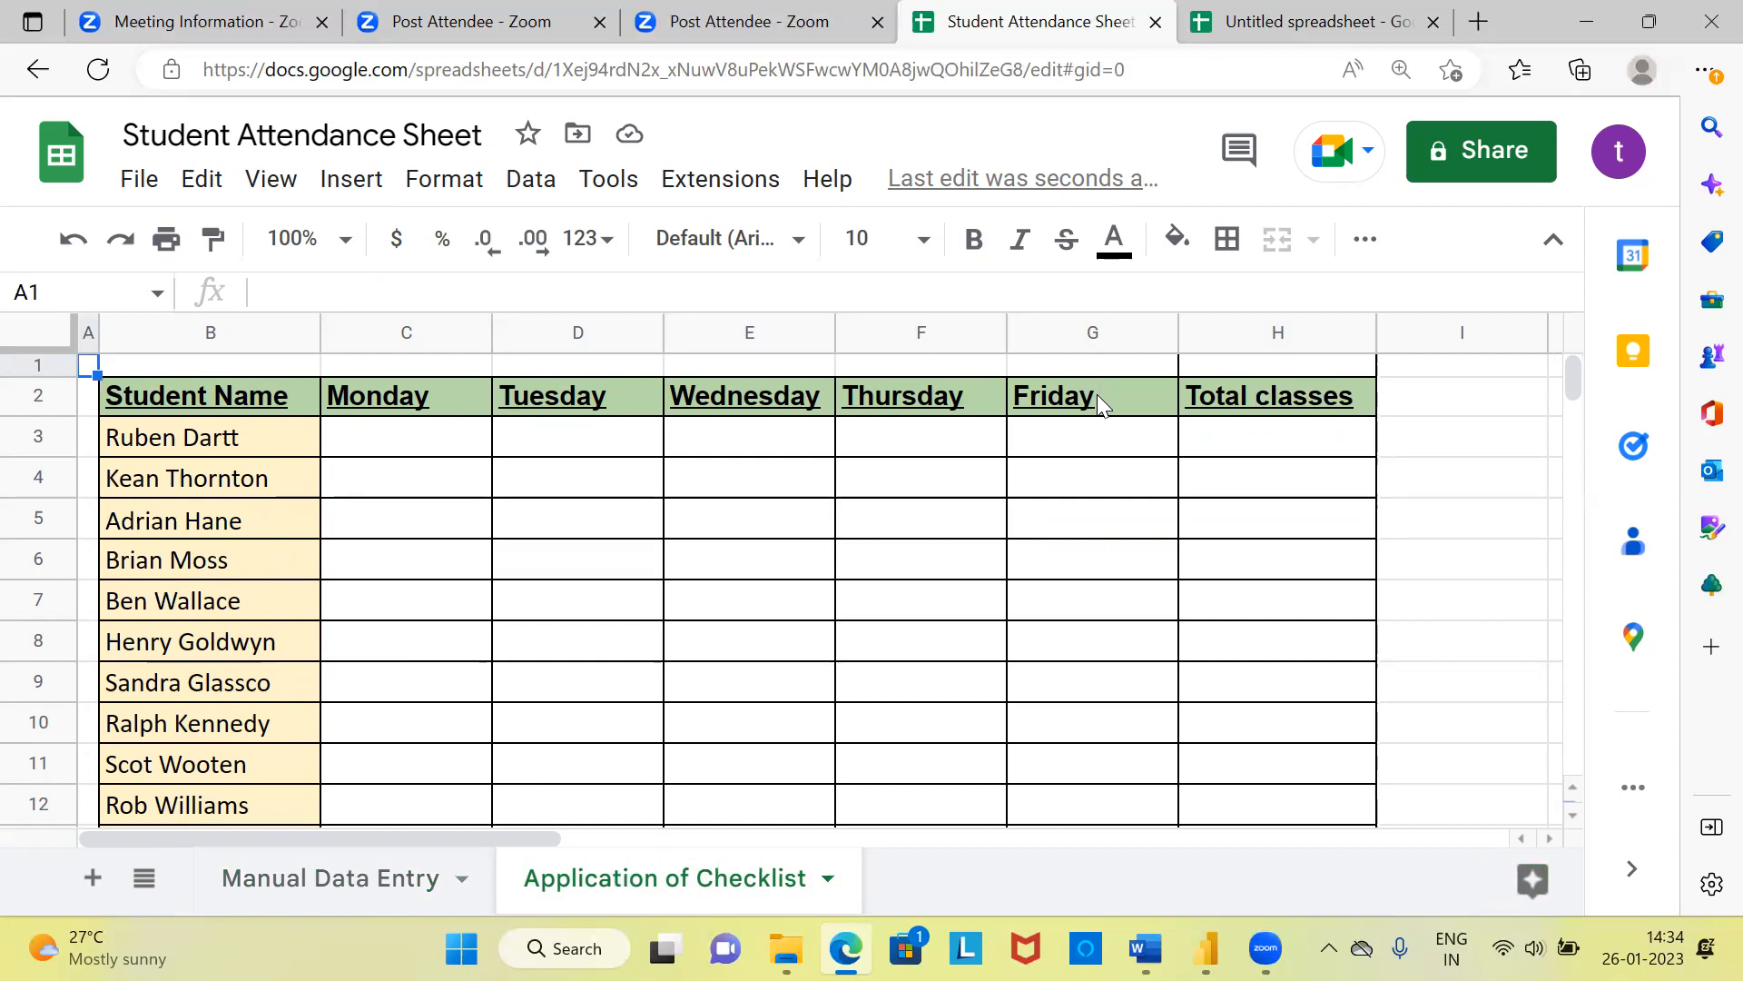
pyautogui.moveTo(1282, 454)
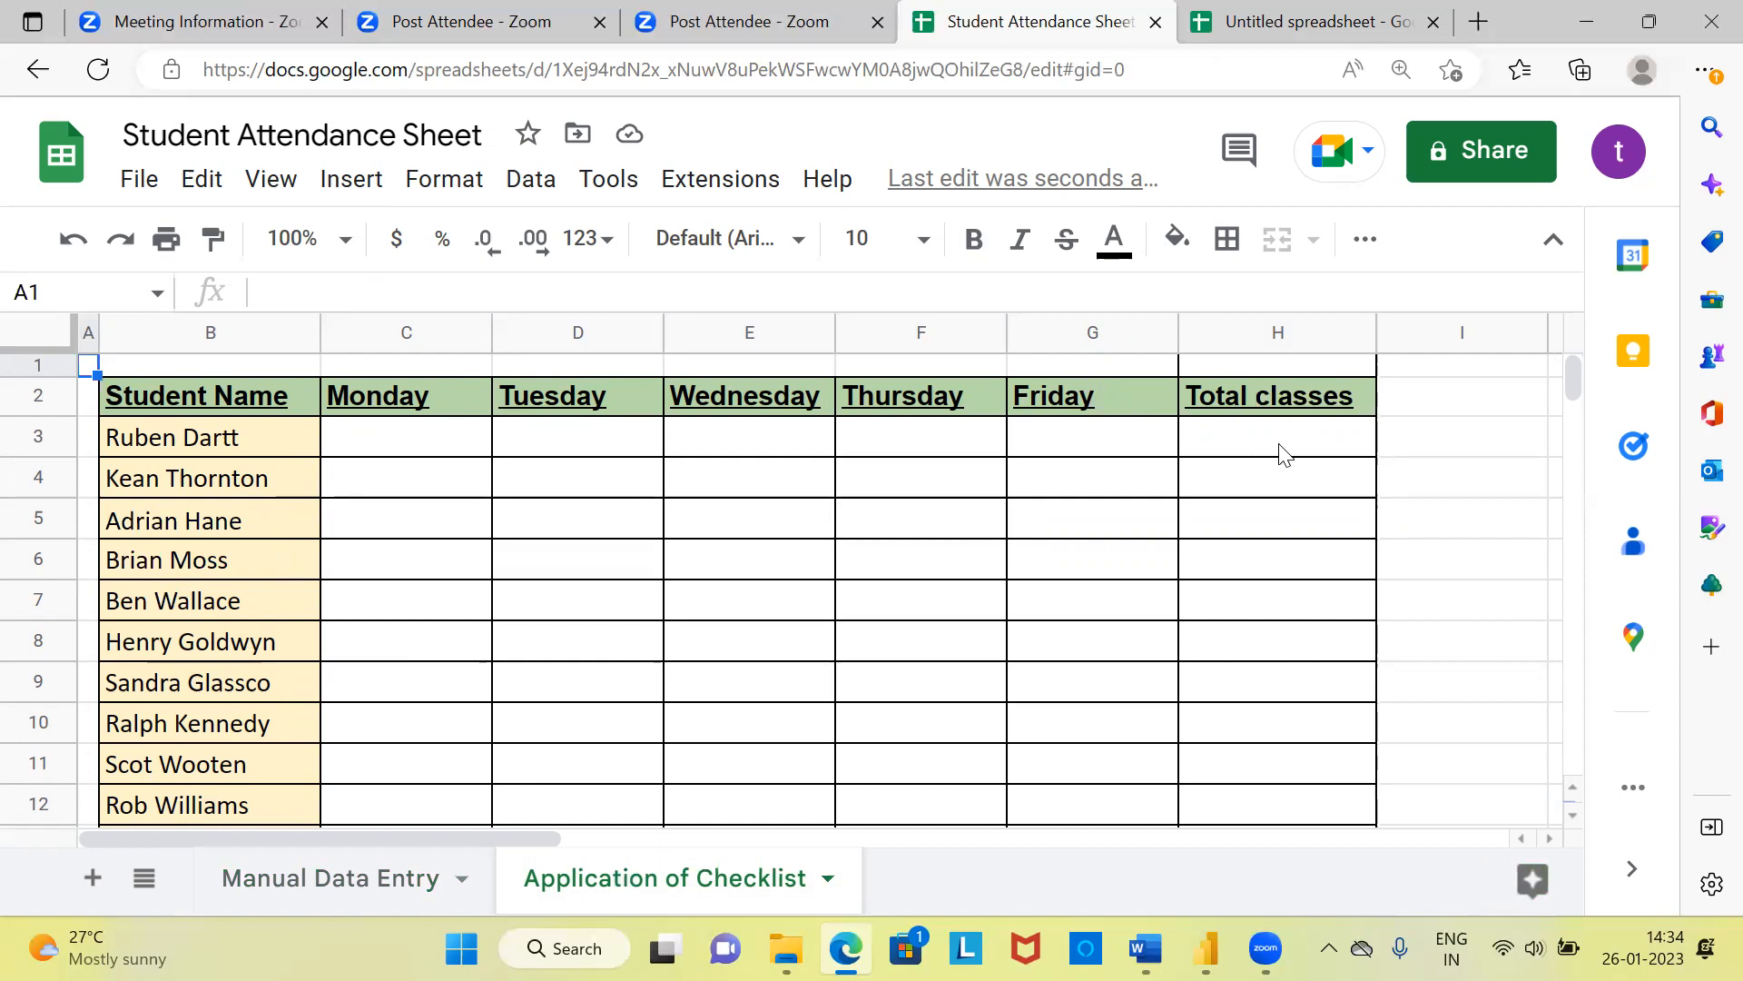
pyautogui.click(1278, 443)
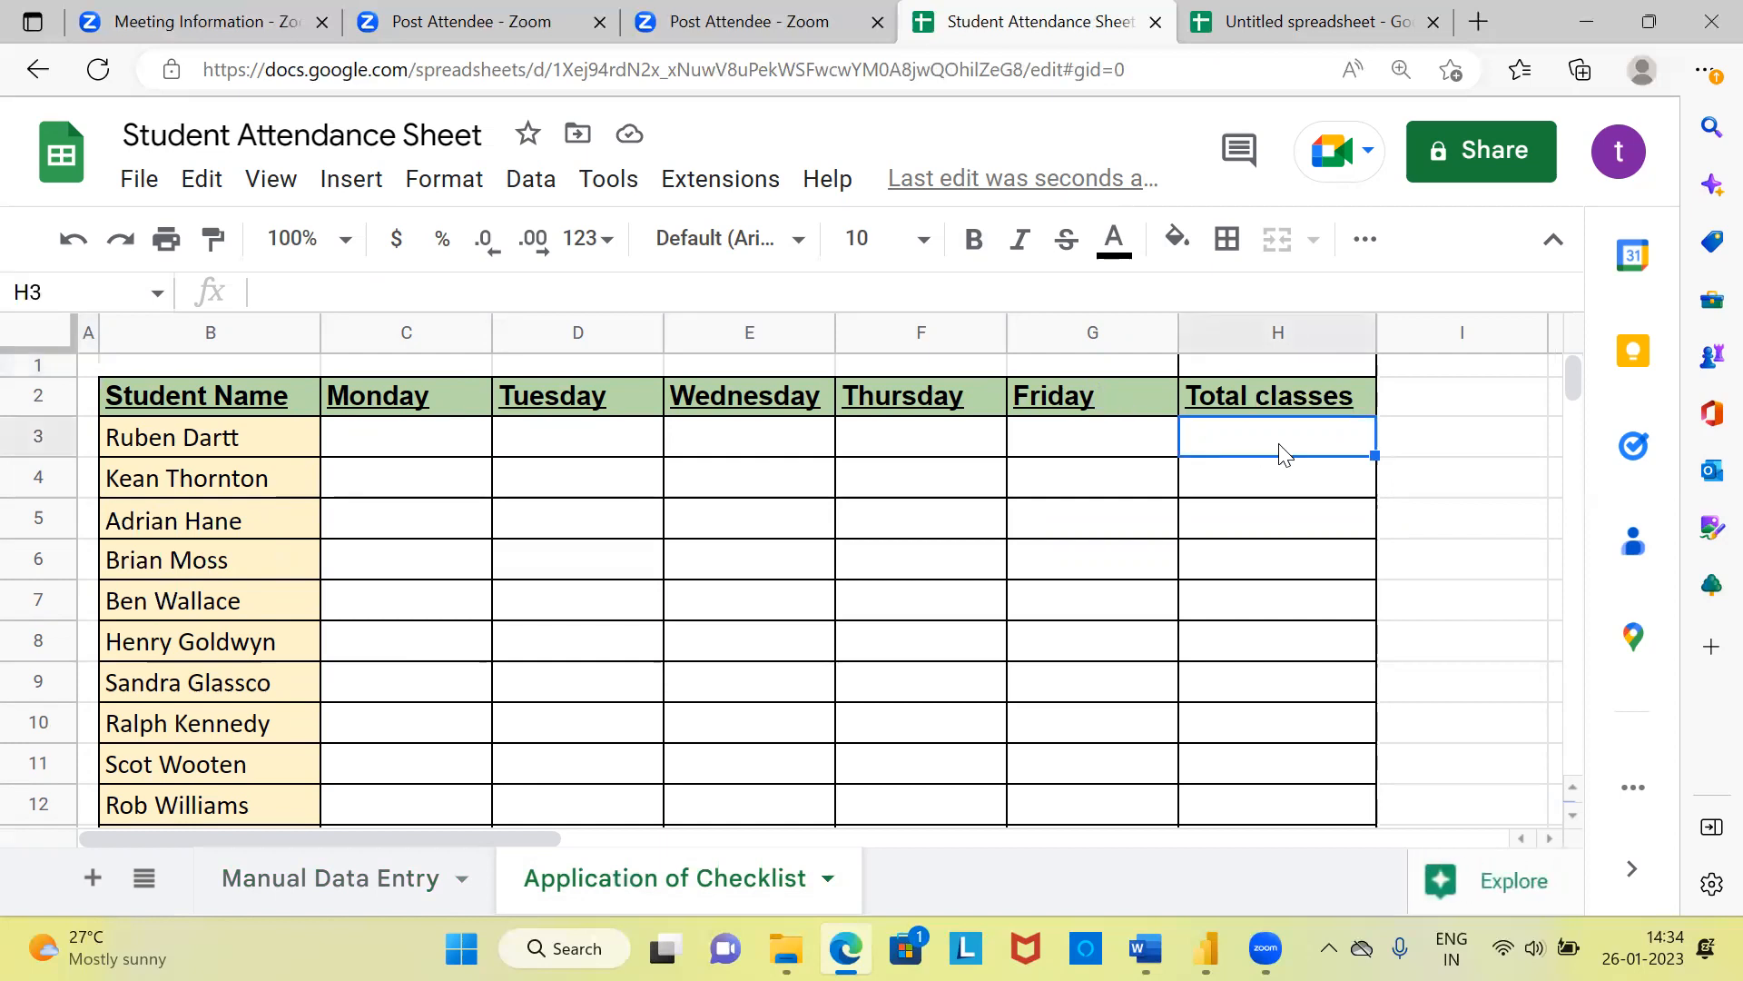
pyautogui.write('=countif')
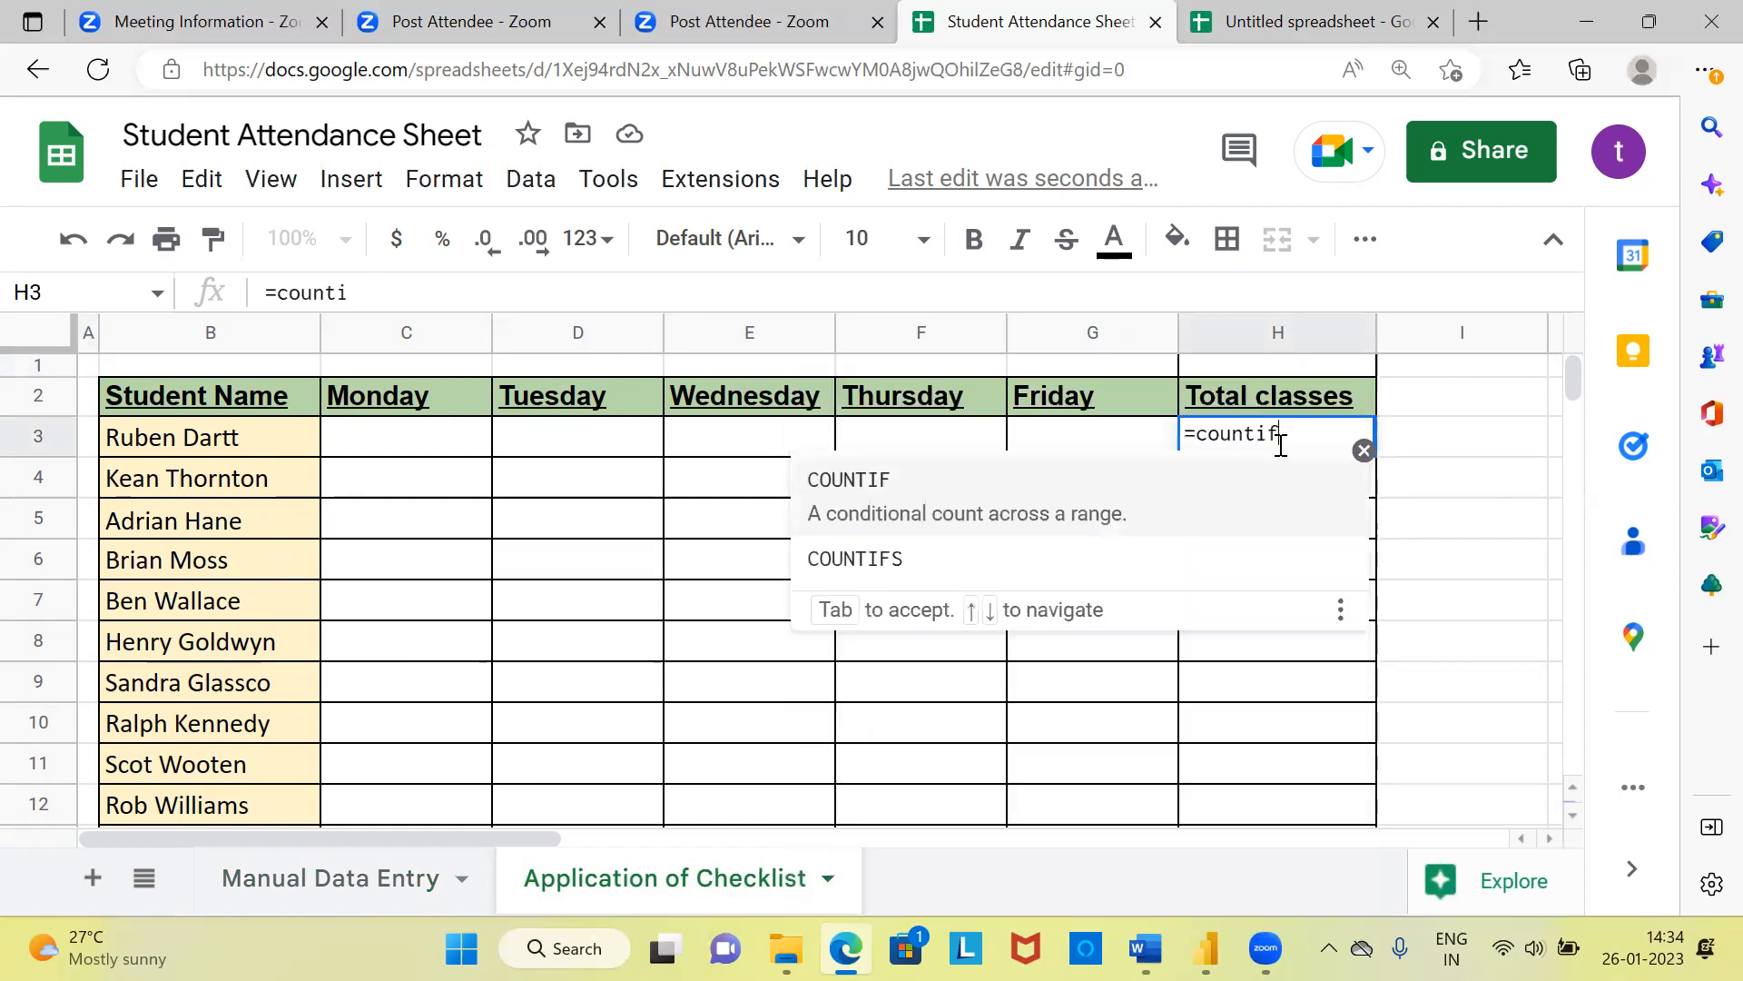
pyautogui.write('(')
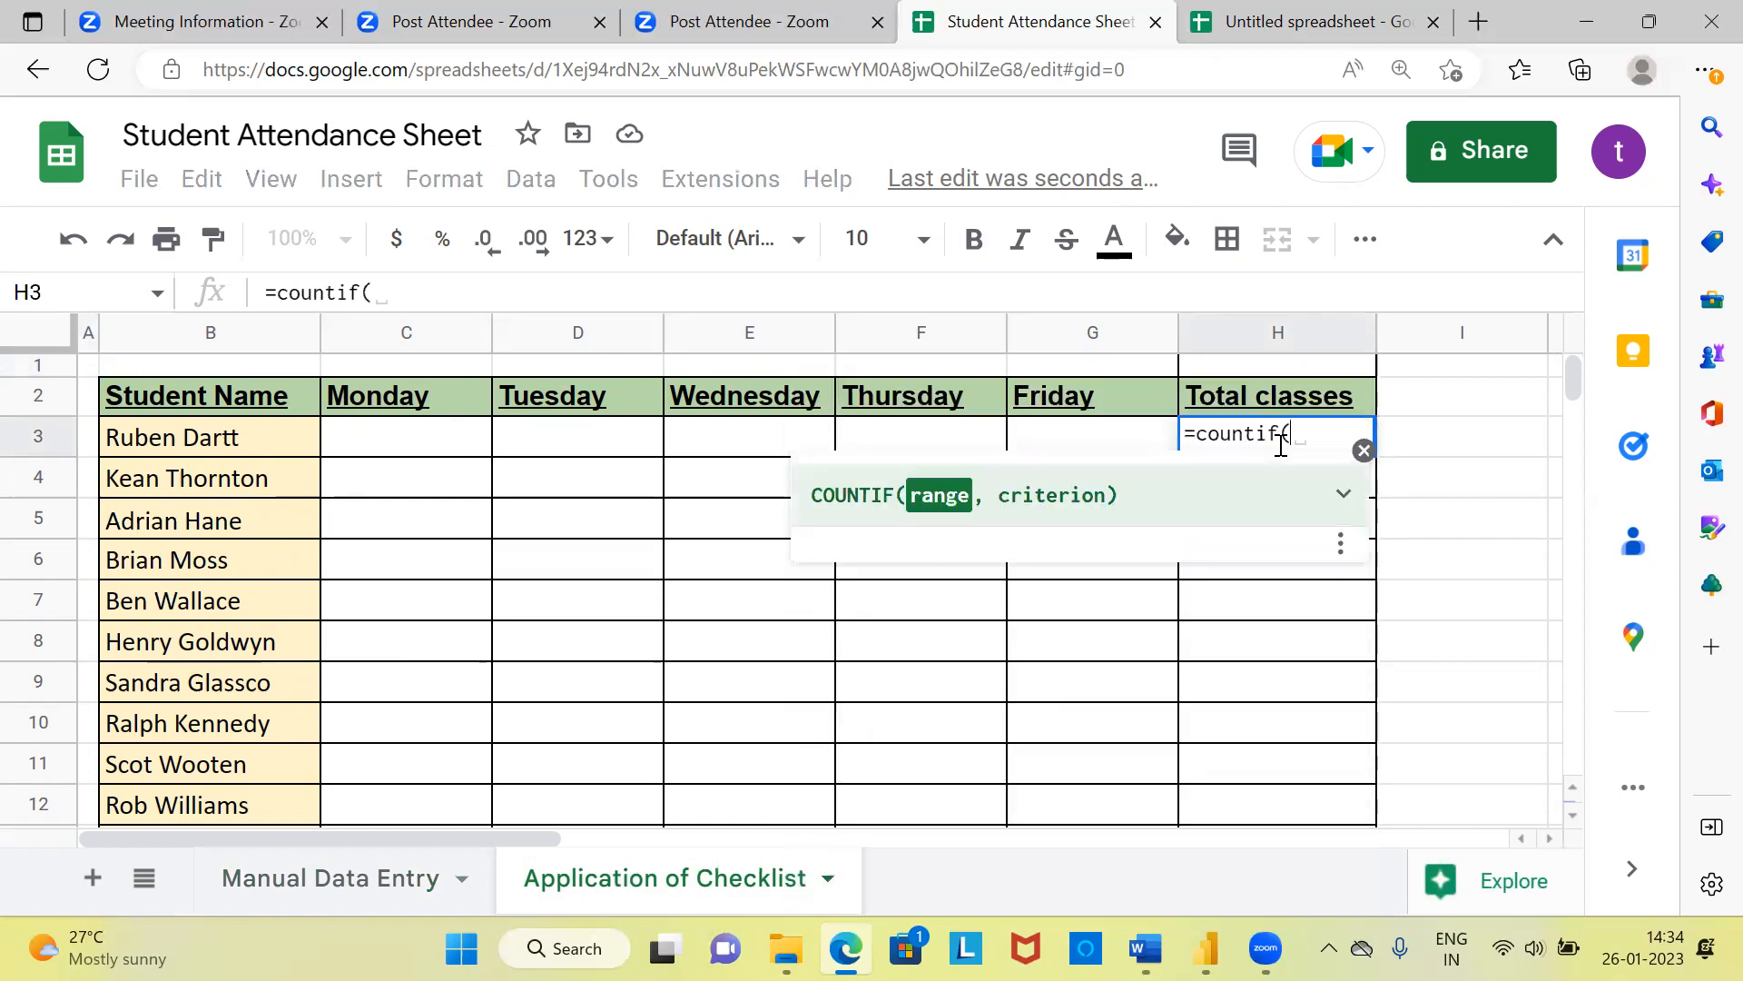
pyautogui.moveTo(405, 438); pyautogui.dragTo(748, 477)
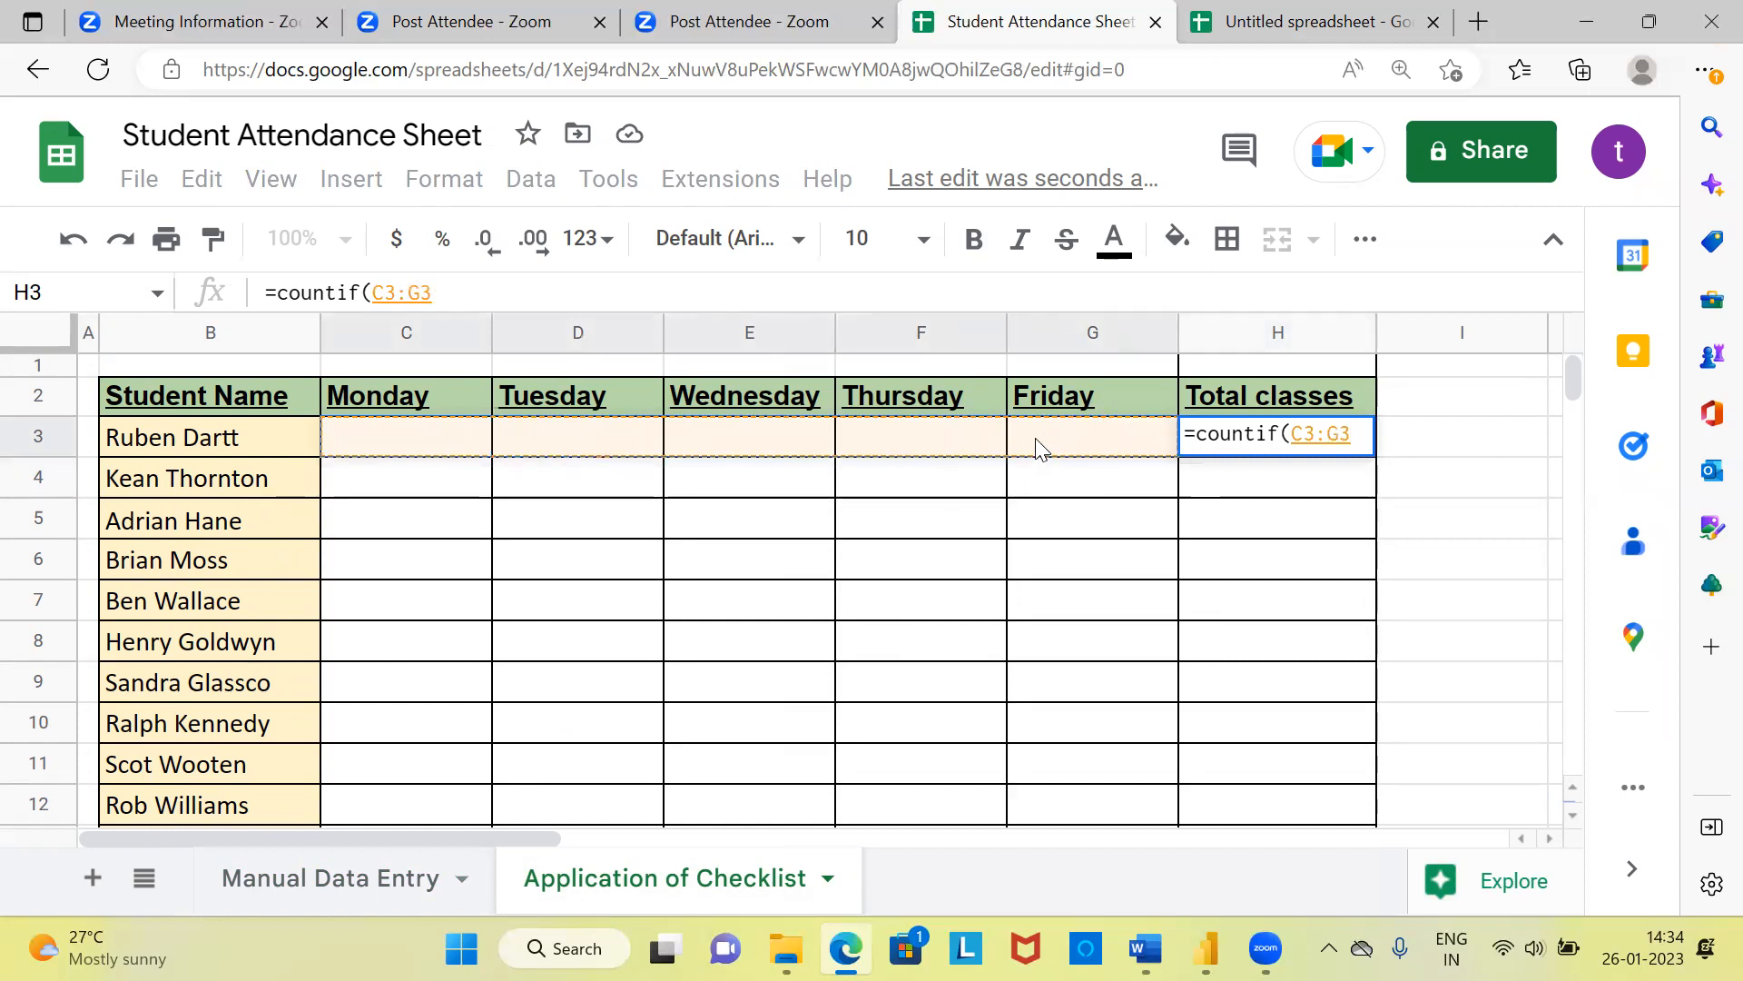
pyautogui.write(',')
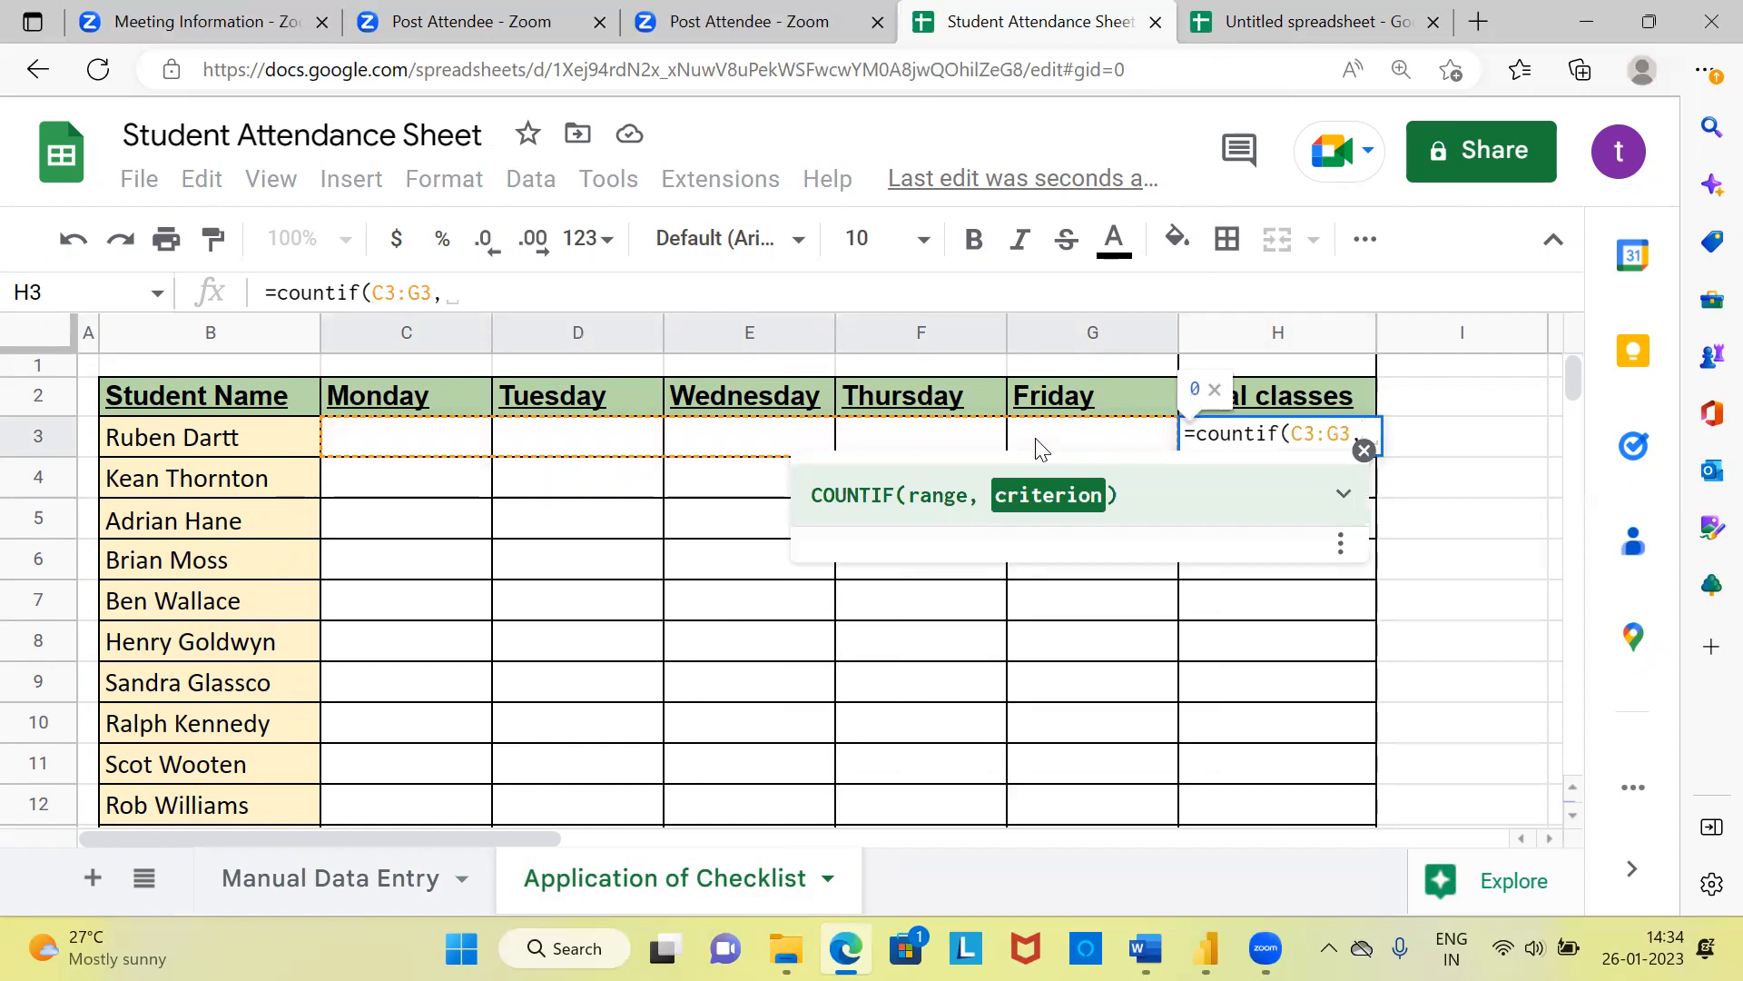
pyautogui.write('true)')
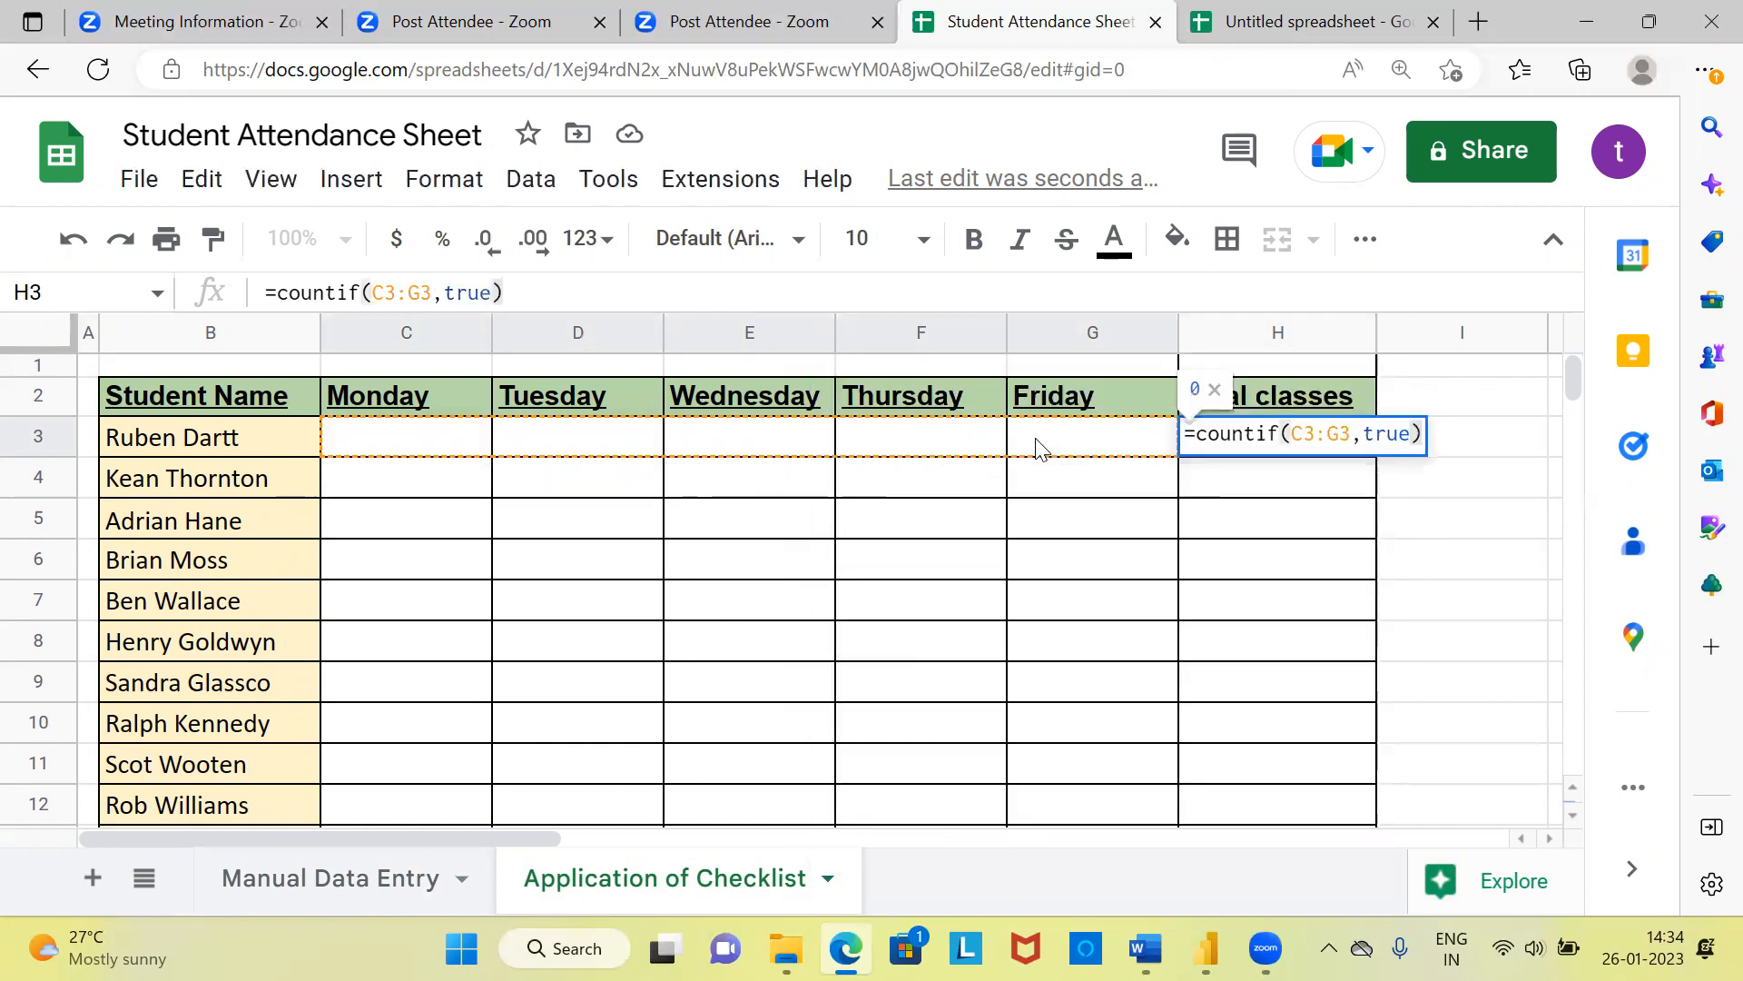
pyautogui.press('Enter')
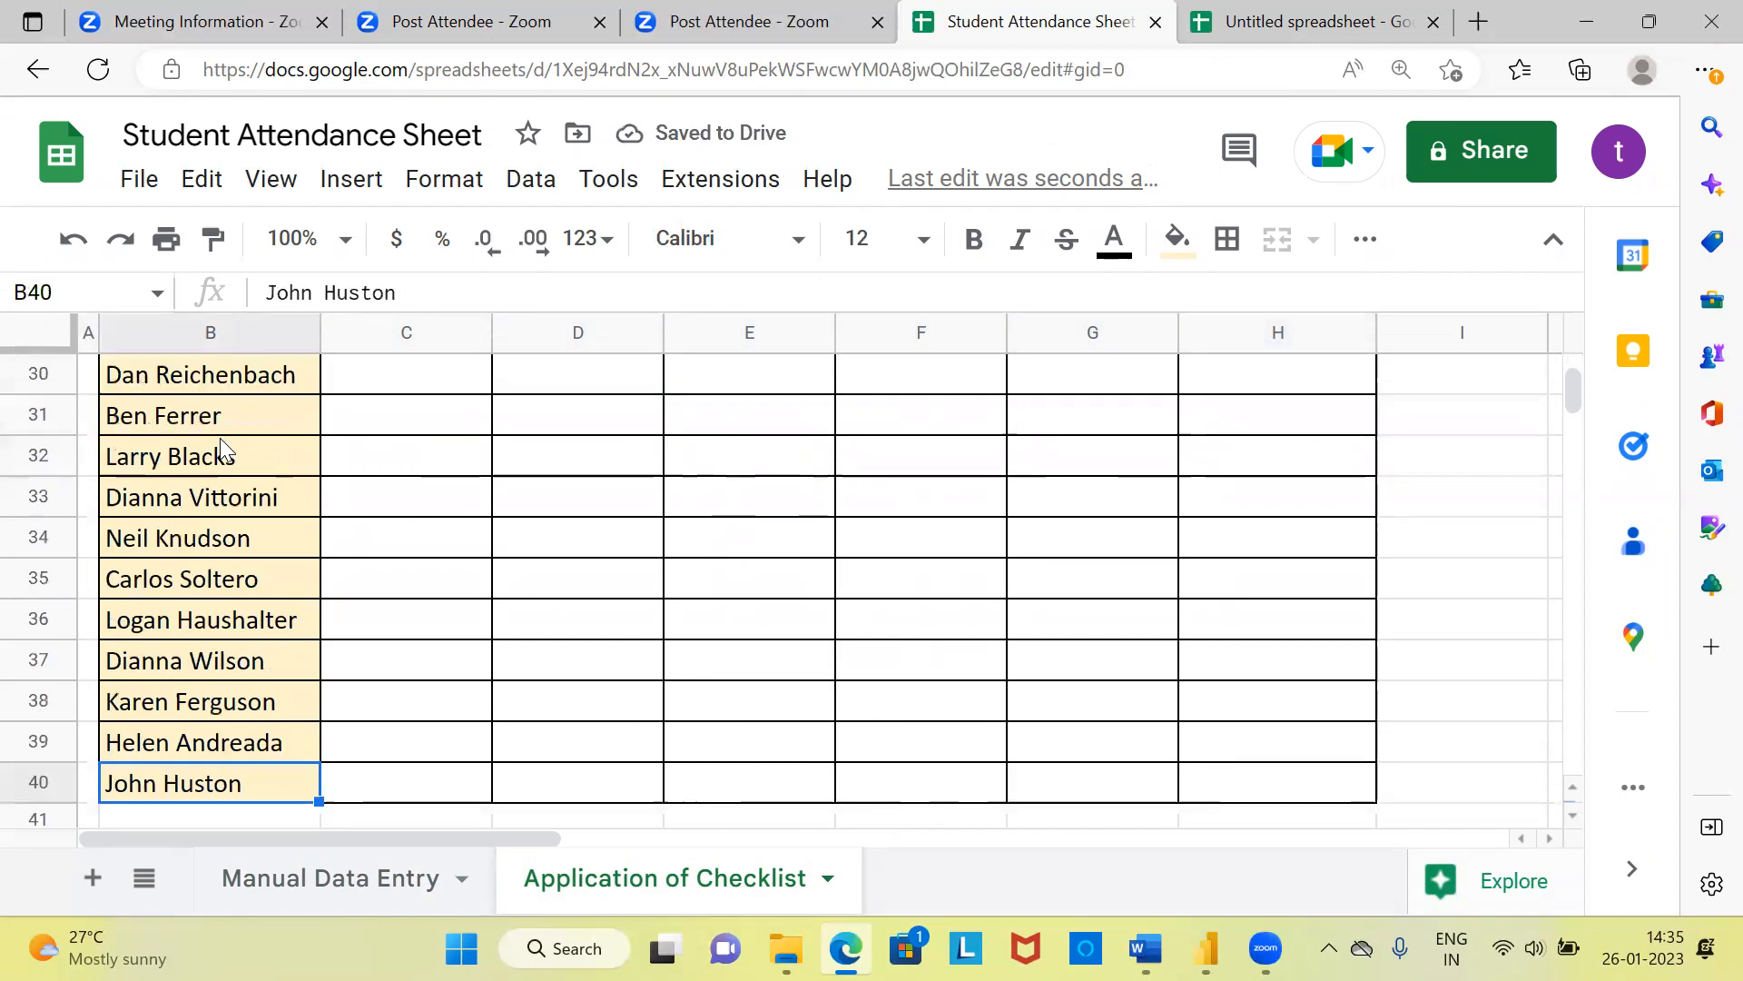
# Step: Fill the TRUE-counting formula in H3 down to H40 for every student
pyautogui.click(1277, 781)
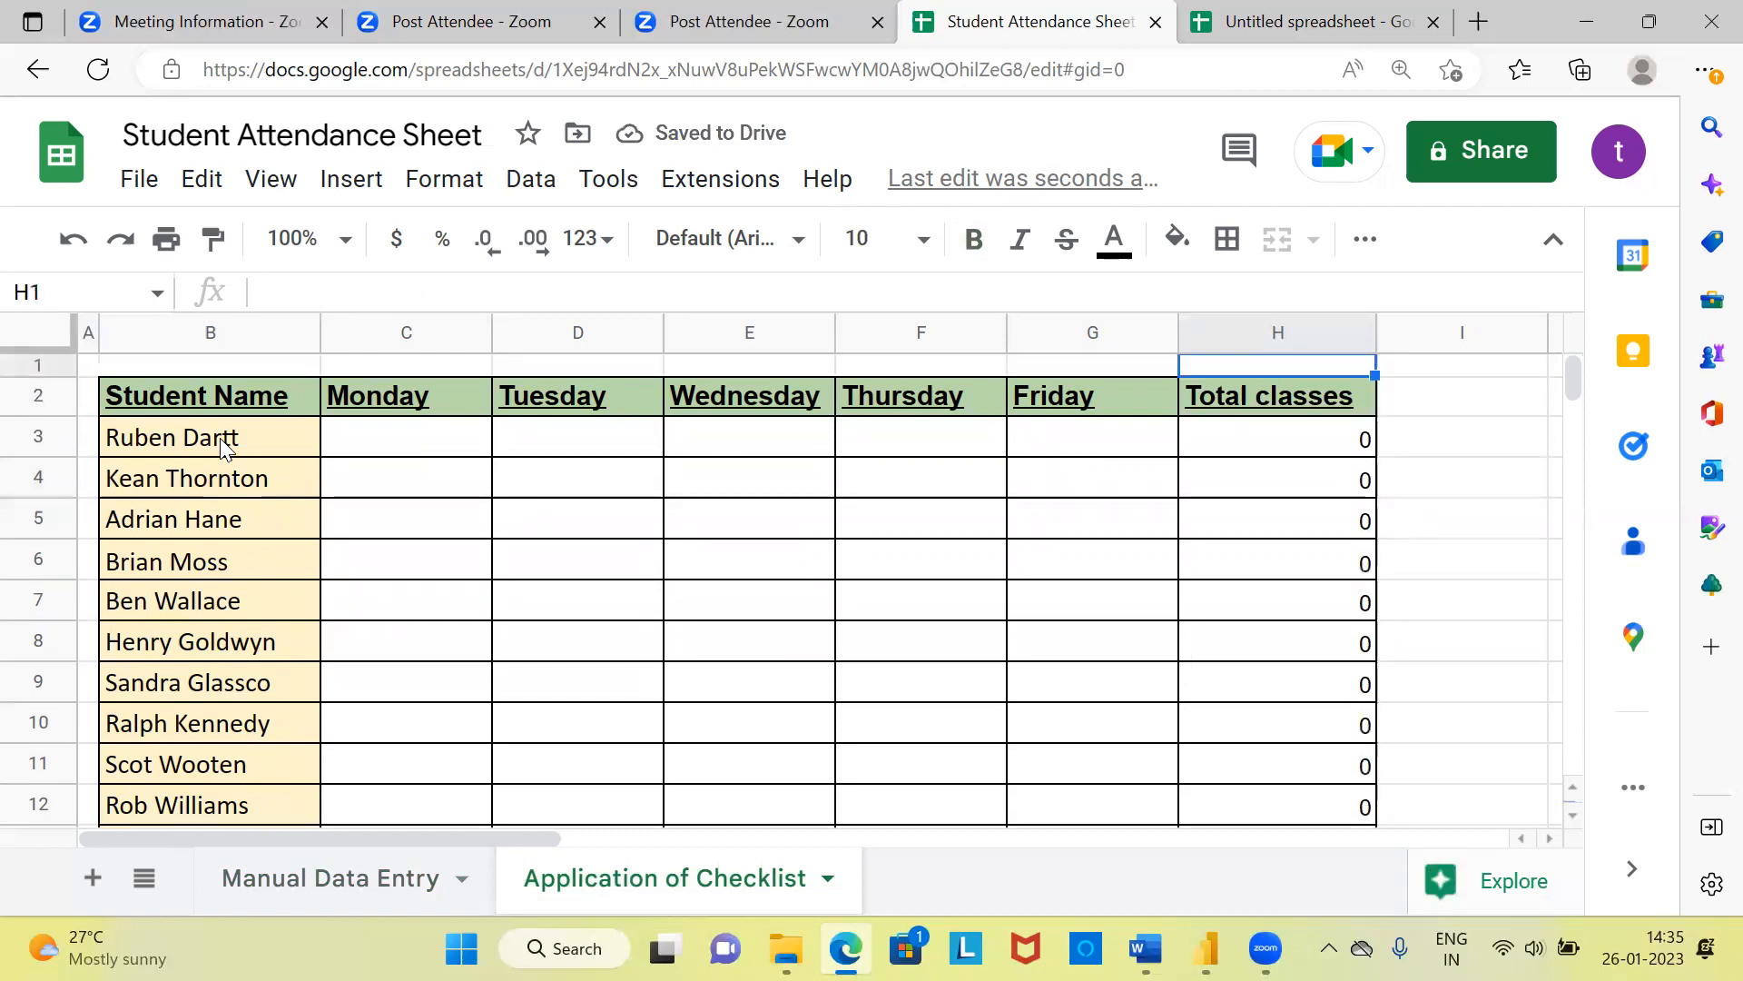
pyautogui.click(1277, 438)
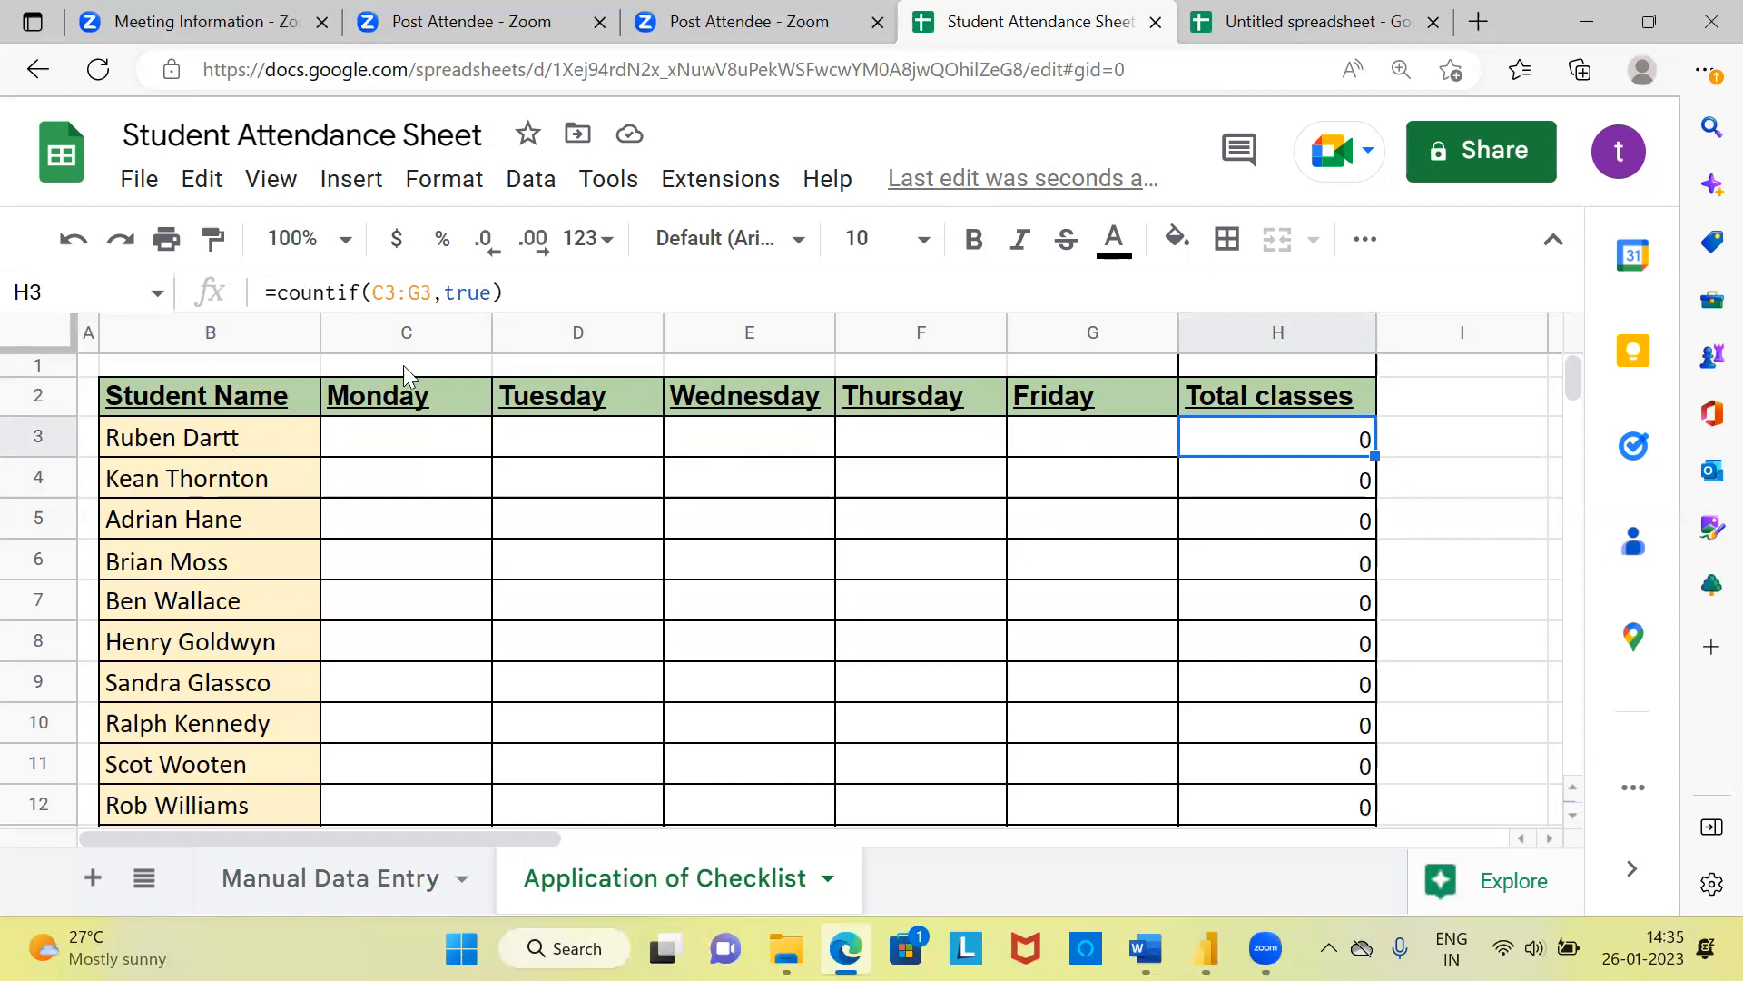
pyautogui.click(405, 436)
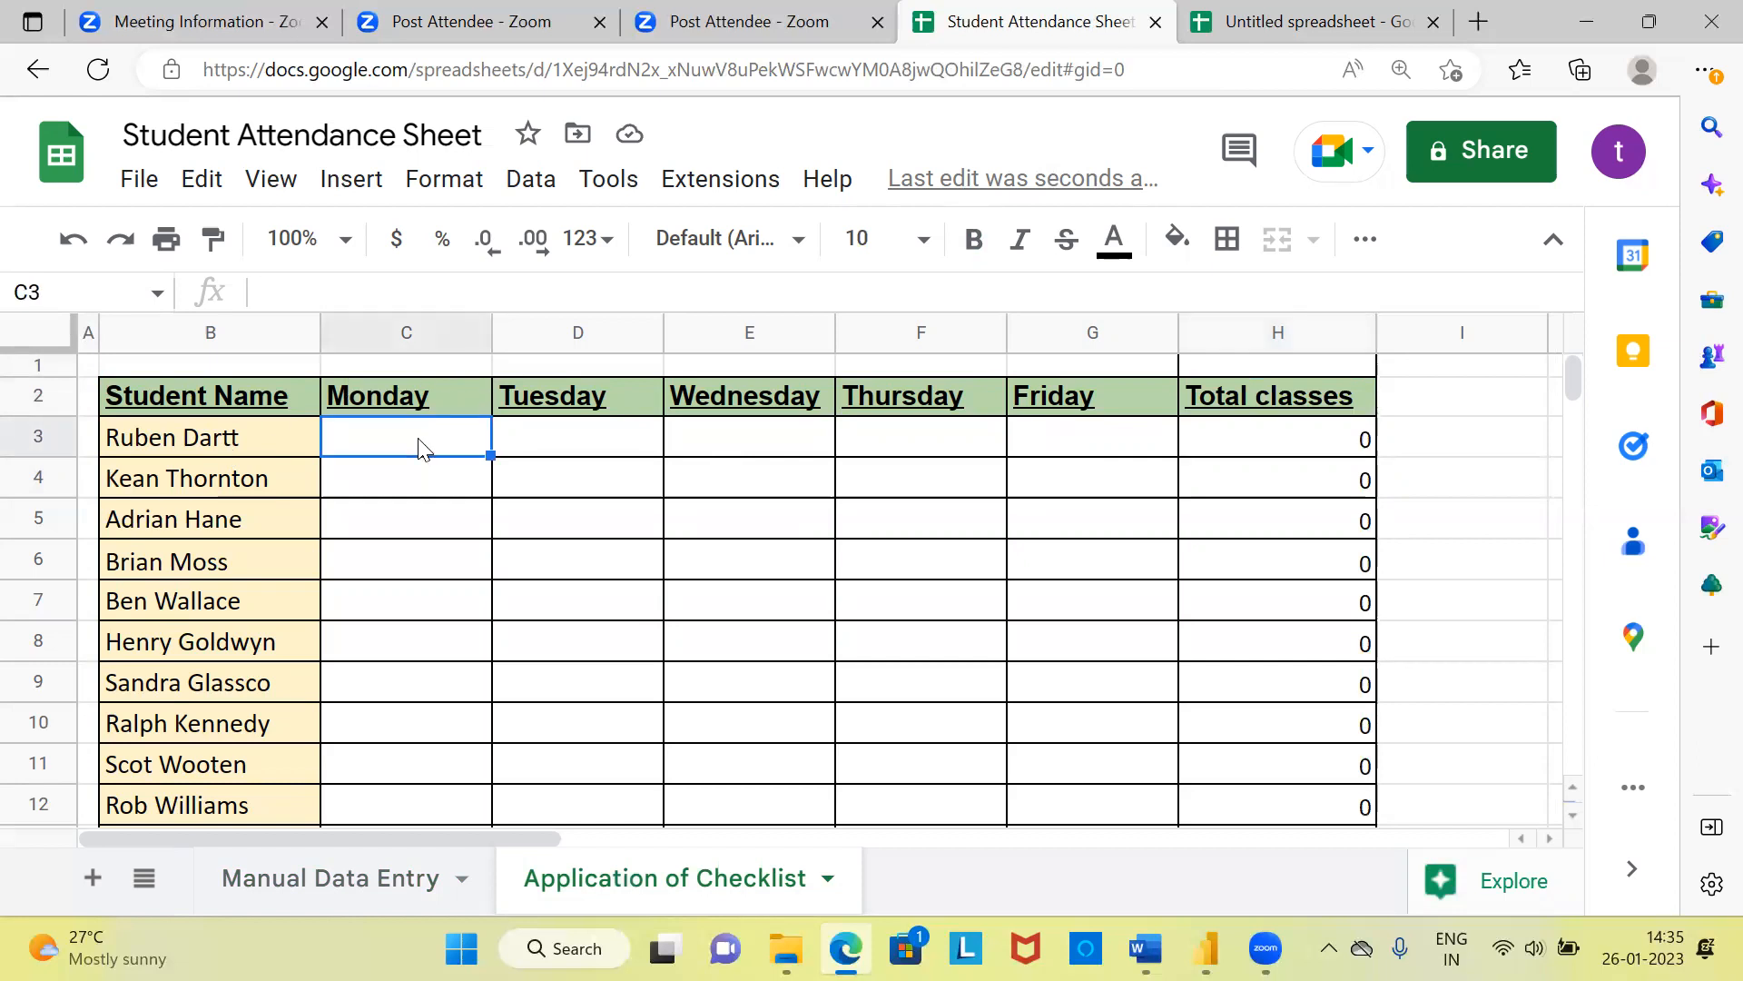
pyautogui.moveTo(405, 438); pyautogui.dragTo(1091, 438)
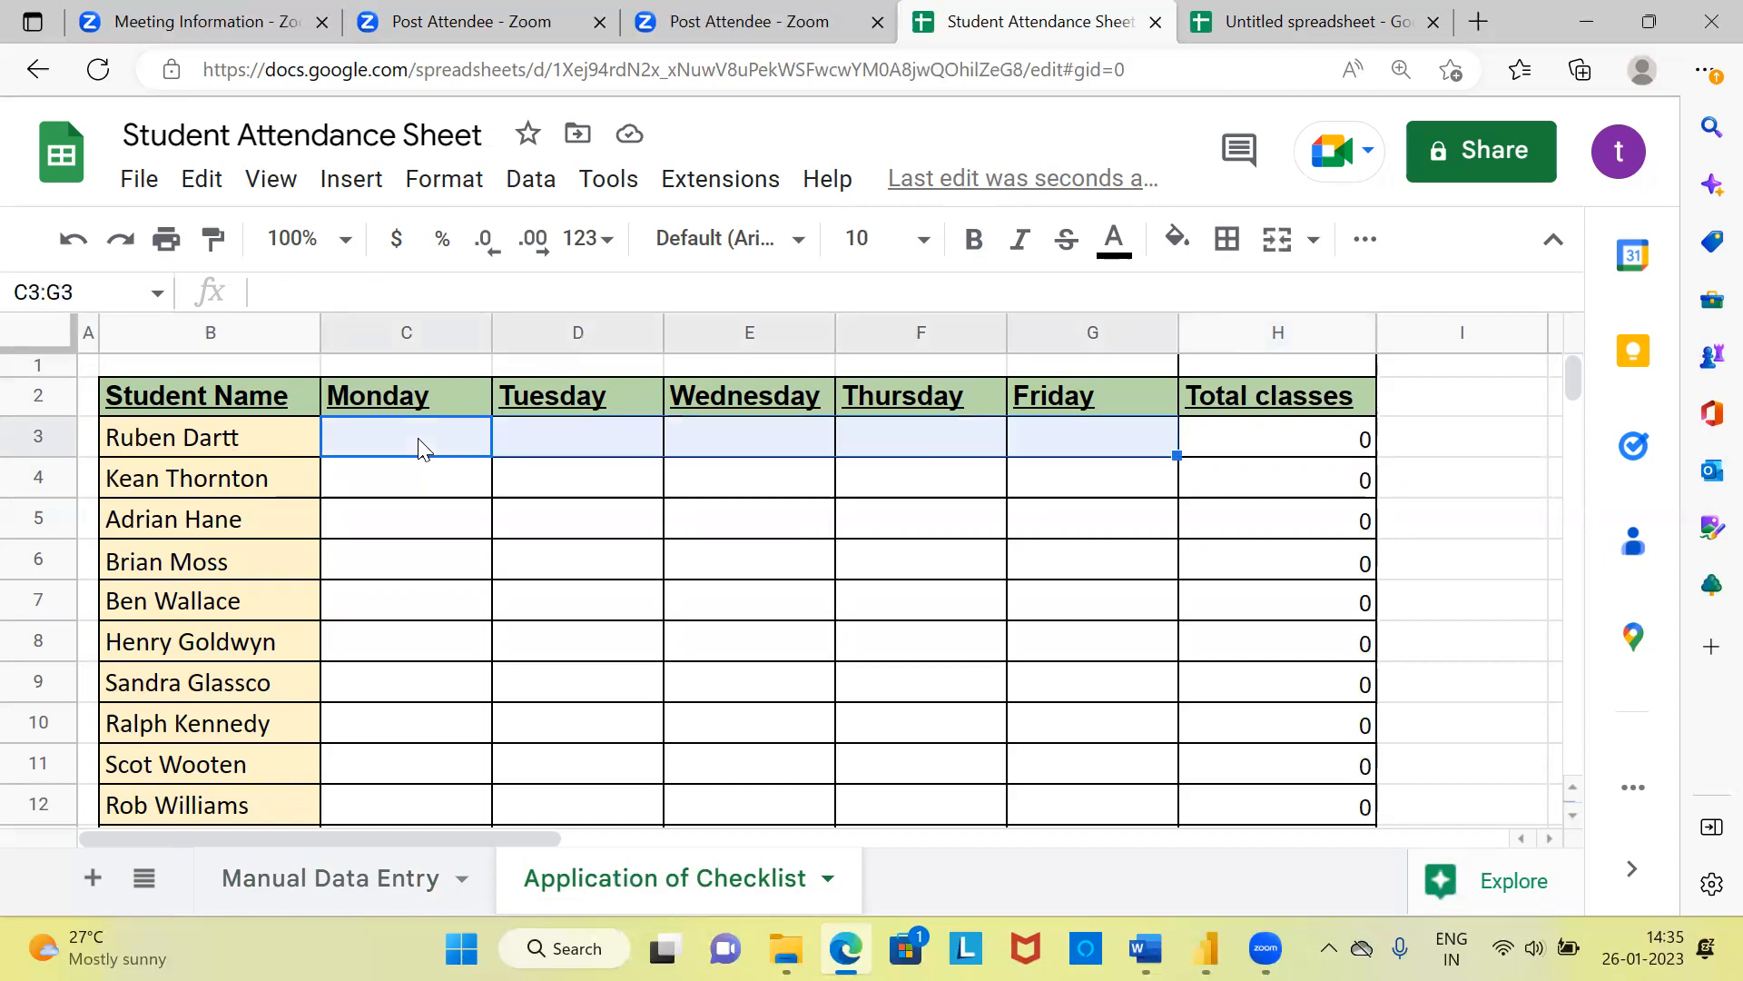
pyautogui.press('Ctrl+Shift+Down')
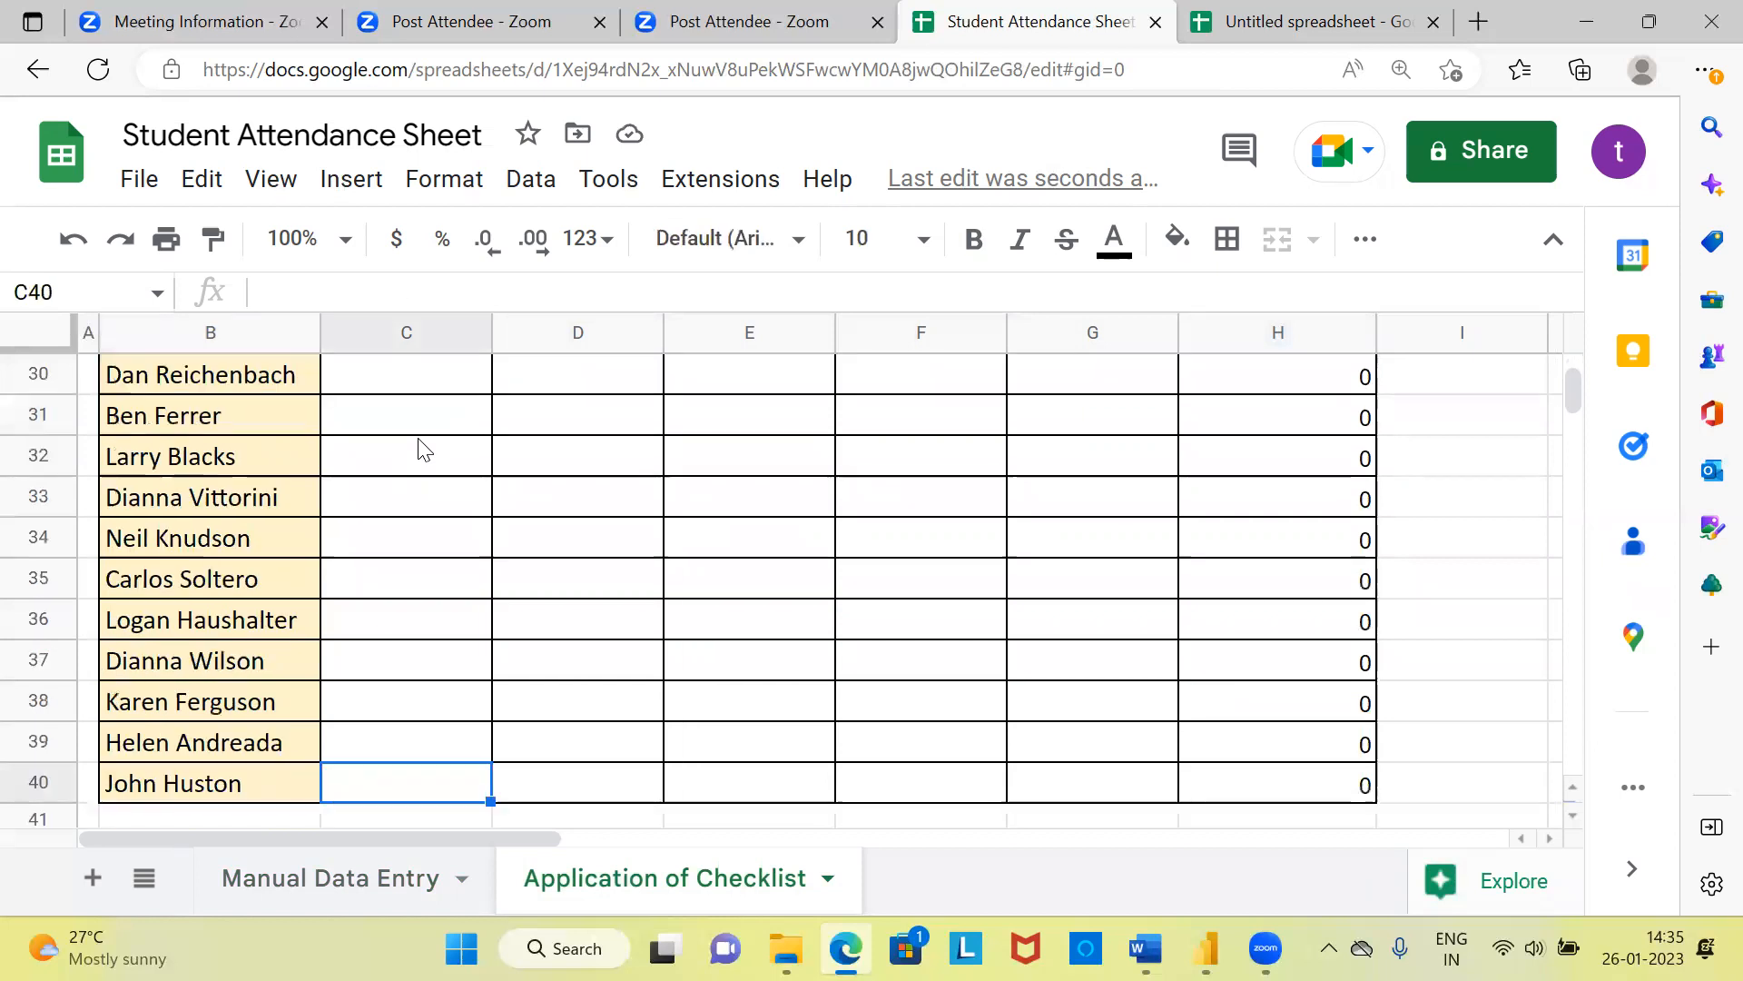
pyautogui.moveTo(405, 784); pyautogui.dragTo(577, 784)
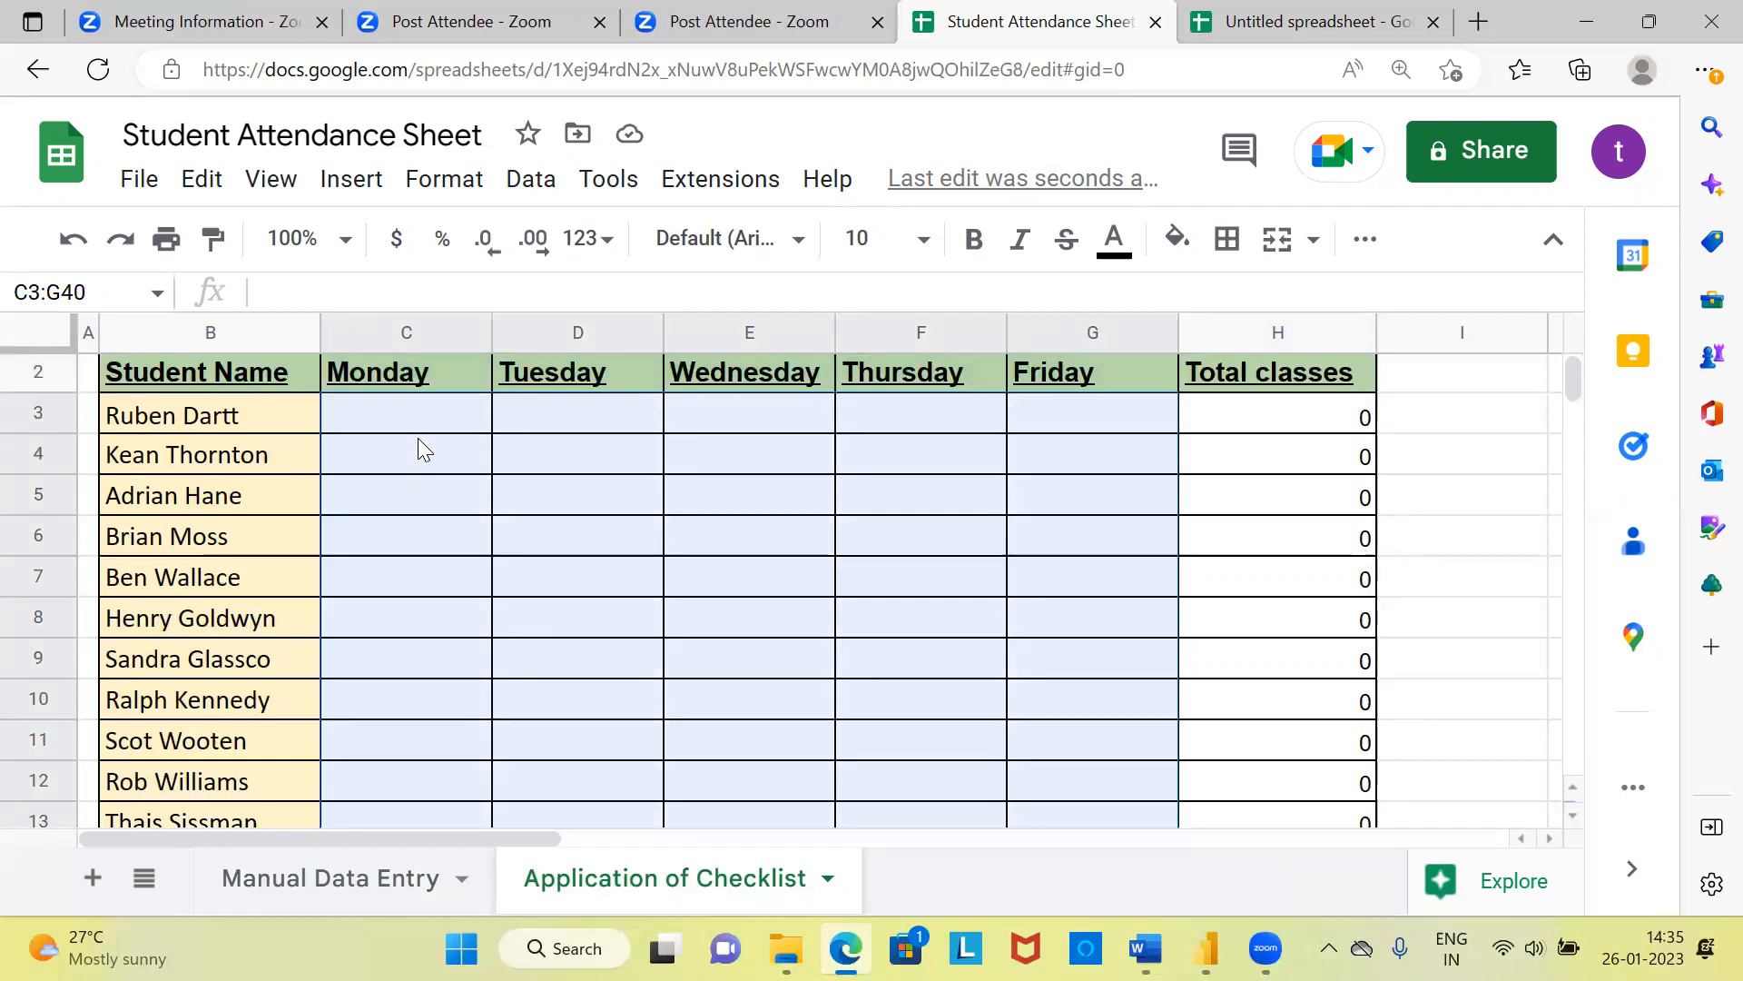
pyautogui.moveTo(1038, 378)
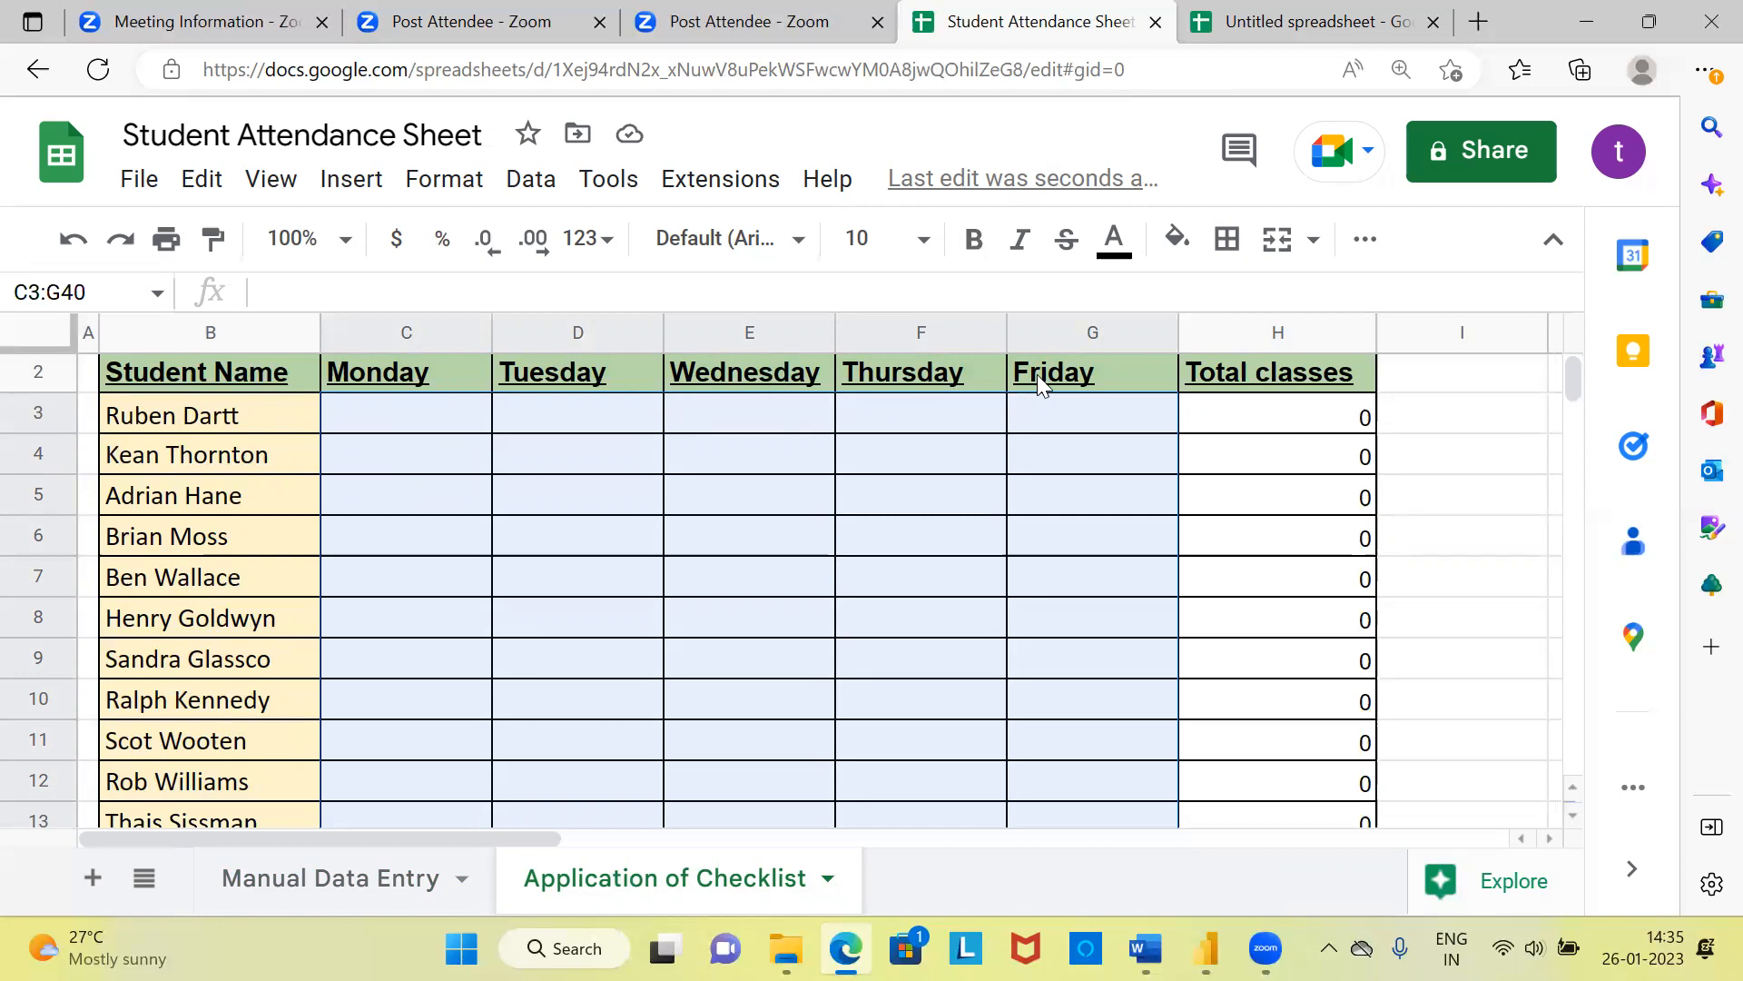
pyautogui.moveTo(1013, 396)
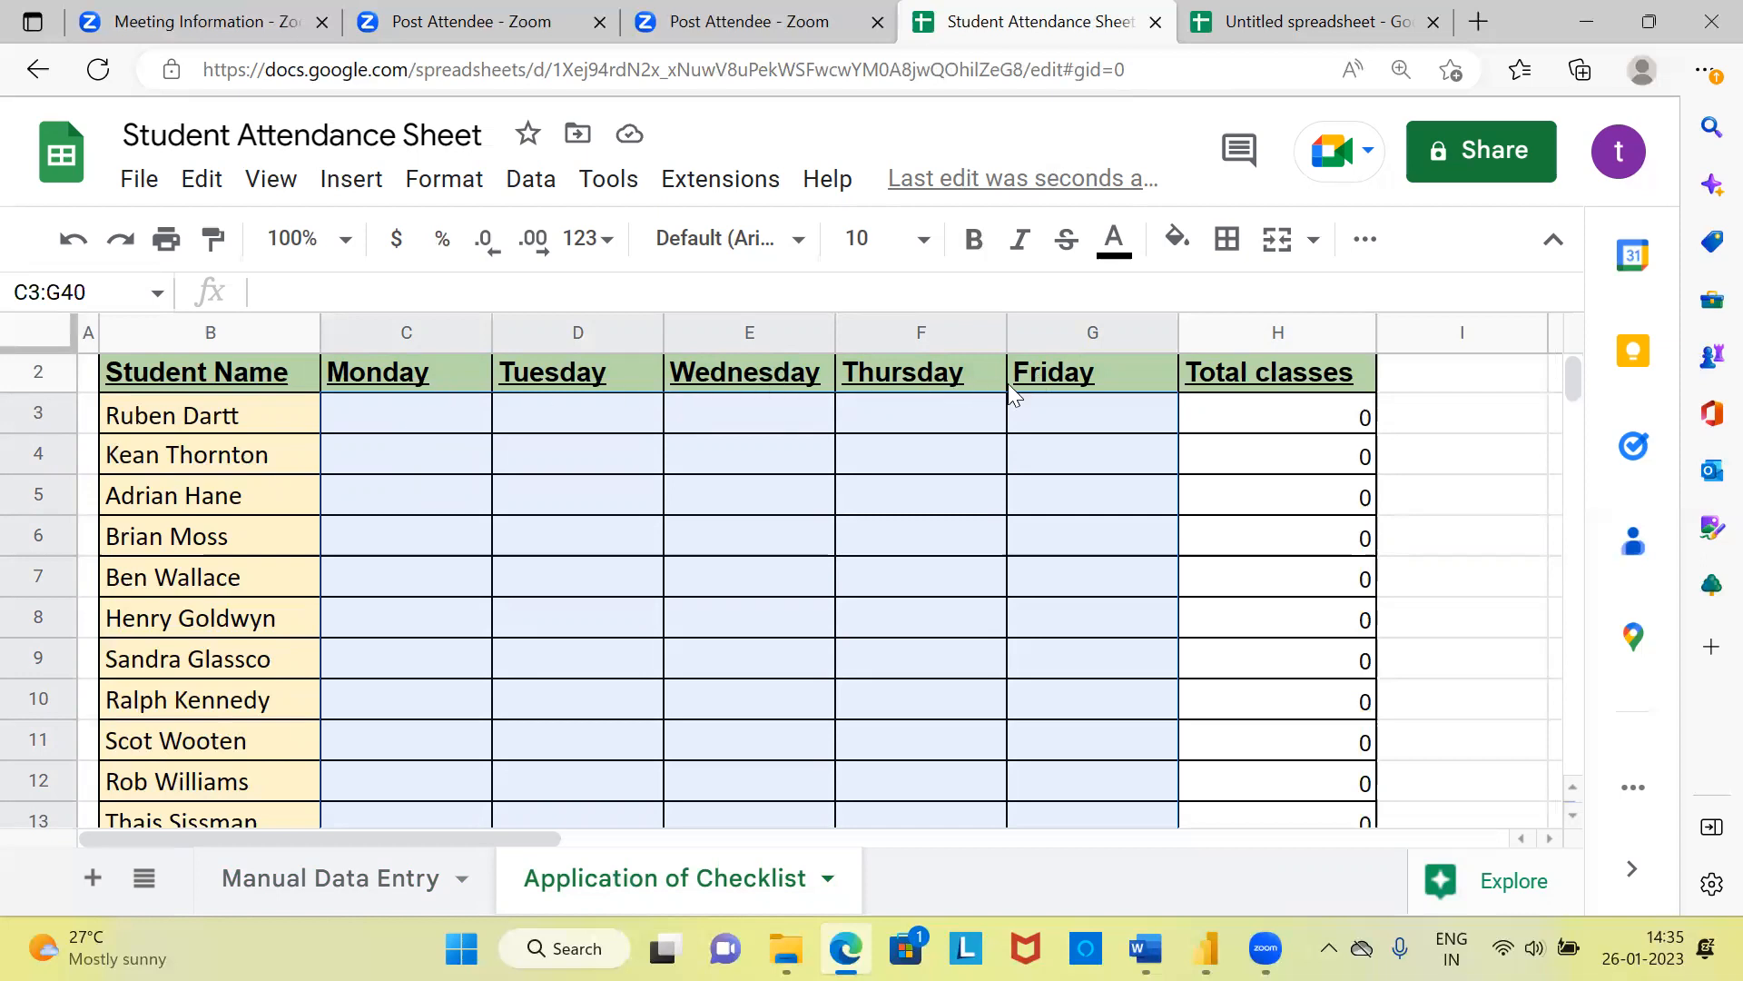
pyautogui.moveTo(550, 483)
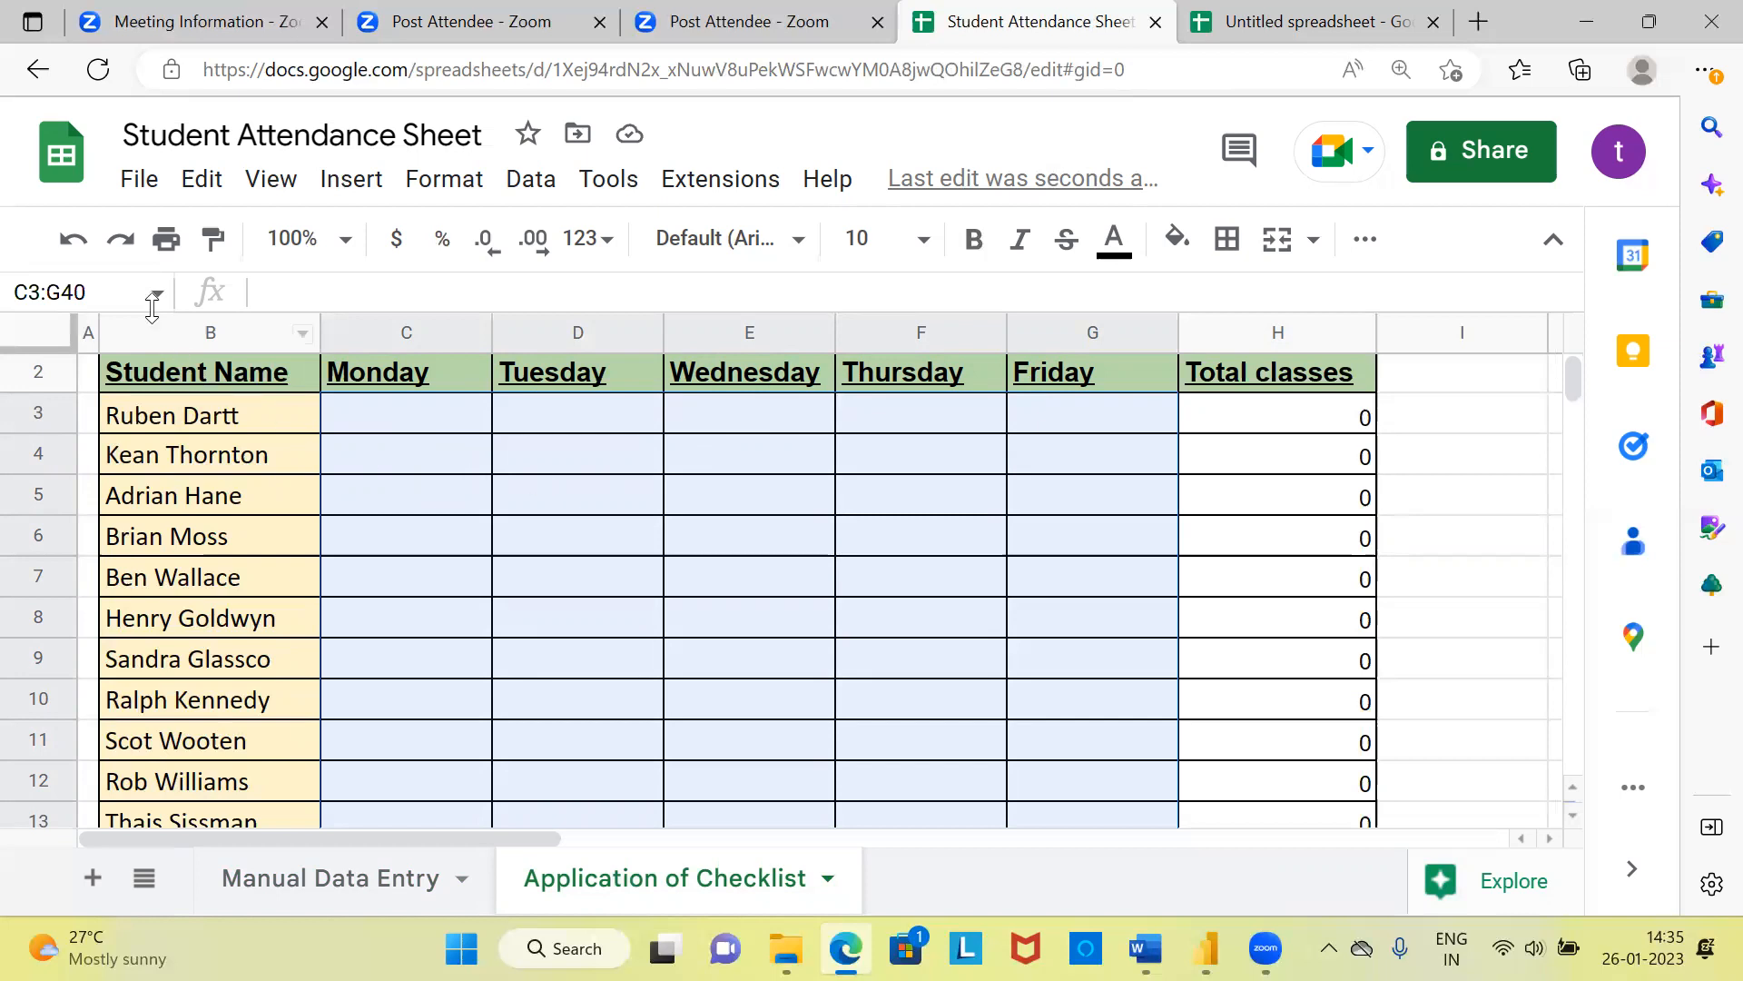
pyautogui.click(353, 177)
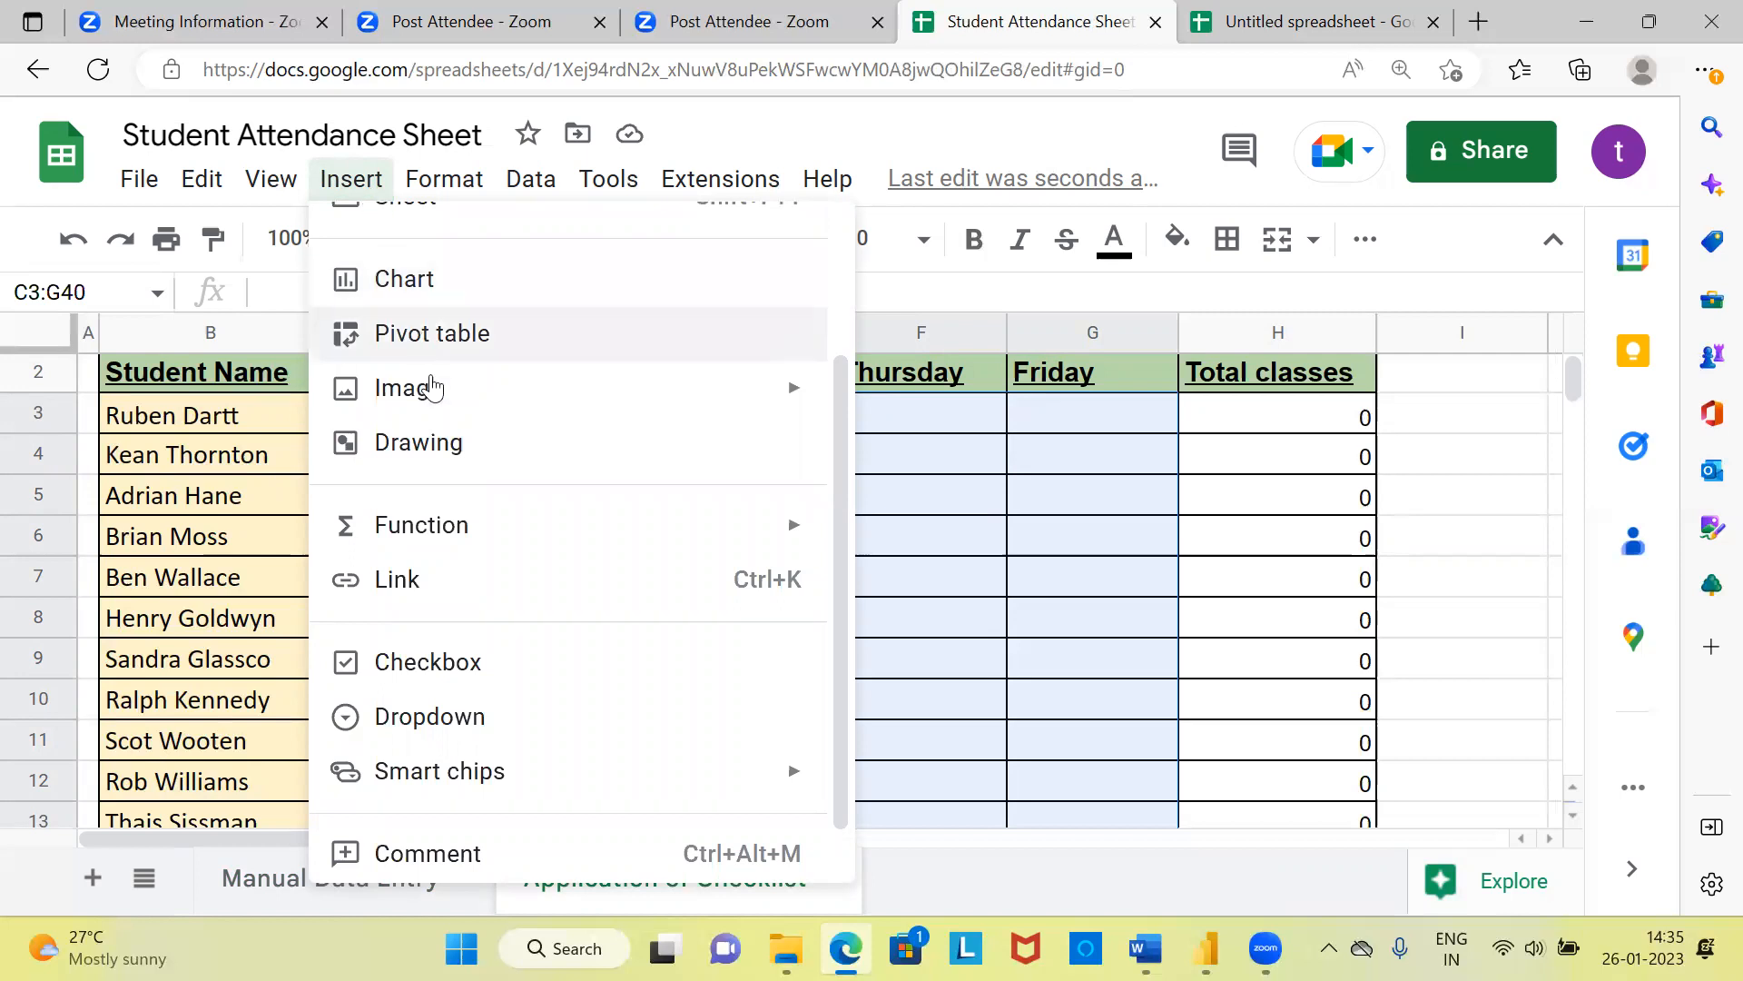
pyautogui.moveTo(421, 675)
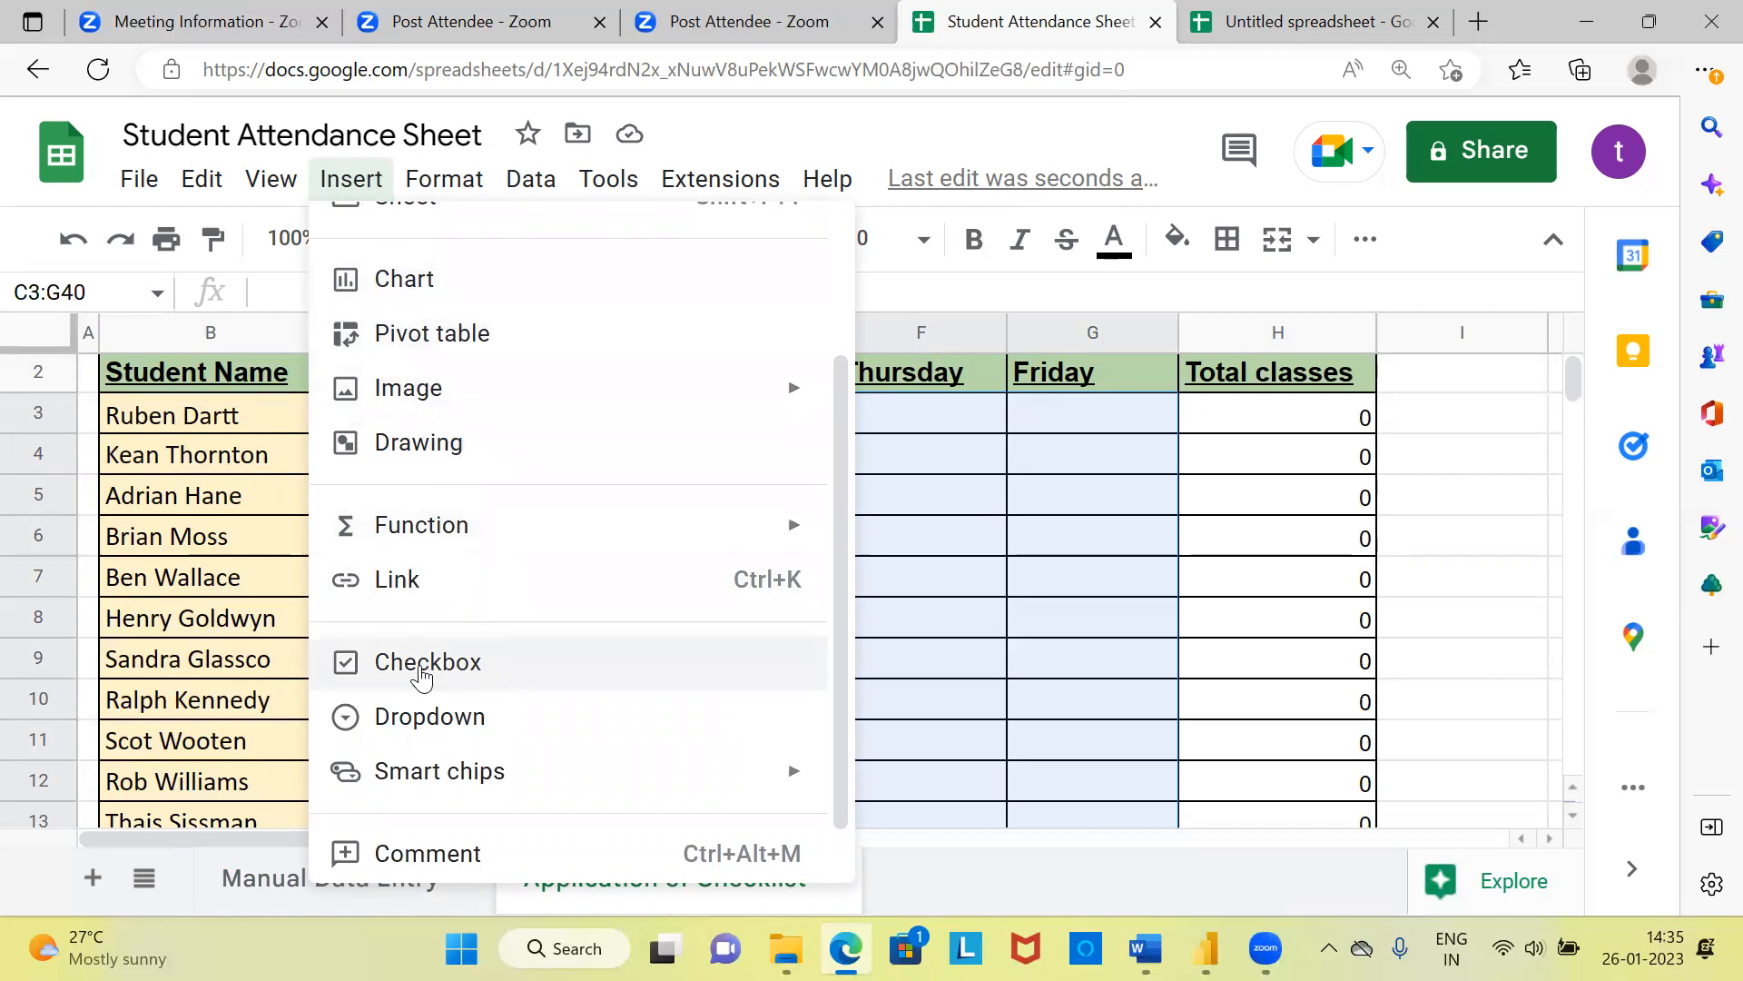
pyautogui.click(428, 661)
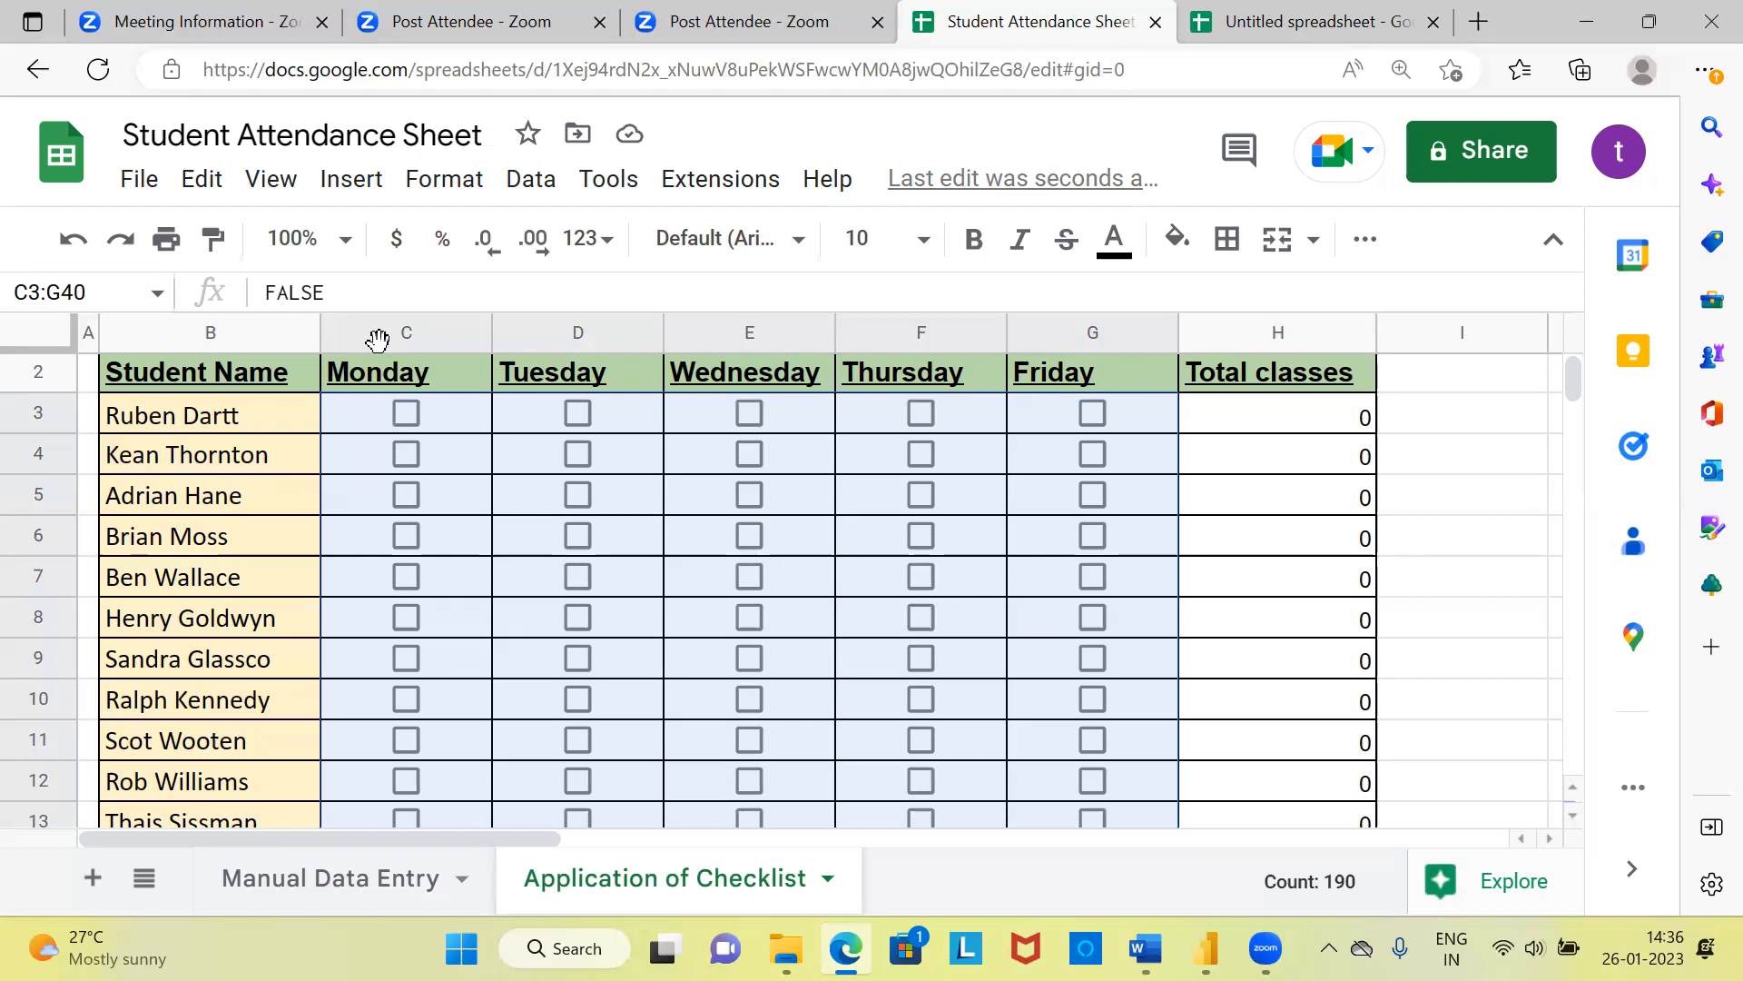
pyautogui.moveTo(1091, 478)
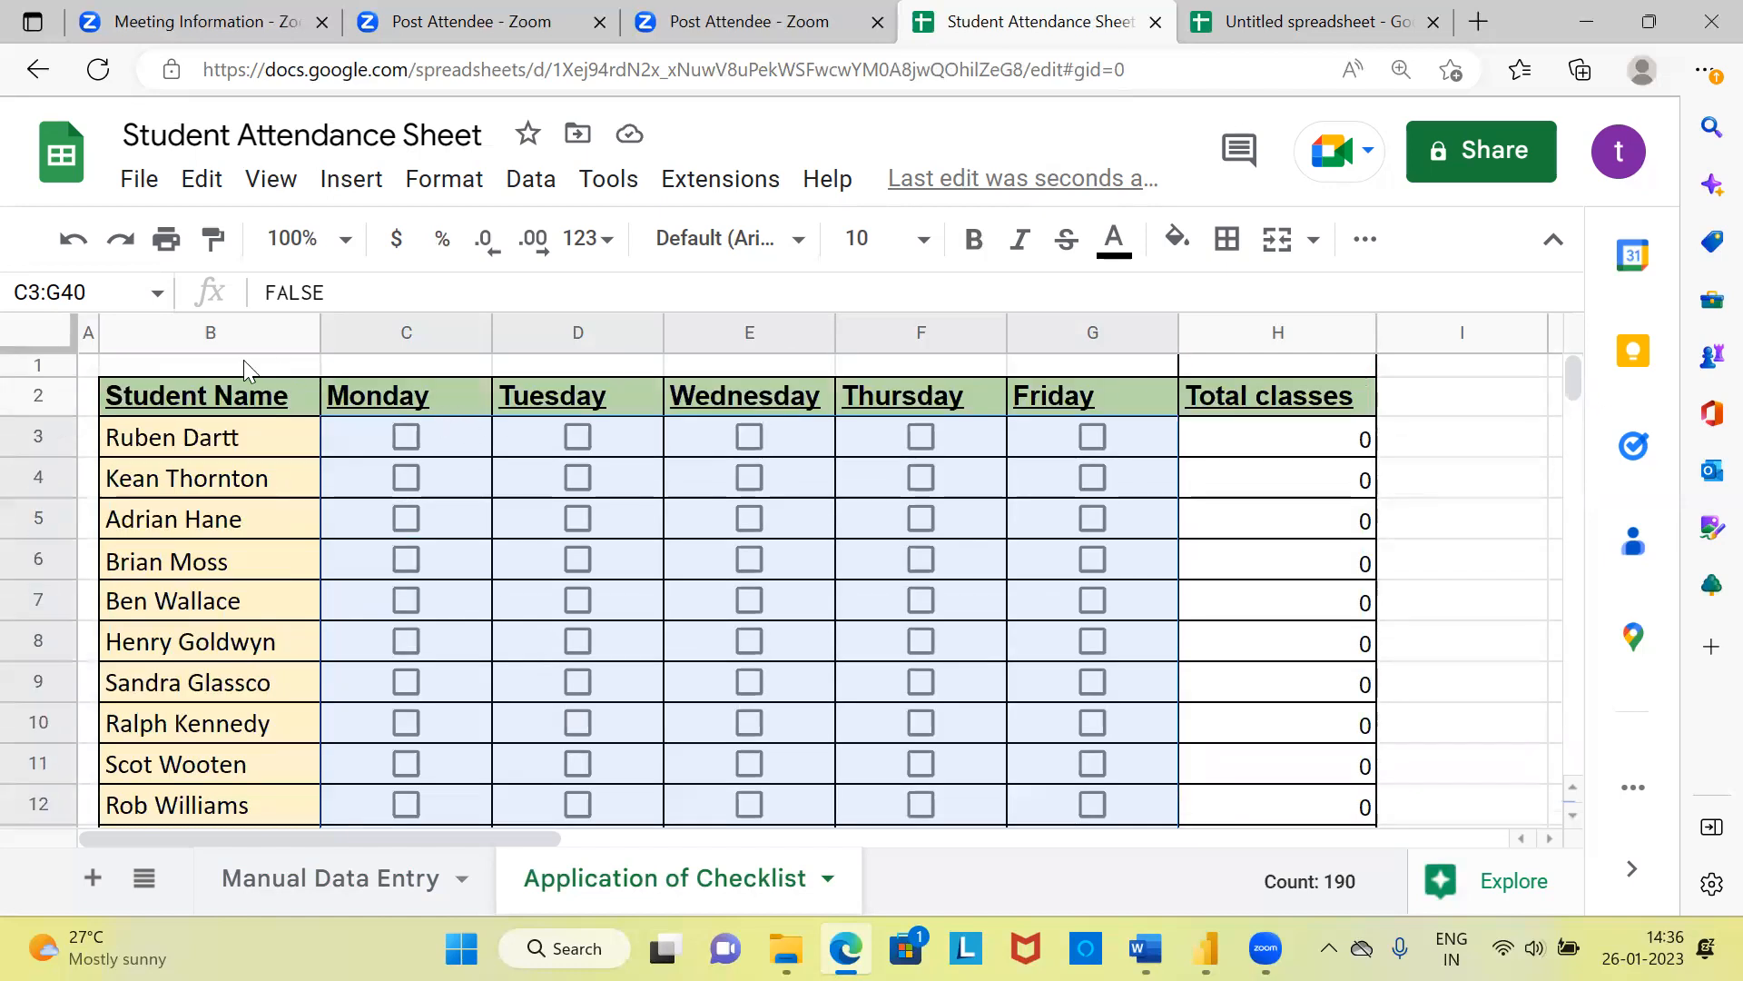
pyautogui.click(211, 363)
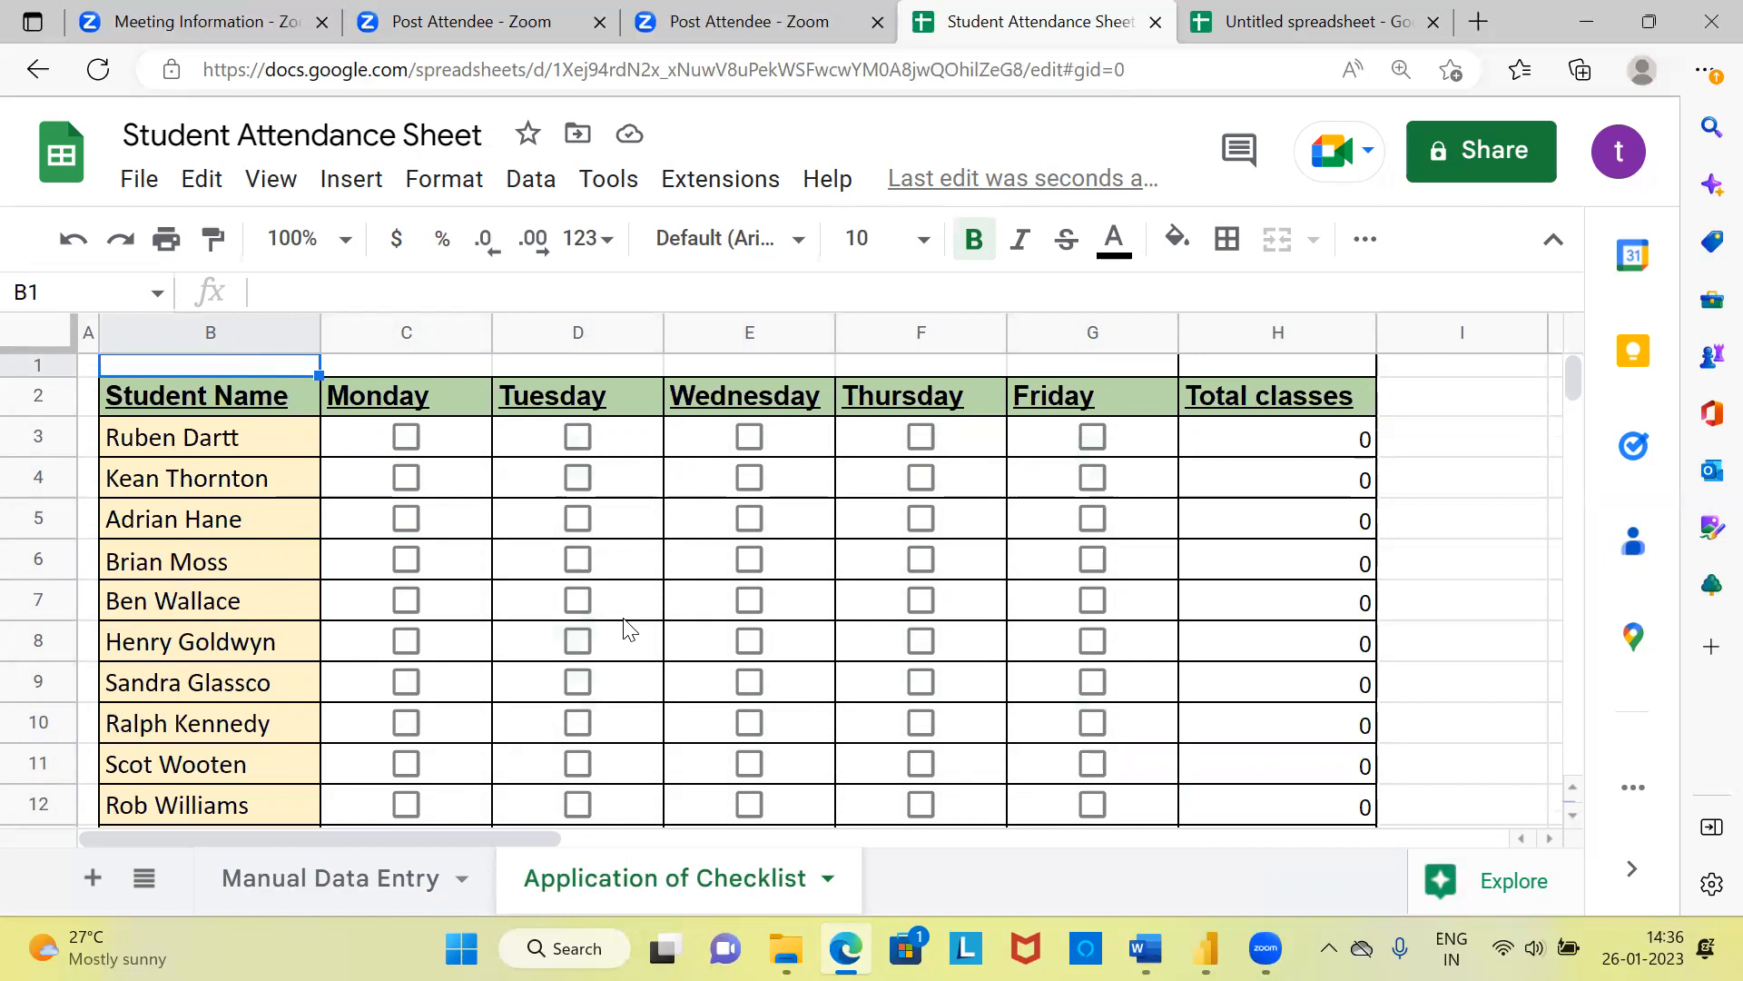
pyautogui.moveTo(739, 668)
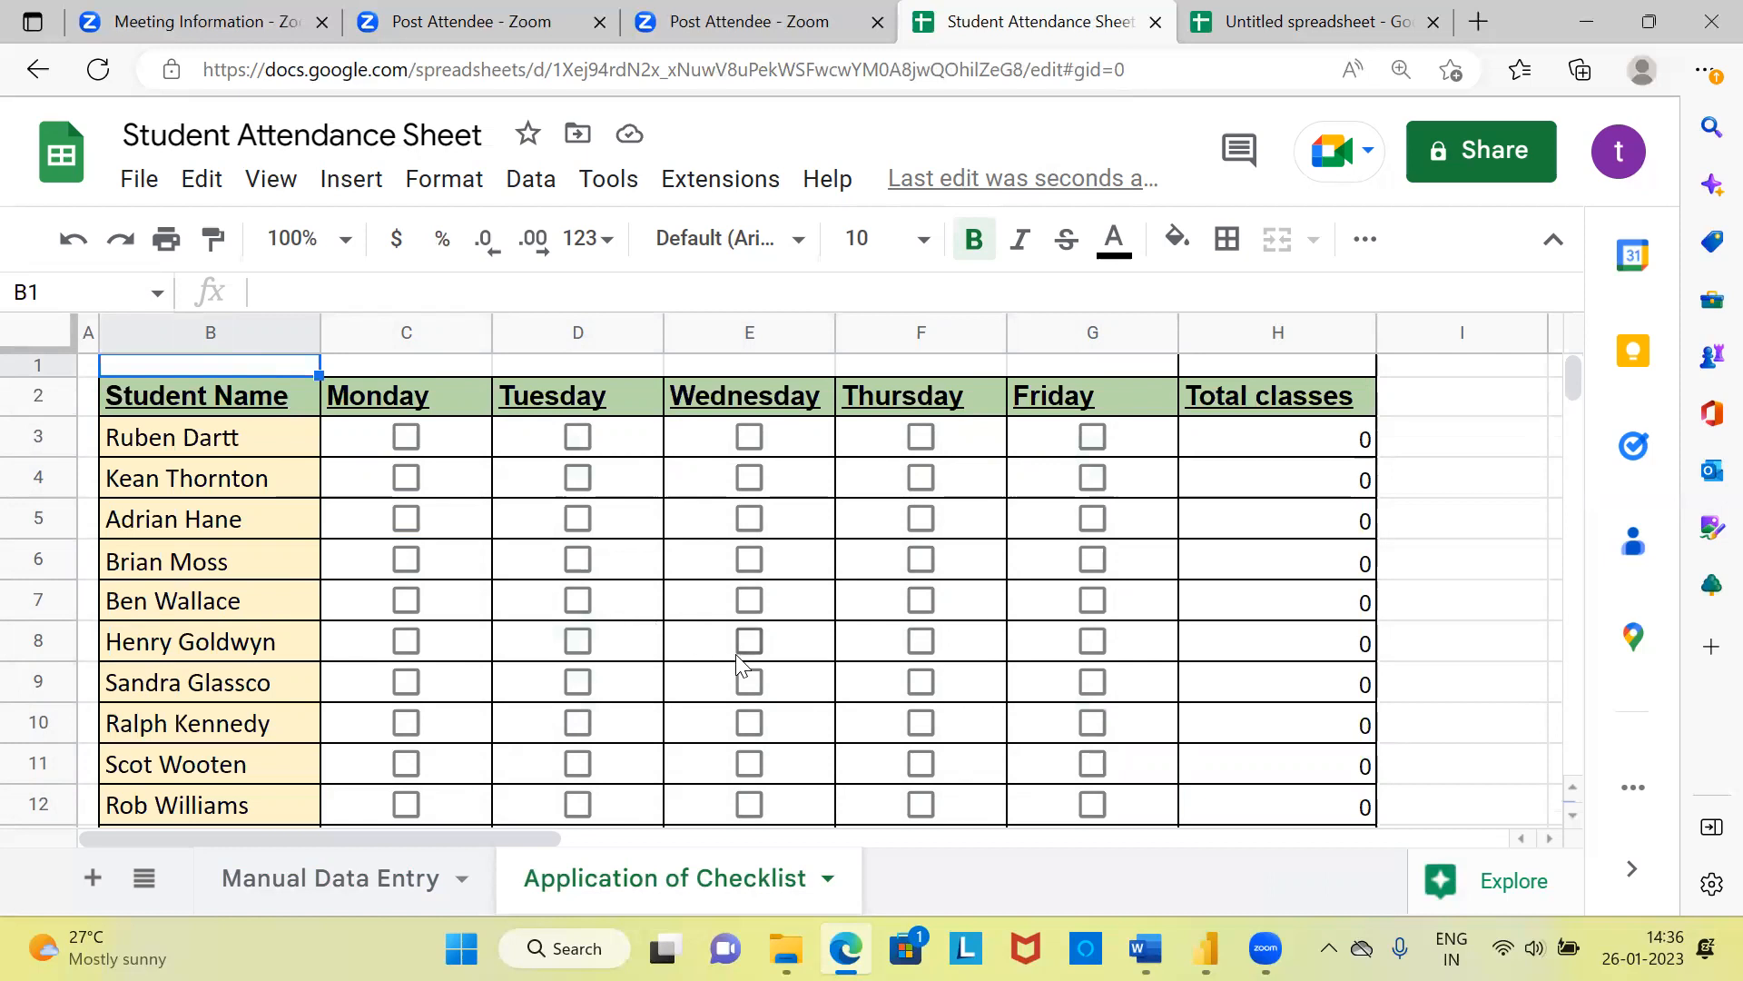
pyautogui.moveTo(251, 461)
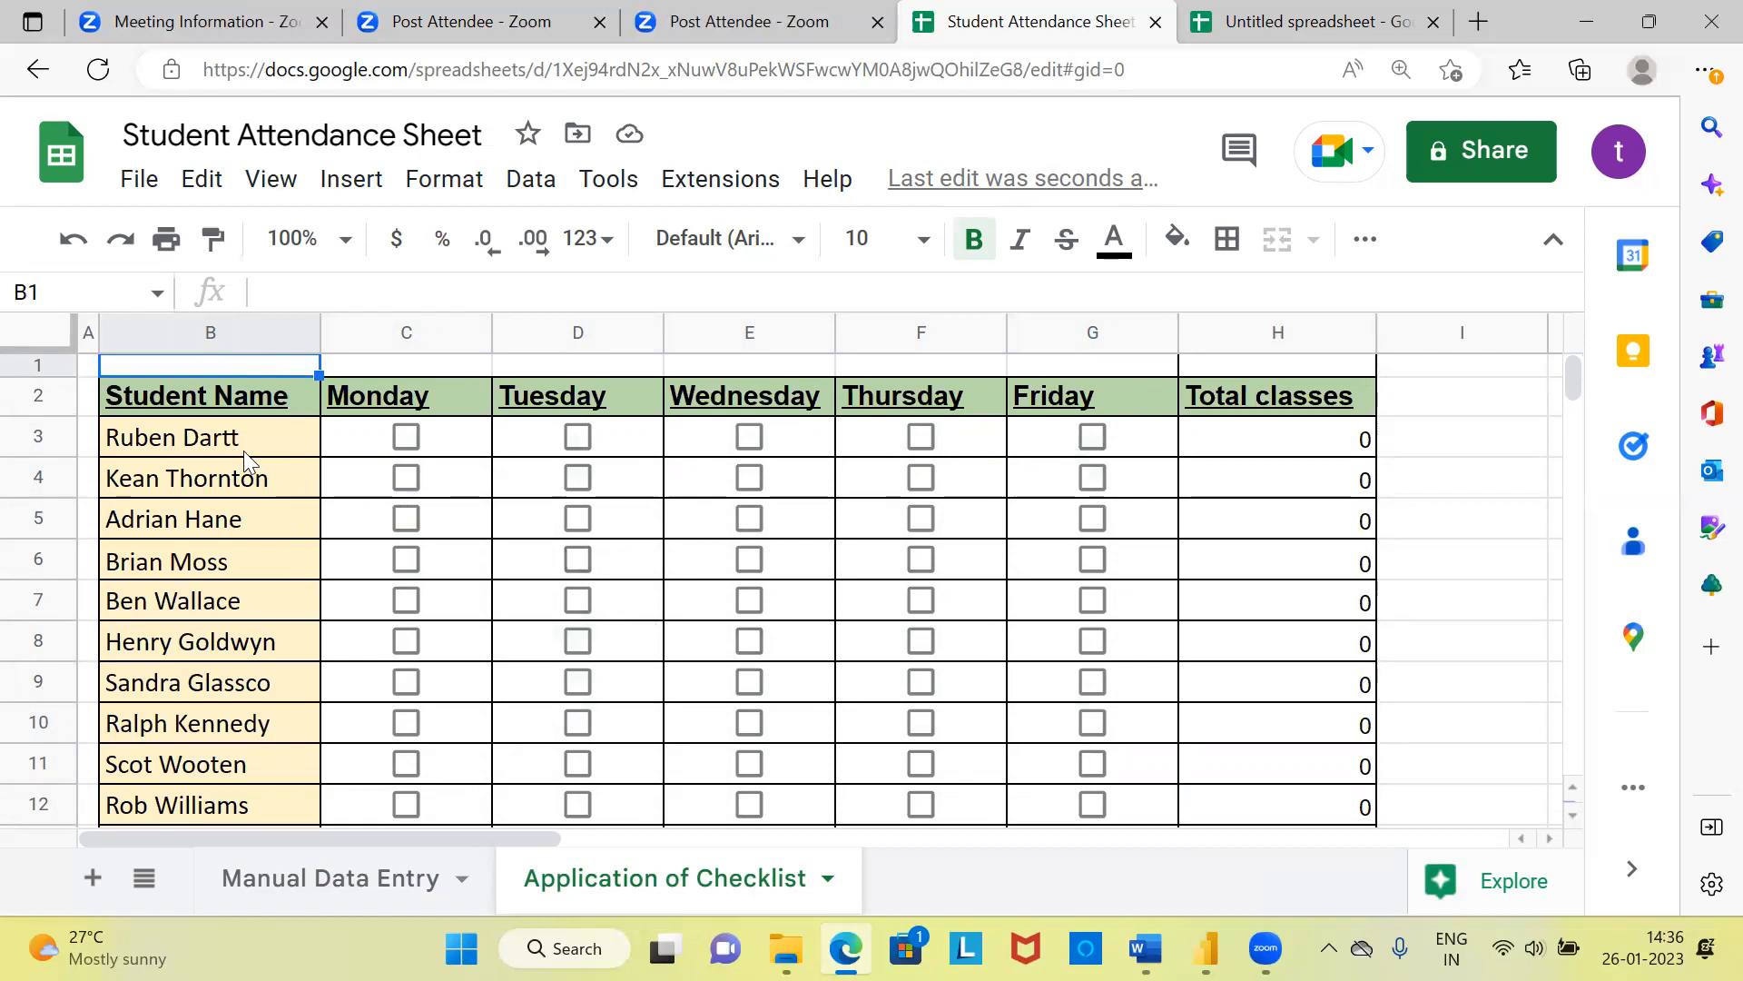
pyautogui.click(577, 436)
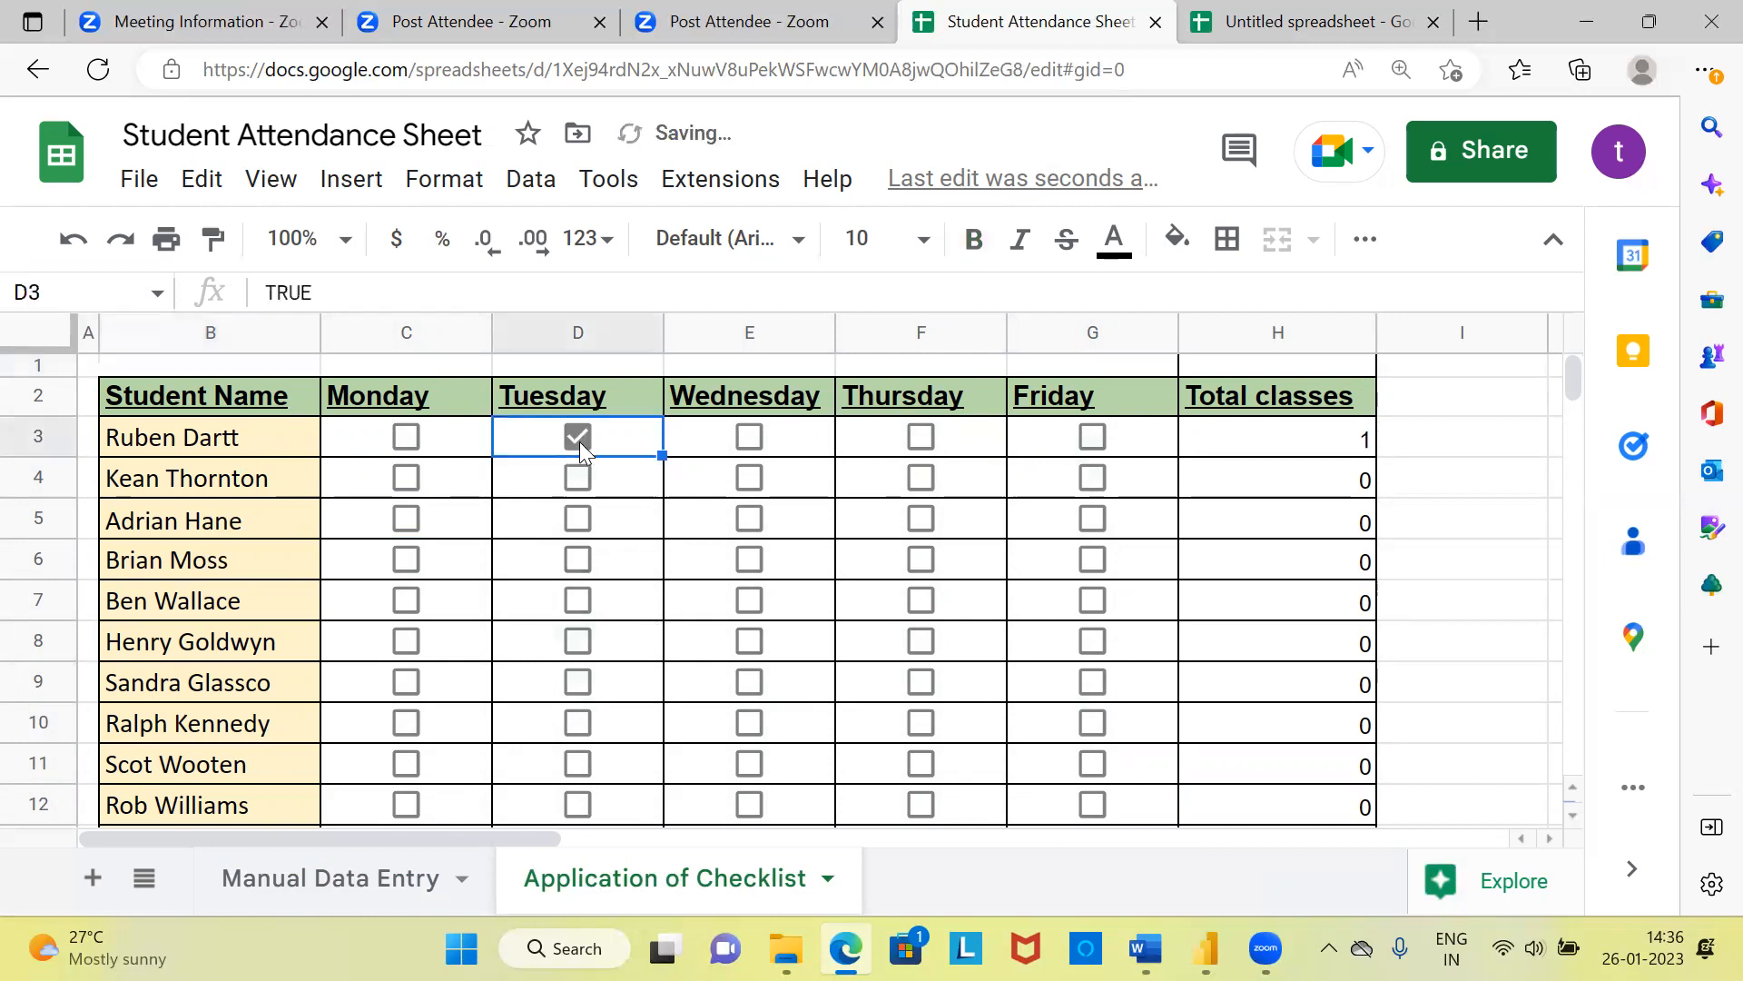
pyautogui.click(748, 435)
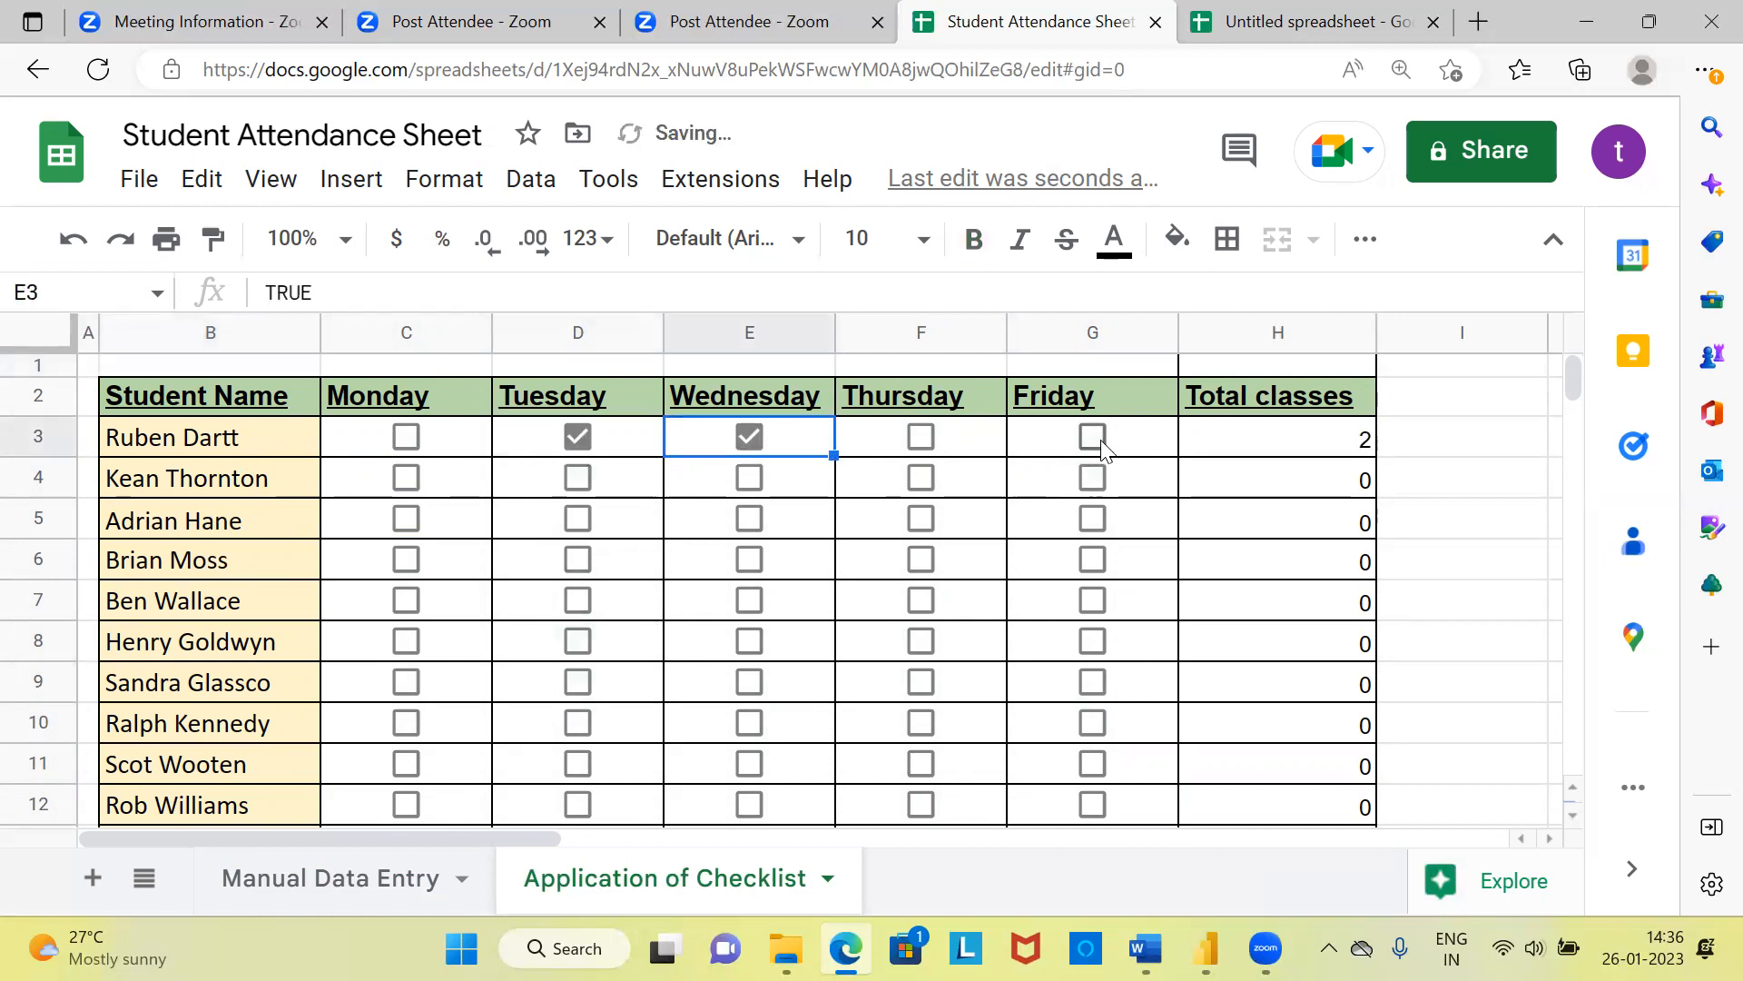
pyautogui.click(1091, 436)
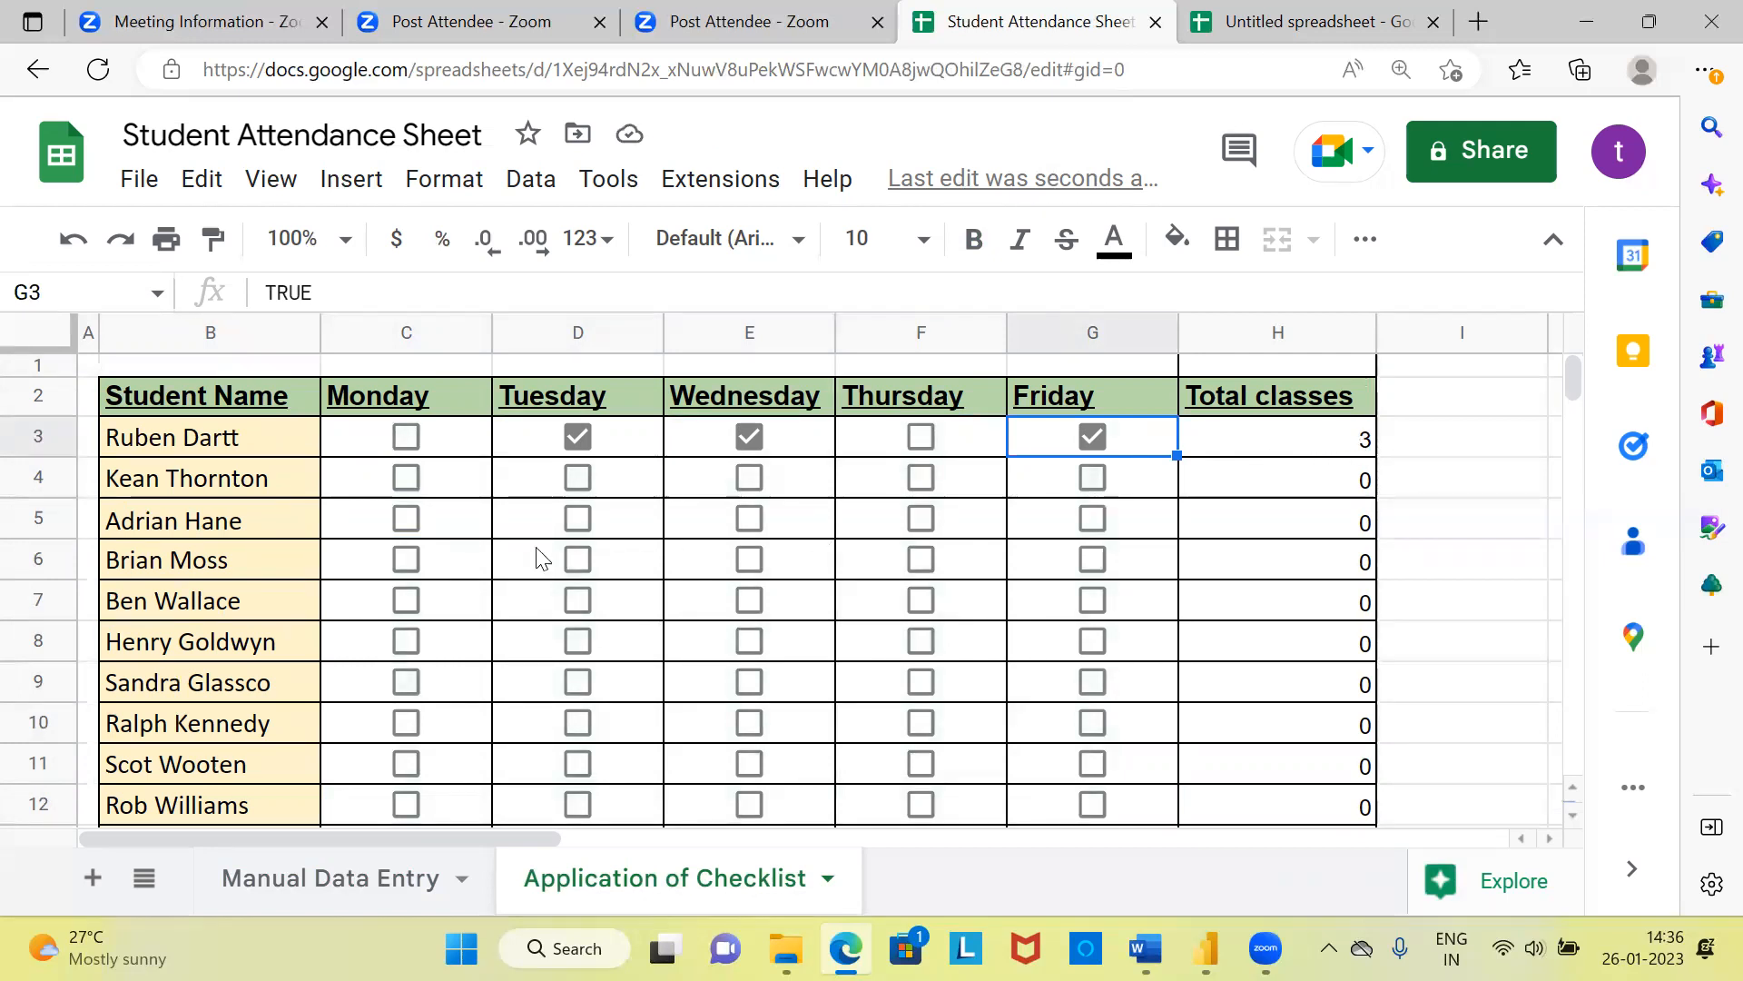
pyautogui.moveTo(406, 490)
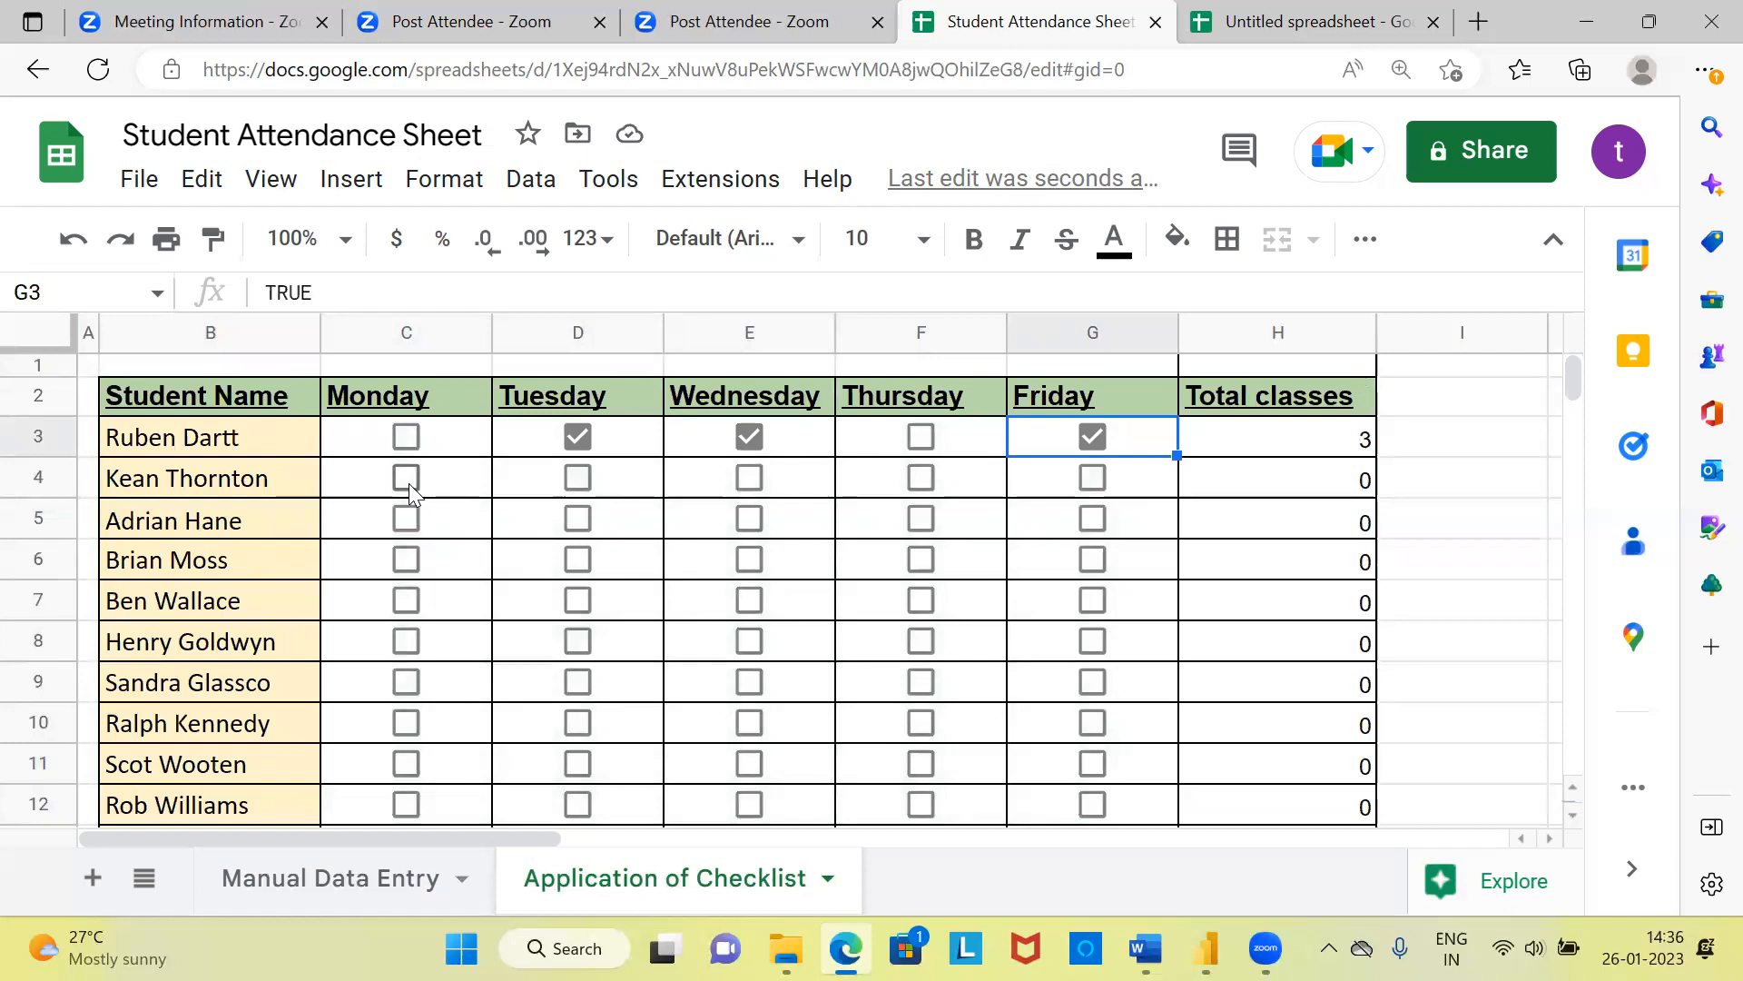
pyautogui.click(406, 477)
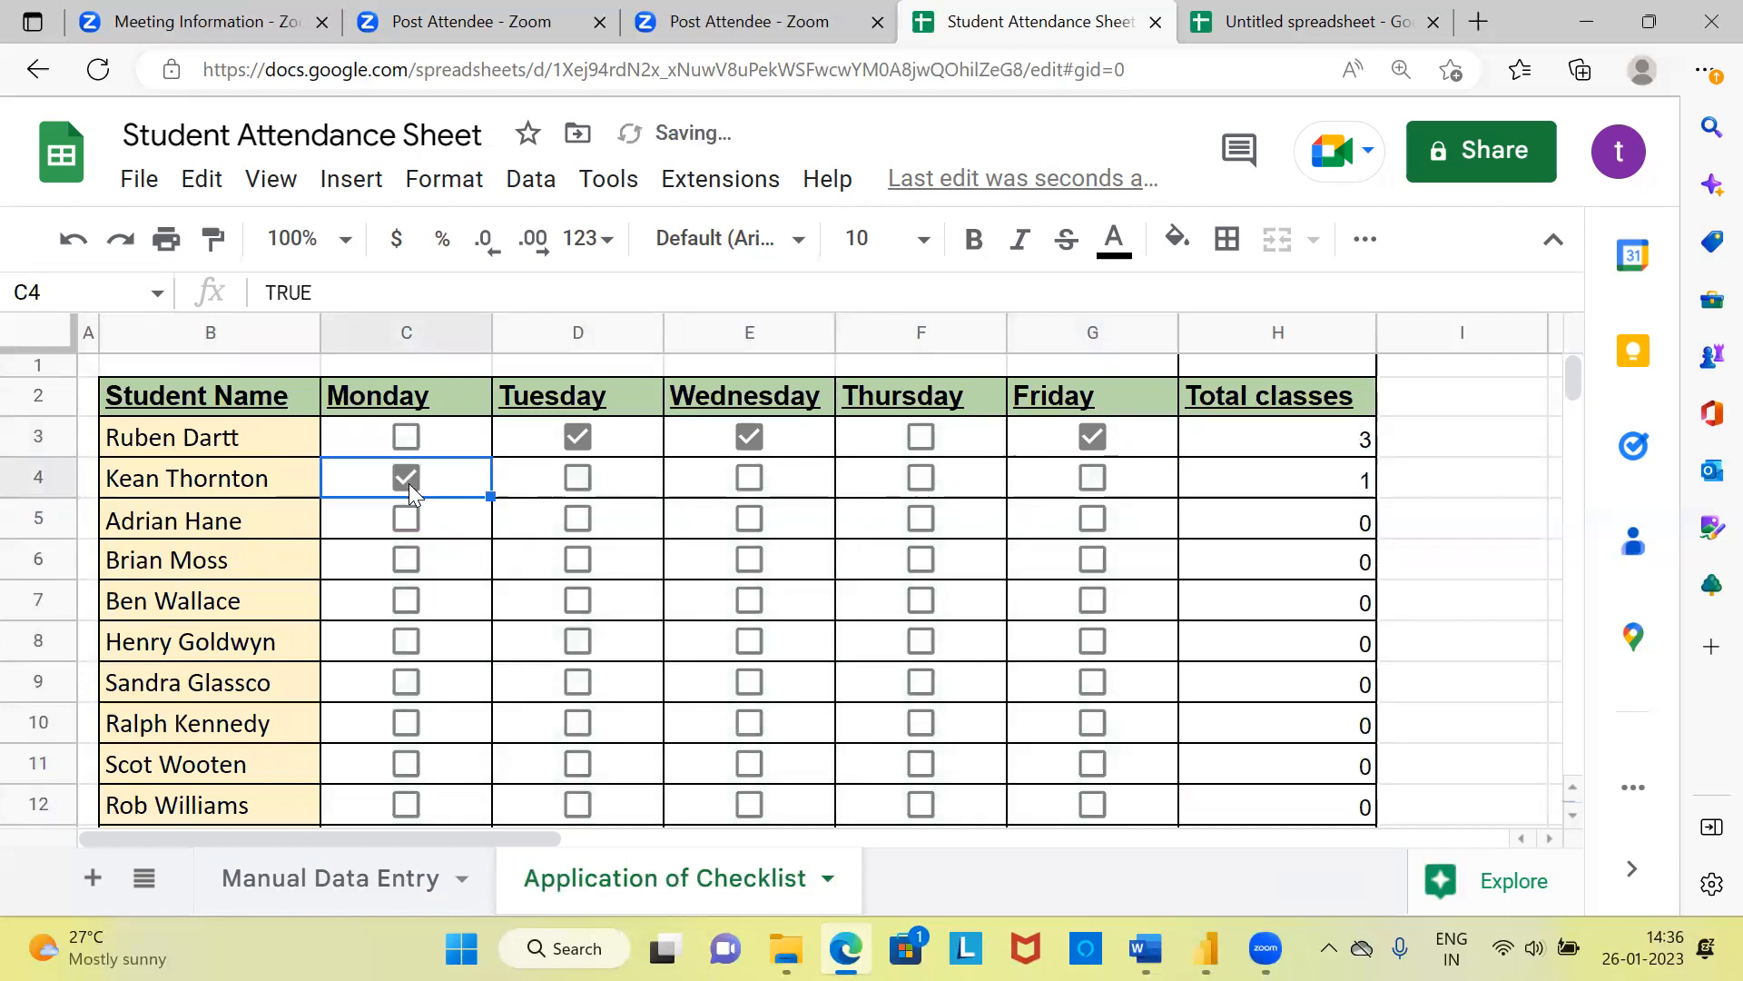
pyautogui.click(577, 477)
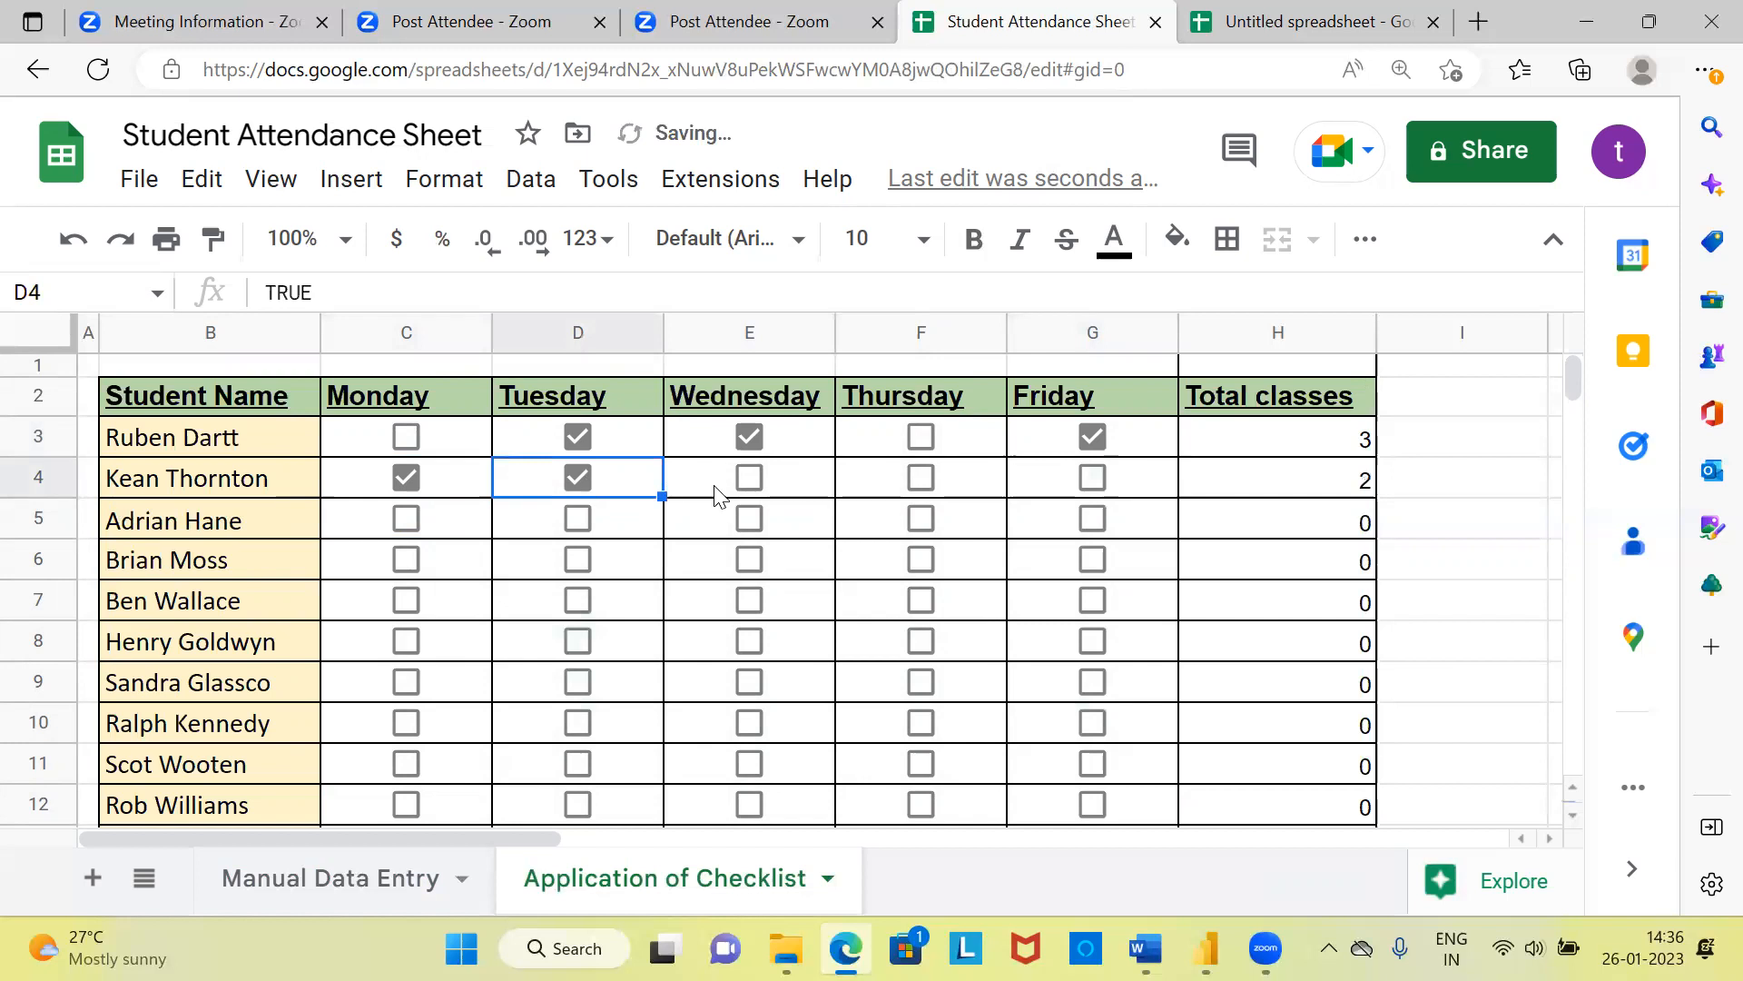
pyautogui.click(920, 478)
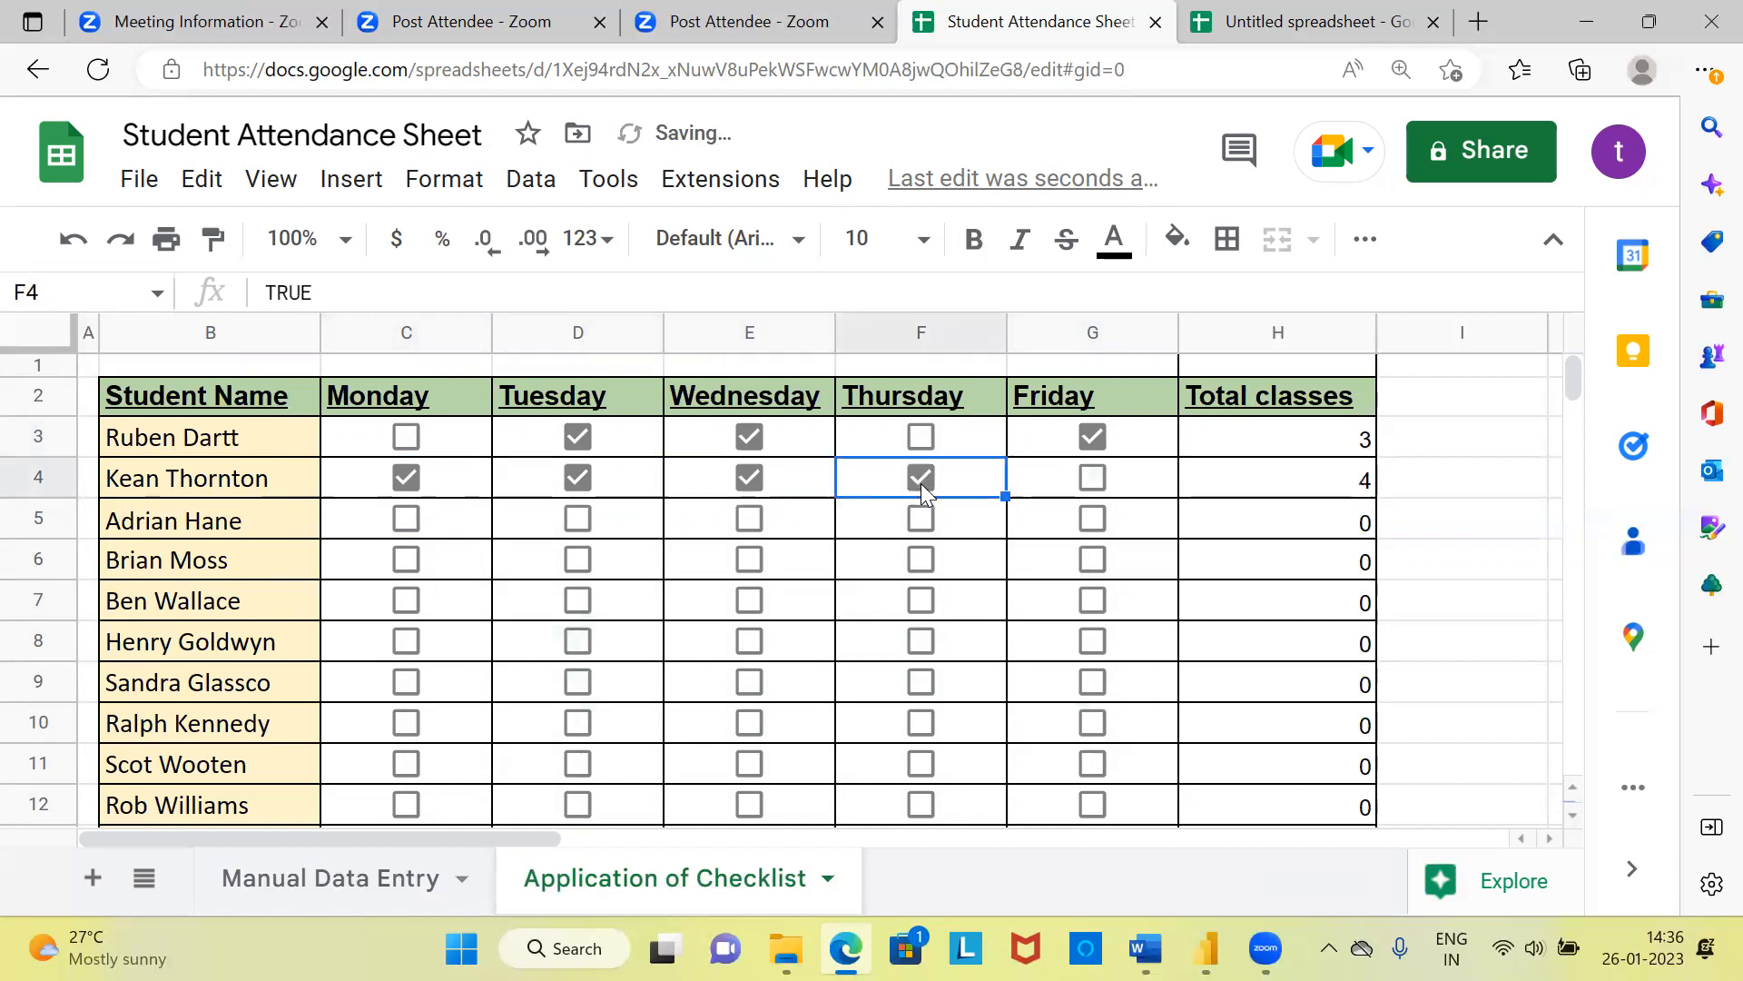
pyautogui.click(1092, 477)
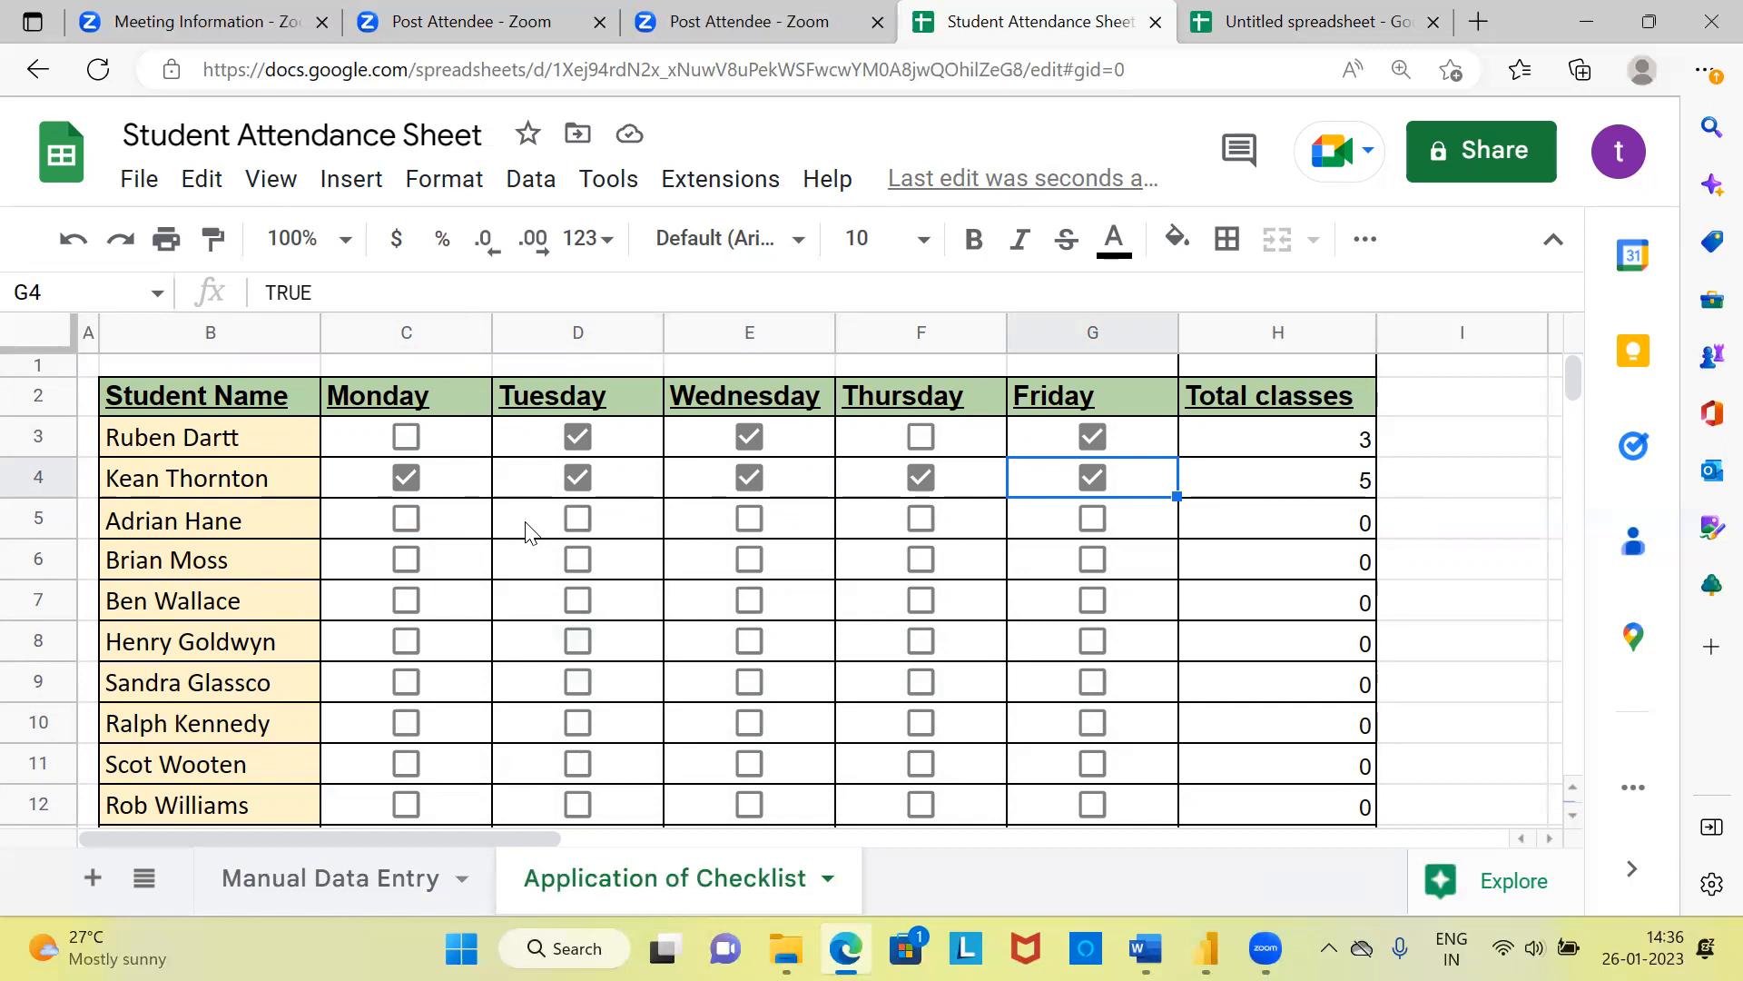
pyautogui.click(578, 519)
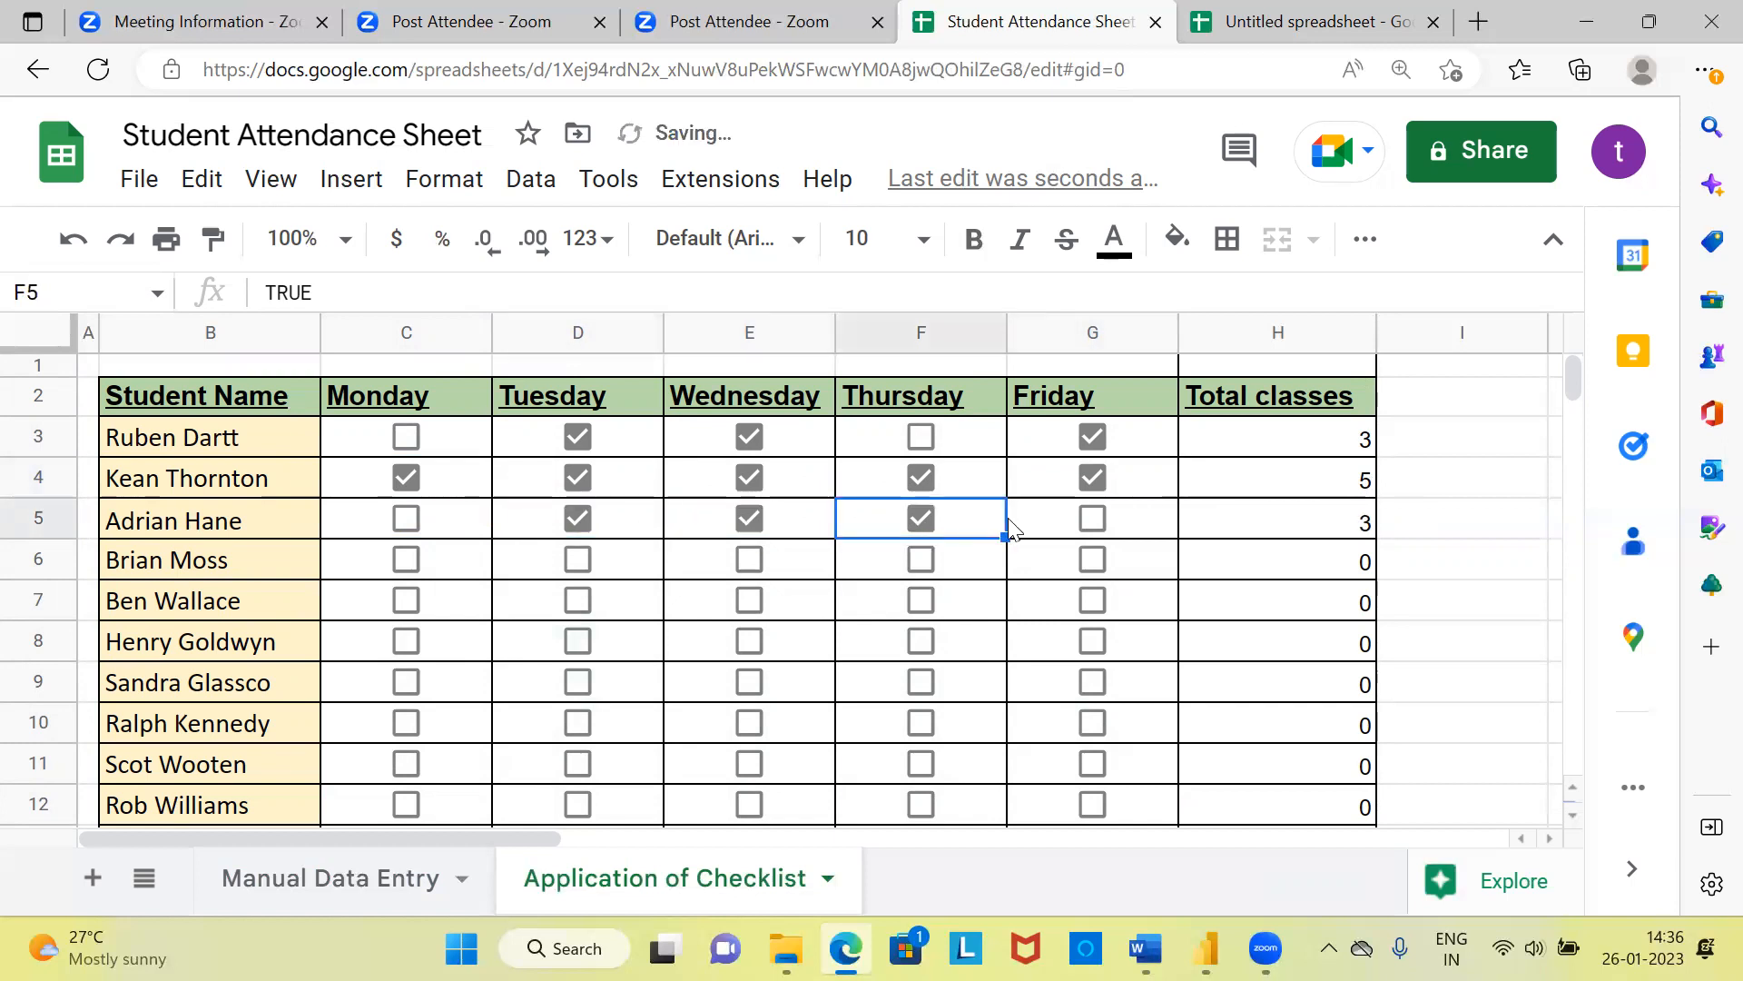
pyautogui.click(1089, 519)
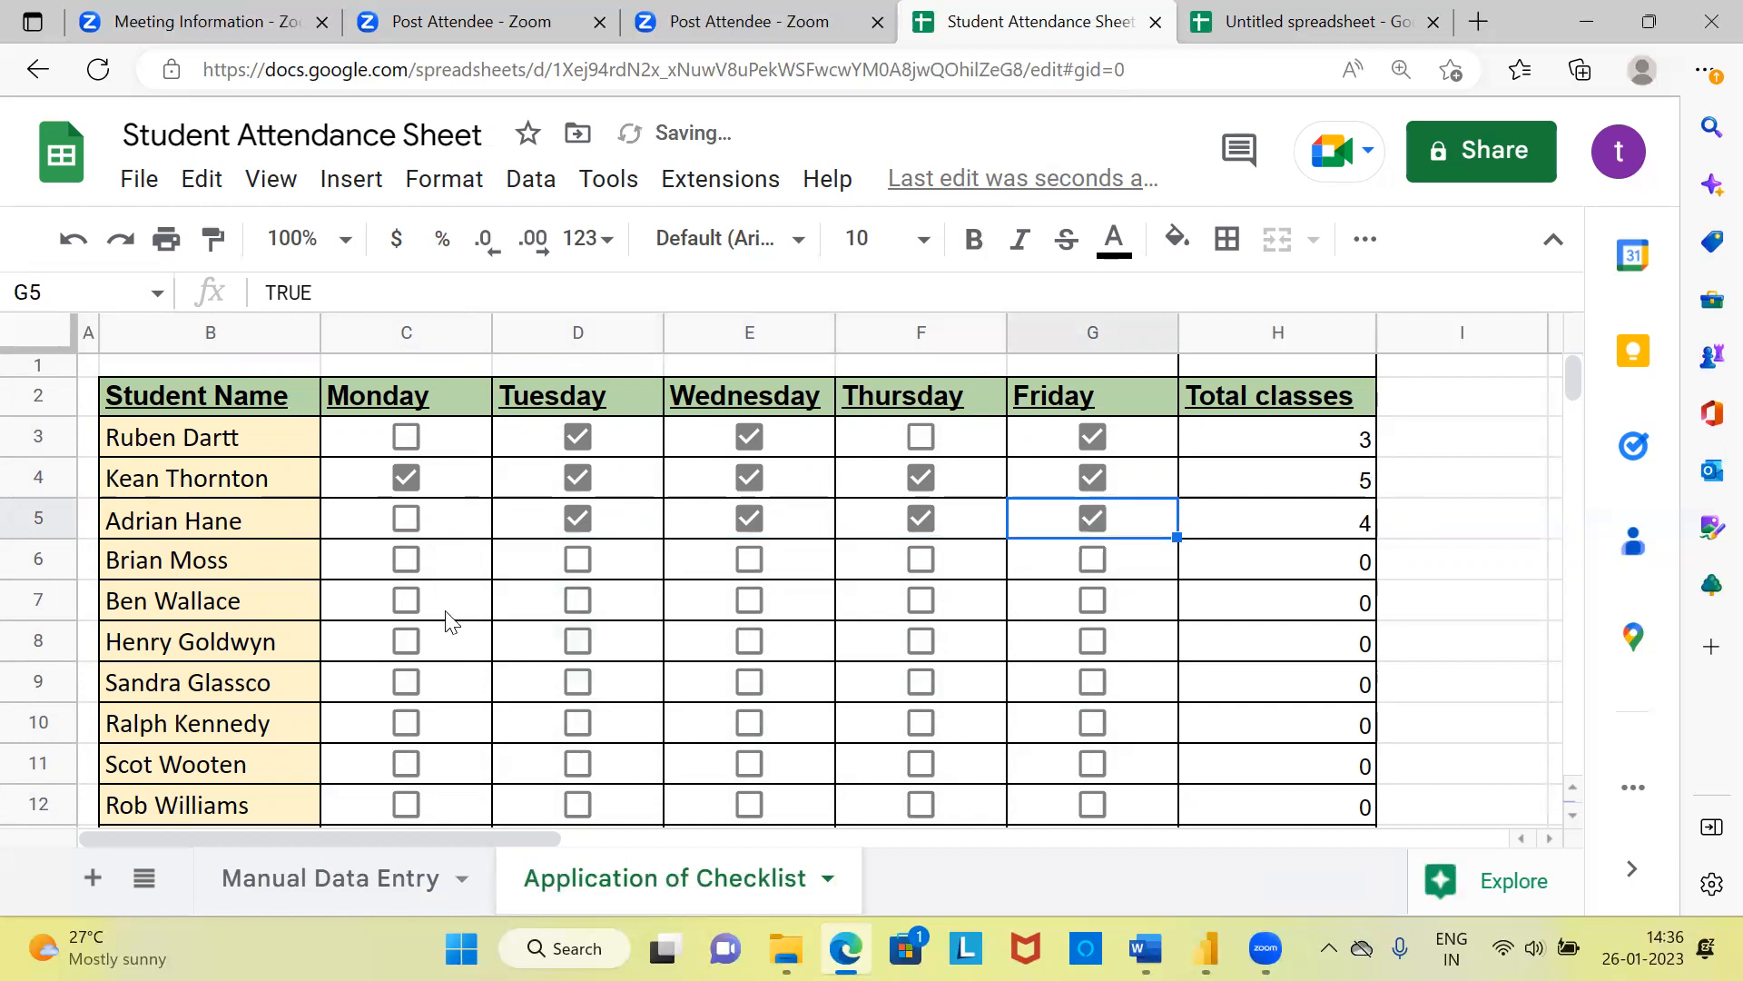
pyautogui.click(577, 599)
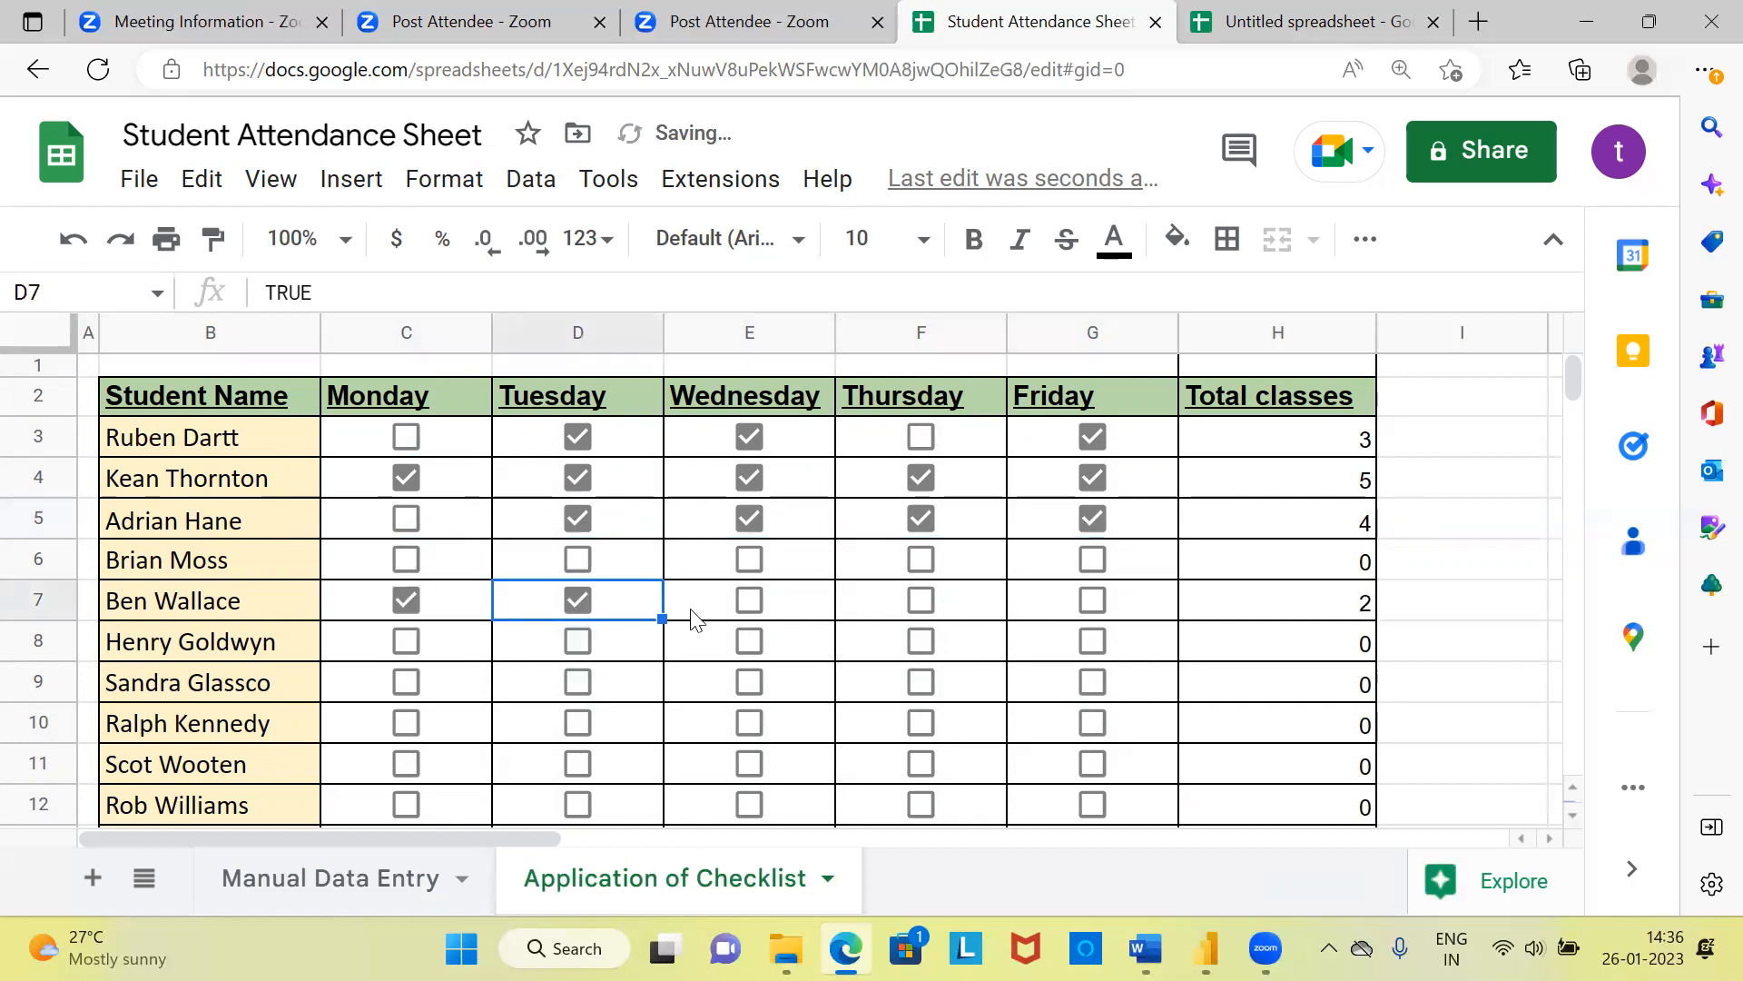
pyautogui.click(919, 599)
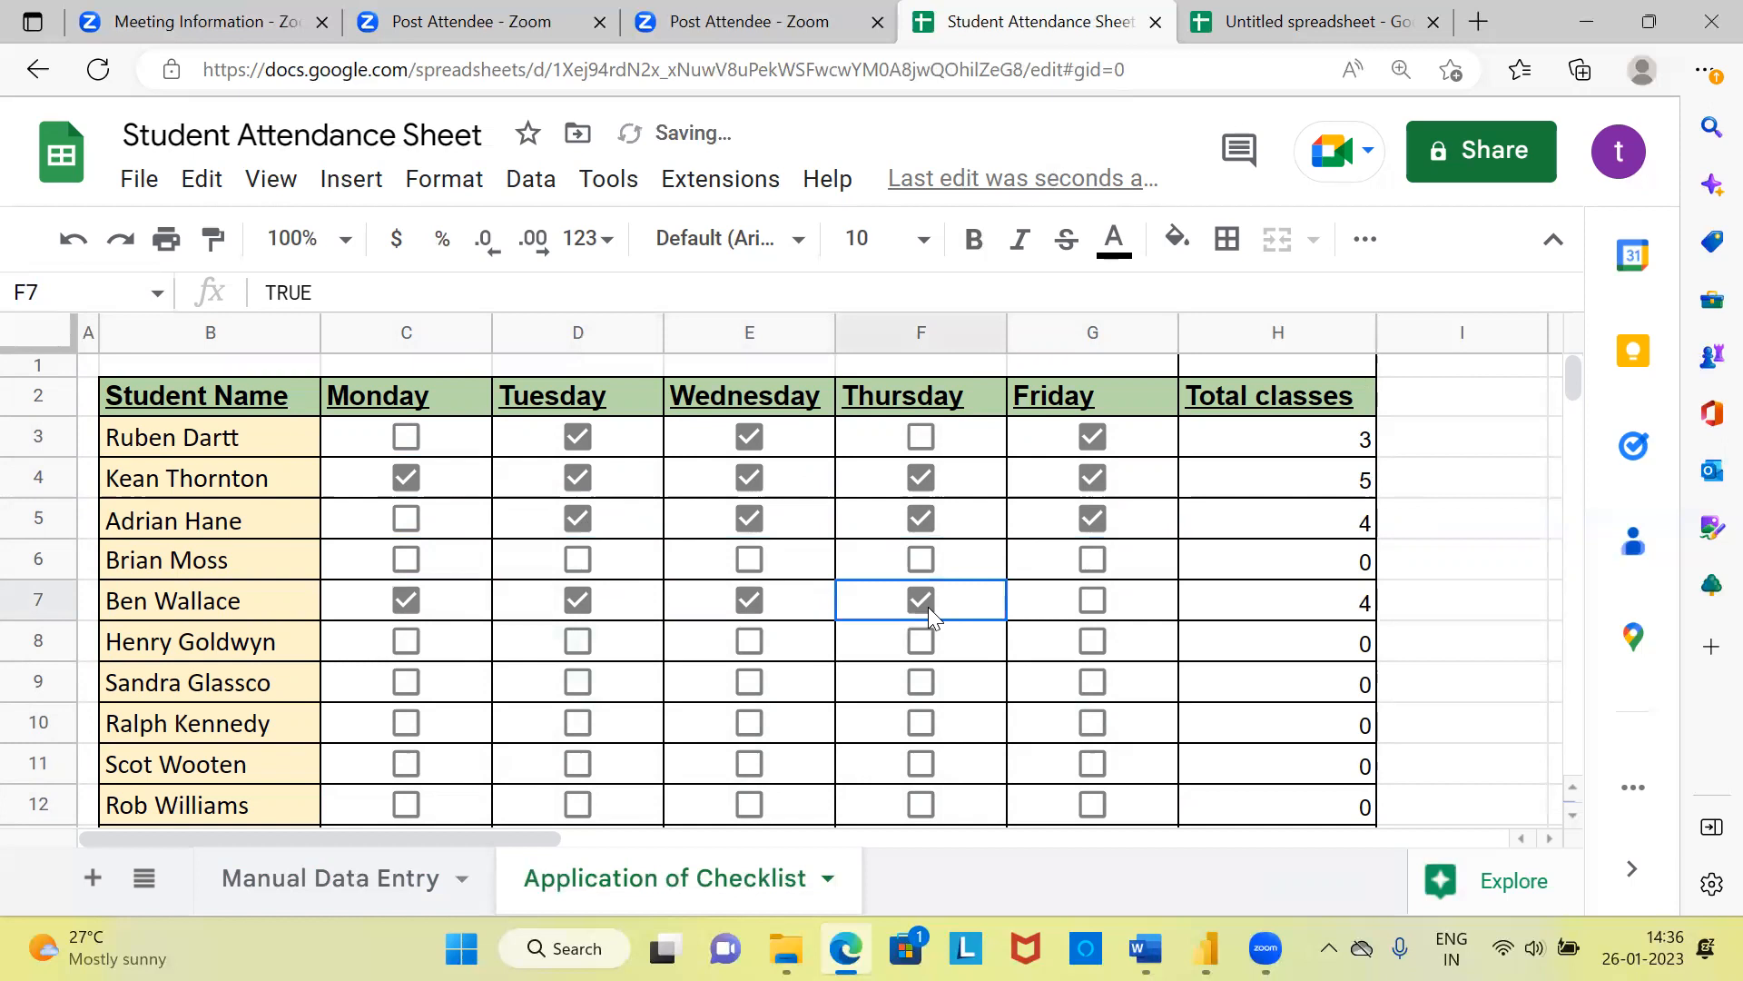
pyautogui.click(1092, 599)
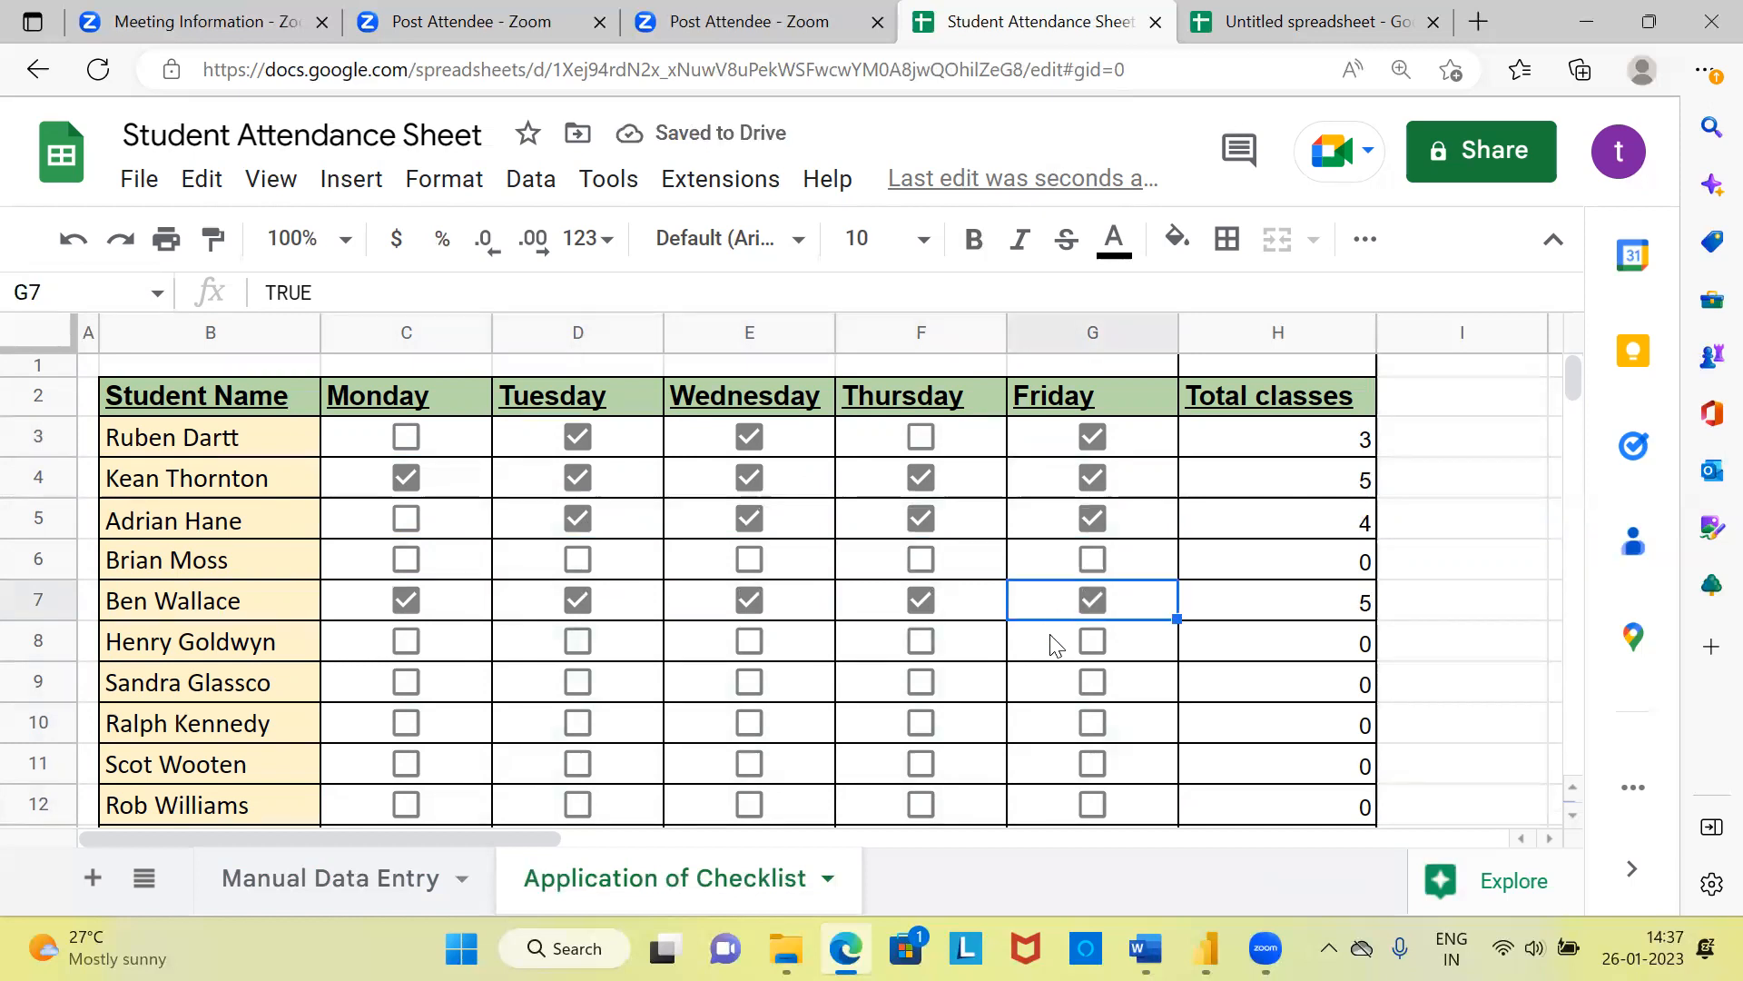
pyautogui.click(920, 641)
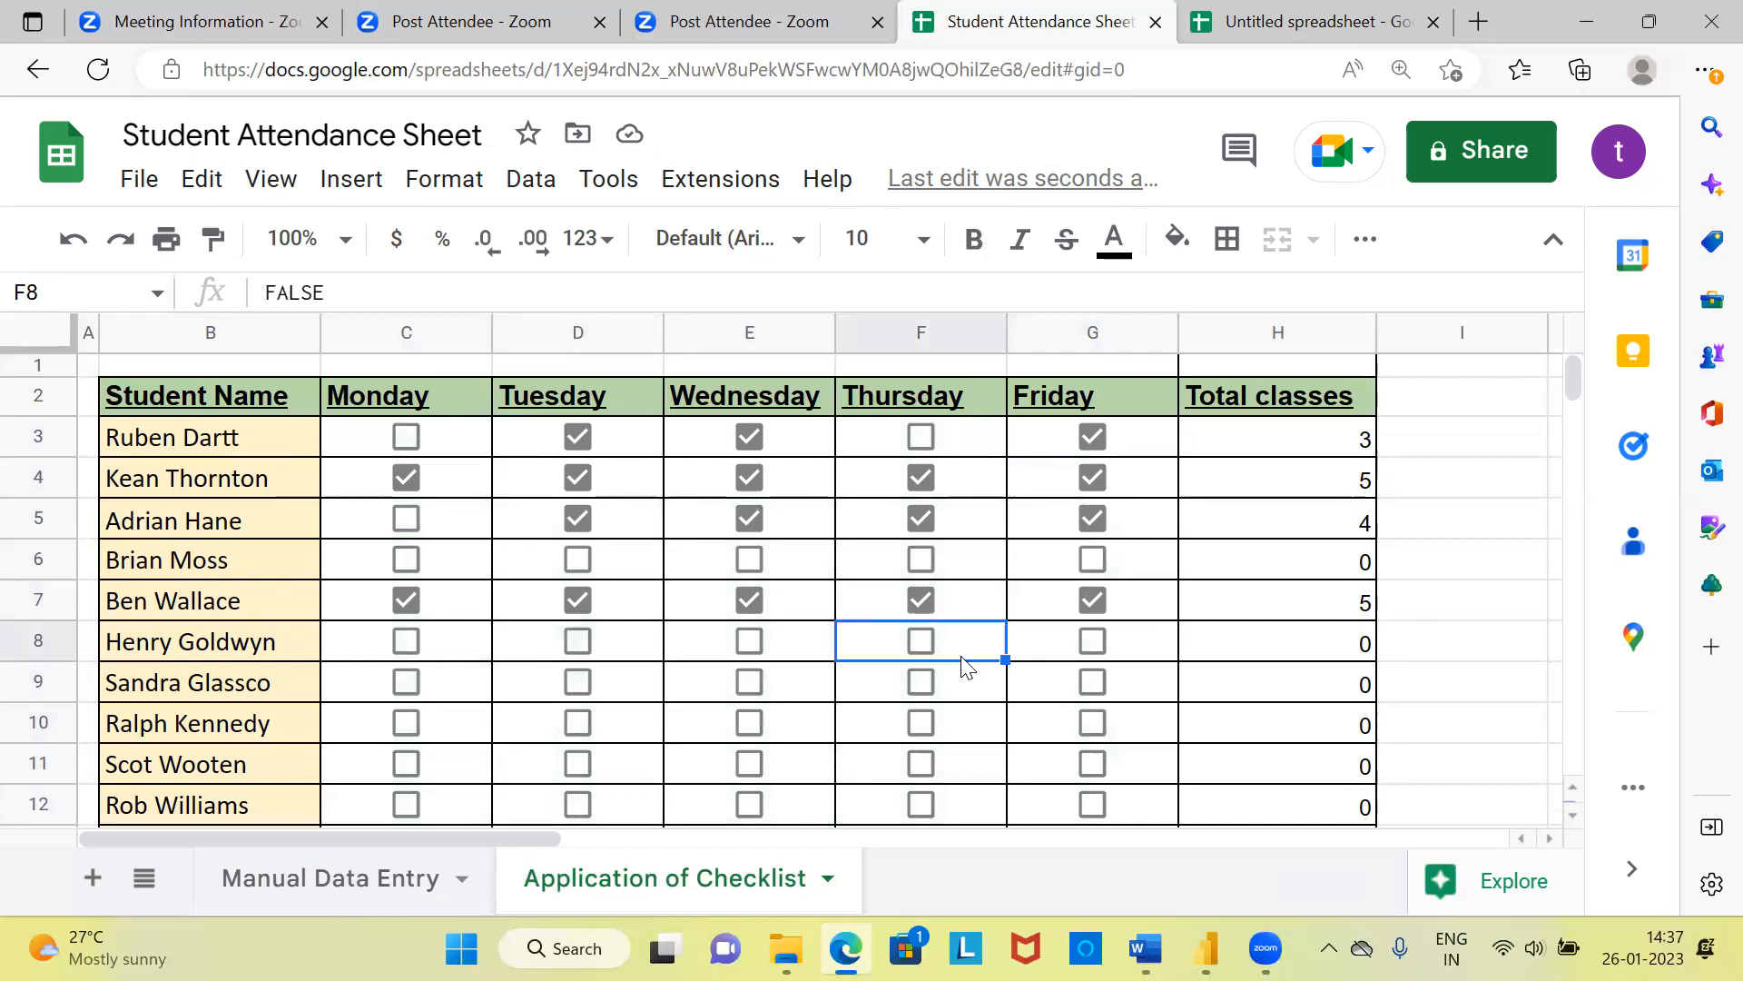
pyautogui.moveTo(806, 614)
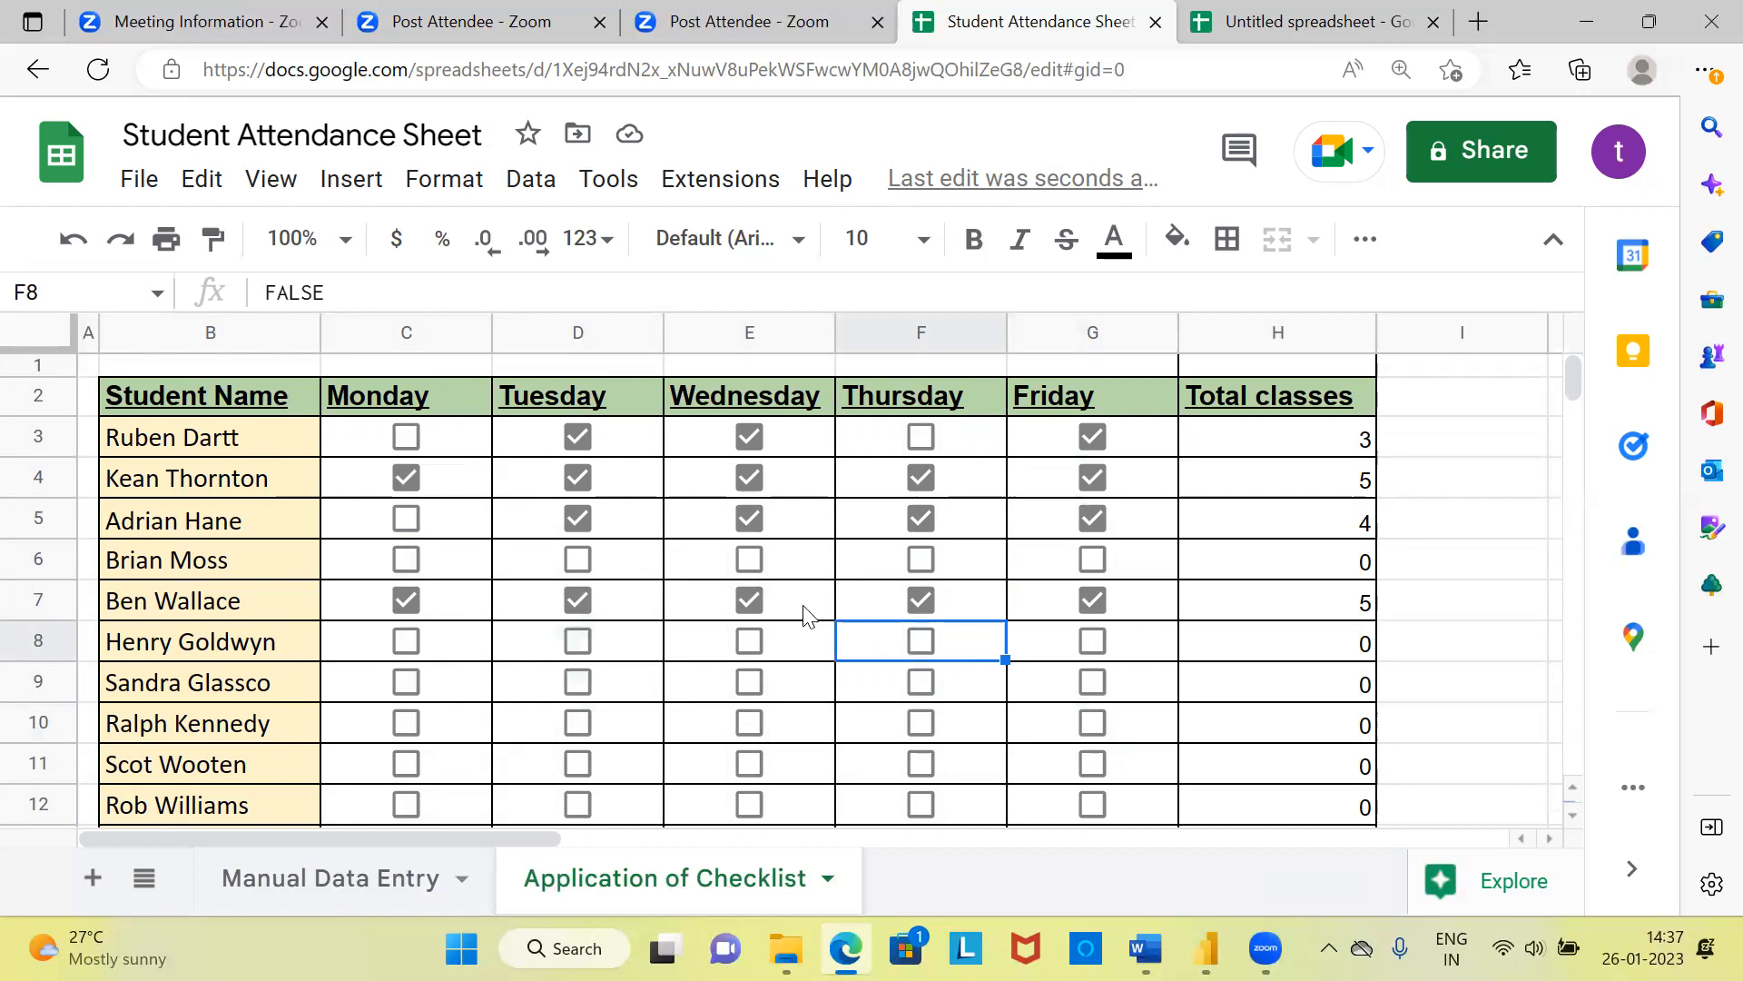
pyautogui.click(748, 600)
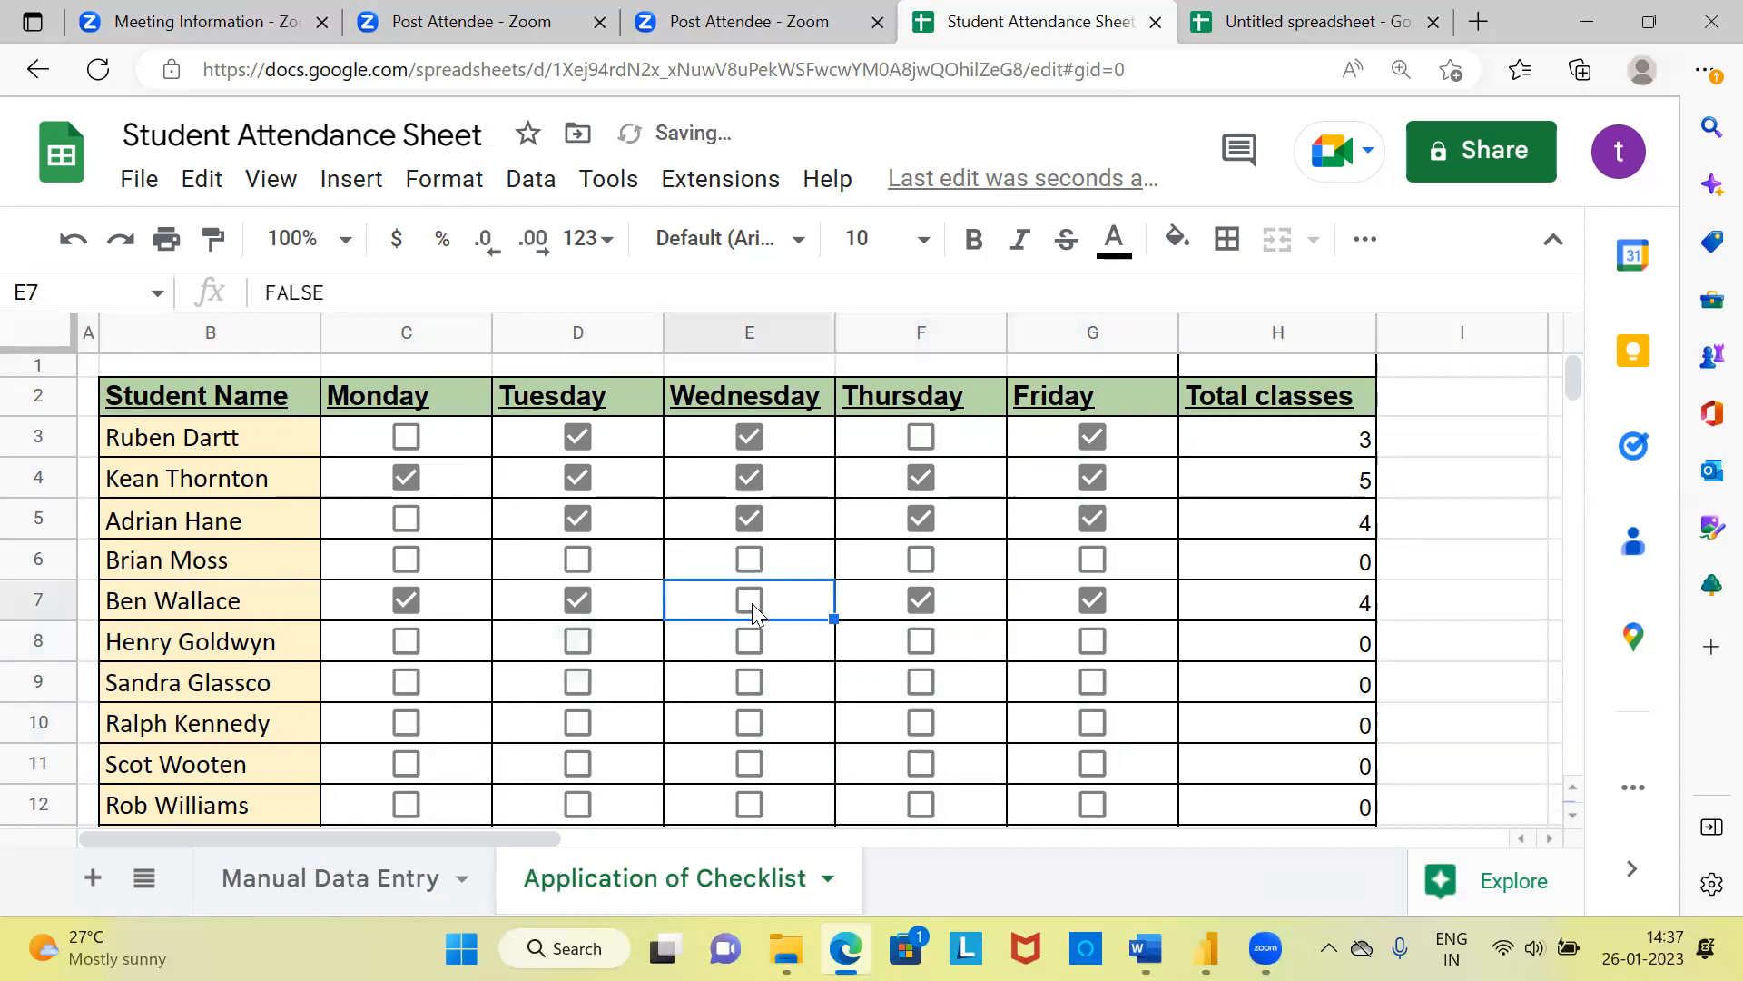
pyautogui.click(748, 599)
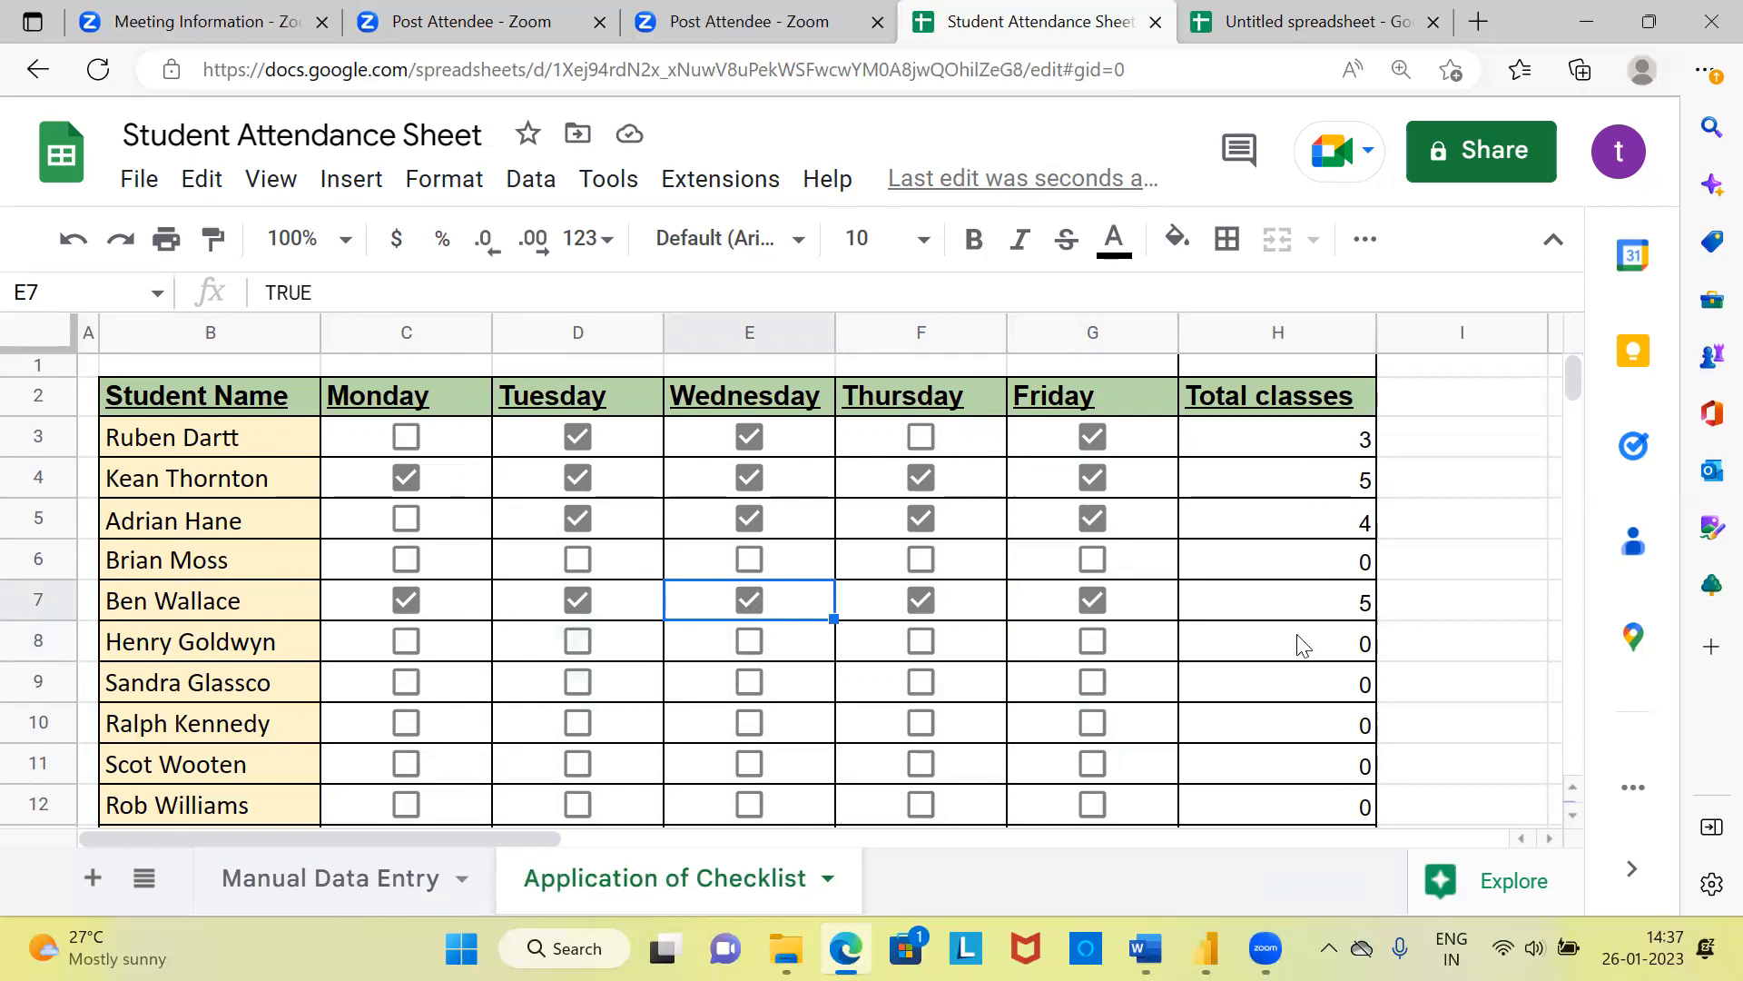
pyautogui.moveTo(1306, 688)
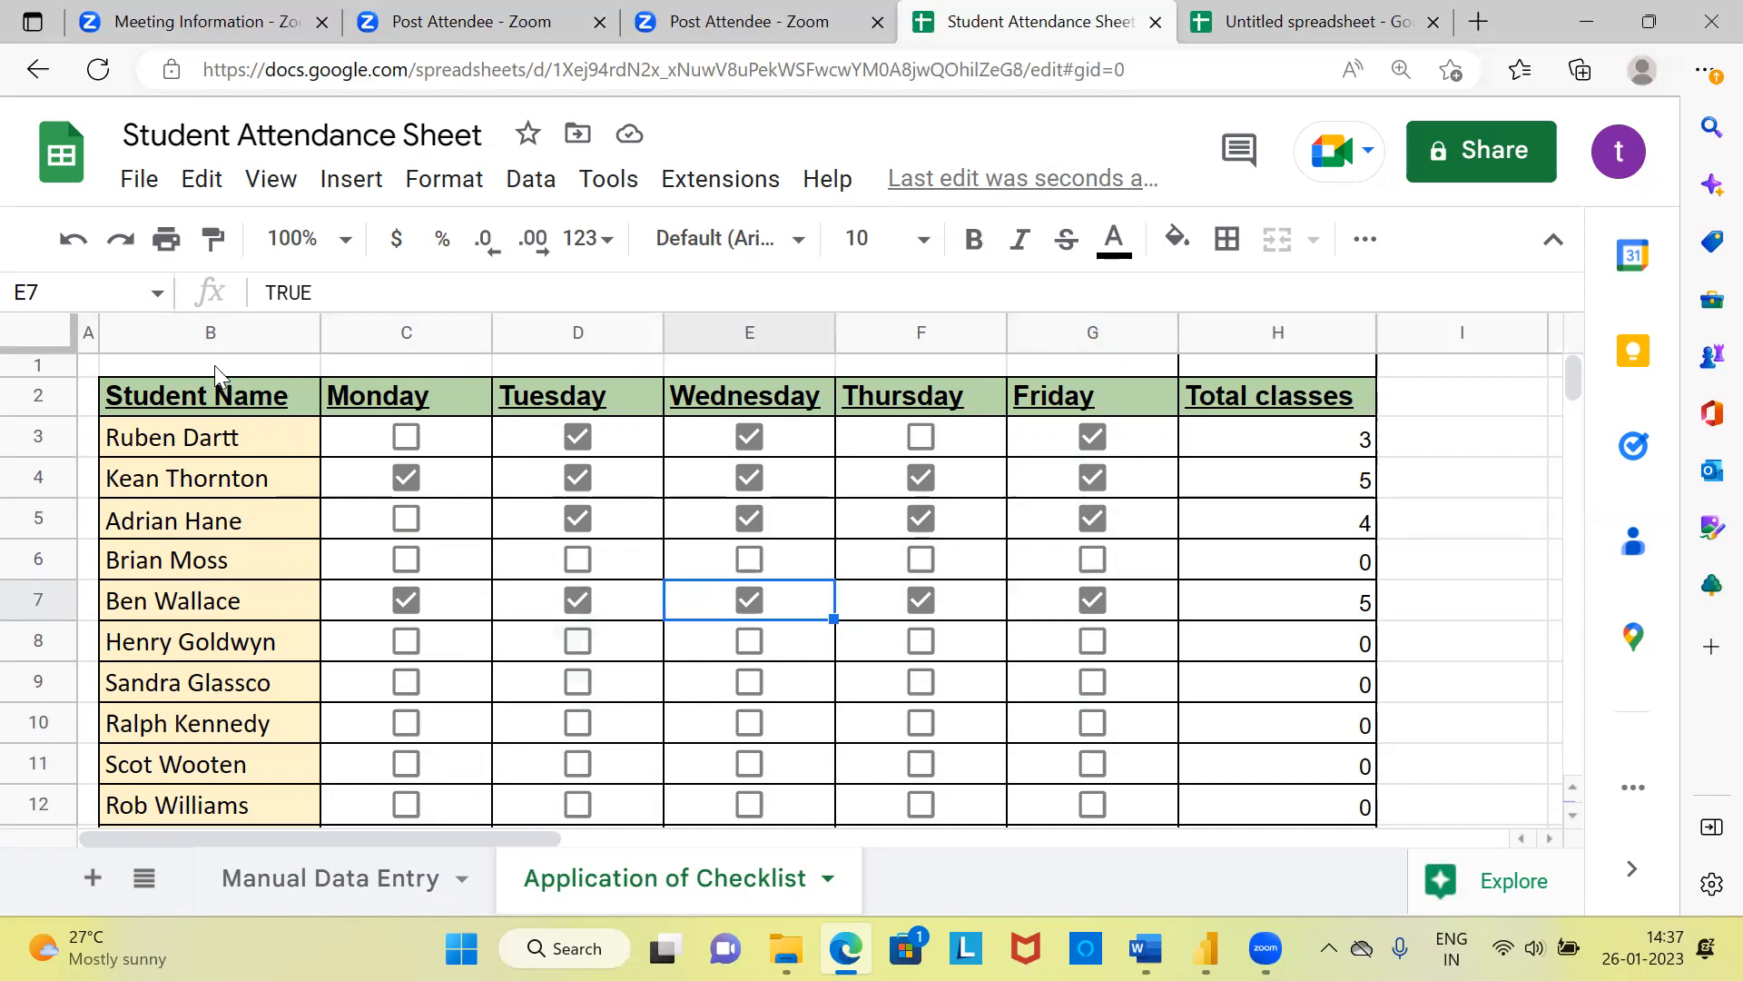
pyautogui.click(211, 363)
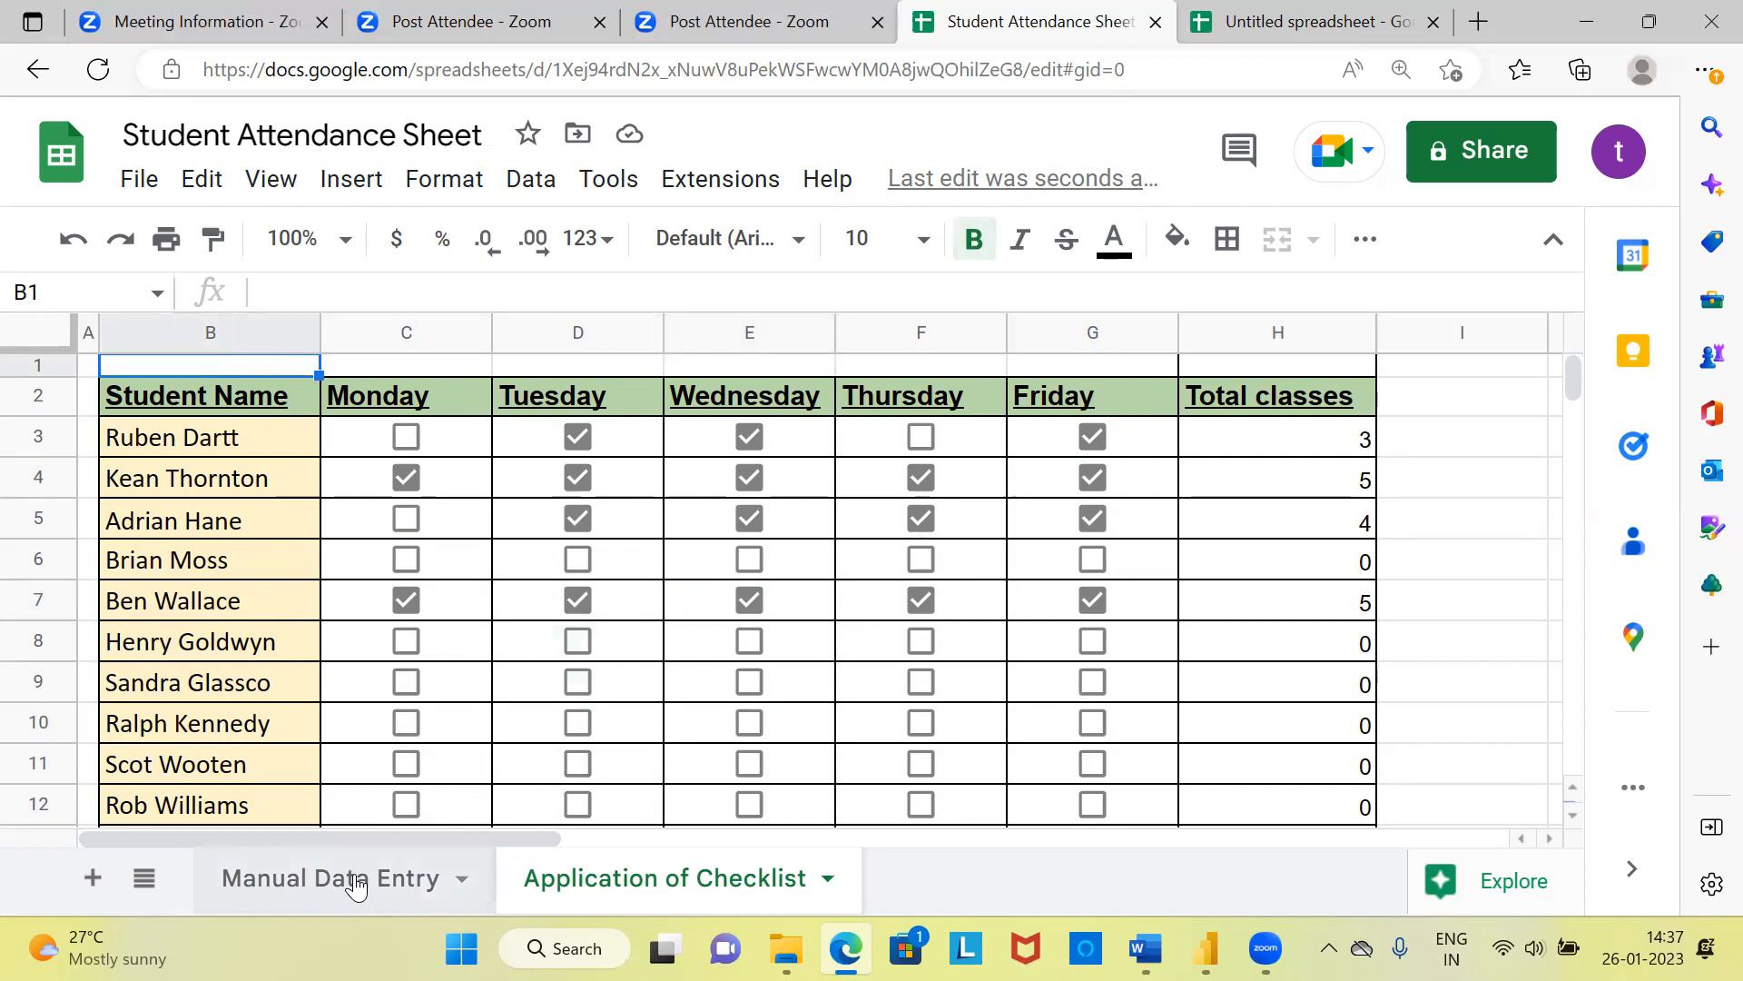
pyautogui.click(328, 879)
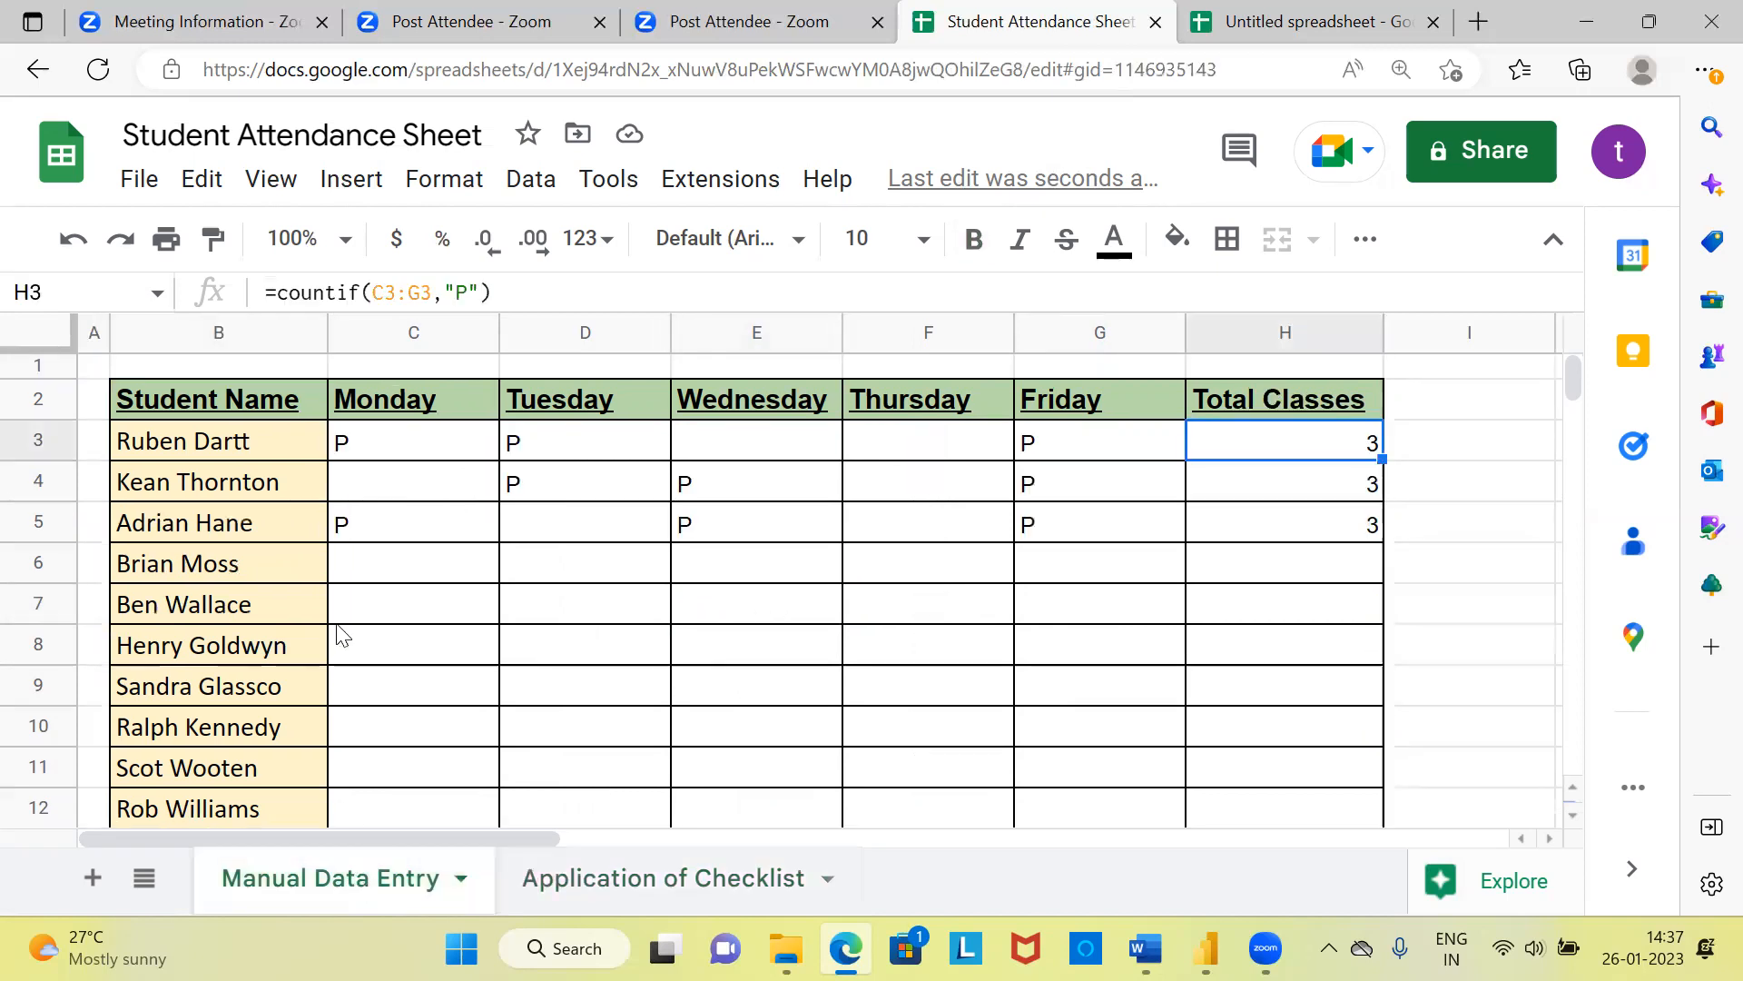
pyautogui.moveTo(704, 682)
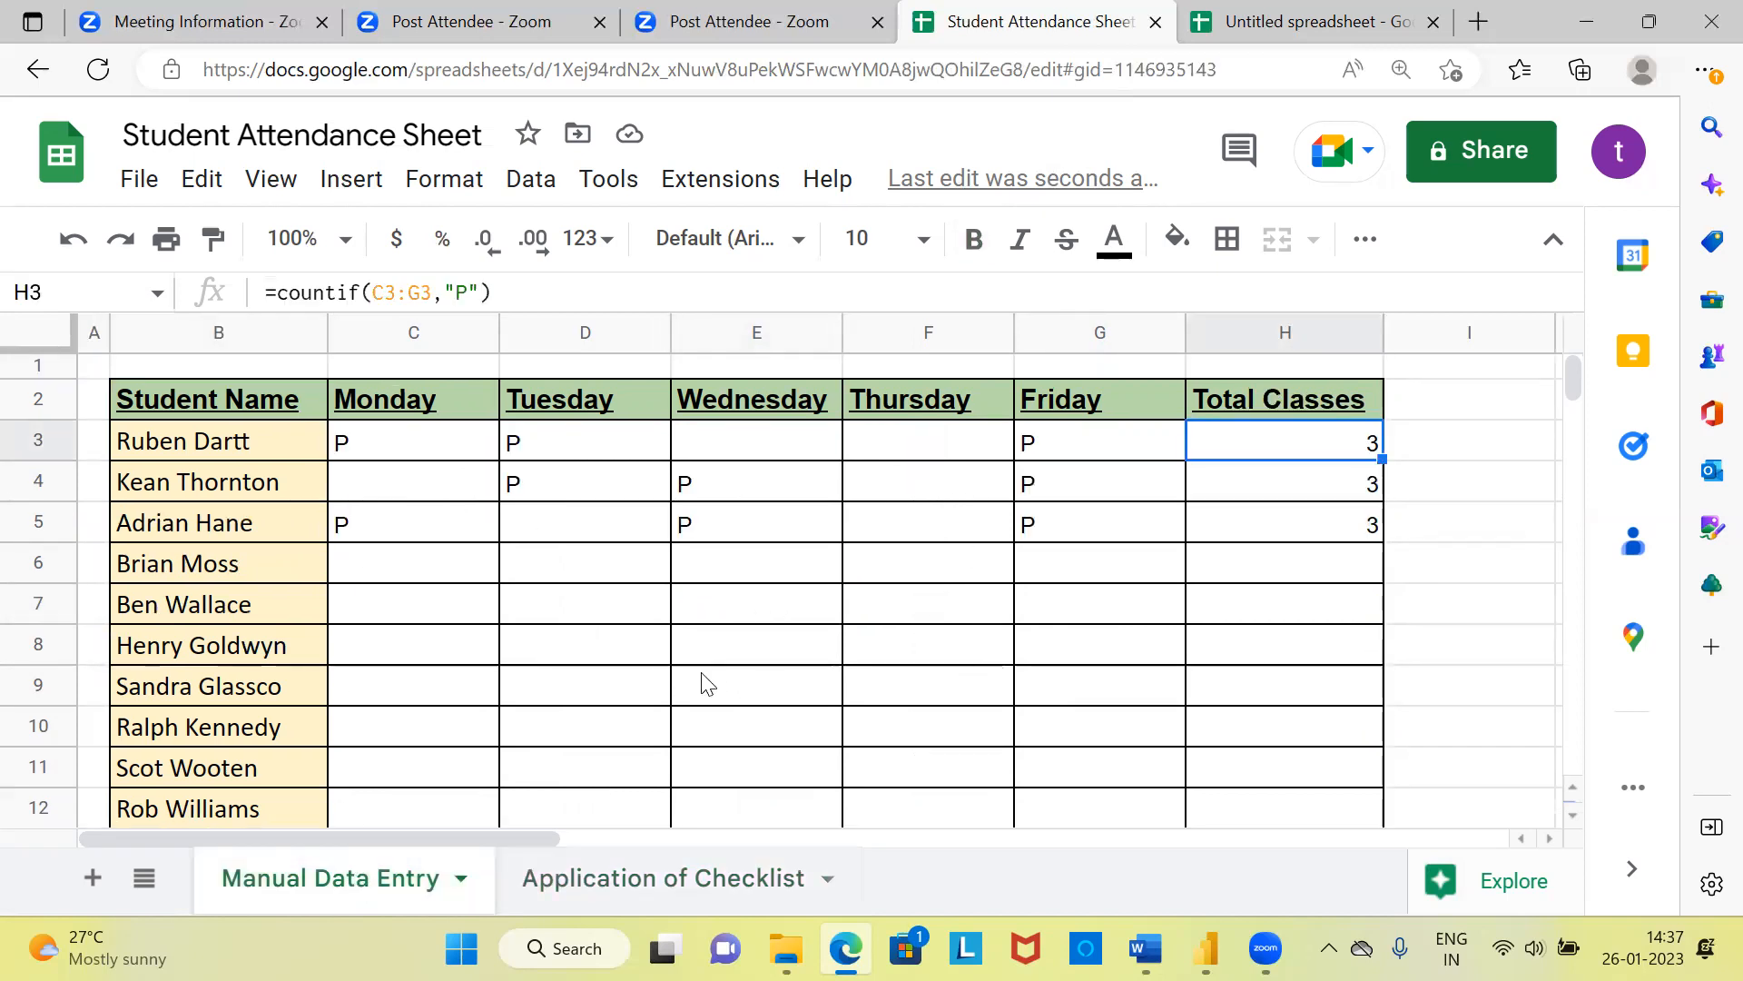
pyautogui.moveTo(692, 685)
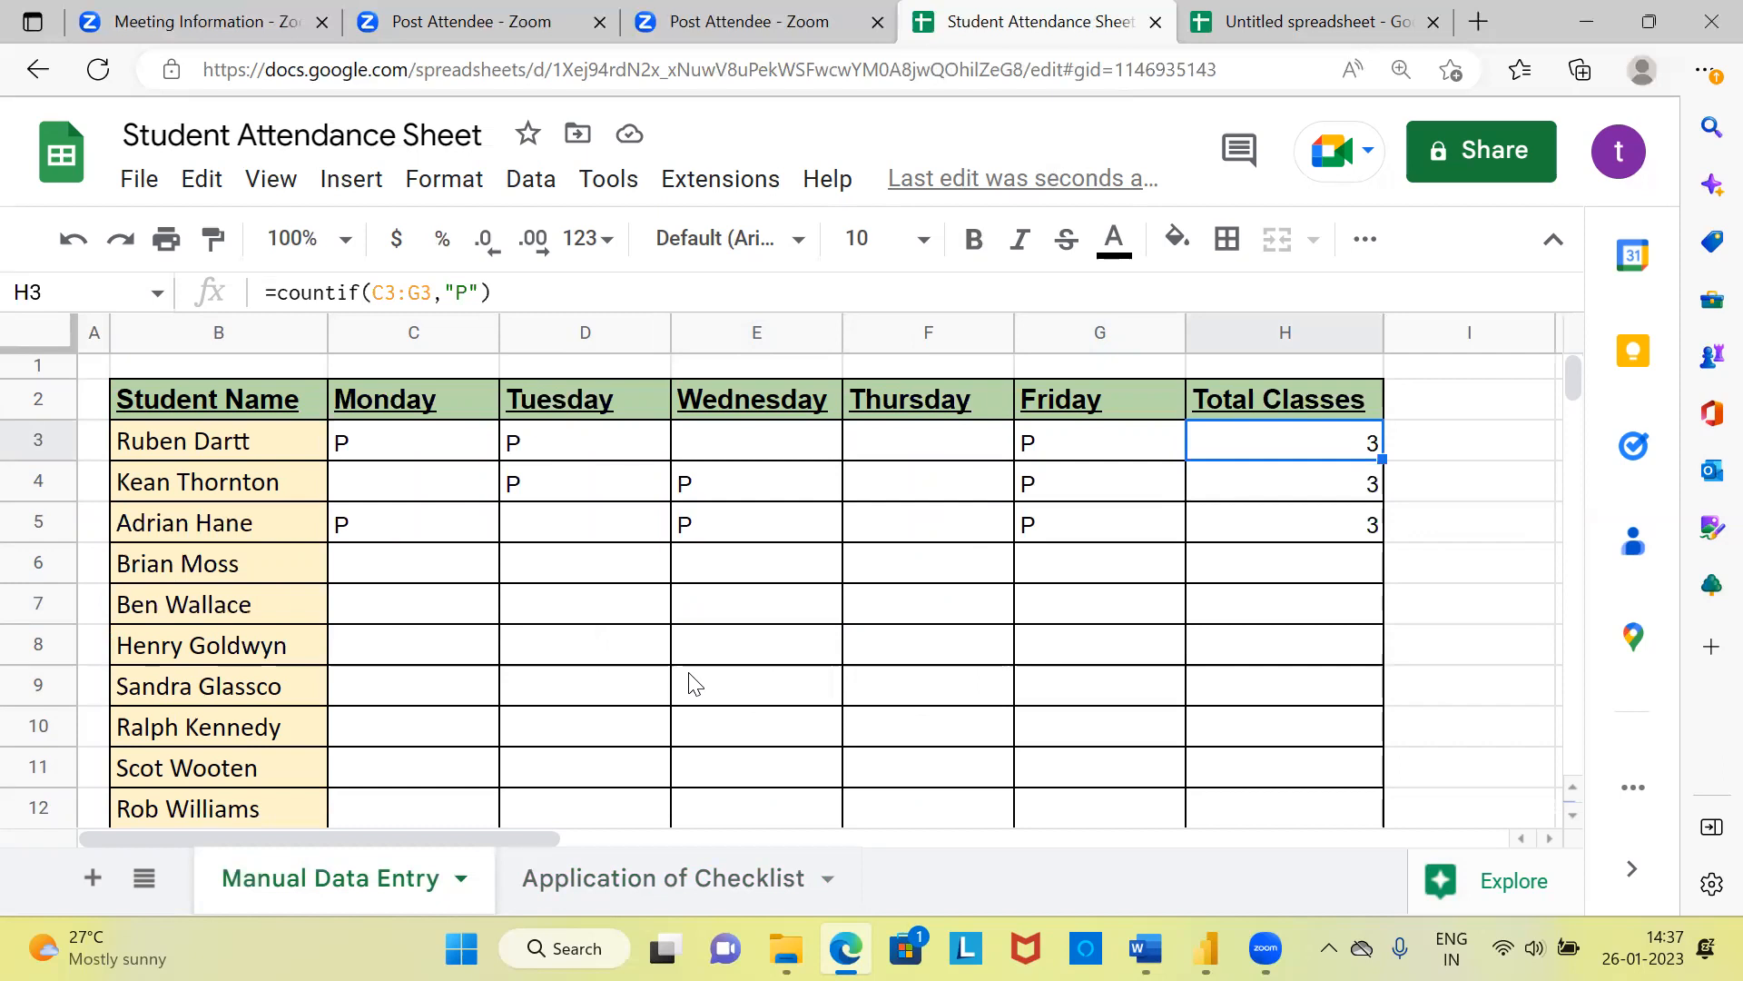
pyautogui.moveTo(665, 883)
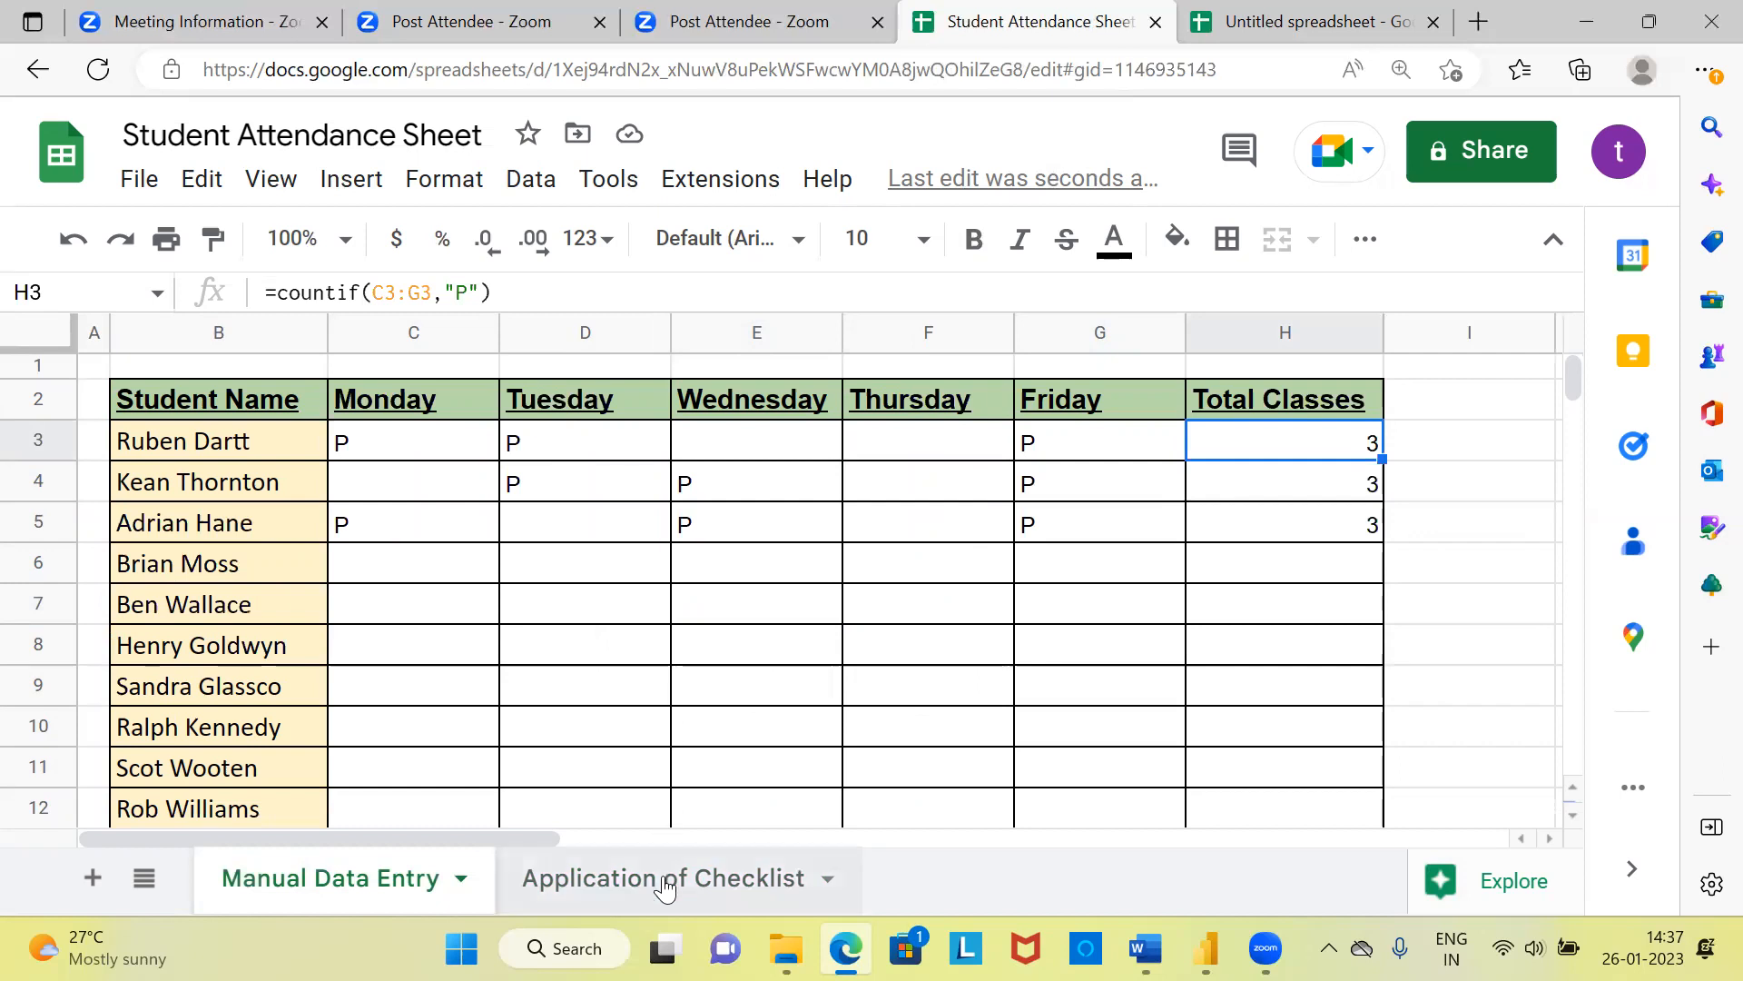
pyautogui.click(663, 879)
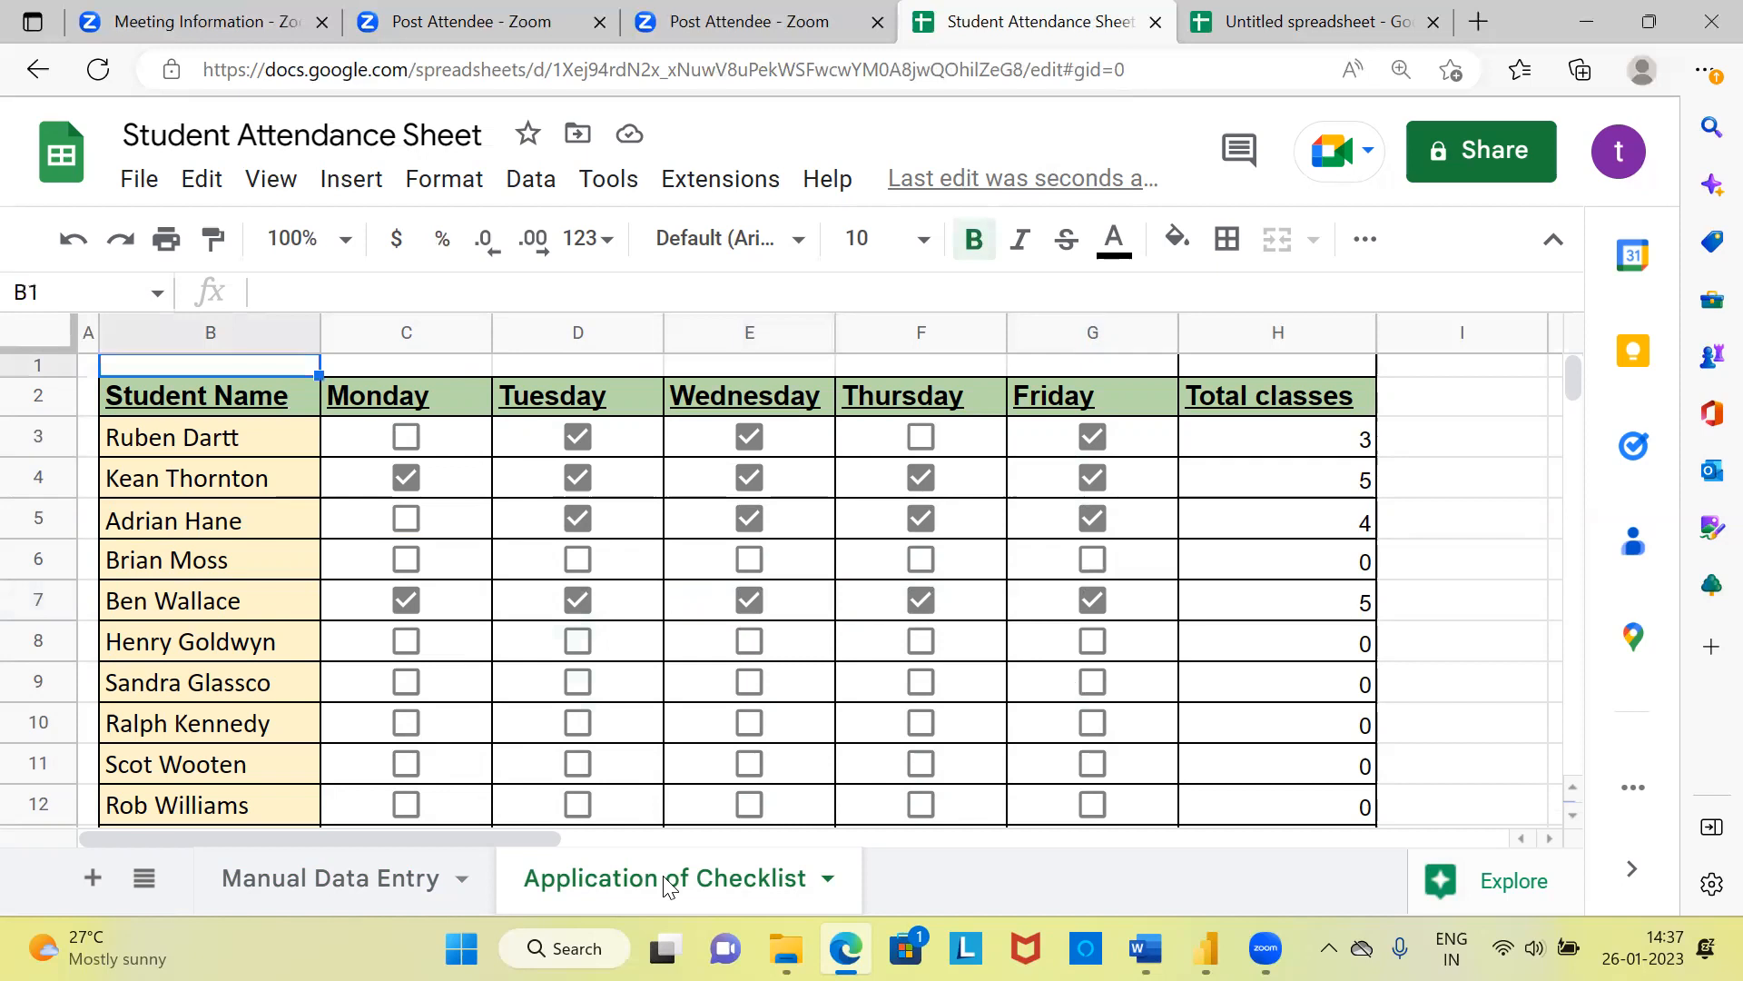